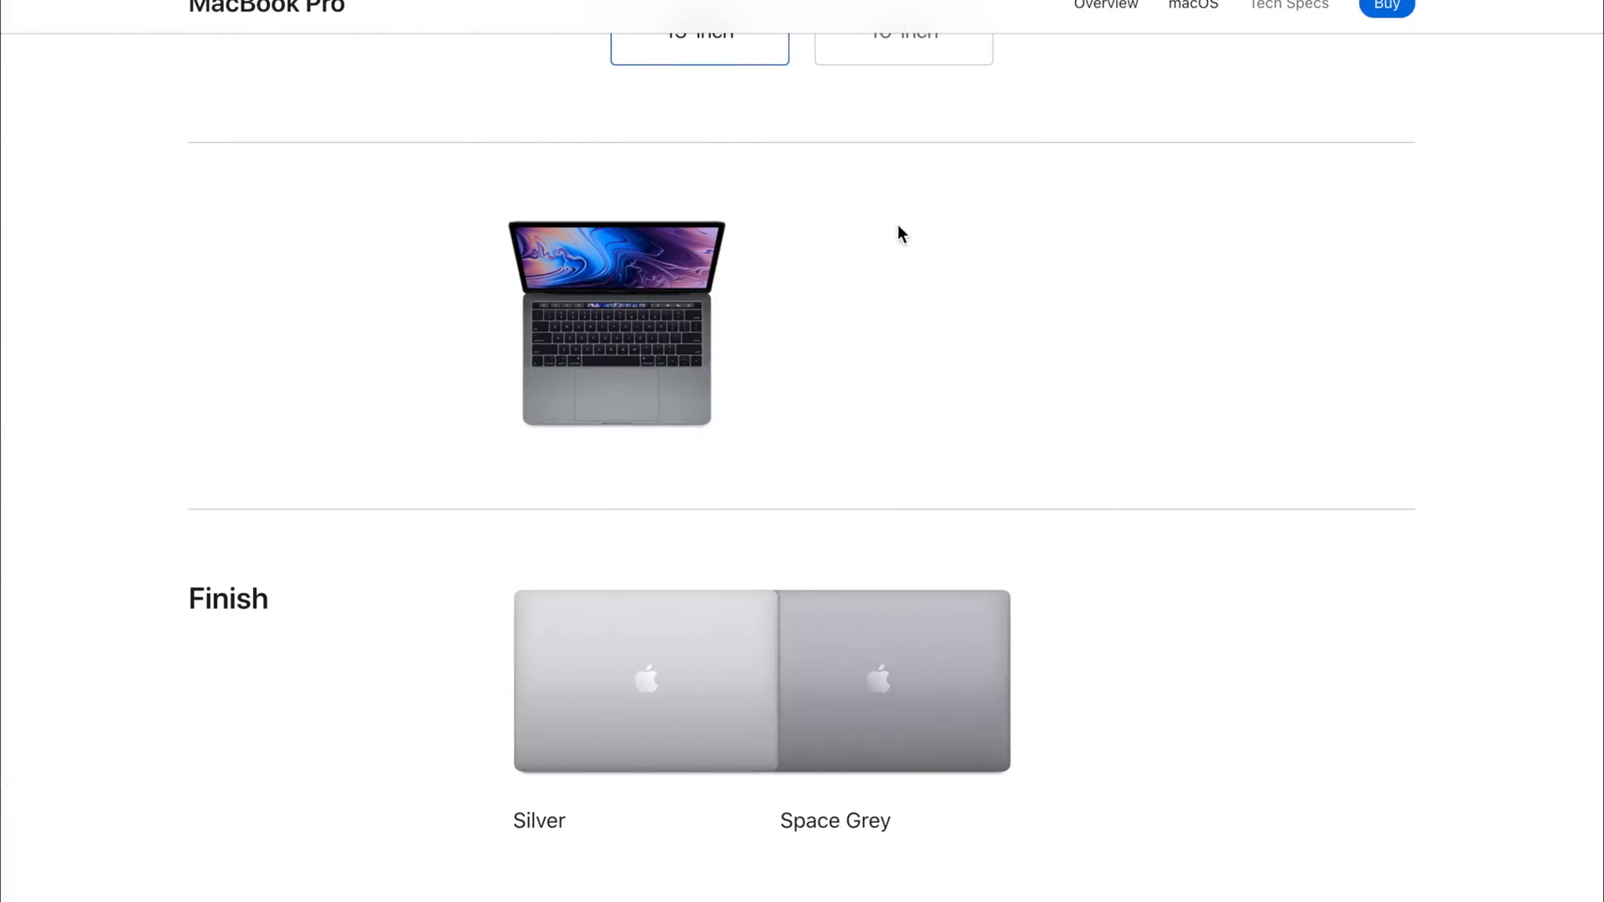
mouse_move(672, 304)
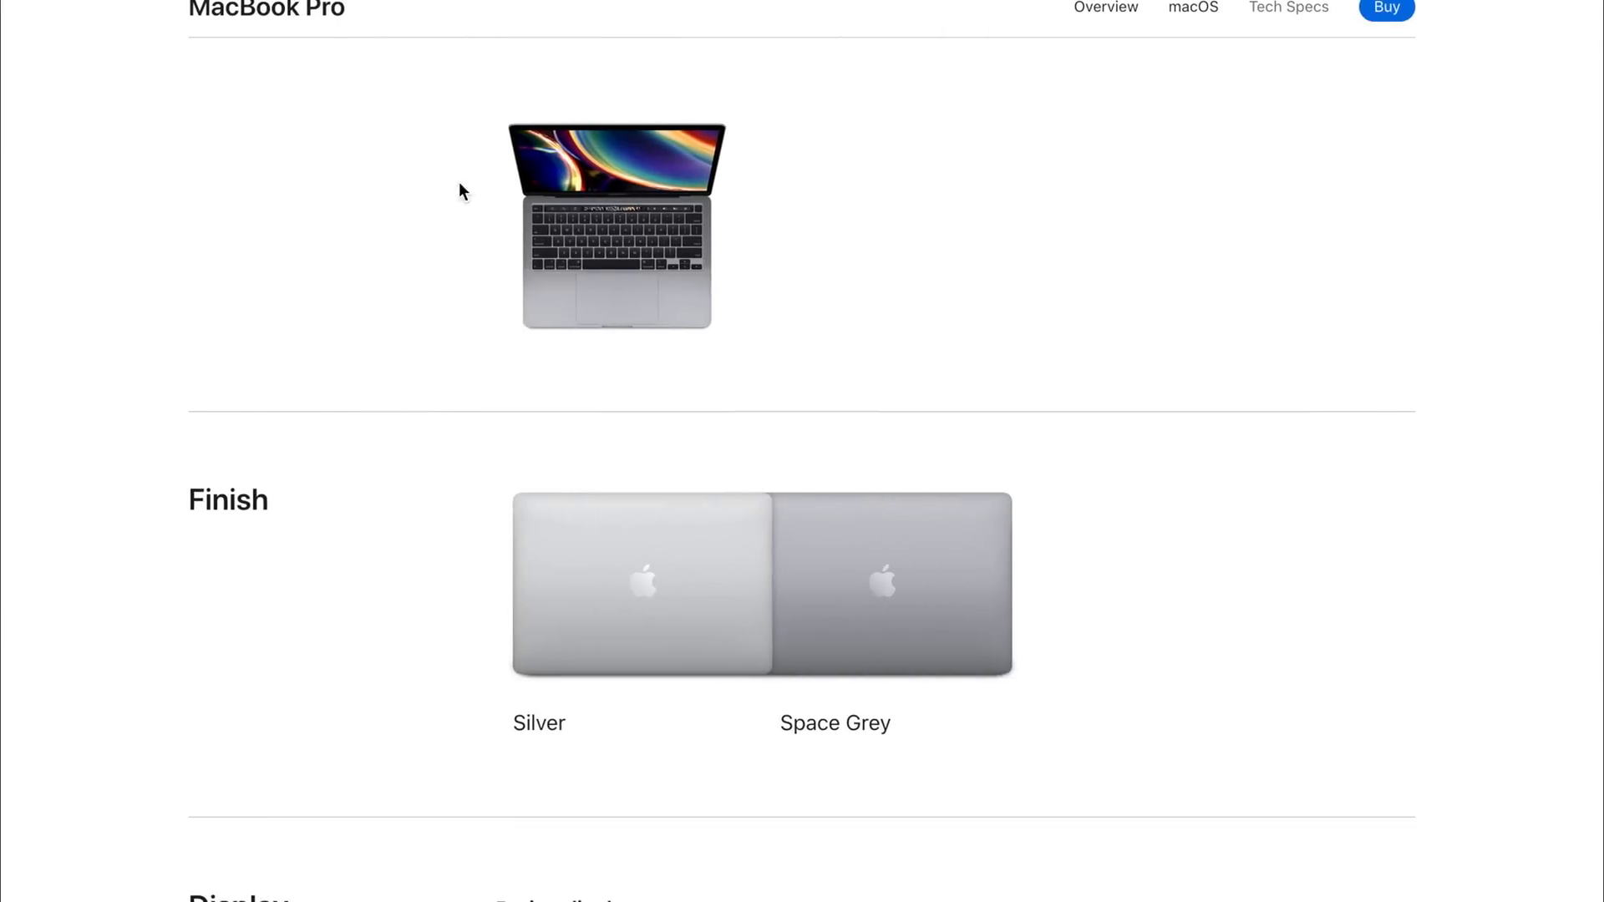
mouse_move(618, 276)
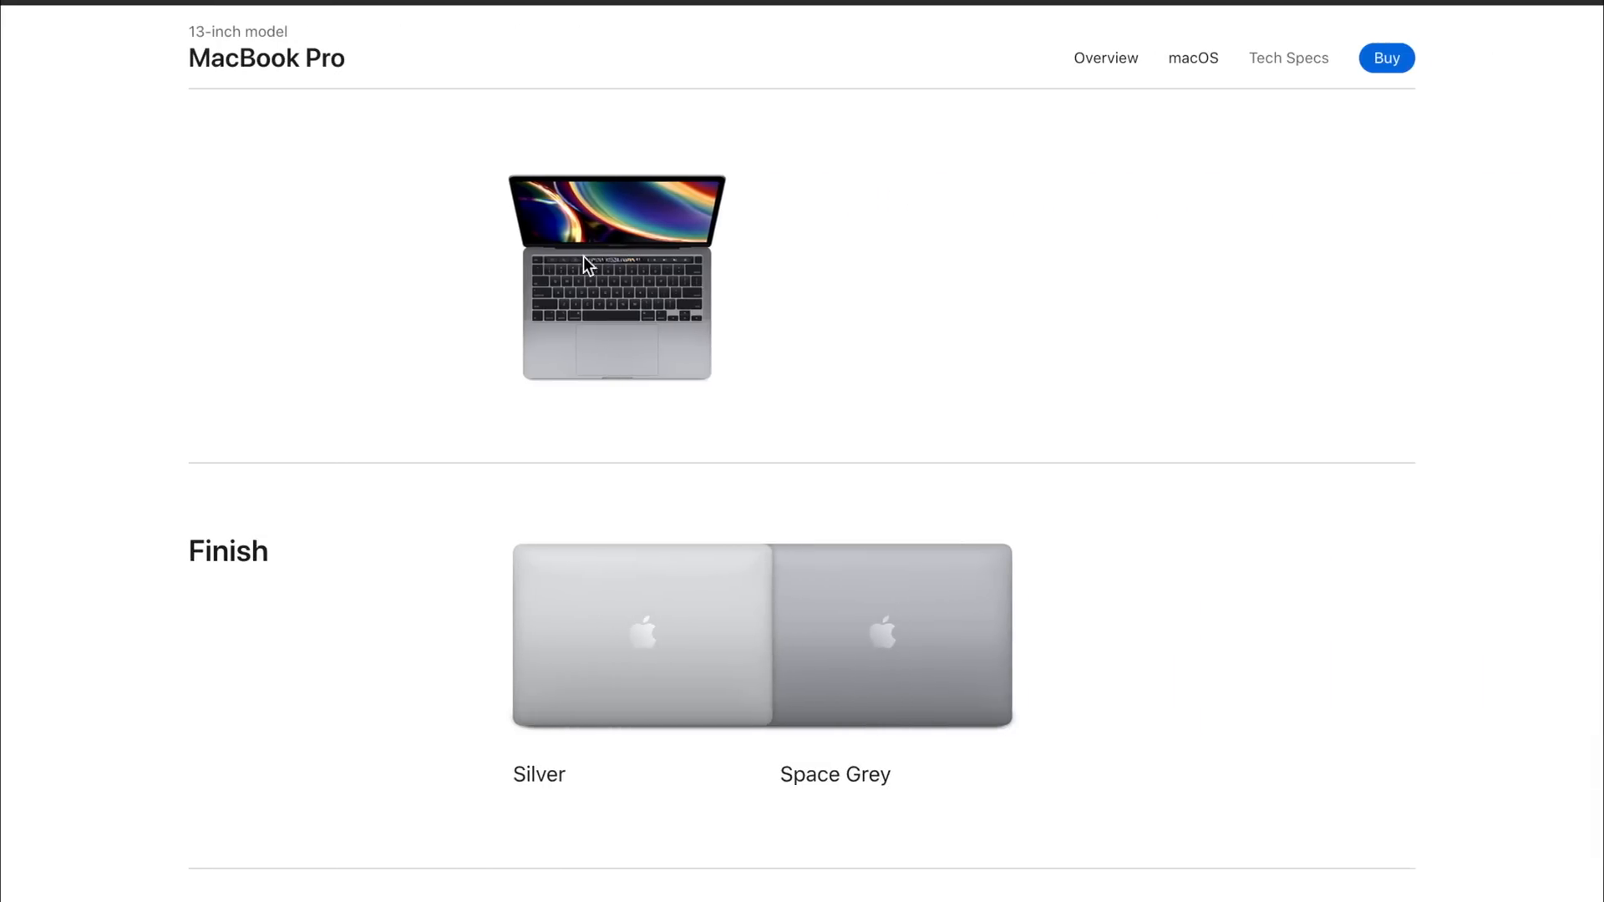
Step: Scroll both Tech Specs pages past Finish and Display down to the Processor section
scroll(down, 3)
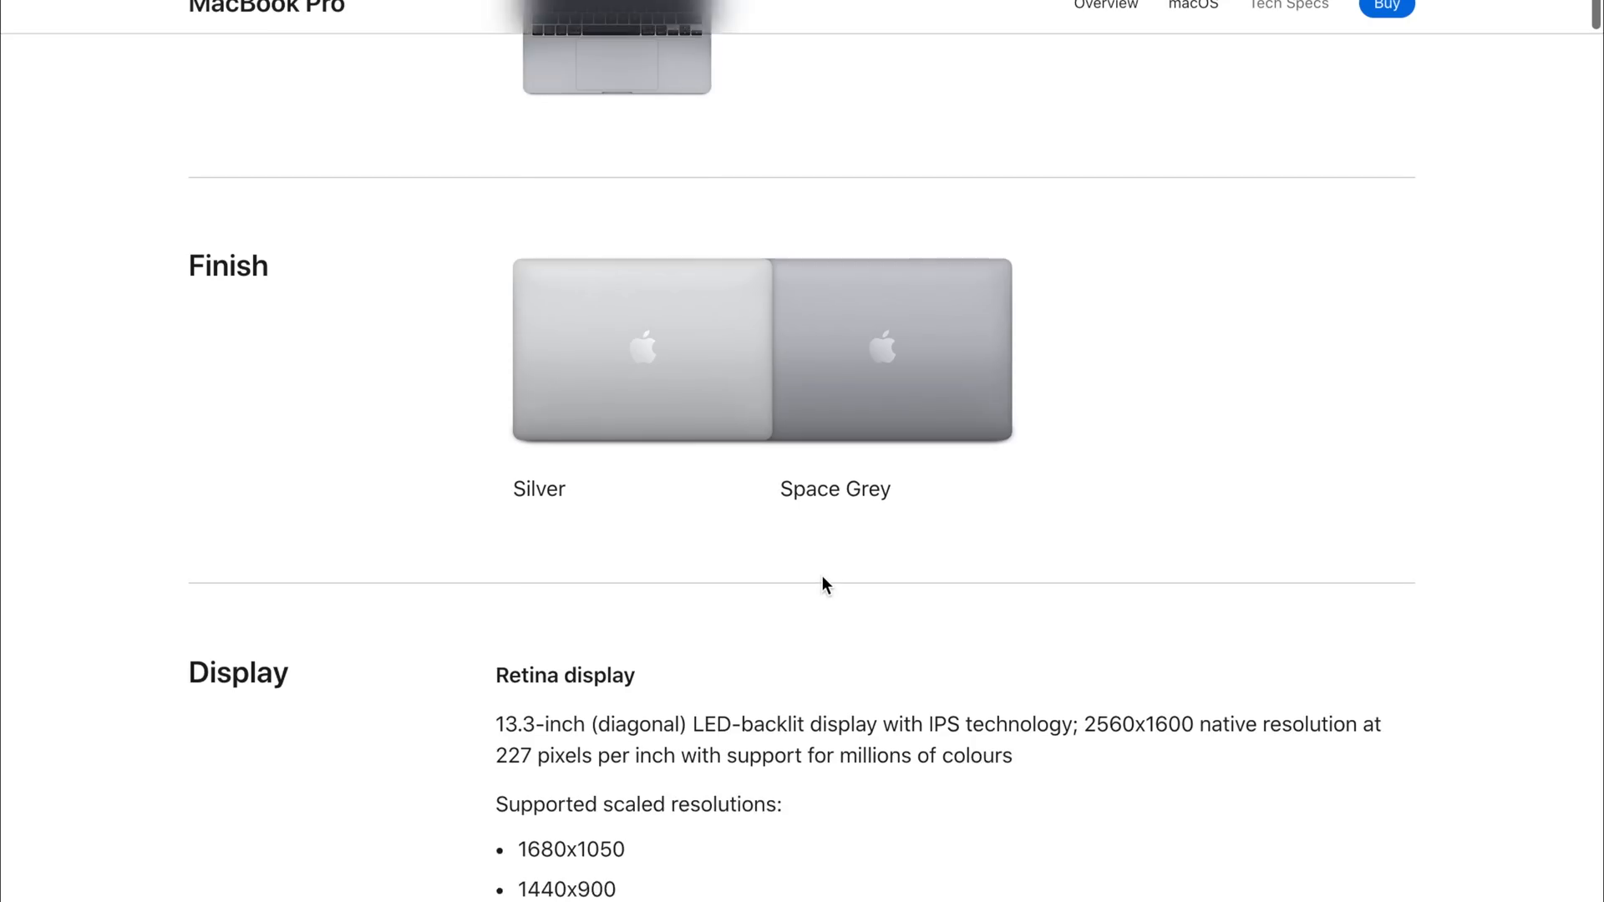
scroll(down, 3)
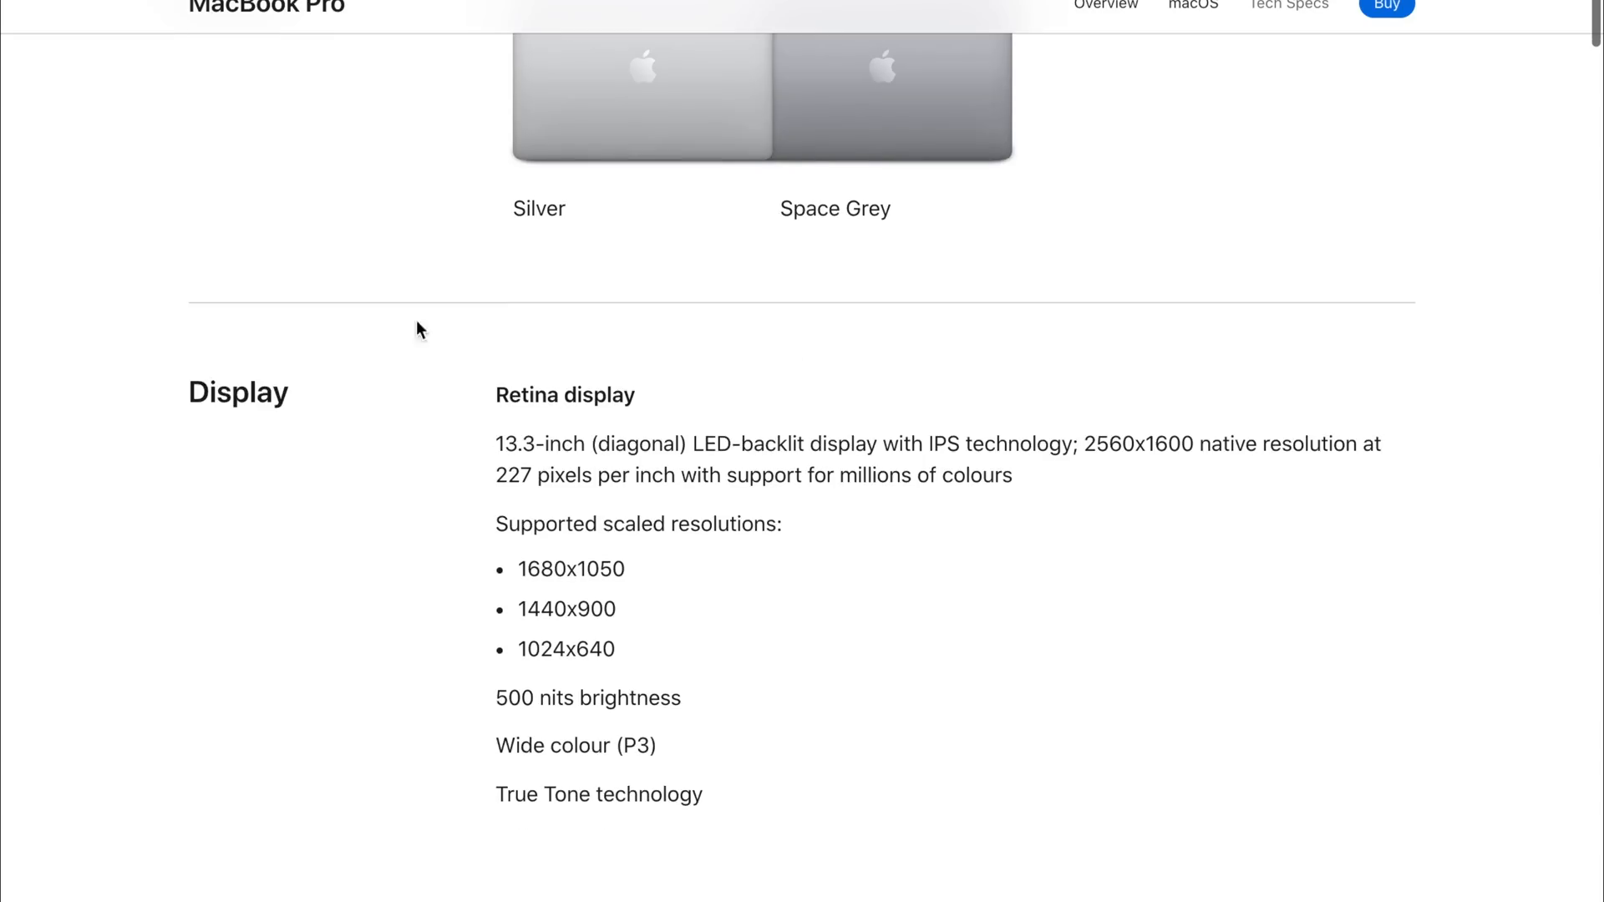
scroll(down, 3)
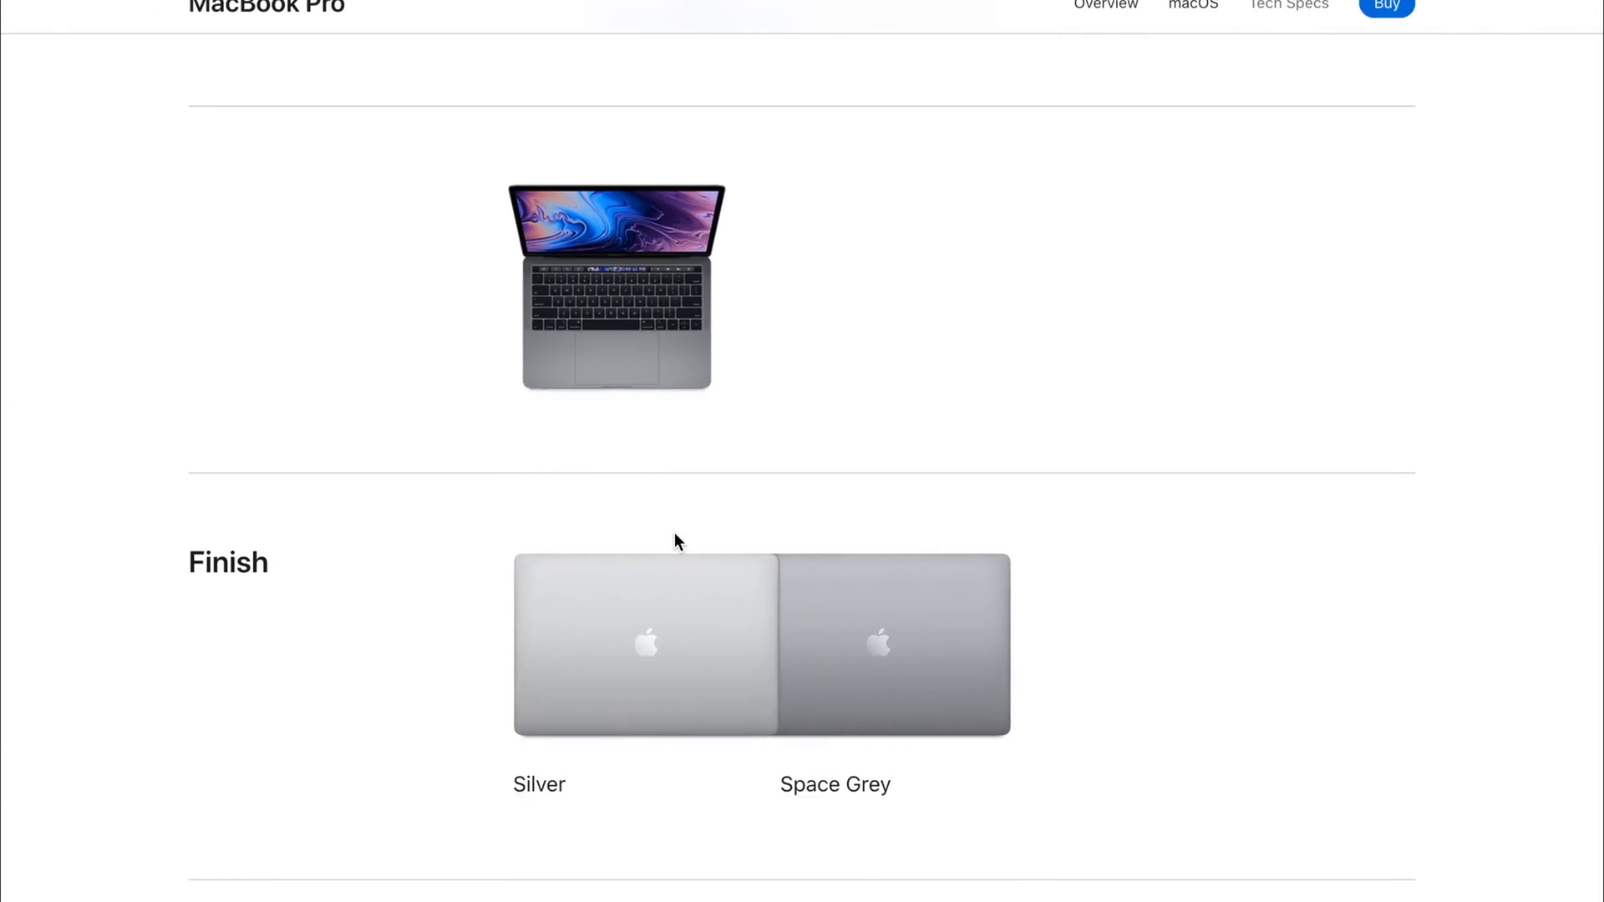
scroll(down, 3)
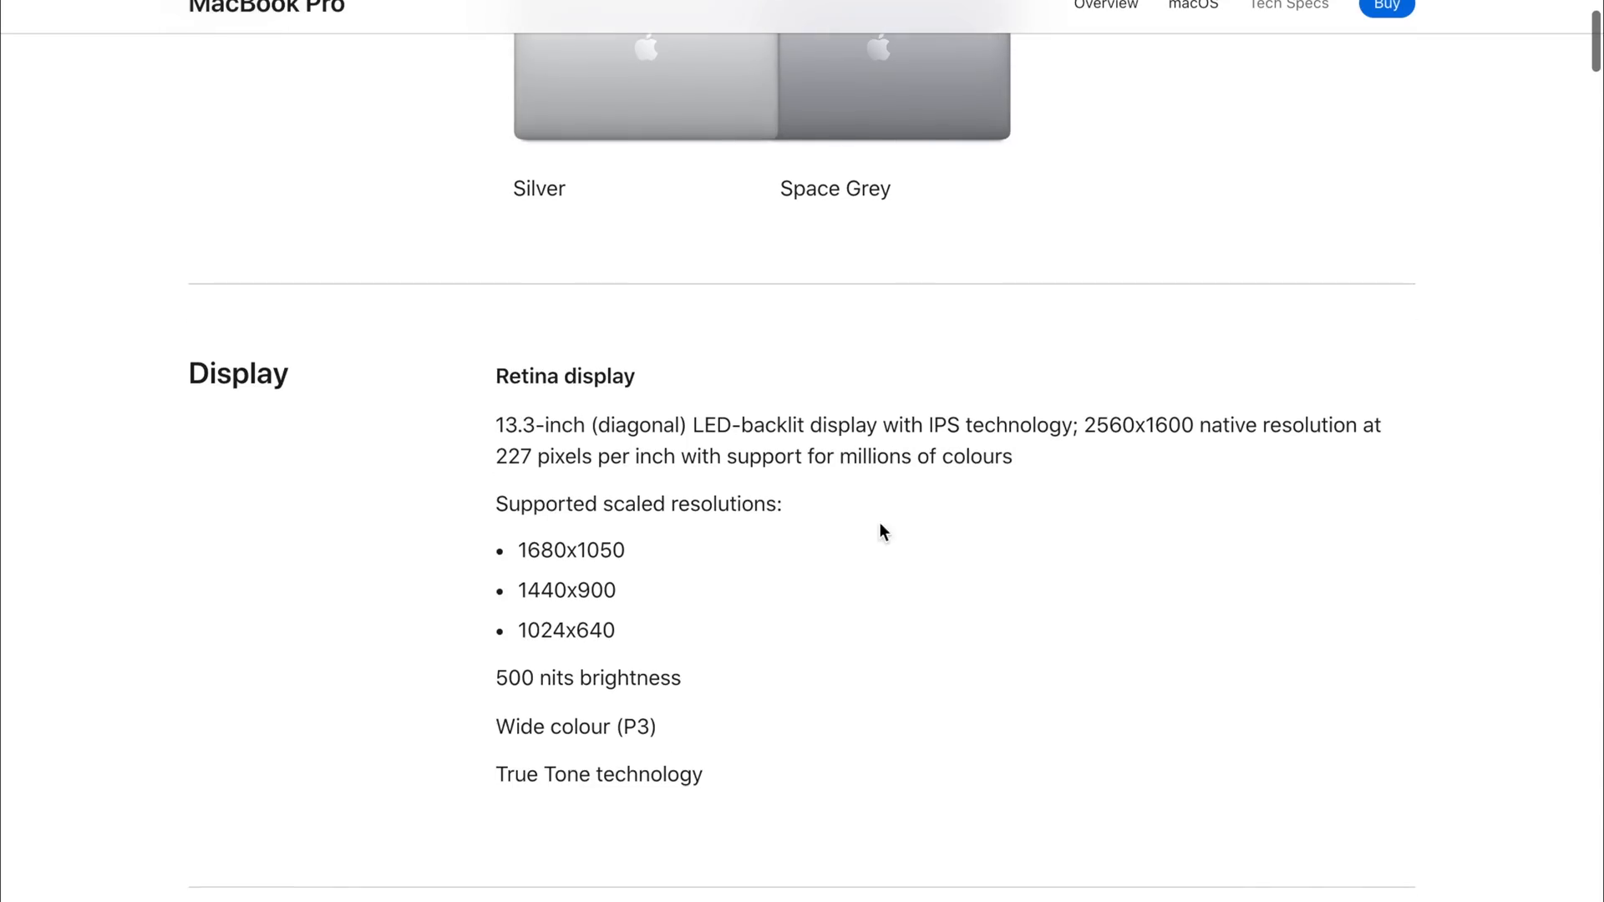
mouse_move(931, 484)
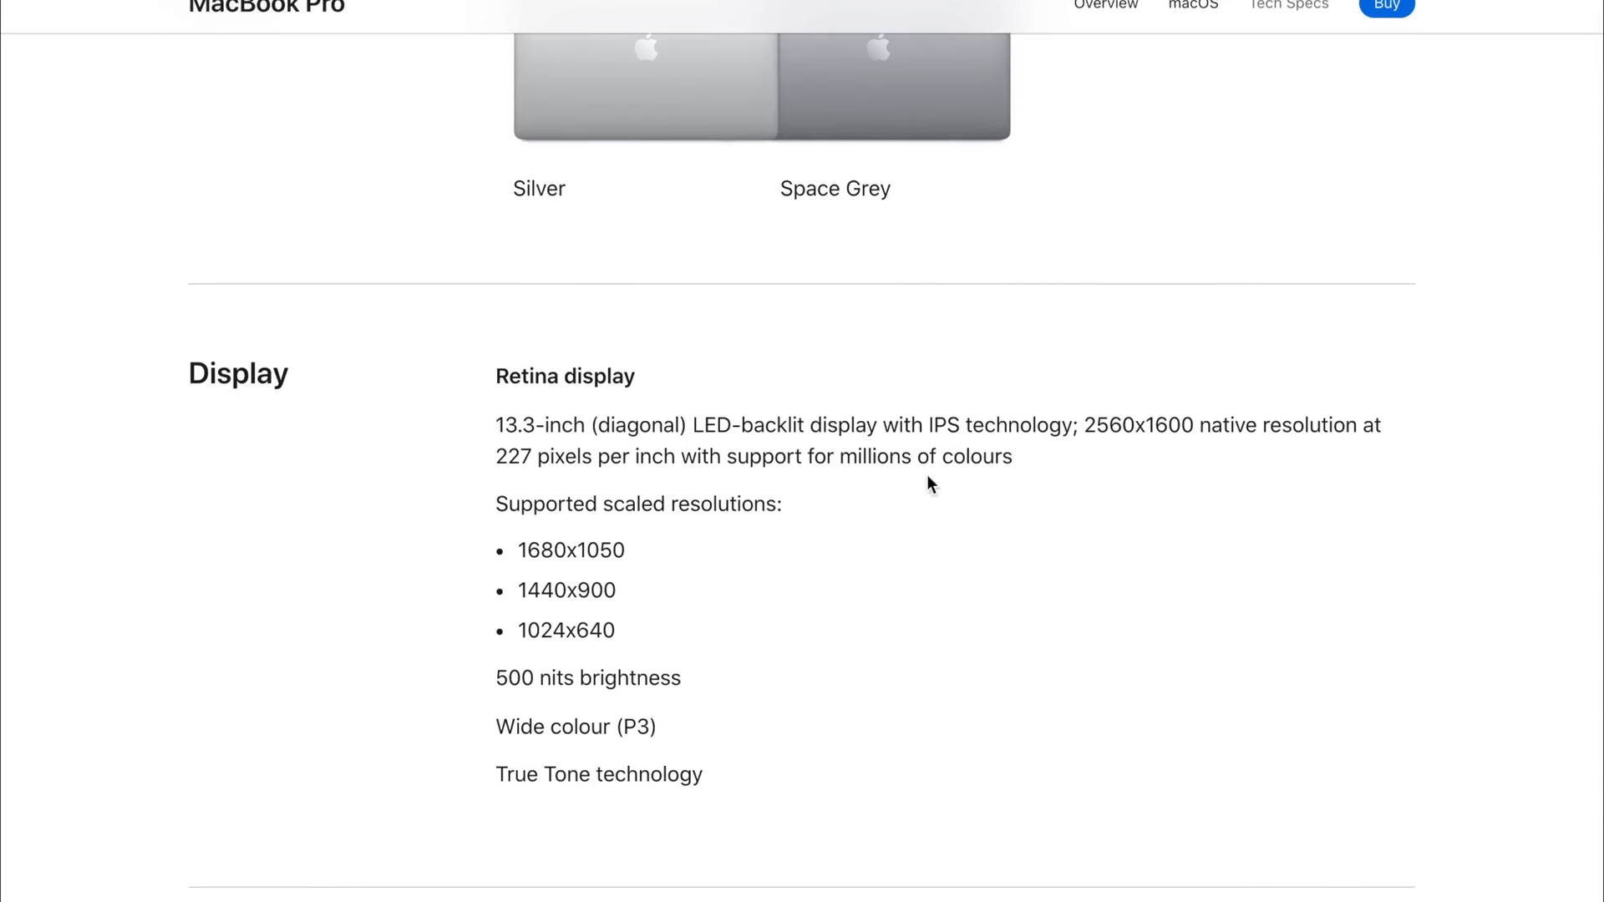
scroll(down, 3)
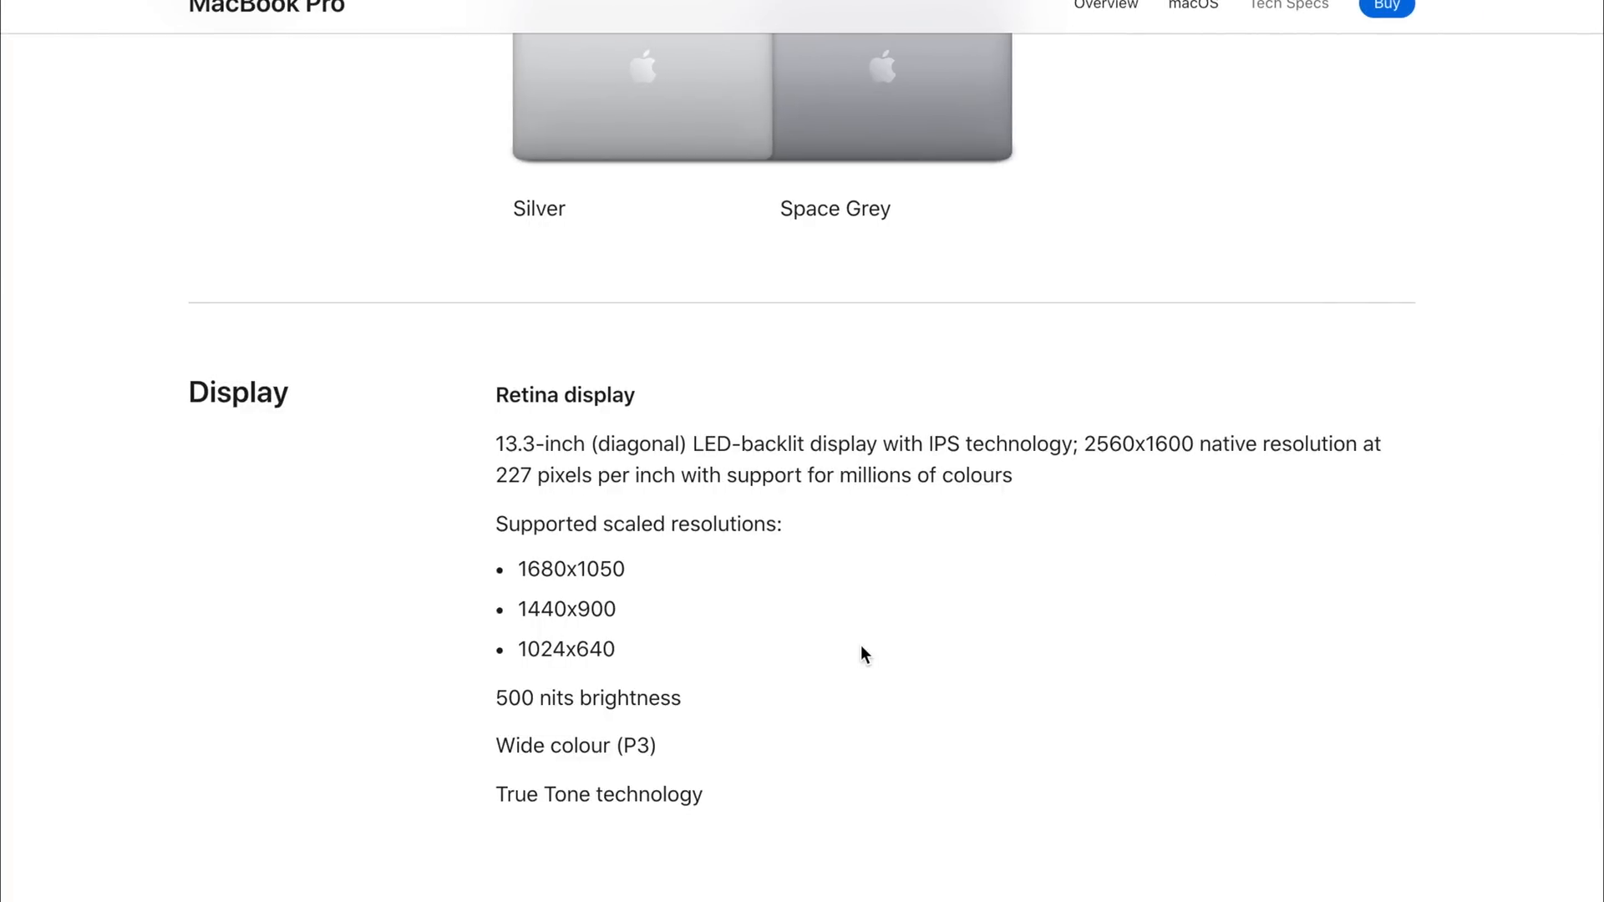
scroll(down, 3)
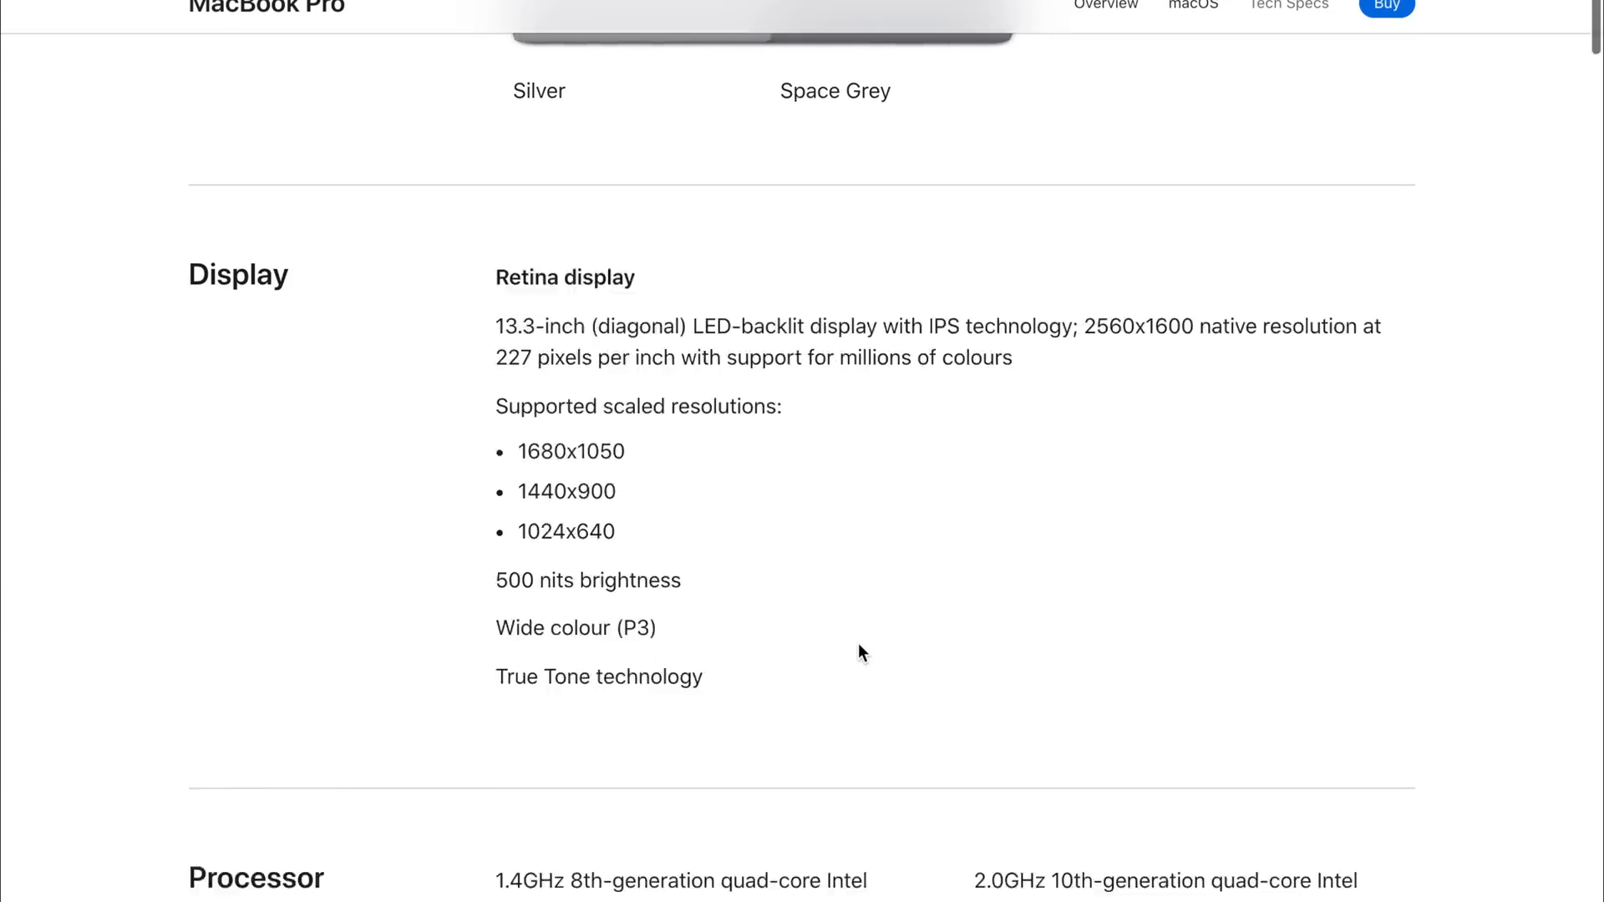
scroll(down, 3)
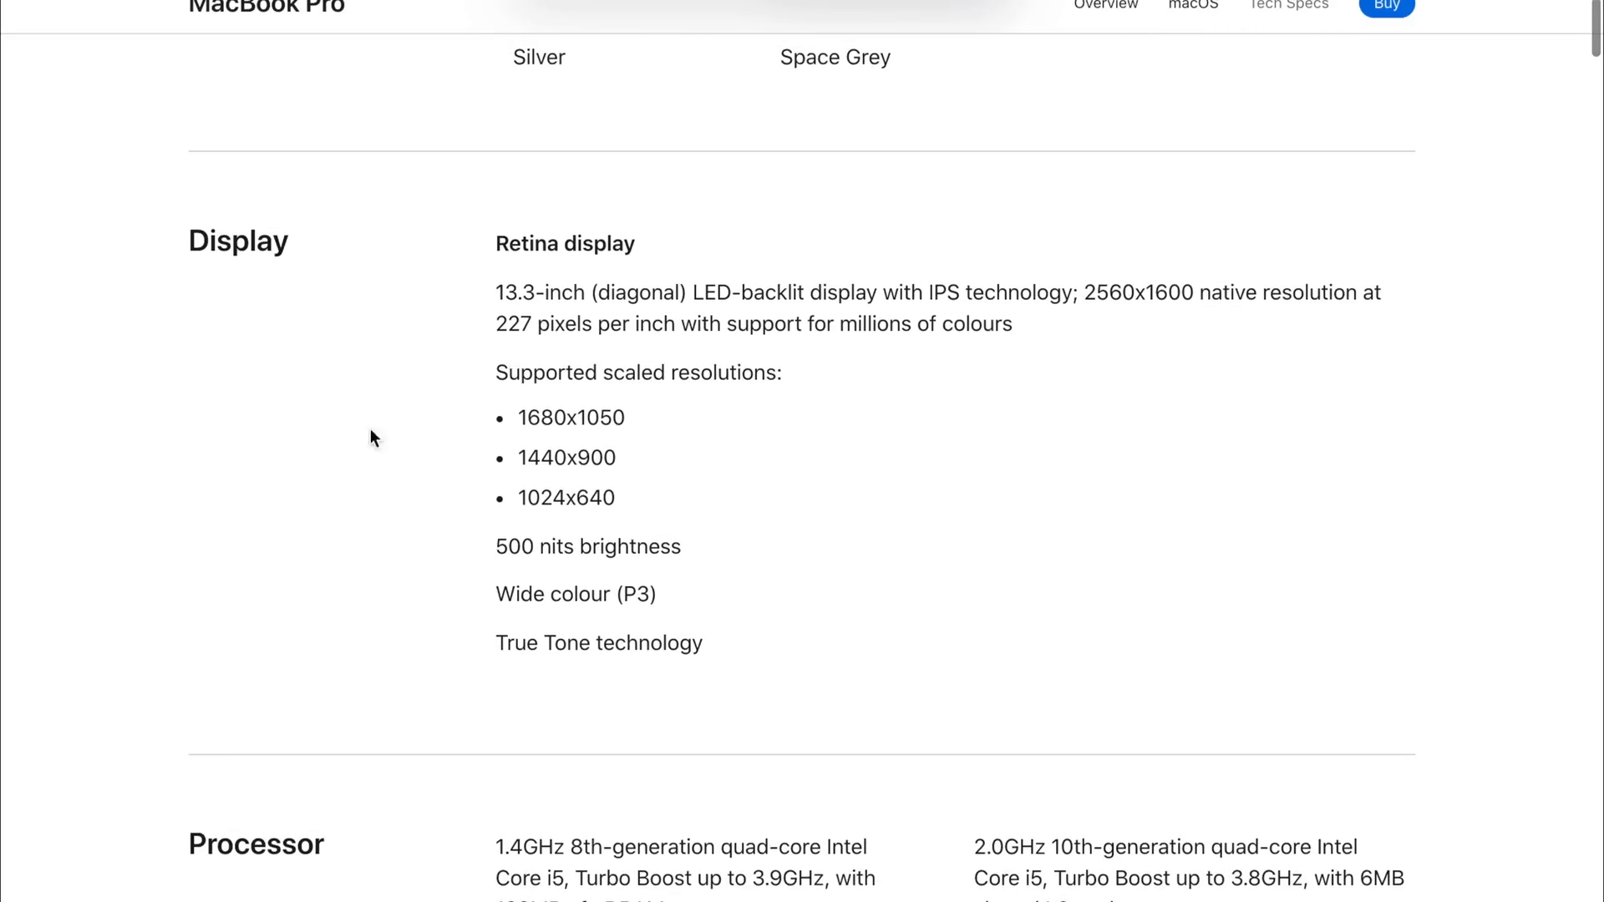
mouse_move(1422, 359)
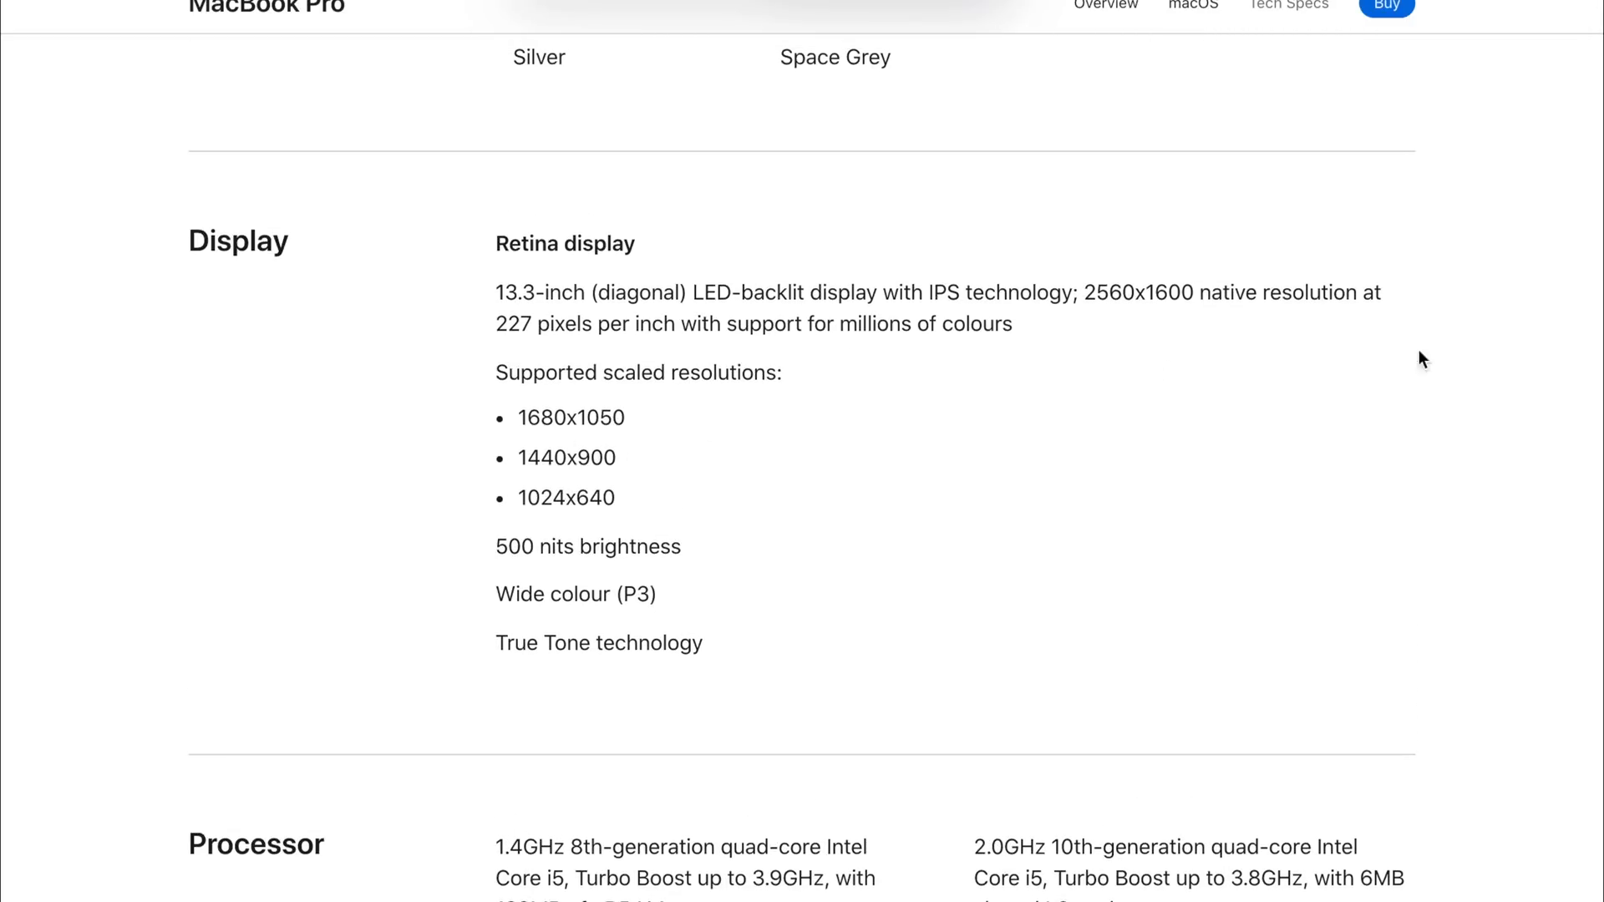
scroll(down, 3)
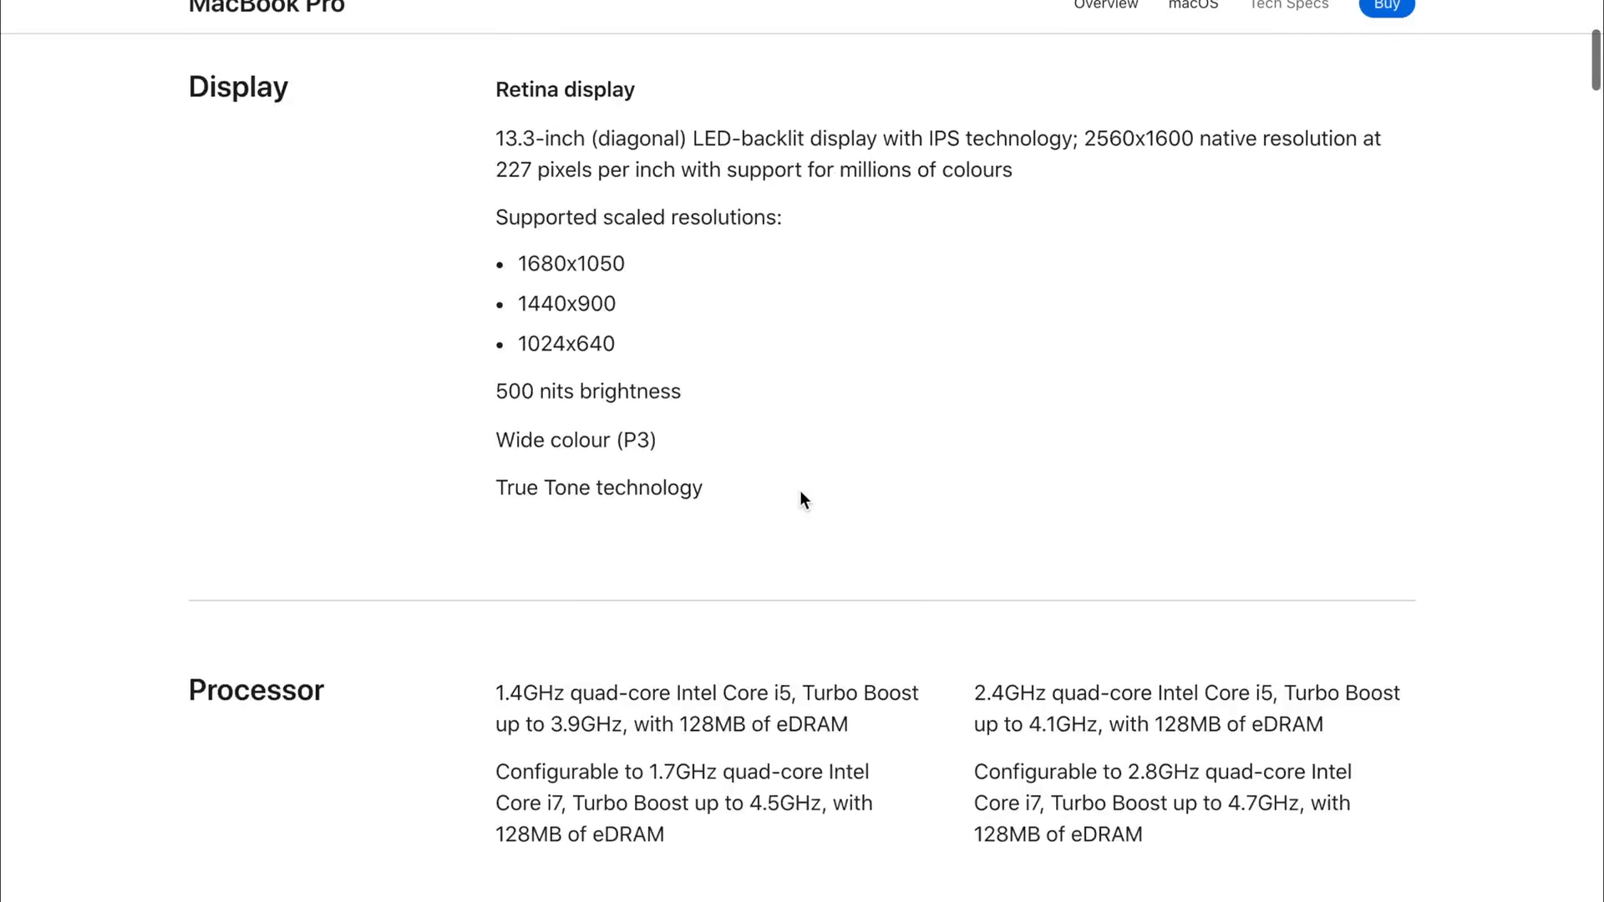
Step: Highlight the older model's 'Configurable to 1.7GHz' processor wording, then clear it
scroll(down, 3)
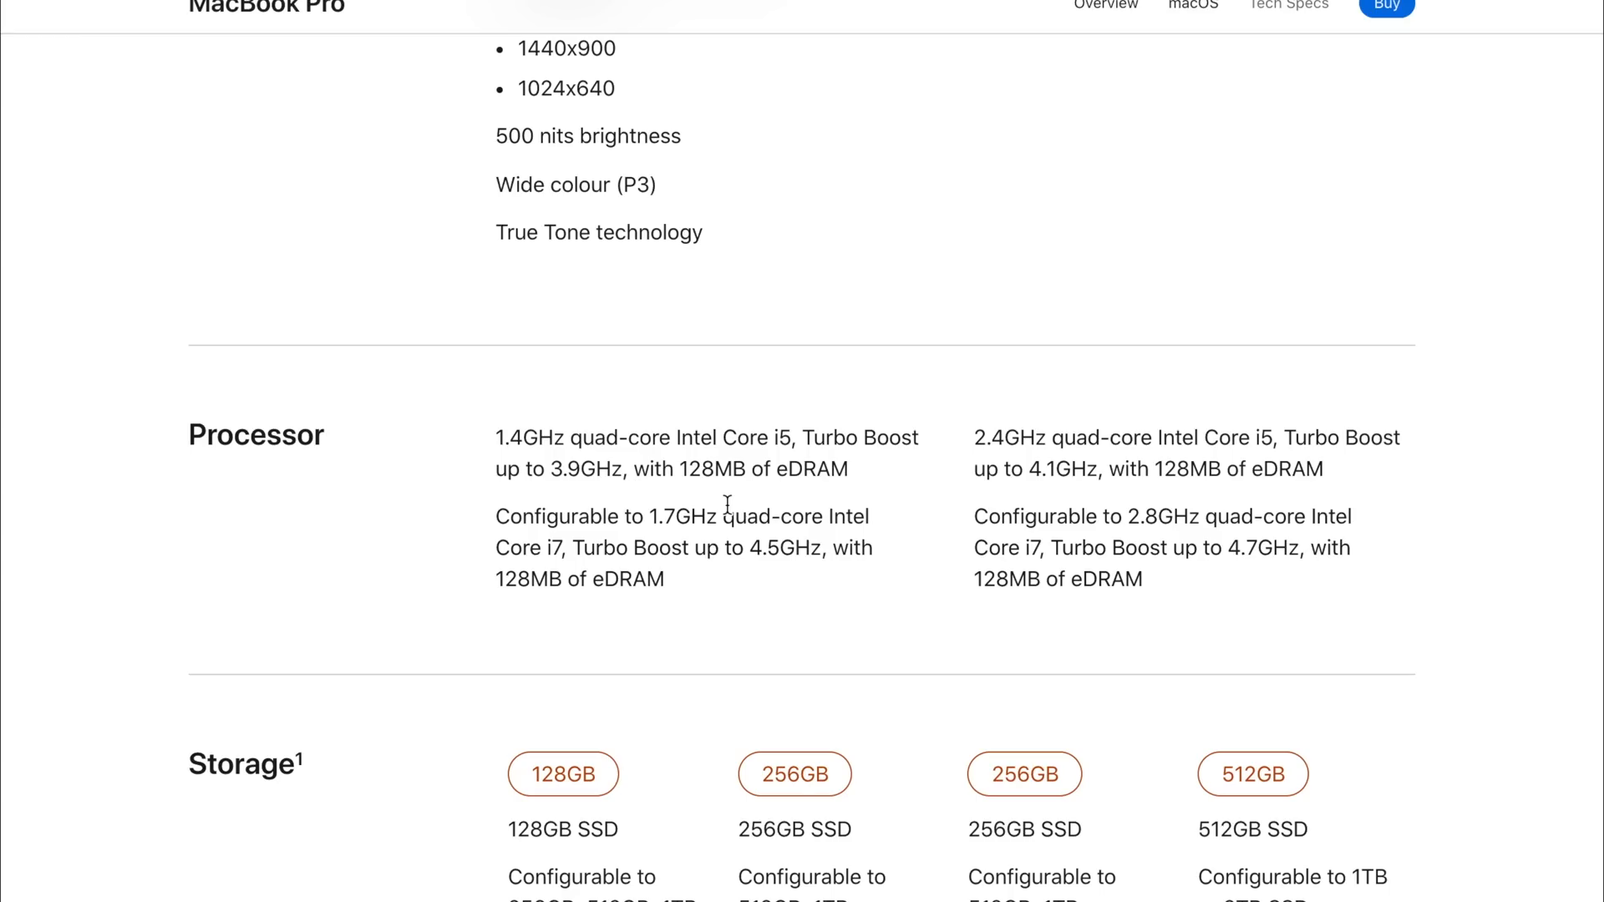
mouse_move(714, 503)
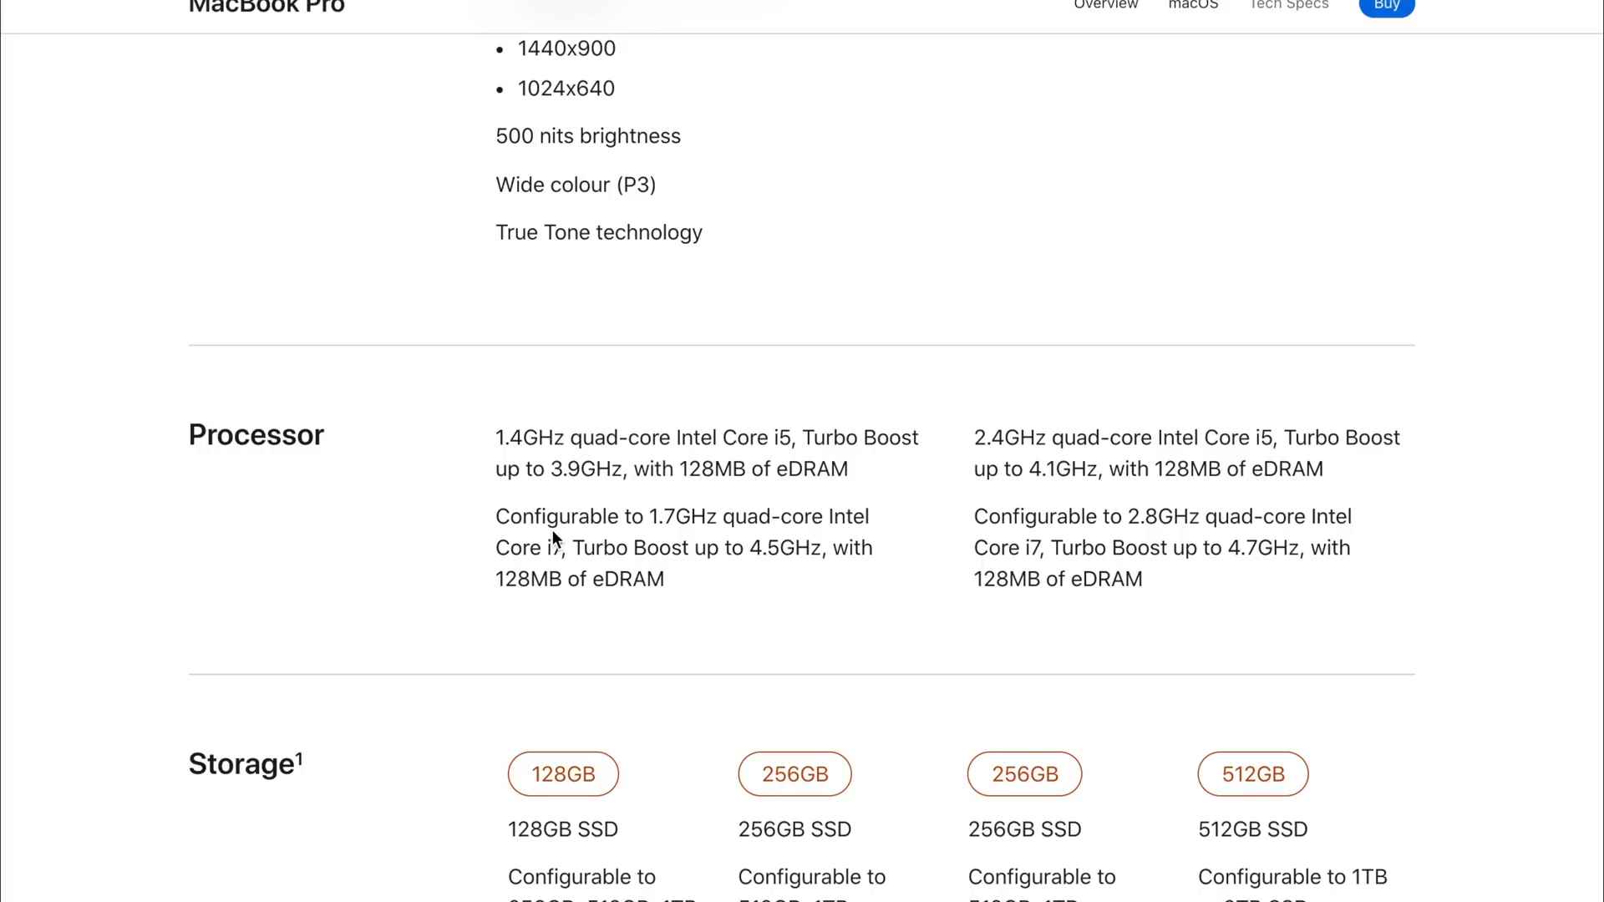
mouse_move(704, 560)
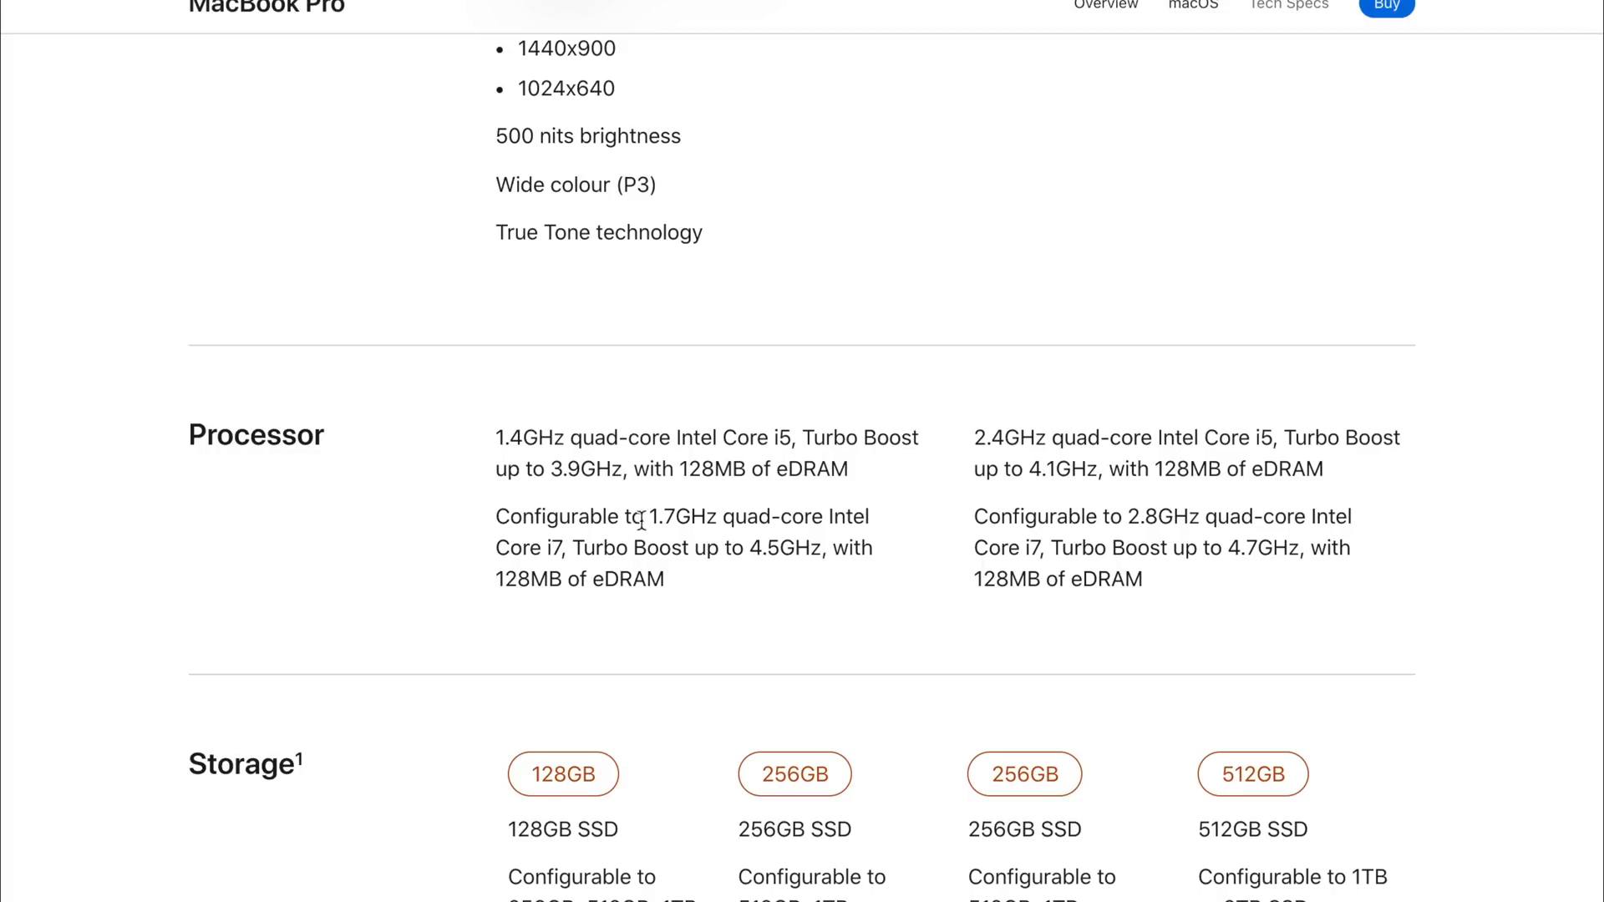
mouse_move(618, 491)
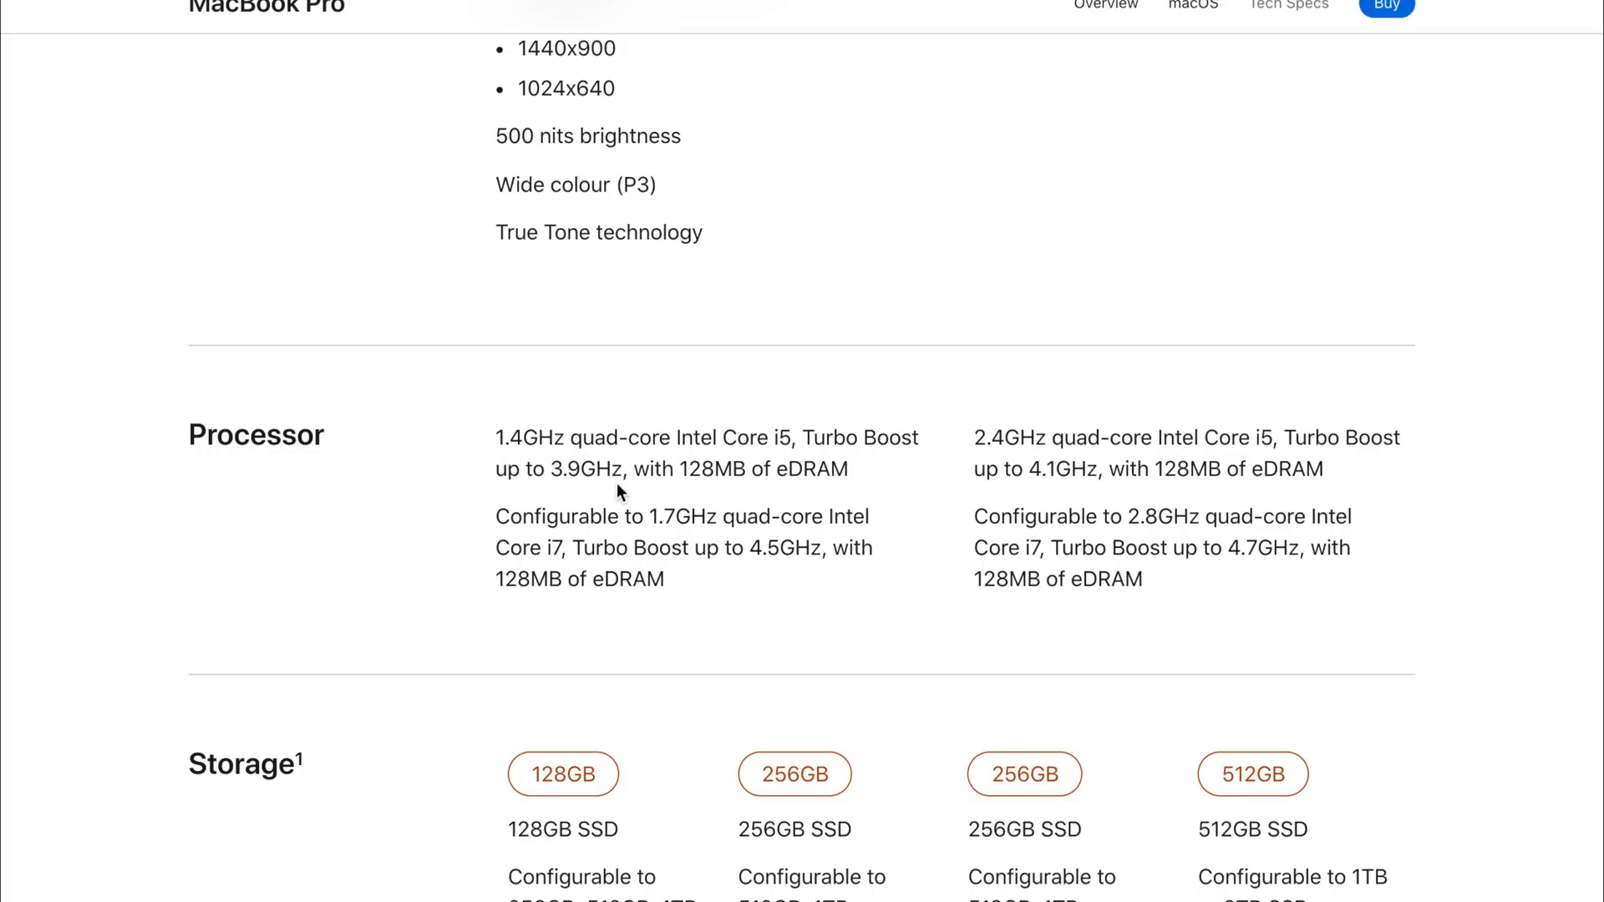
drag(495, 516, 667, 523)
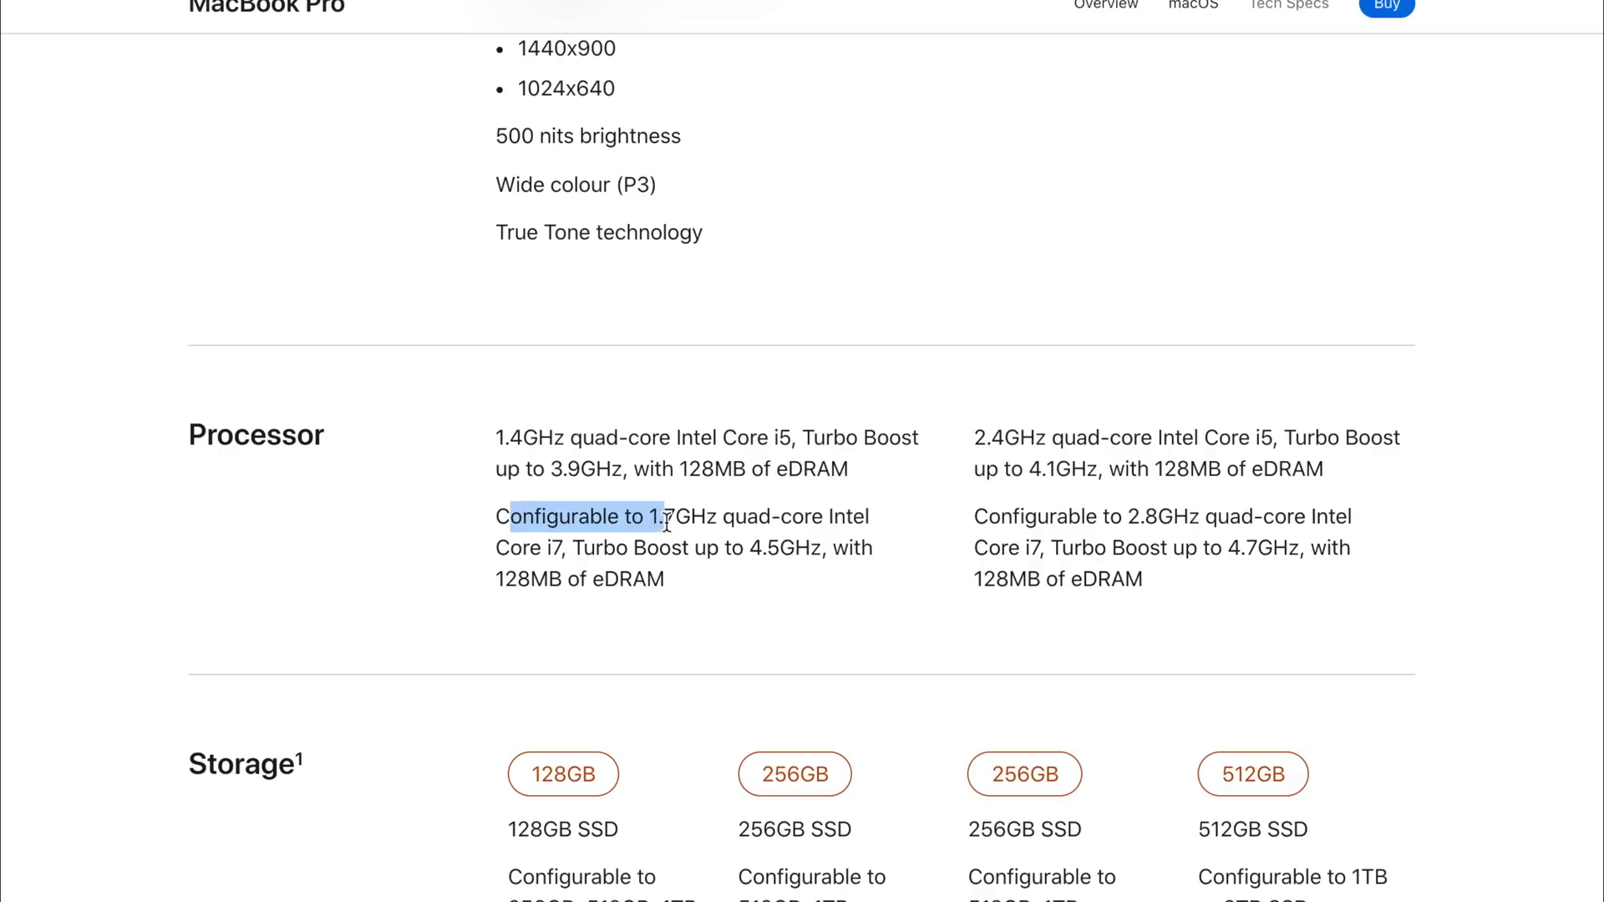
click(645, 516)
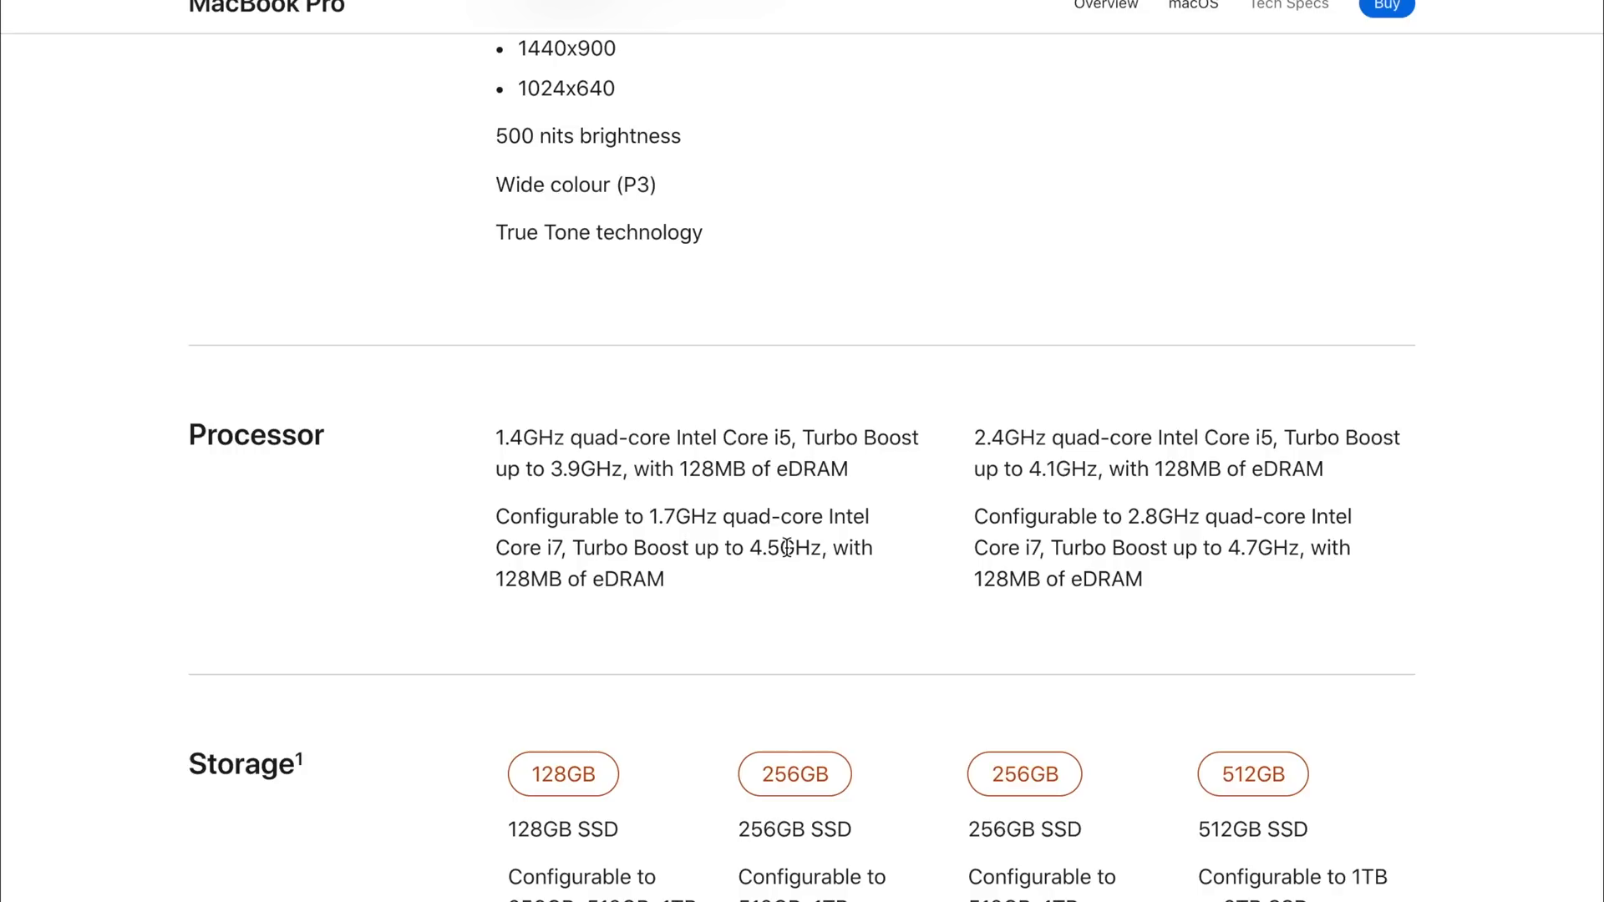
Step: Scroll through the 1.4GHz and 2.4GHz Core i5 options and mark the 2.4GHz configuration text
scroll(up, 3)
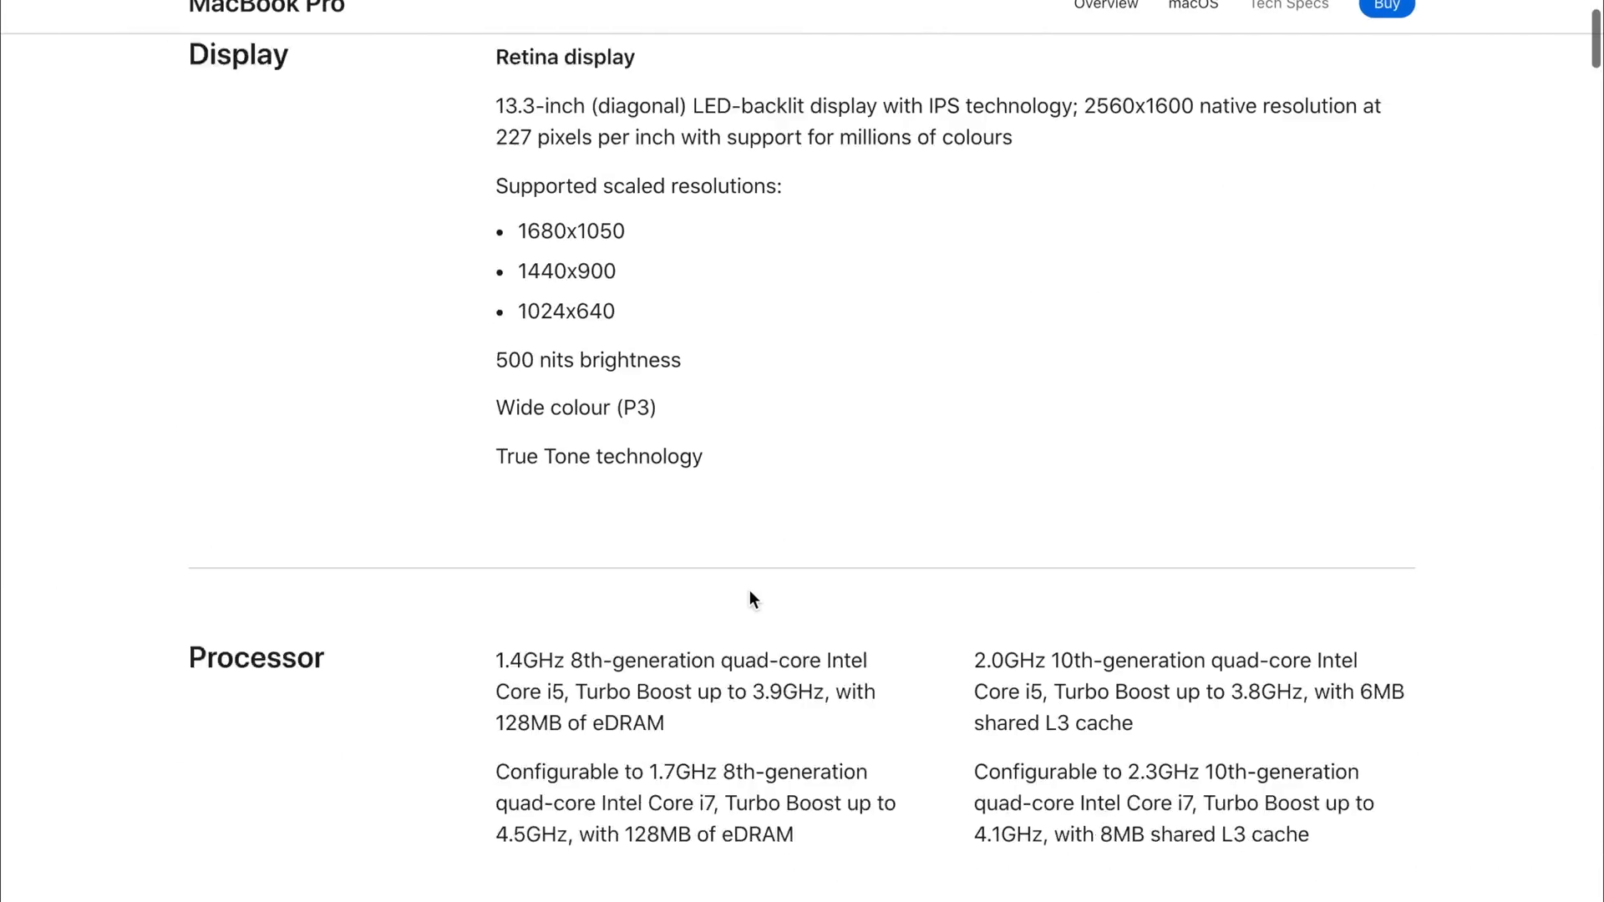
scroll(down, 3)
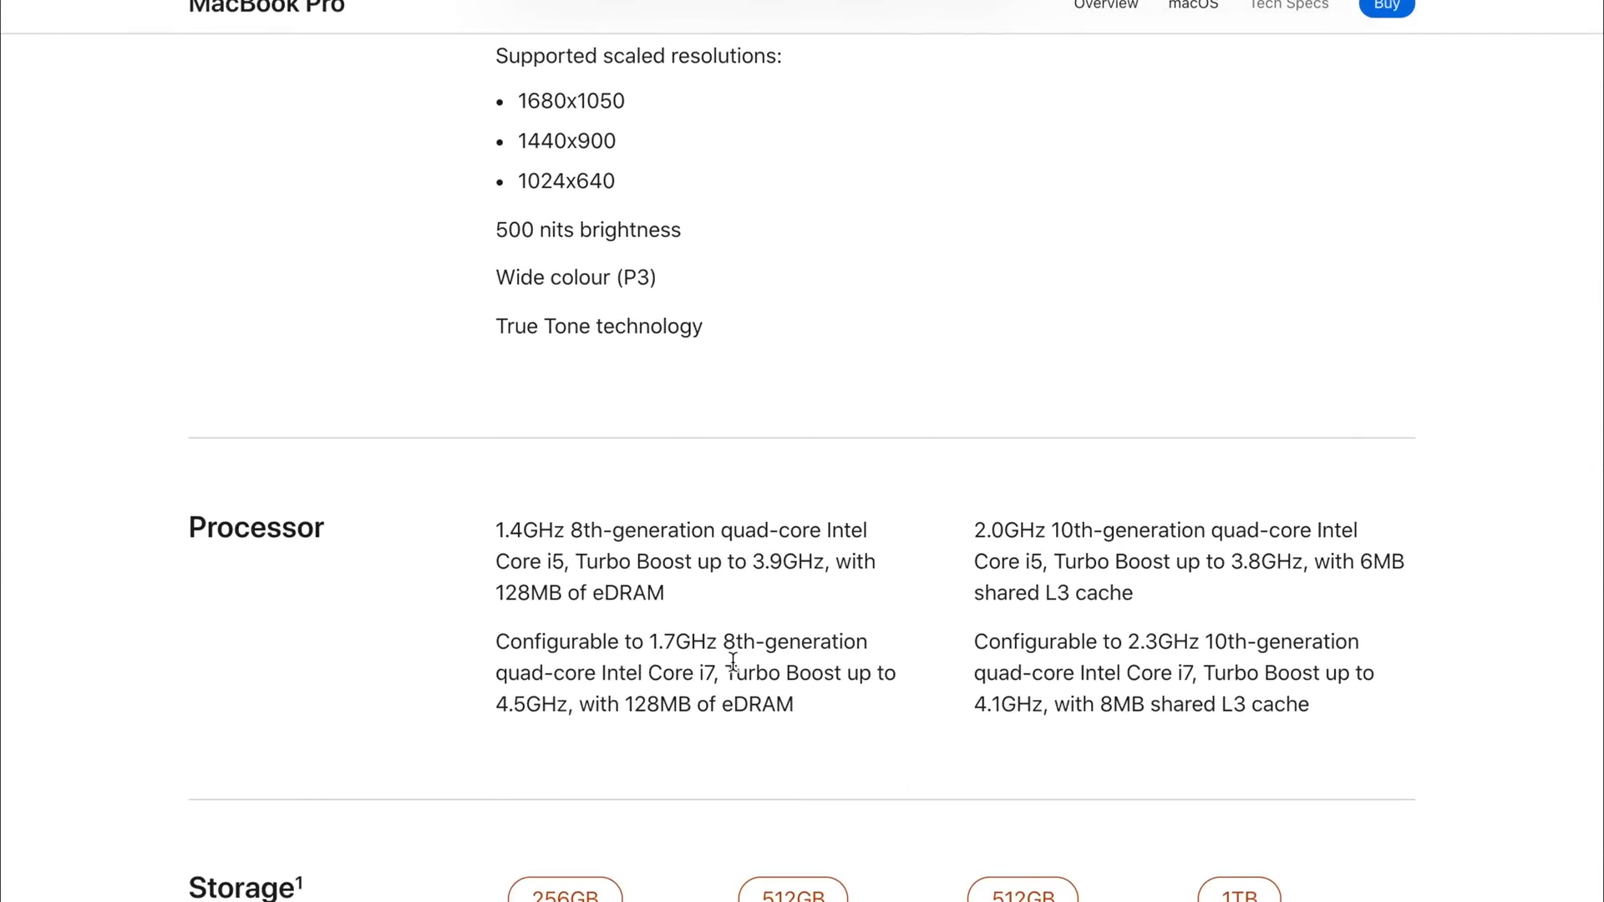
scroll(down, 3)
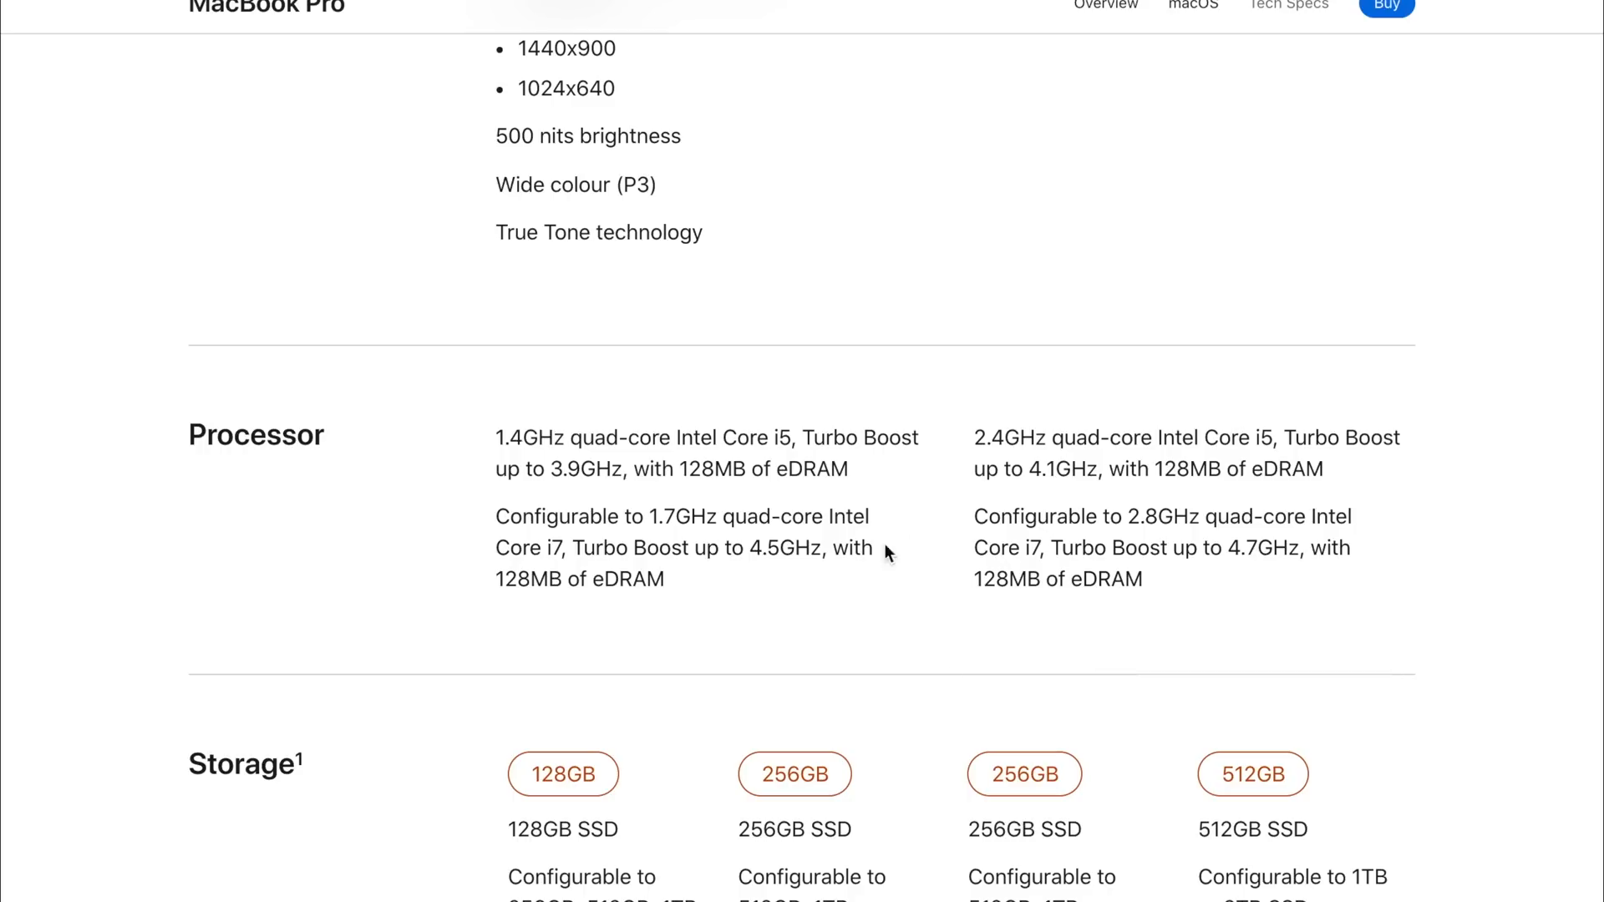
mouse_move(1206, 376)
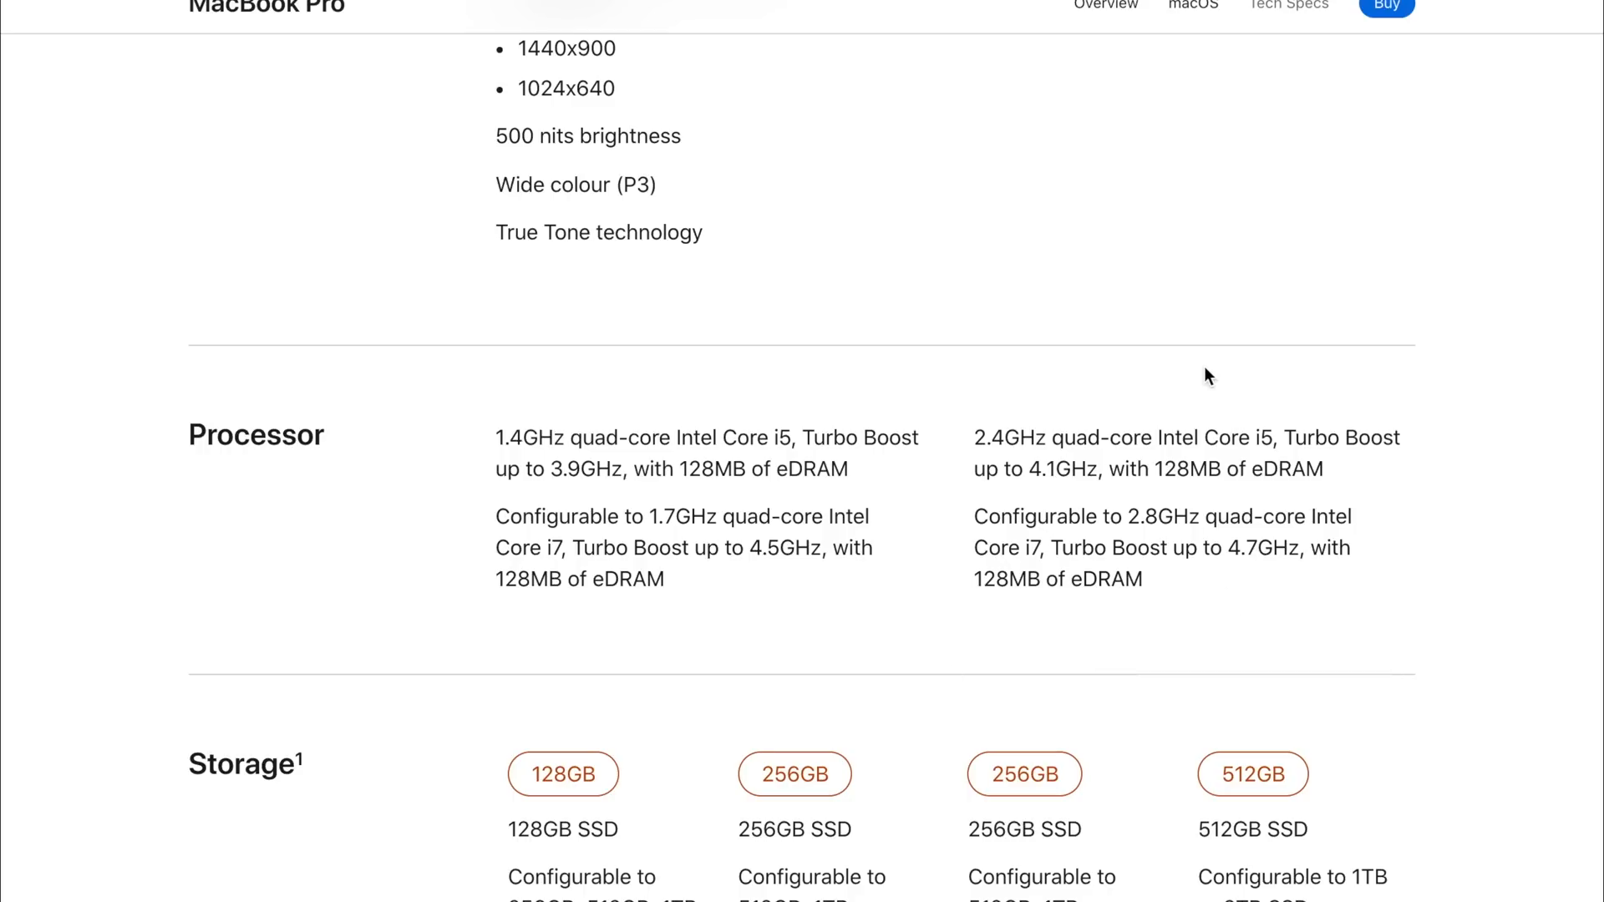
mouse_move(1028, 463)
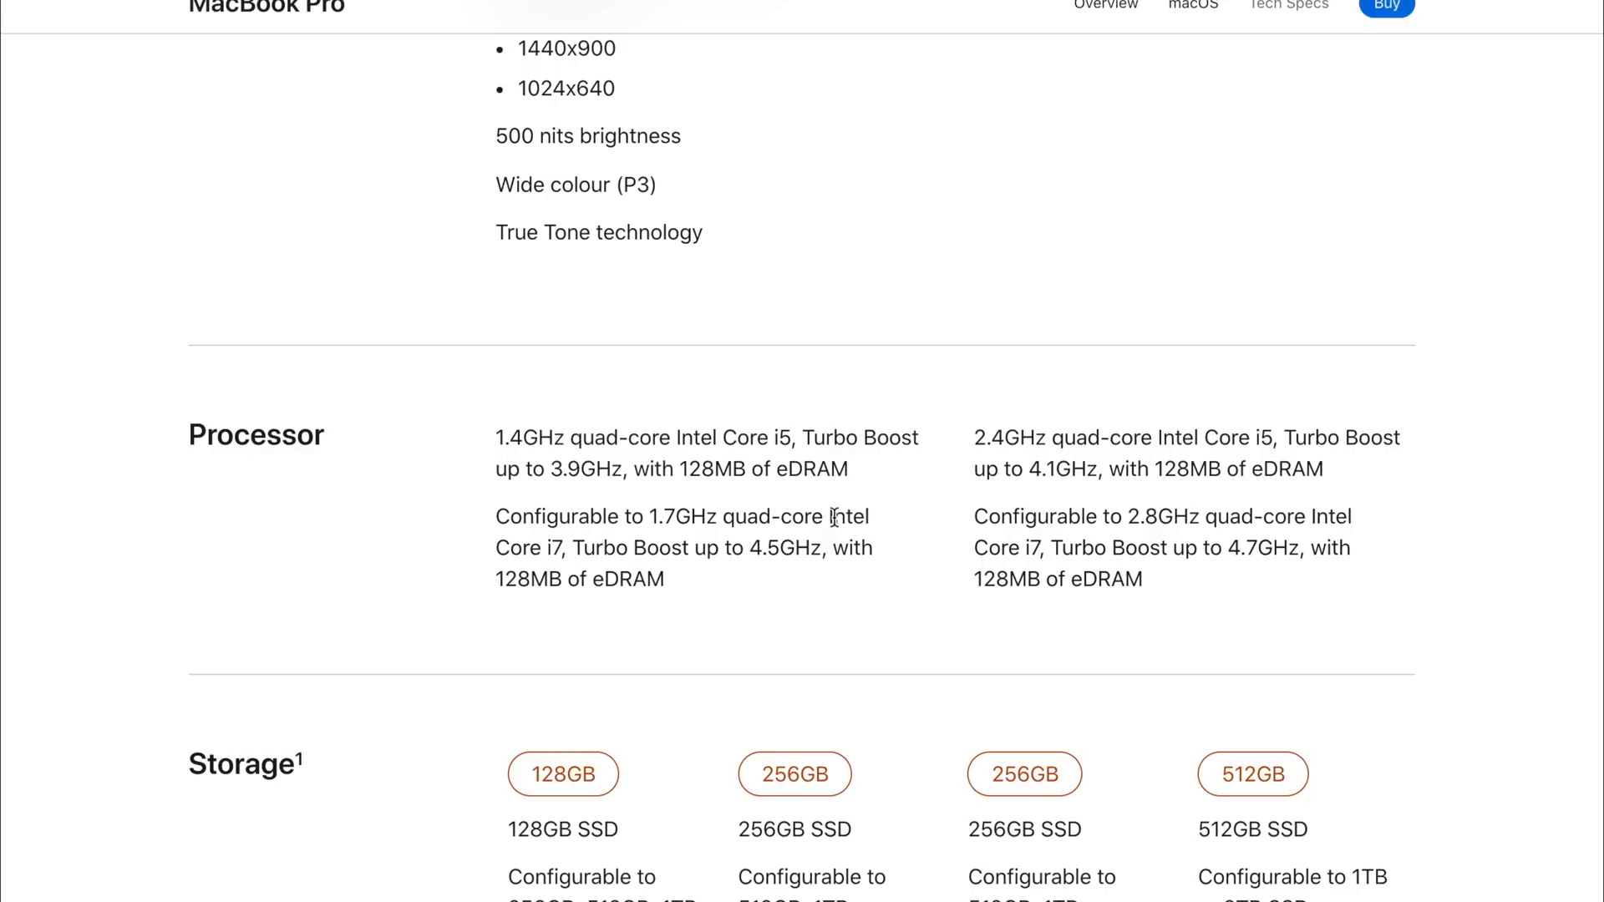
mouse_move(974, 446)
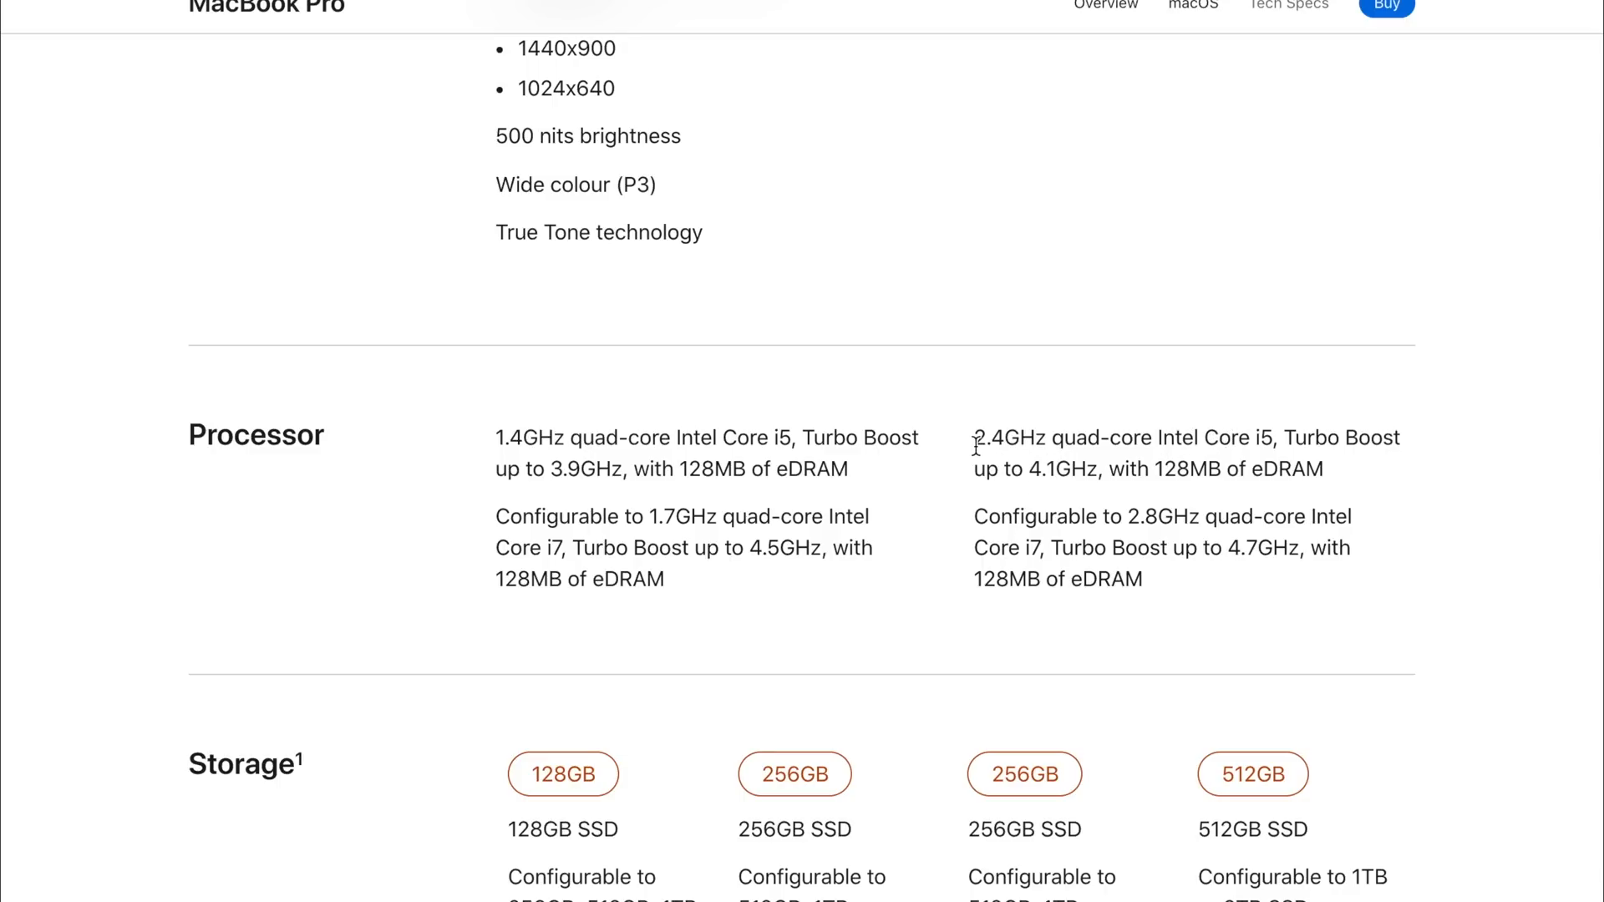
mouse_move(1176, 498)
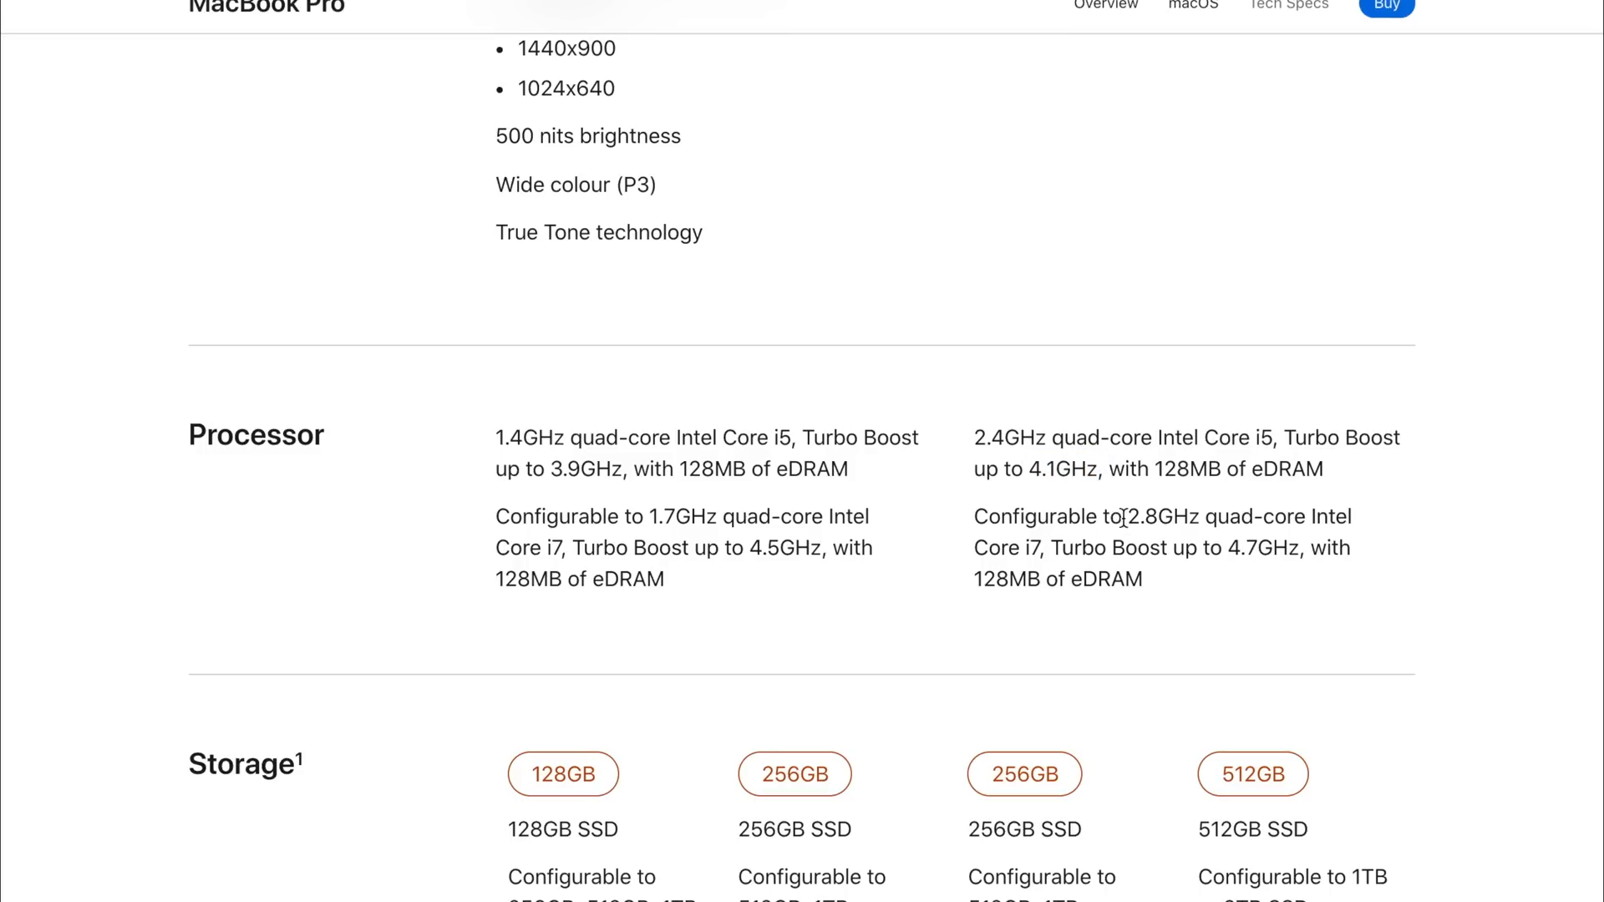
double_click(1160, 516)
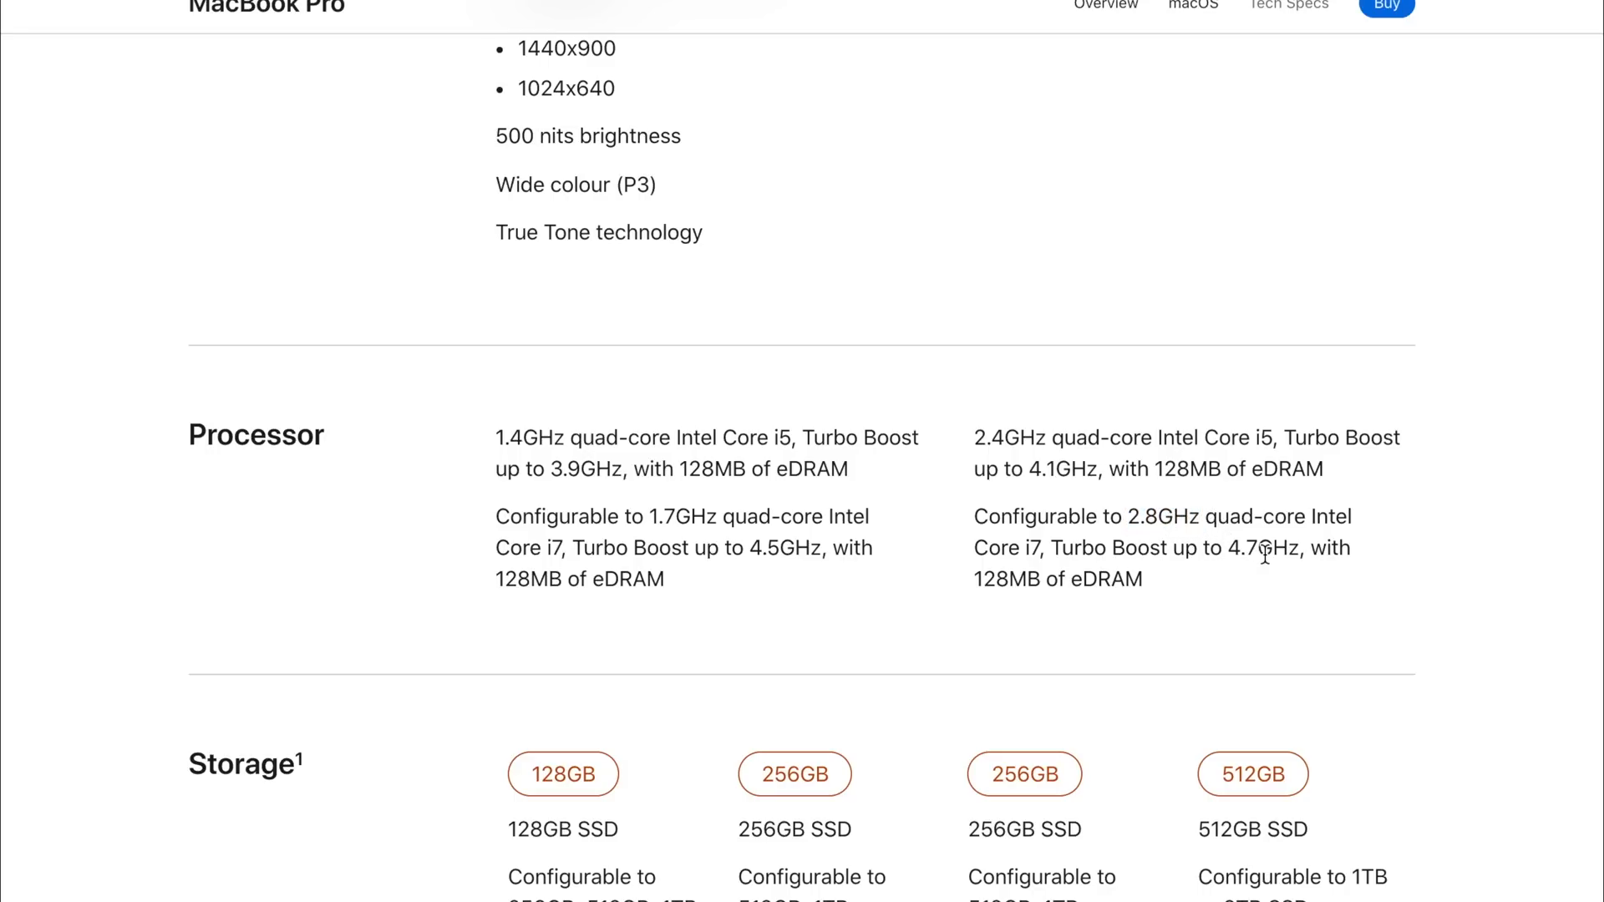
mouse_move(1083, 656)
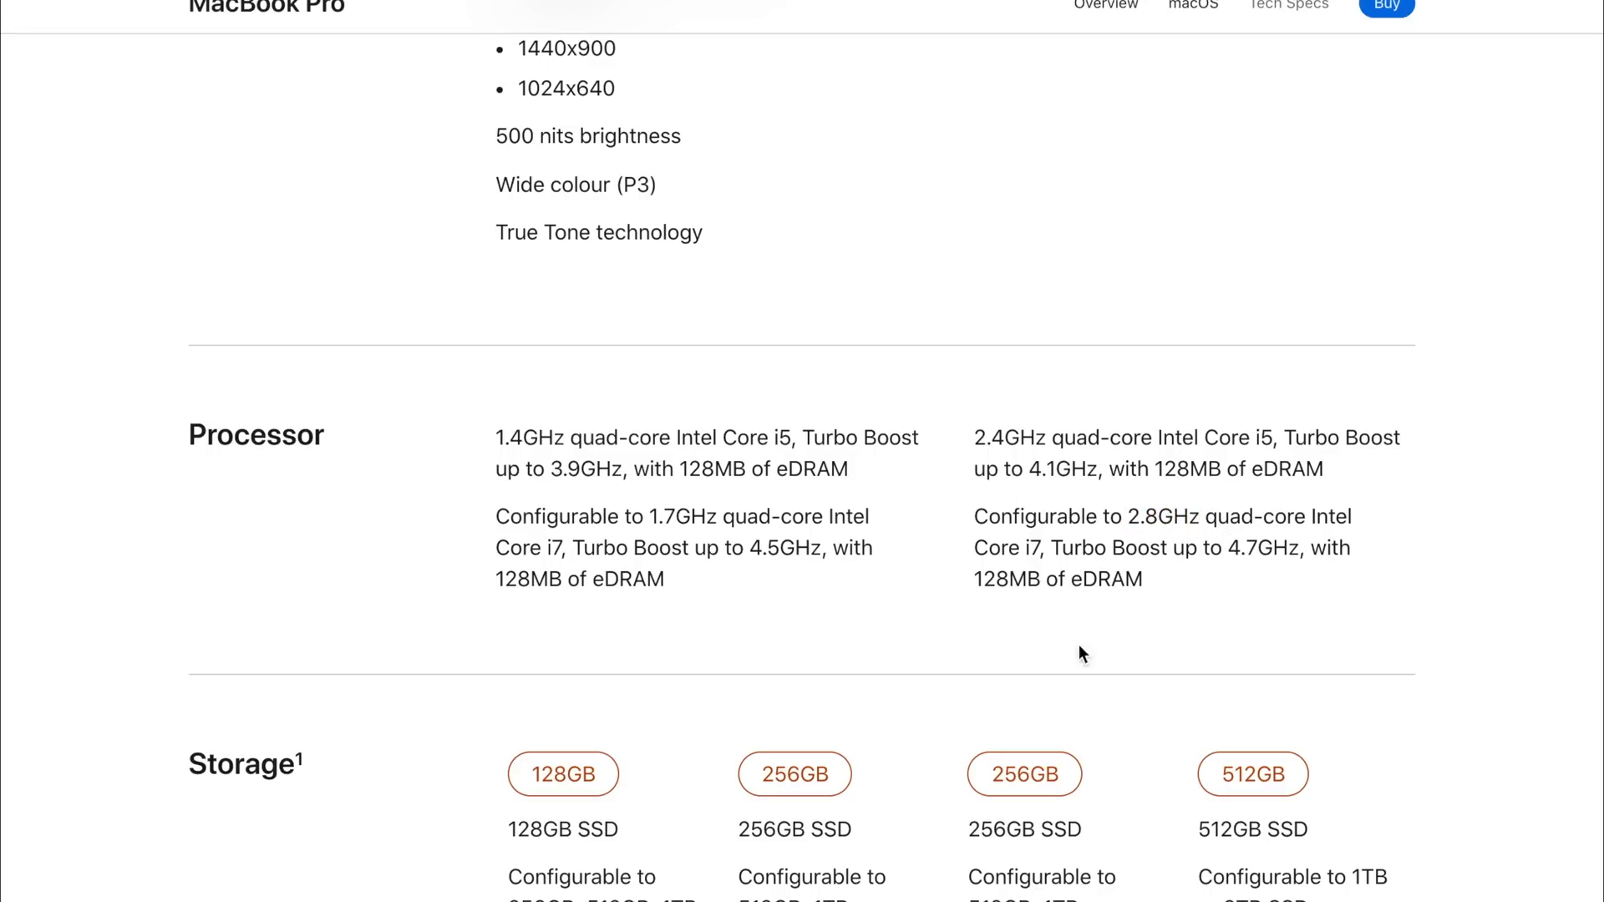
Step: Bring the newer page's 8th- and 10th-generation Core i5 processor options into view
scroll(down, 3)
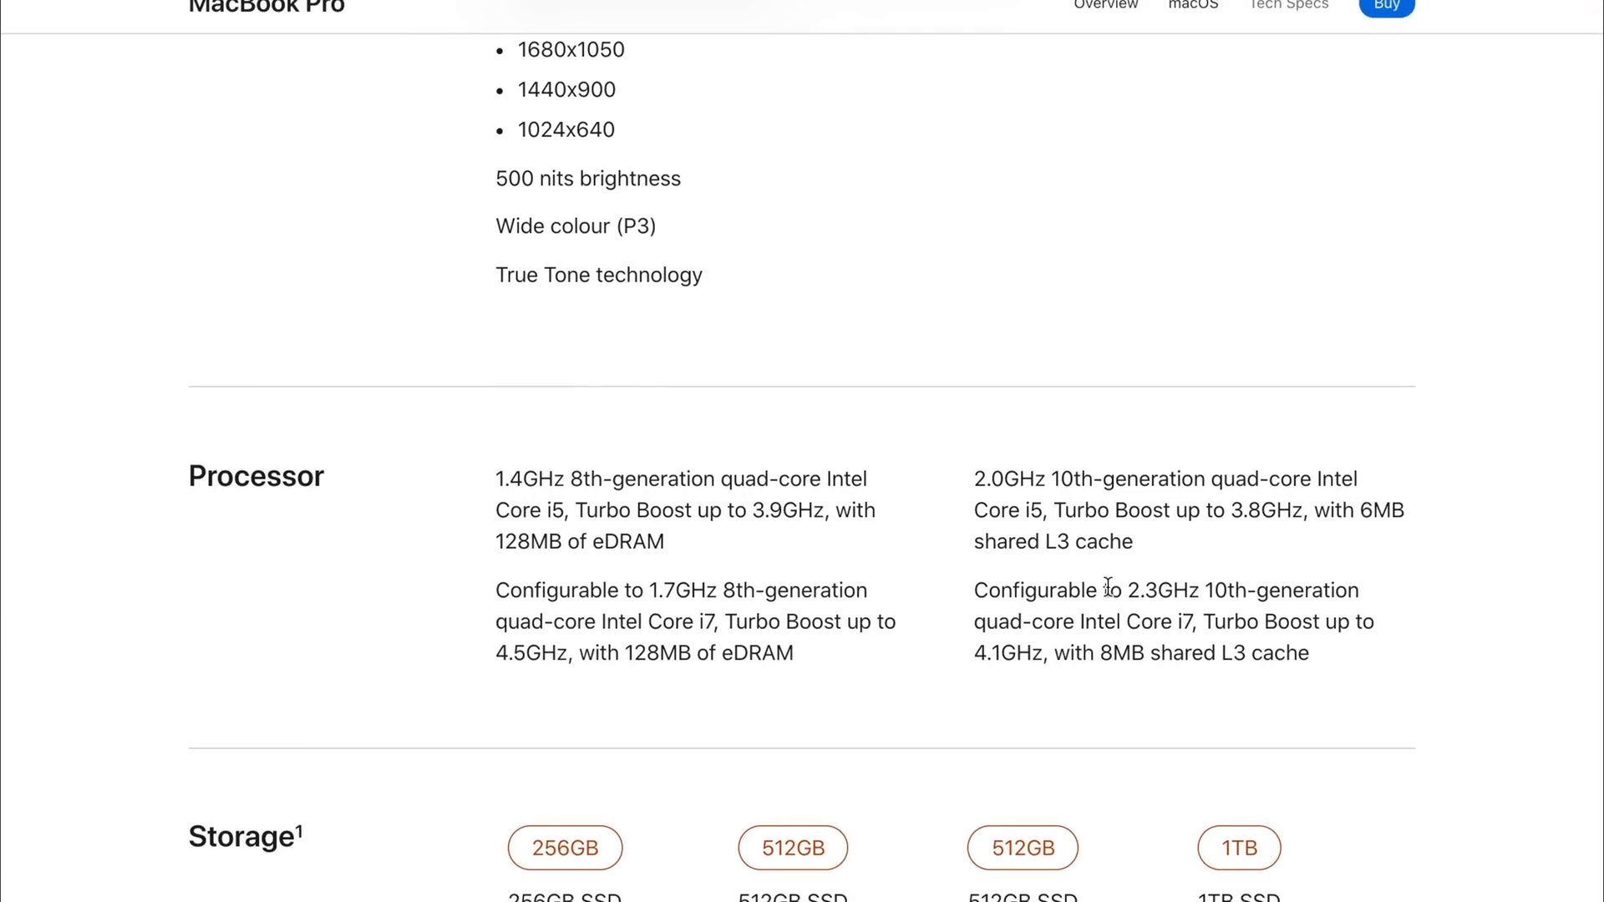
mouse_move(1056, 566)
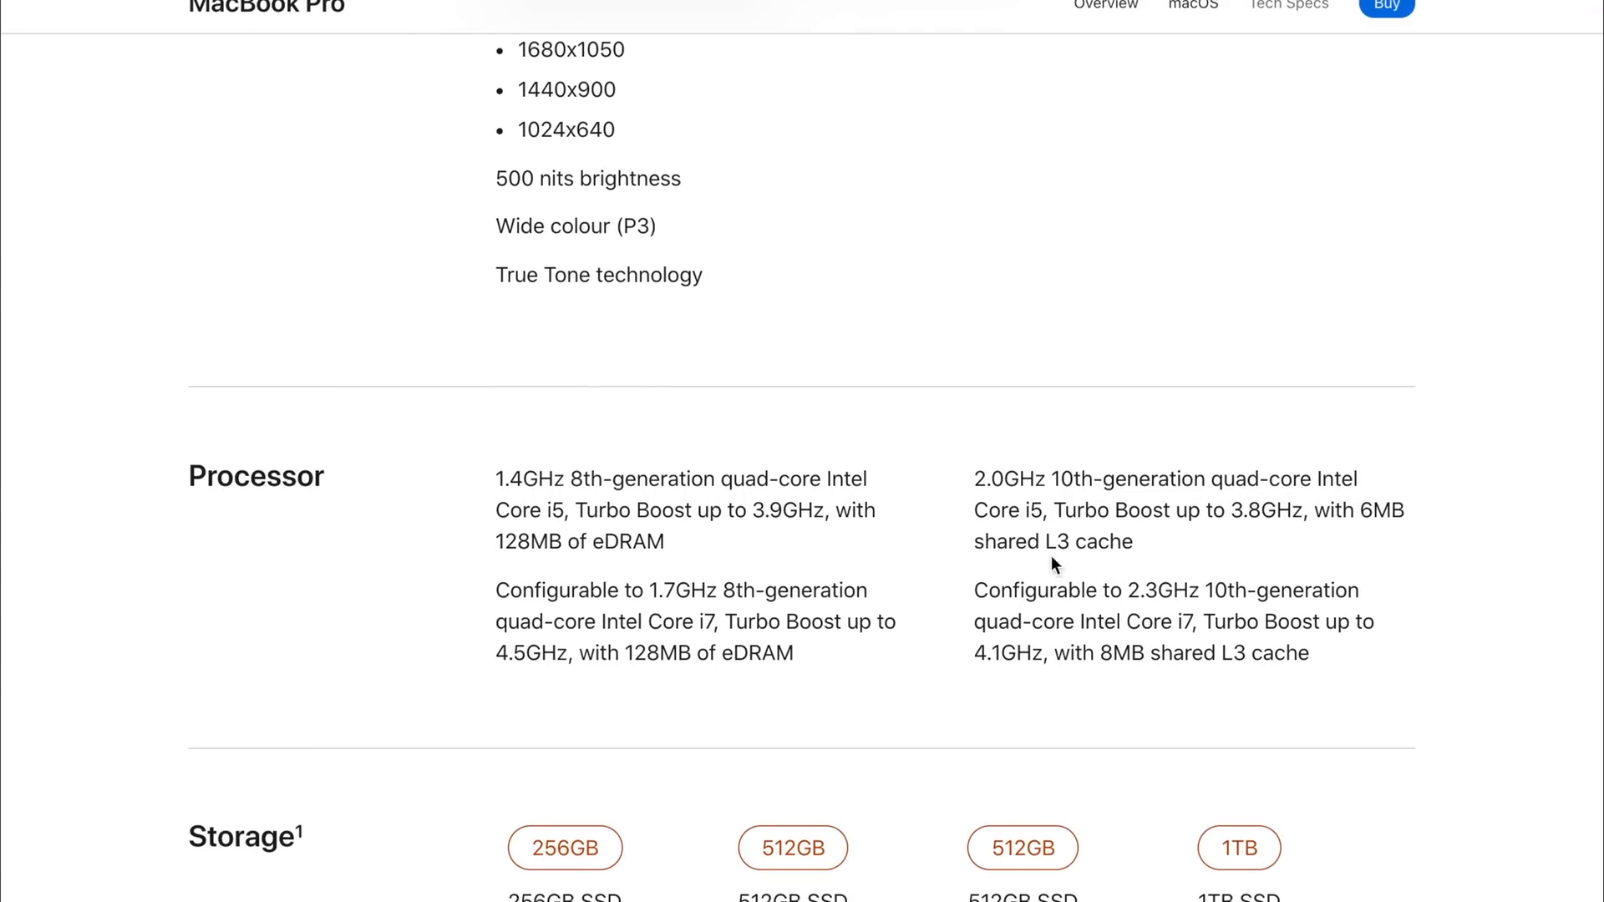
mouse_move(1098, 502)
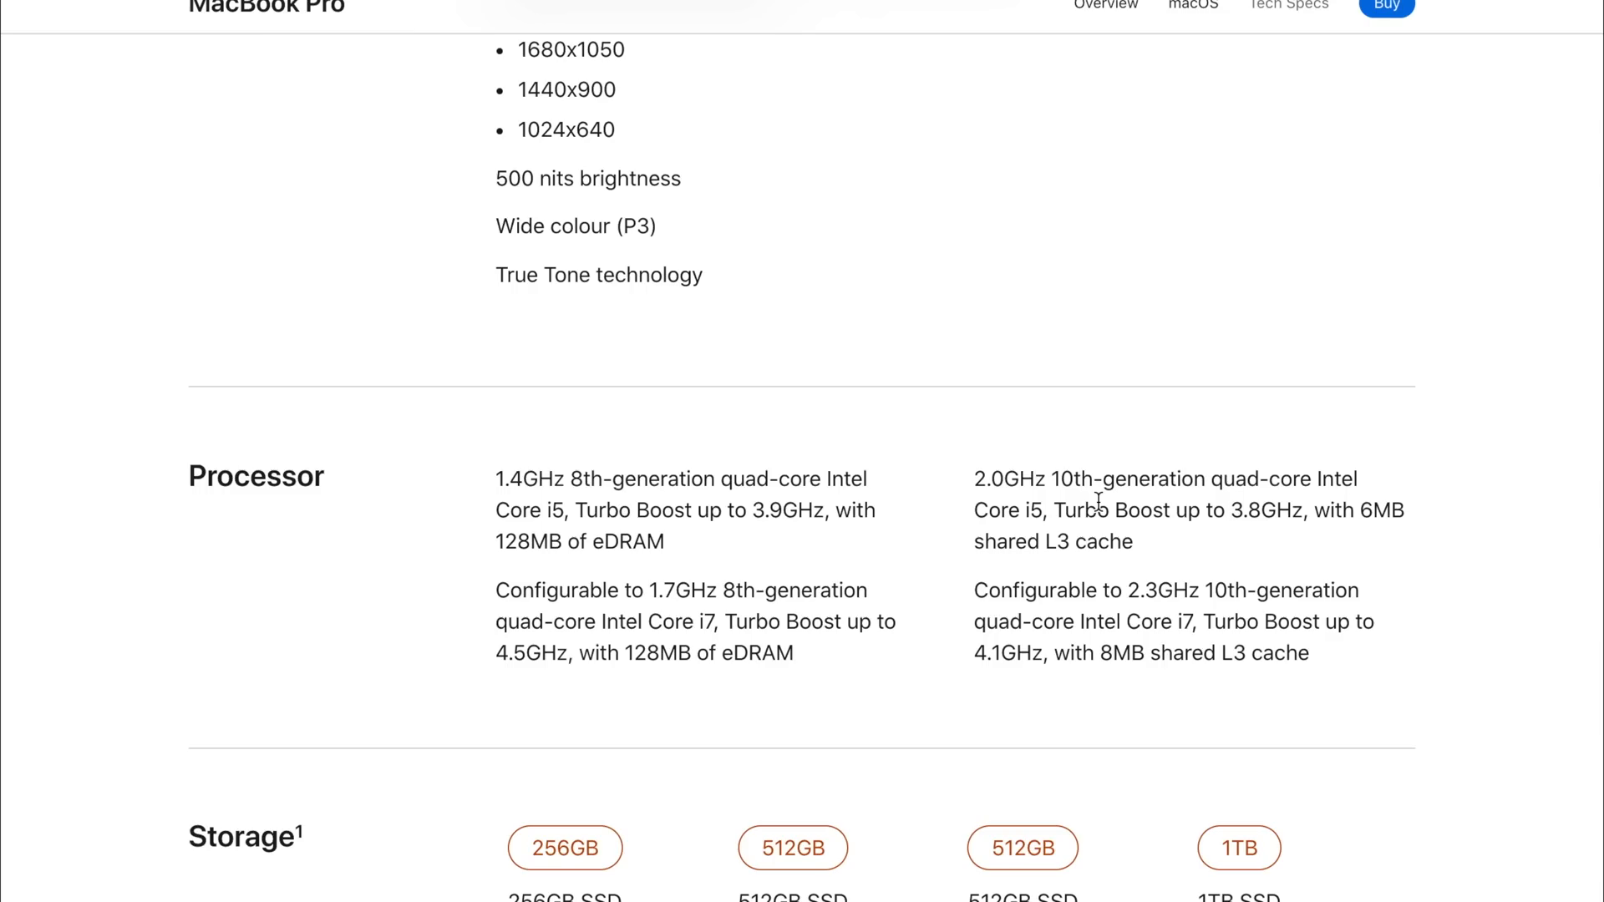
mouse_move(1125, 537)
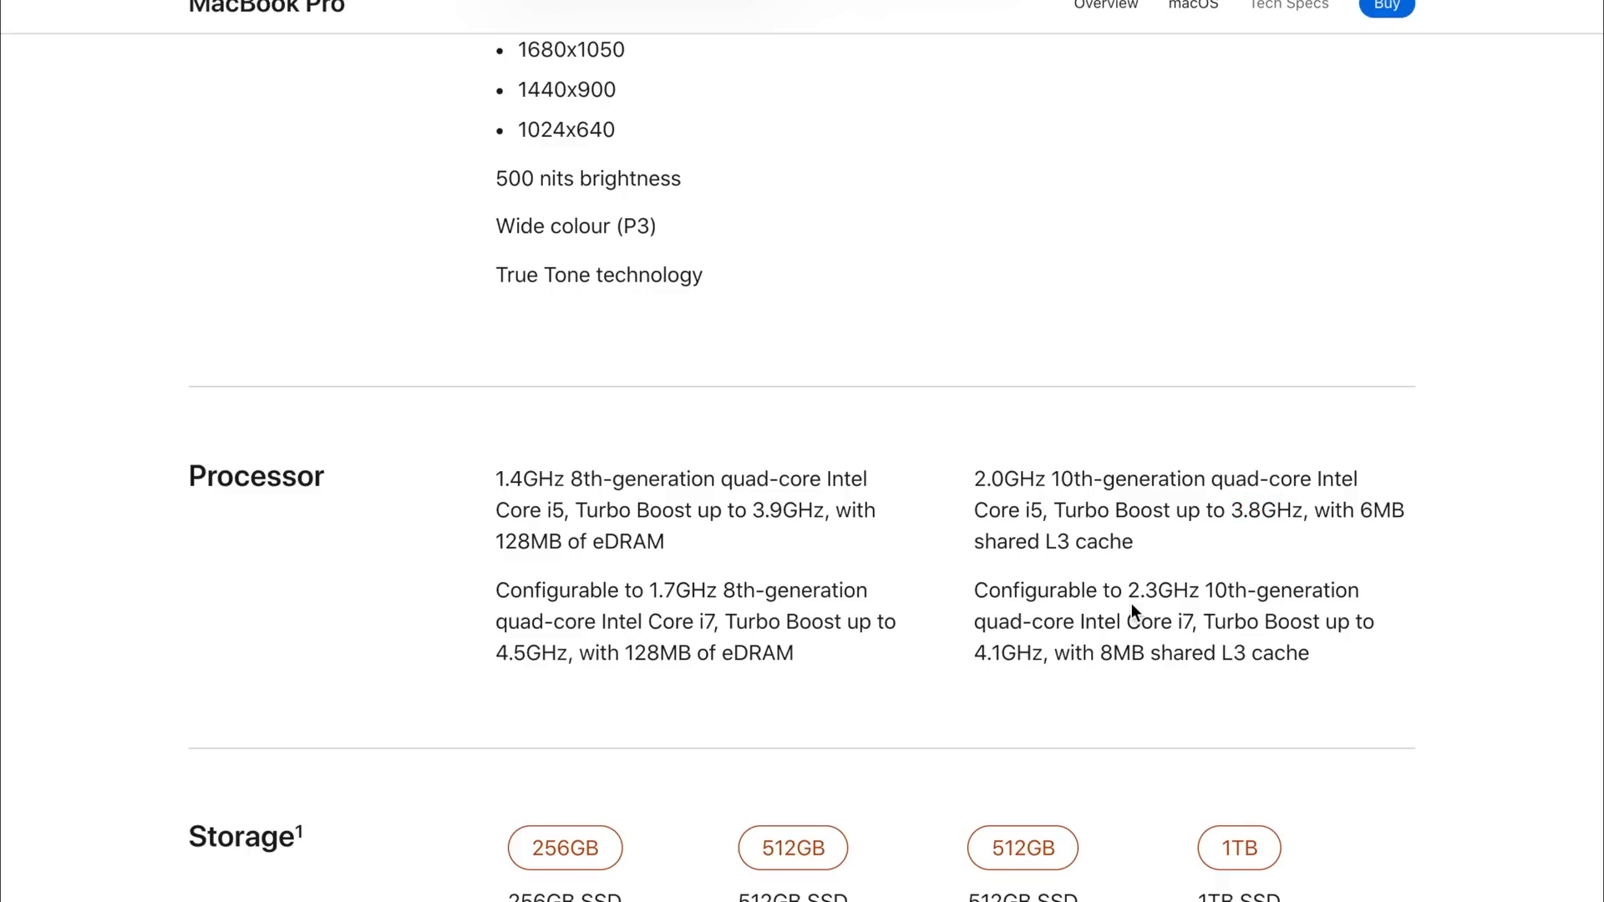
mouse_move(1120, 583)
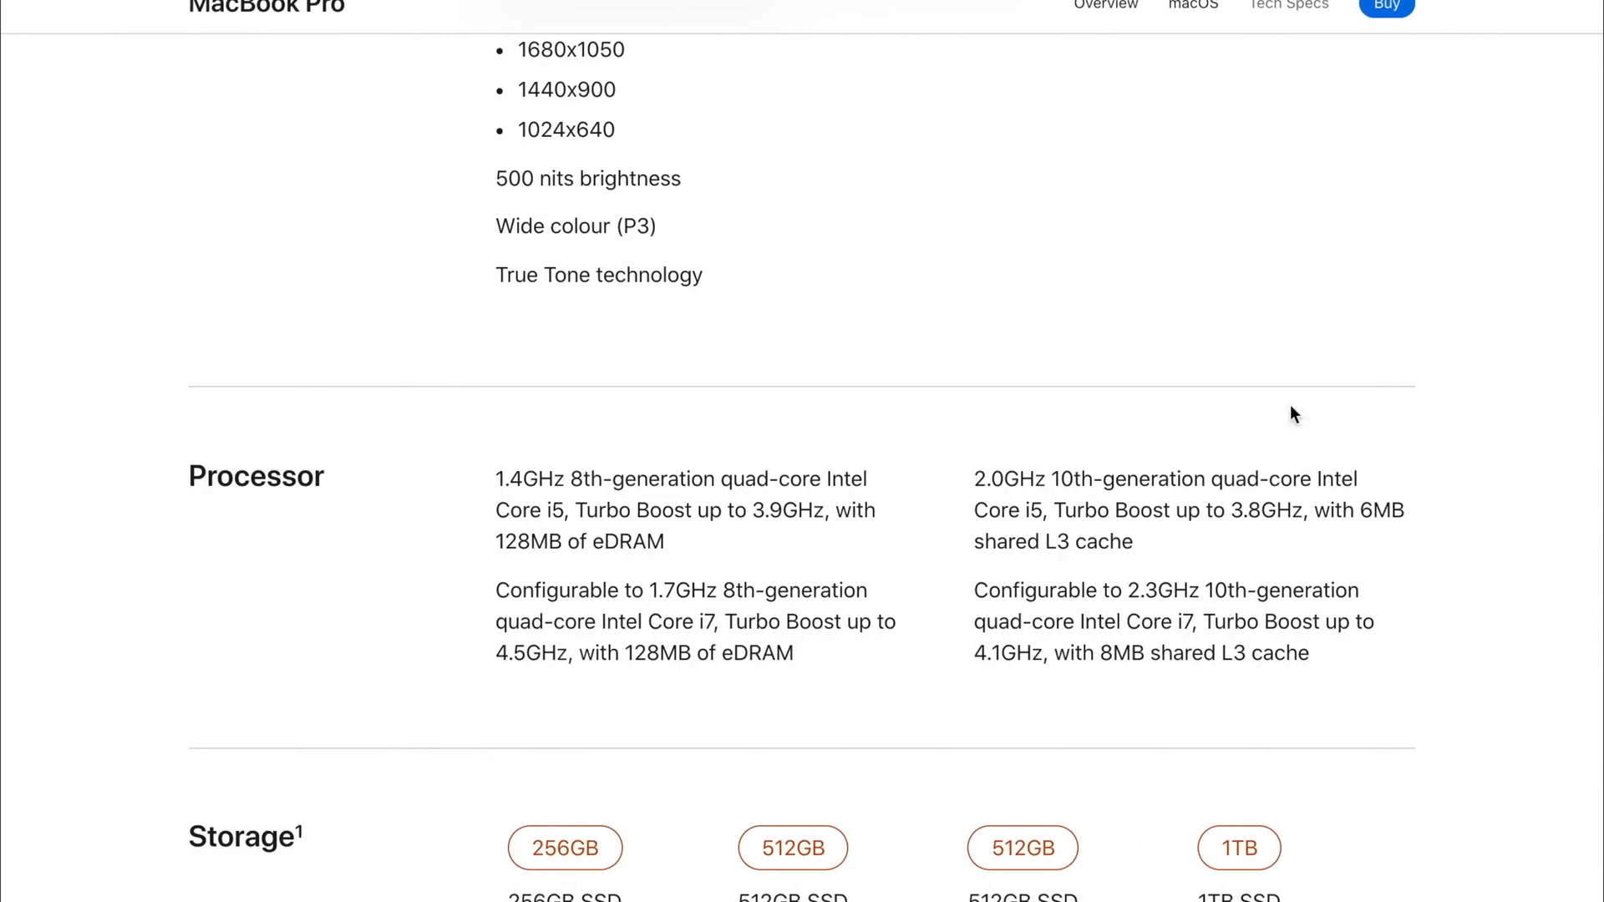
mouse_move(1096, 483)
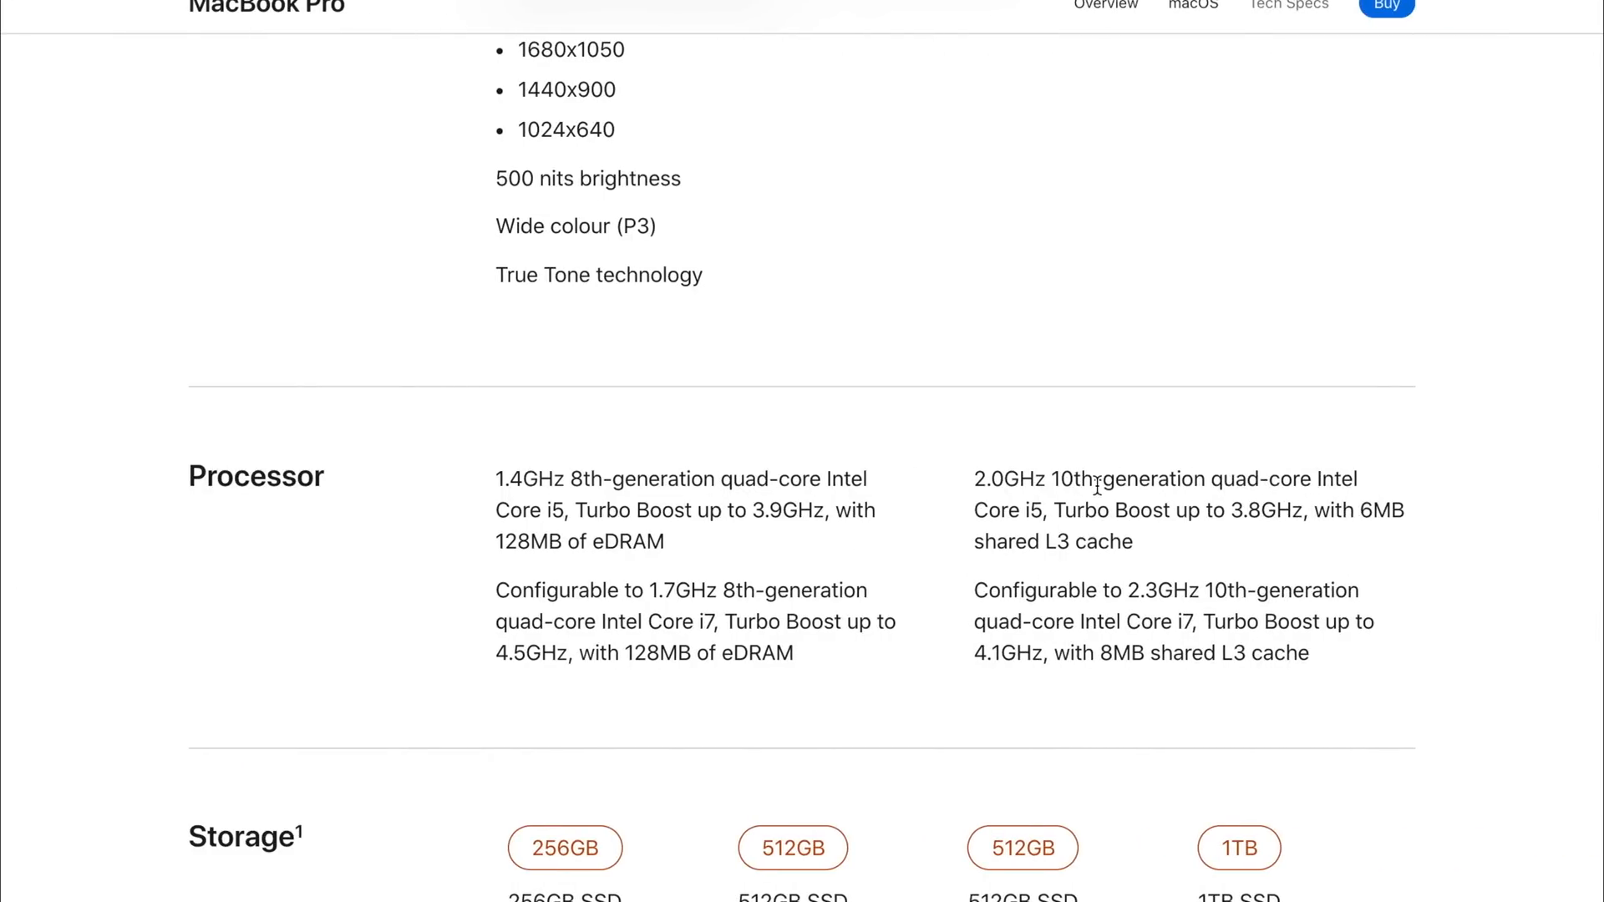
Step: Scroll to Storage and highlight the 2TB SSD option for the older 512GB model
scroll(down, 3)
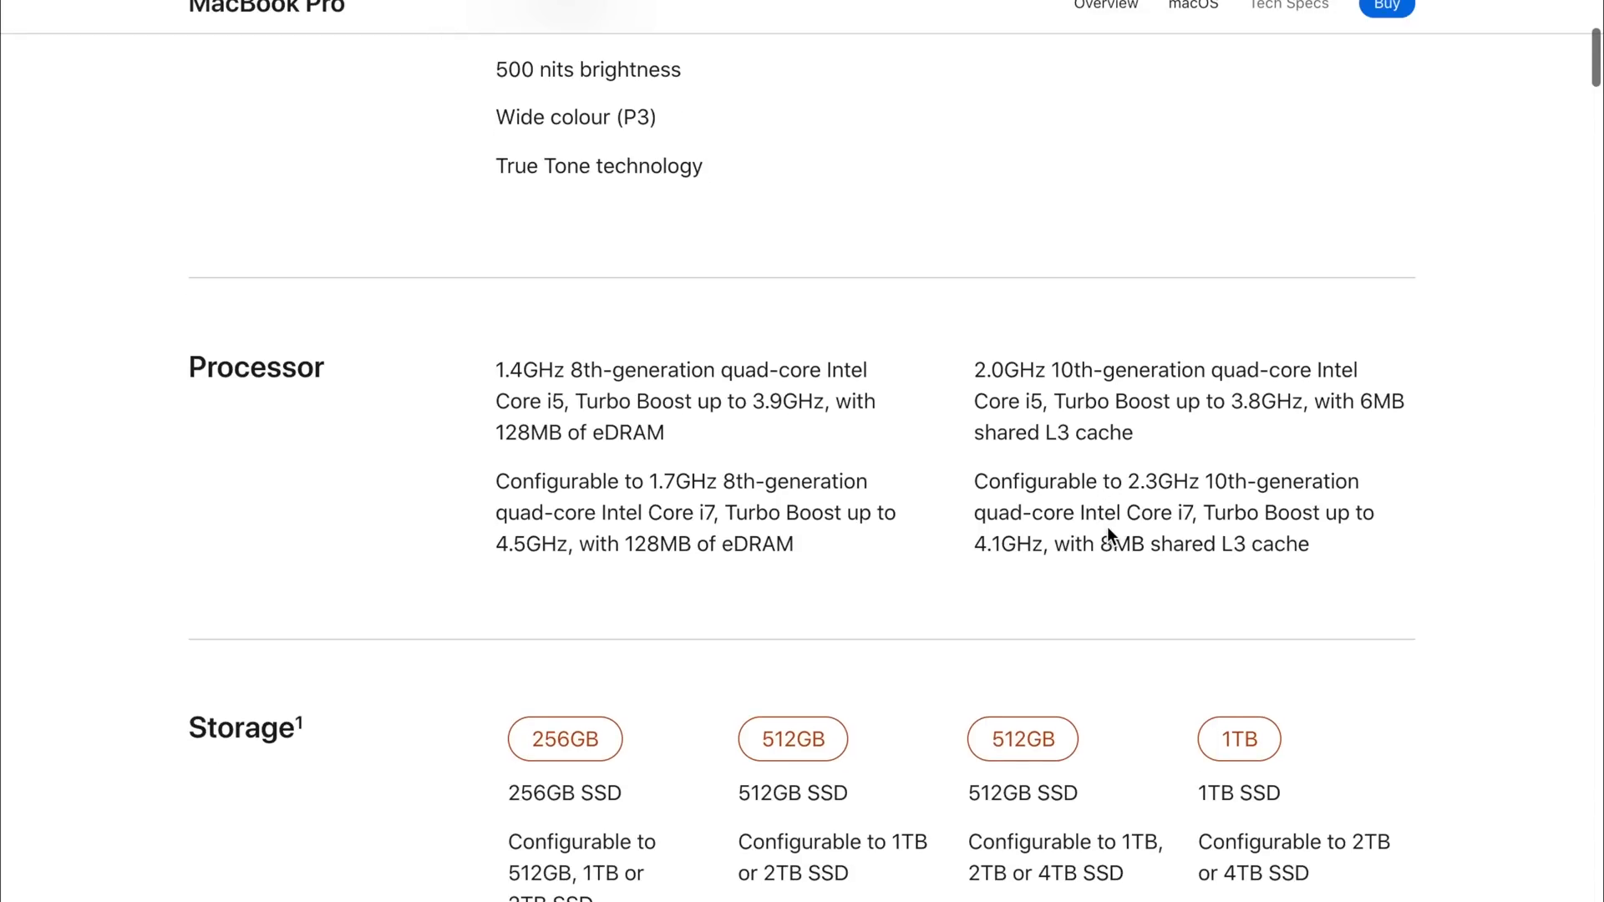
scroll(down, 3)
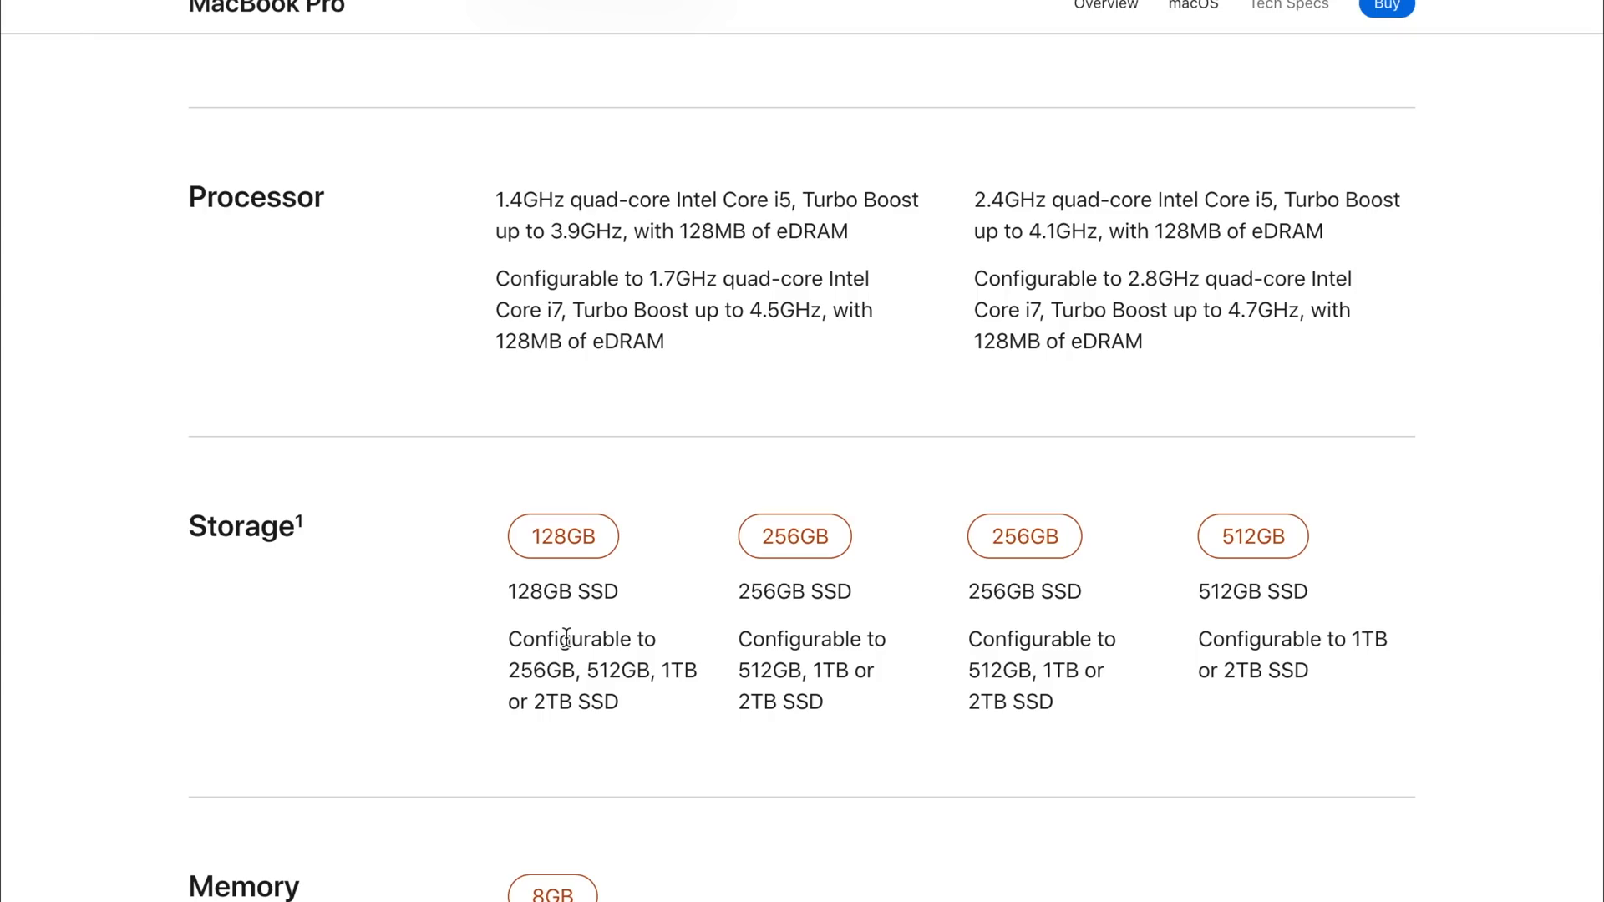
mouse_move(814, 592)
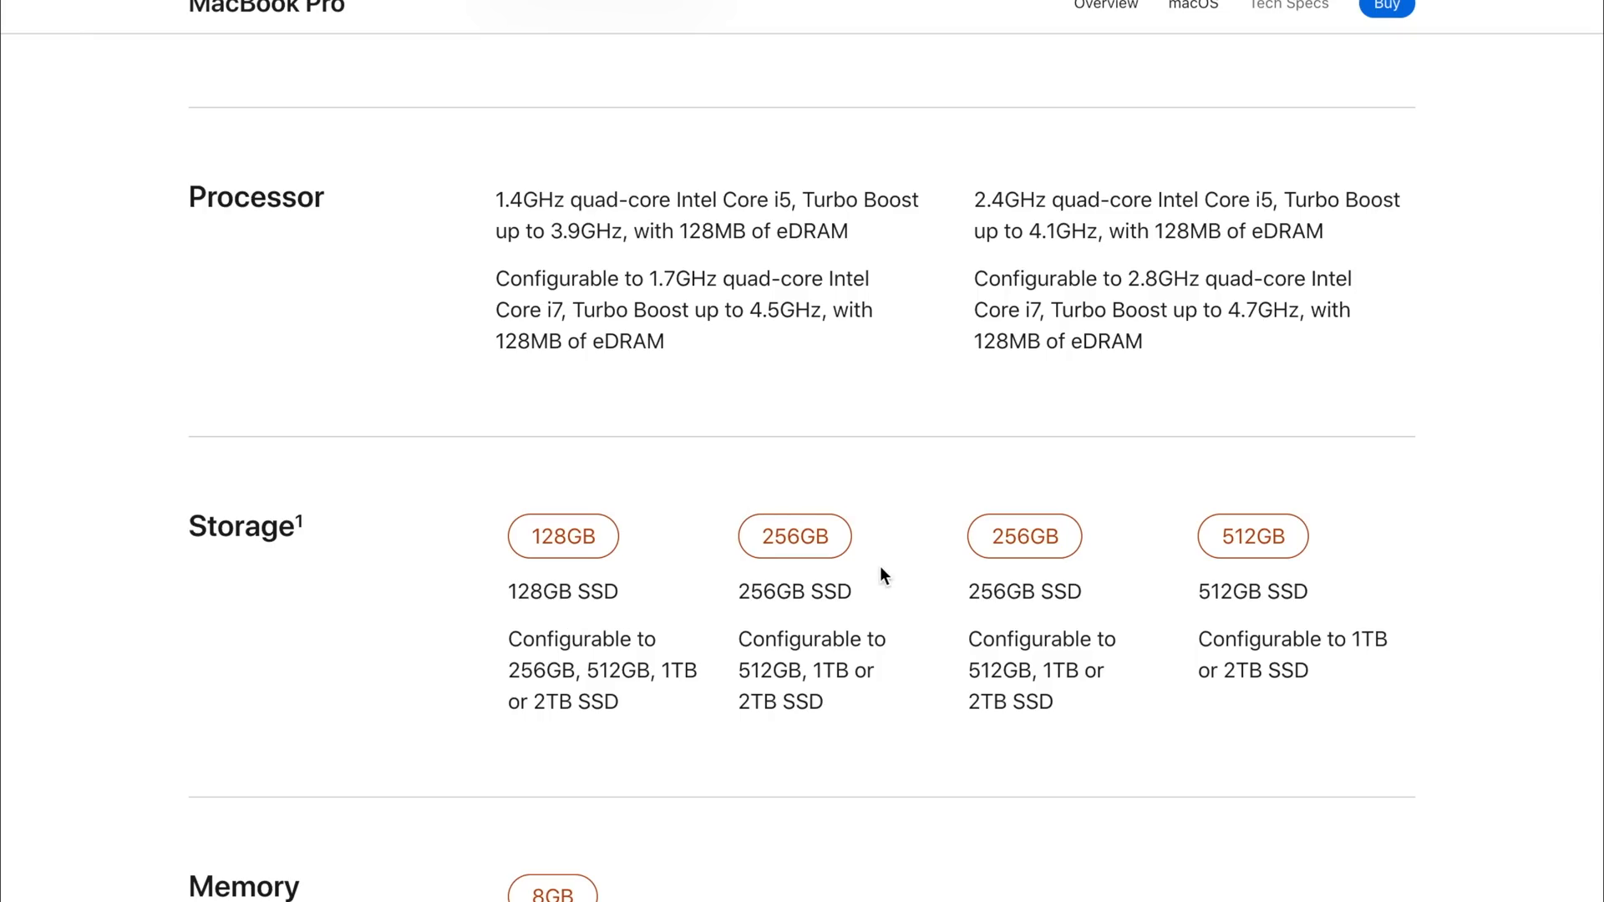
mouse_move(919, 371)
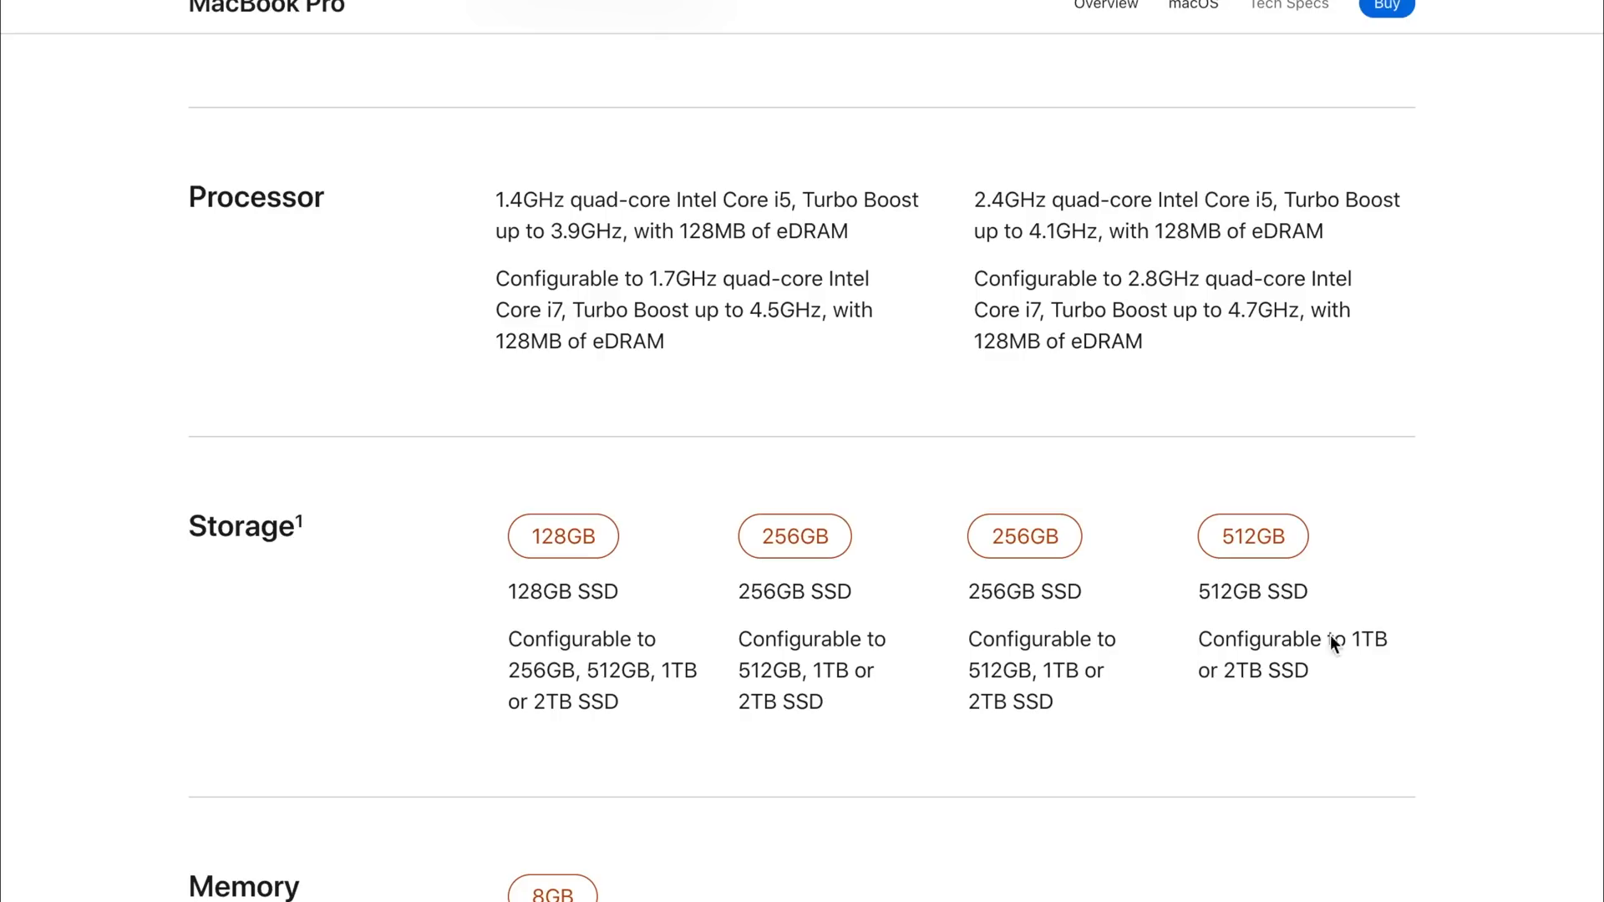
mouse_move(1191, 587)
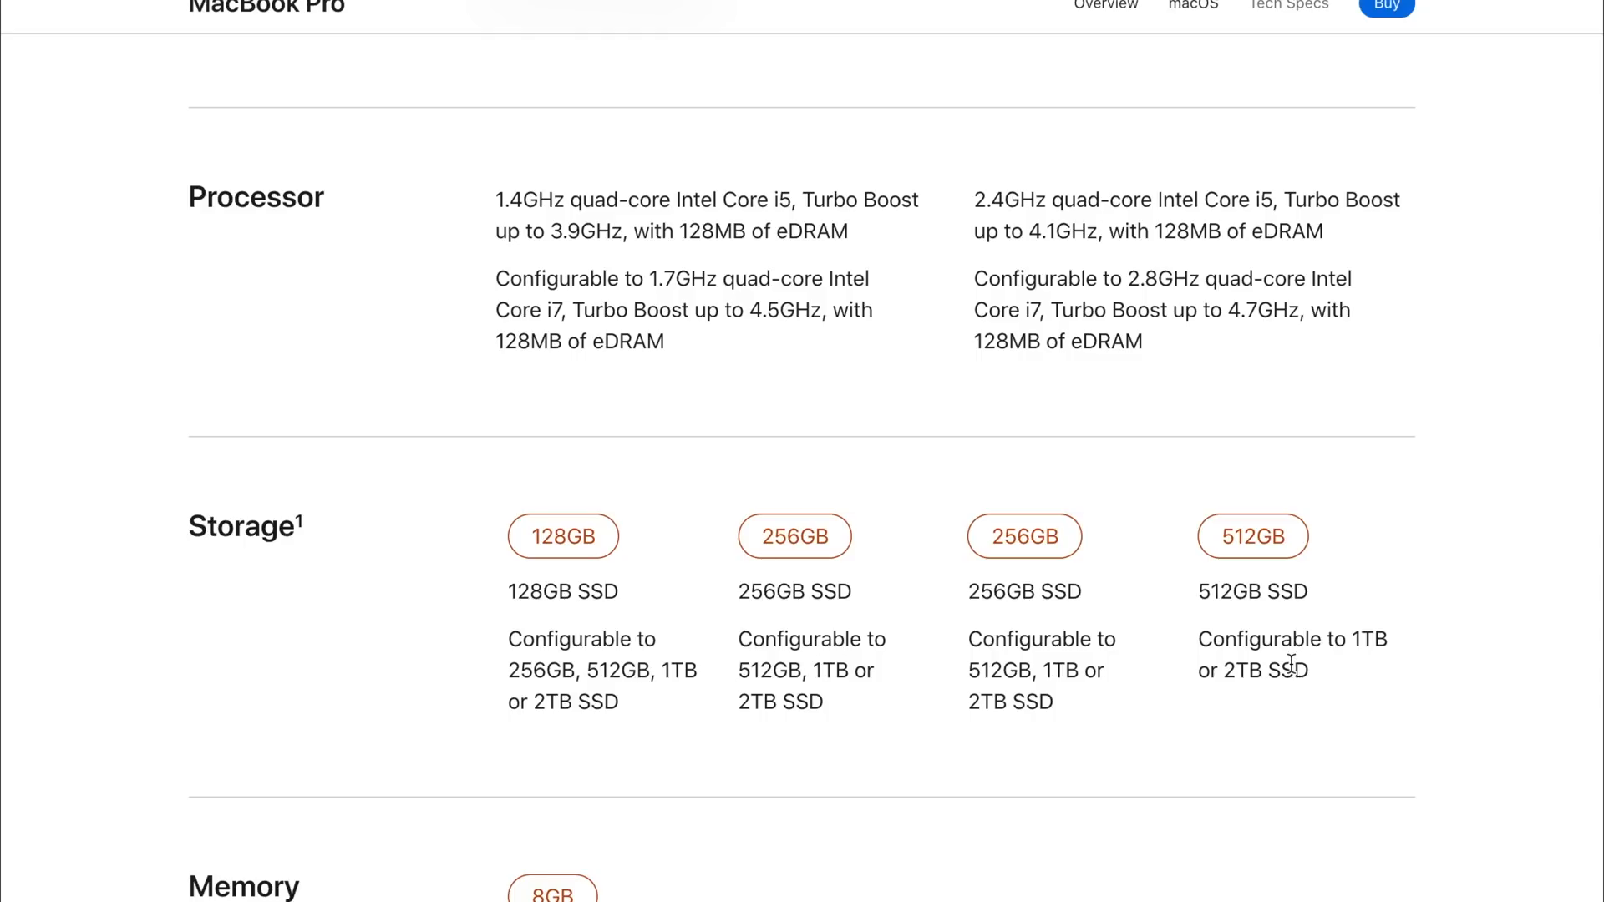
mouse_move(962, 573)
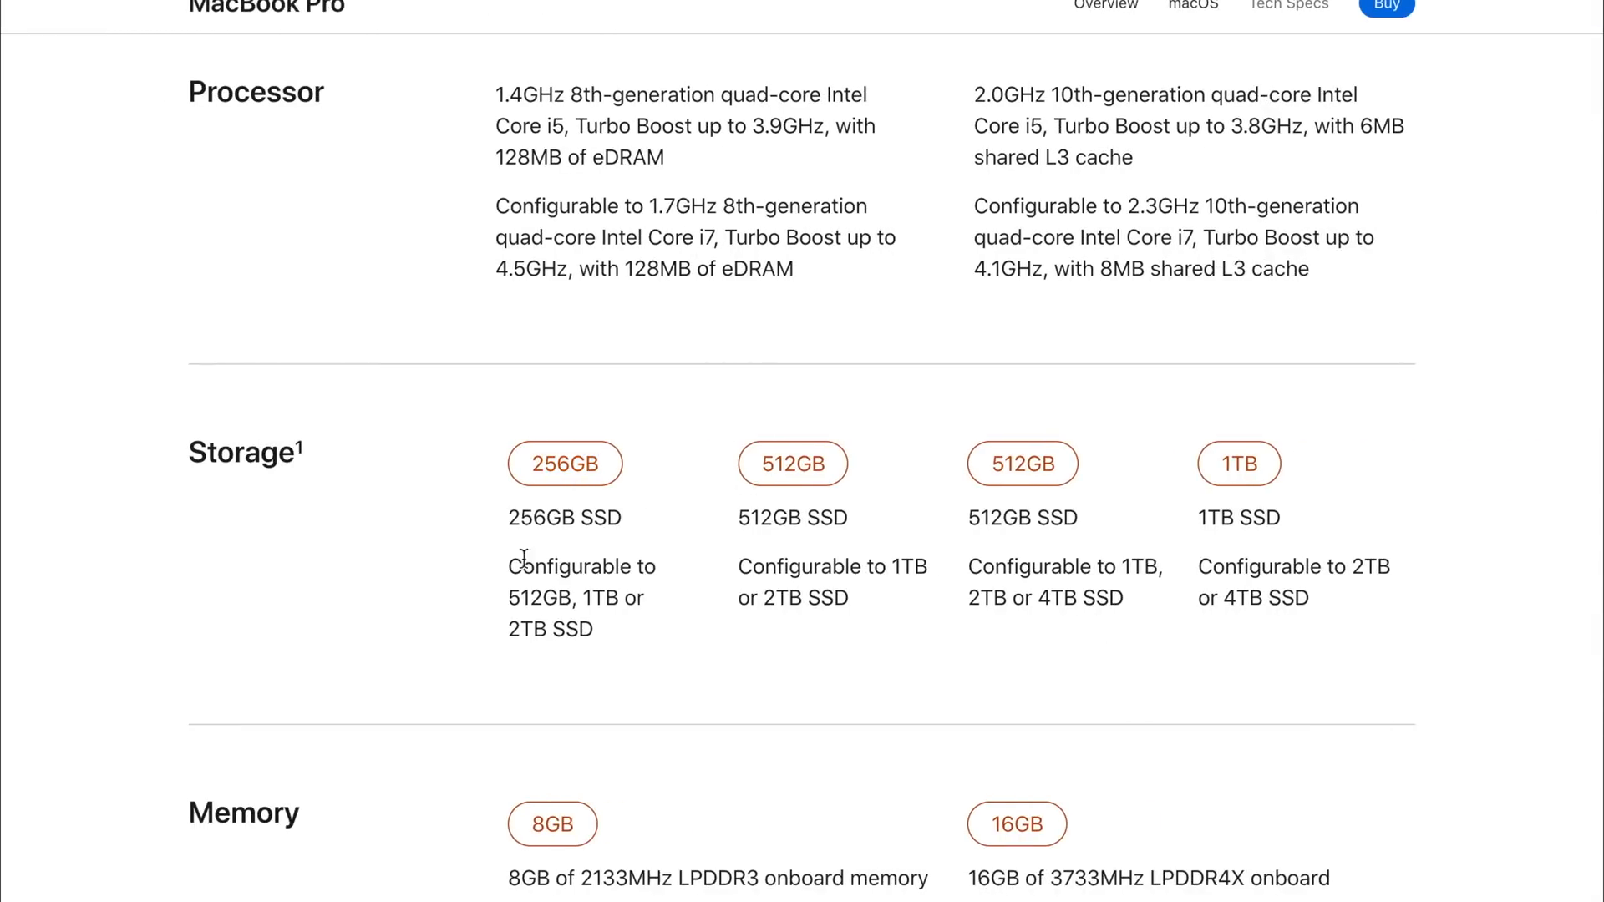
mouse_move(780, 398)
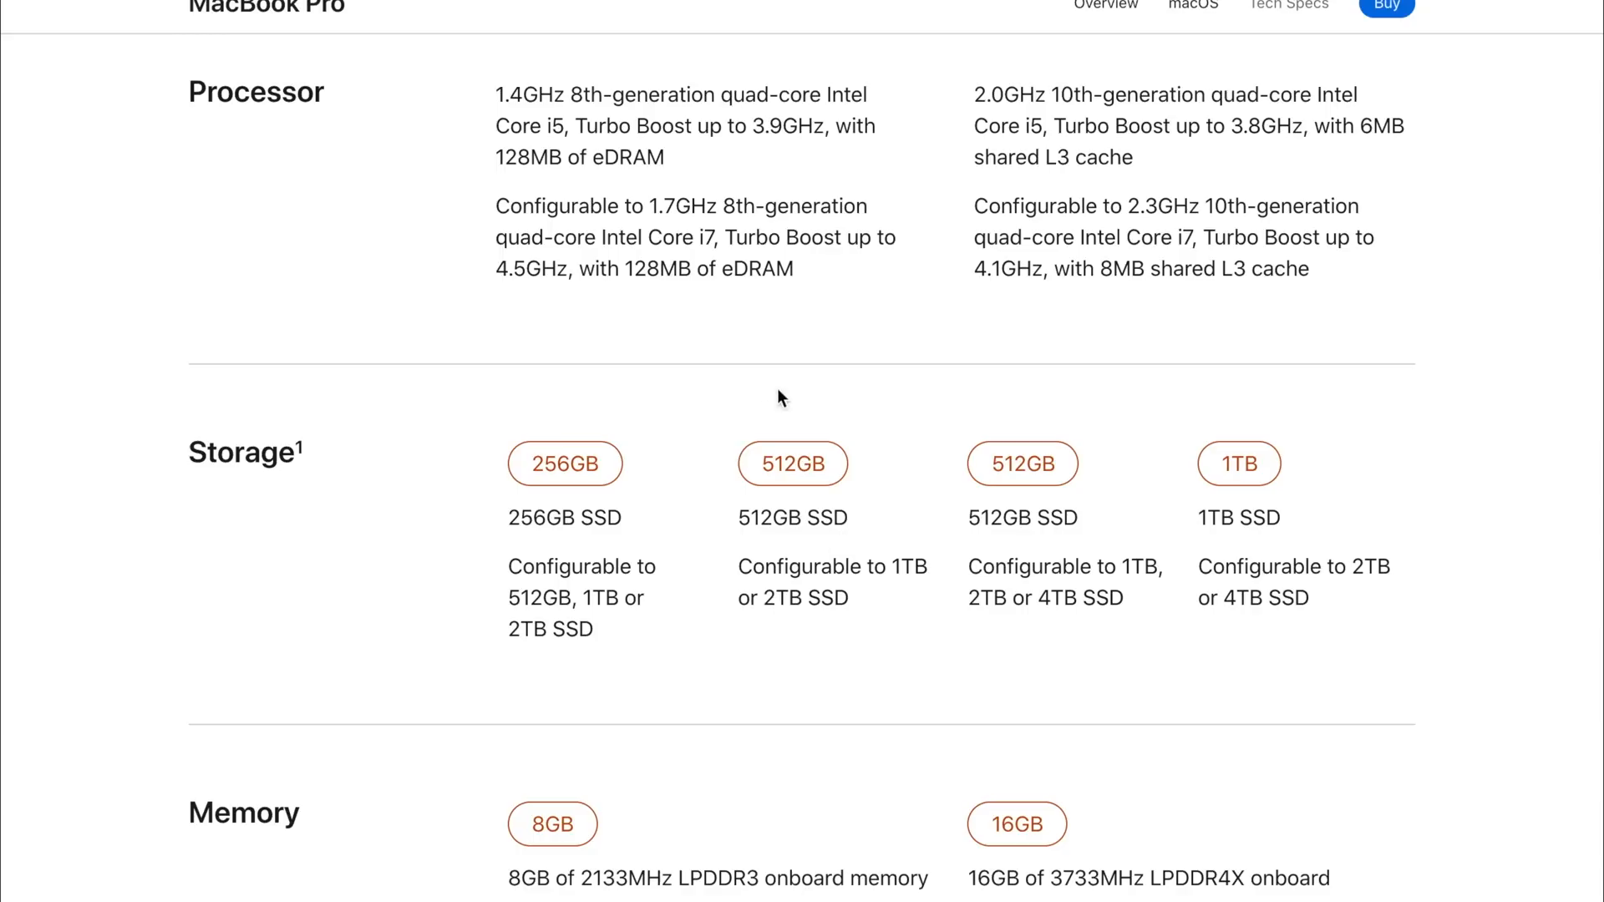
double_click(523, 631)
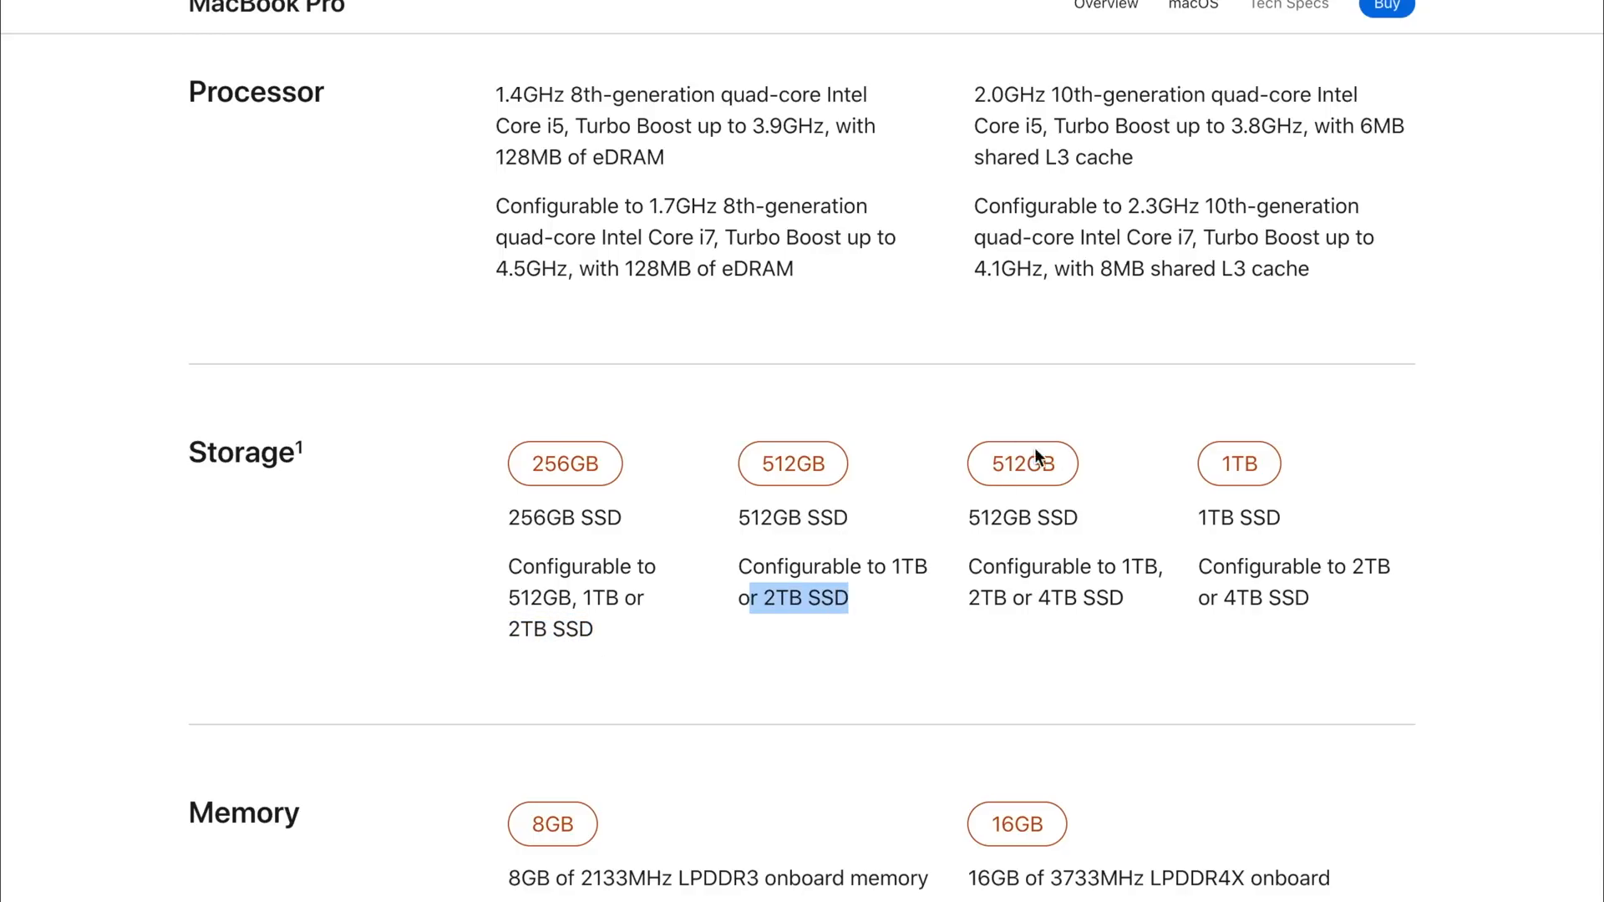
mouse_move(1400, 505)
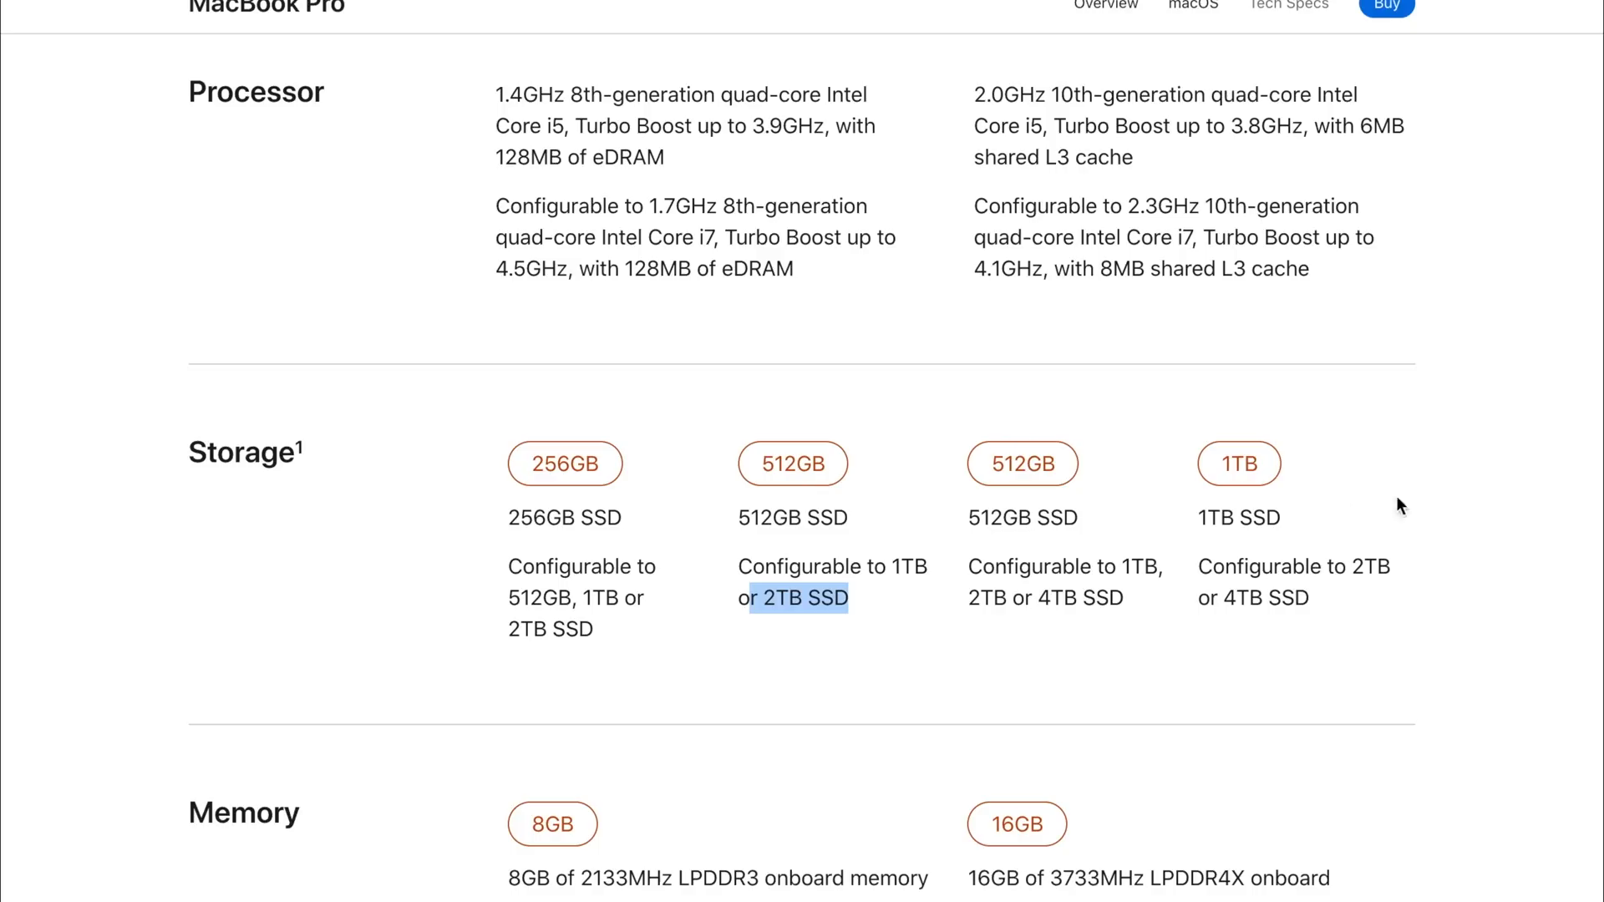
mouse_move(988, 475)
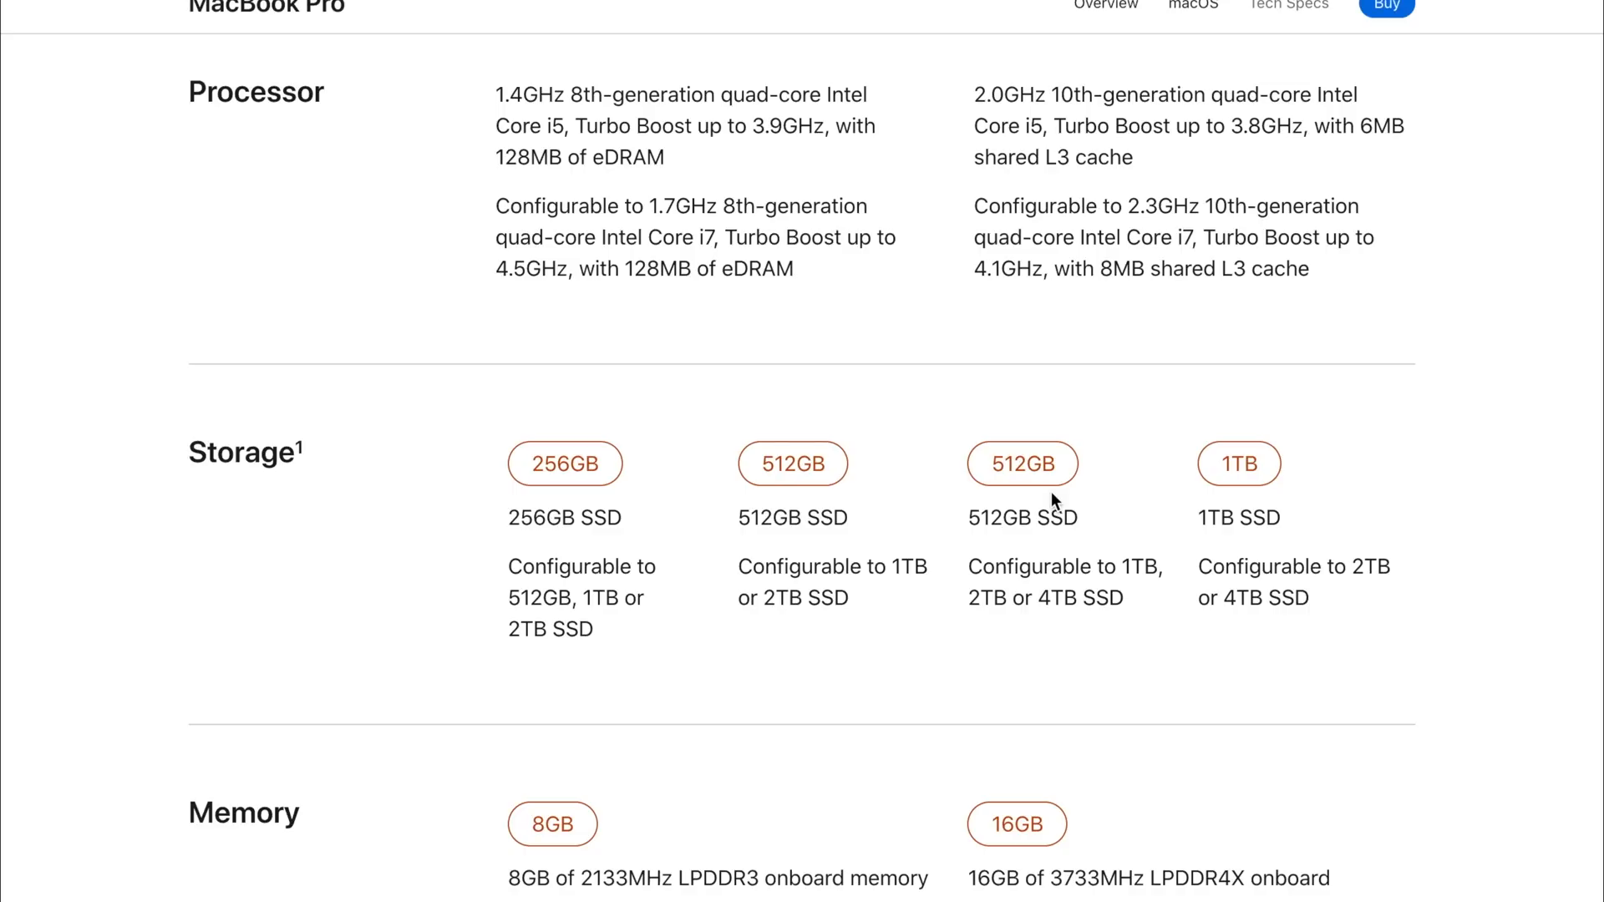
mouse_move(1062, 530)
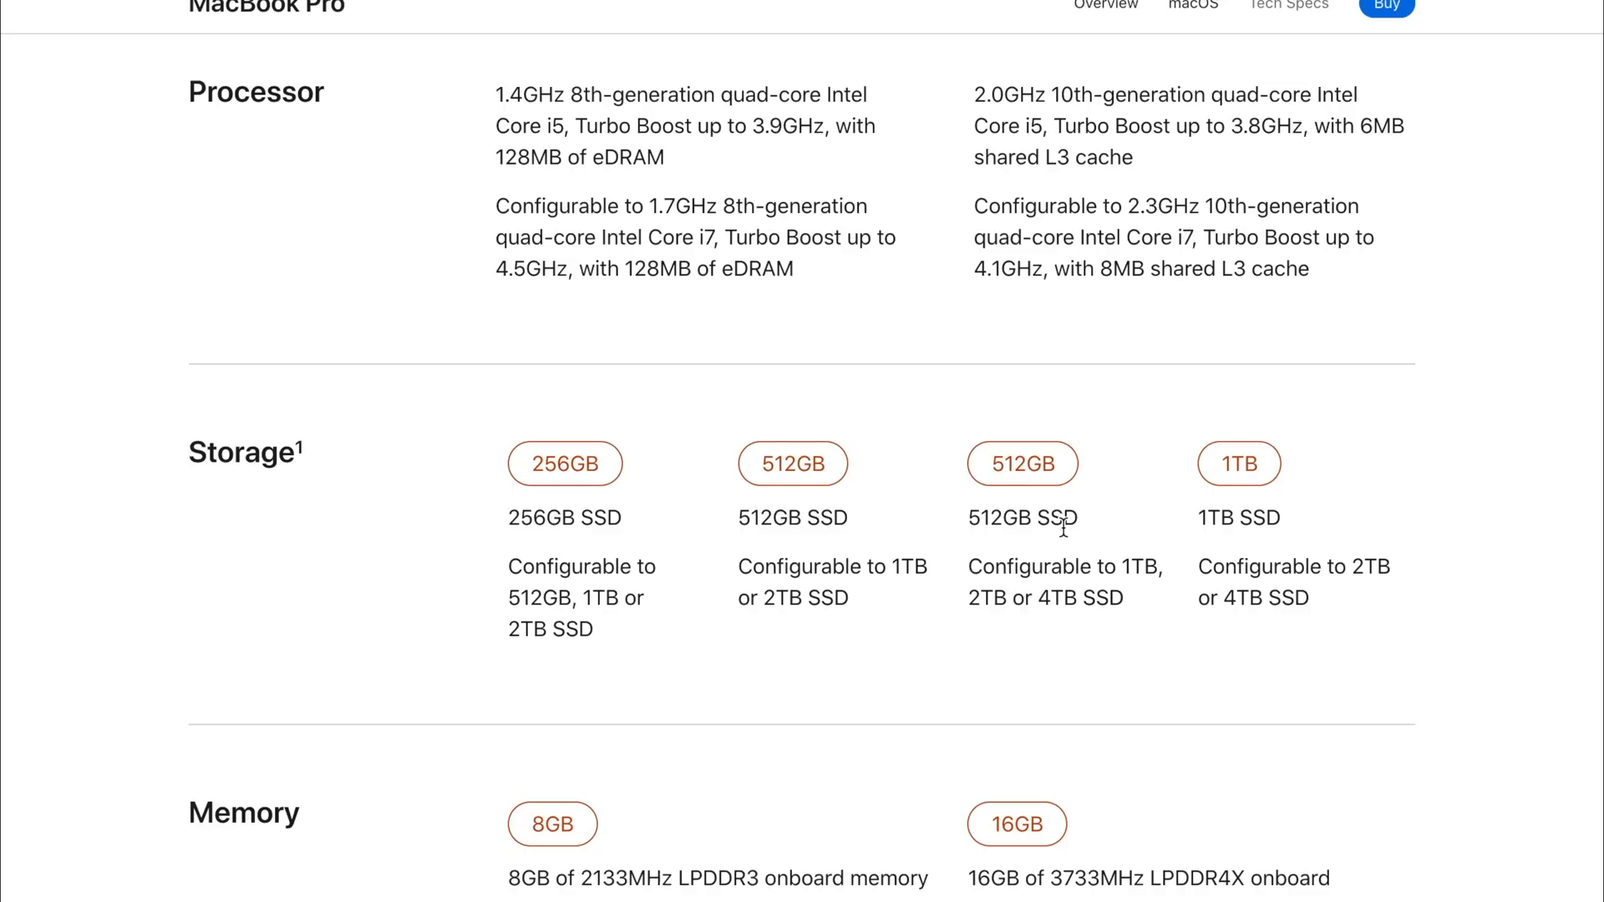
mouse_move(1283, 520)
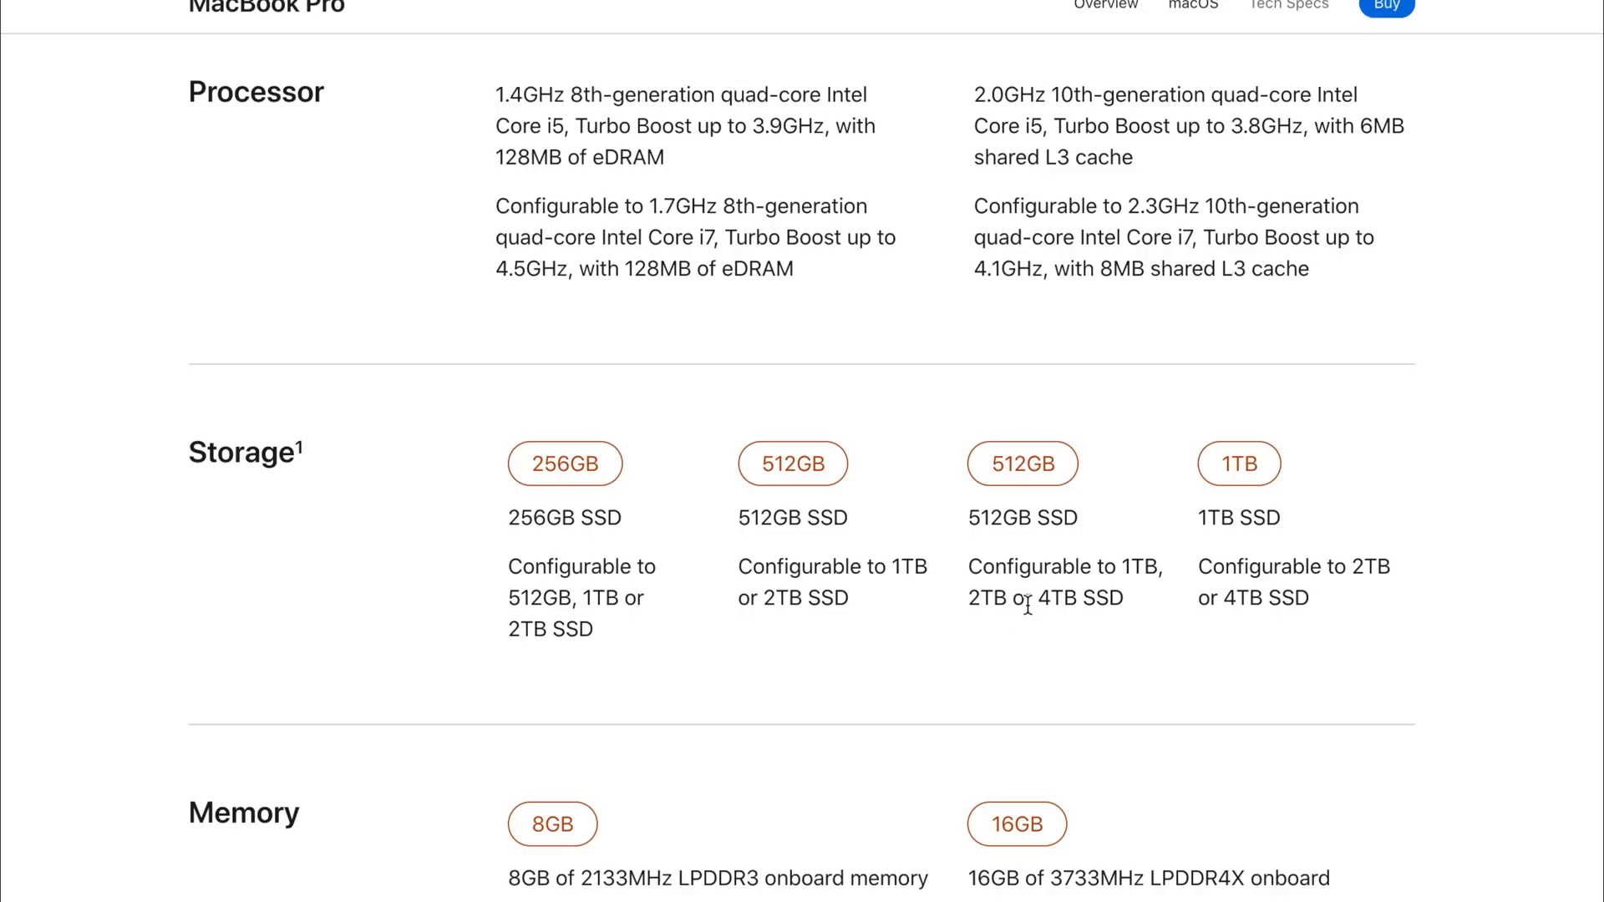
Step: Mark the newer model's 256GB–4TB storage options and scroll on to Memory
drag(1194, 599, 1310, 598)
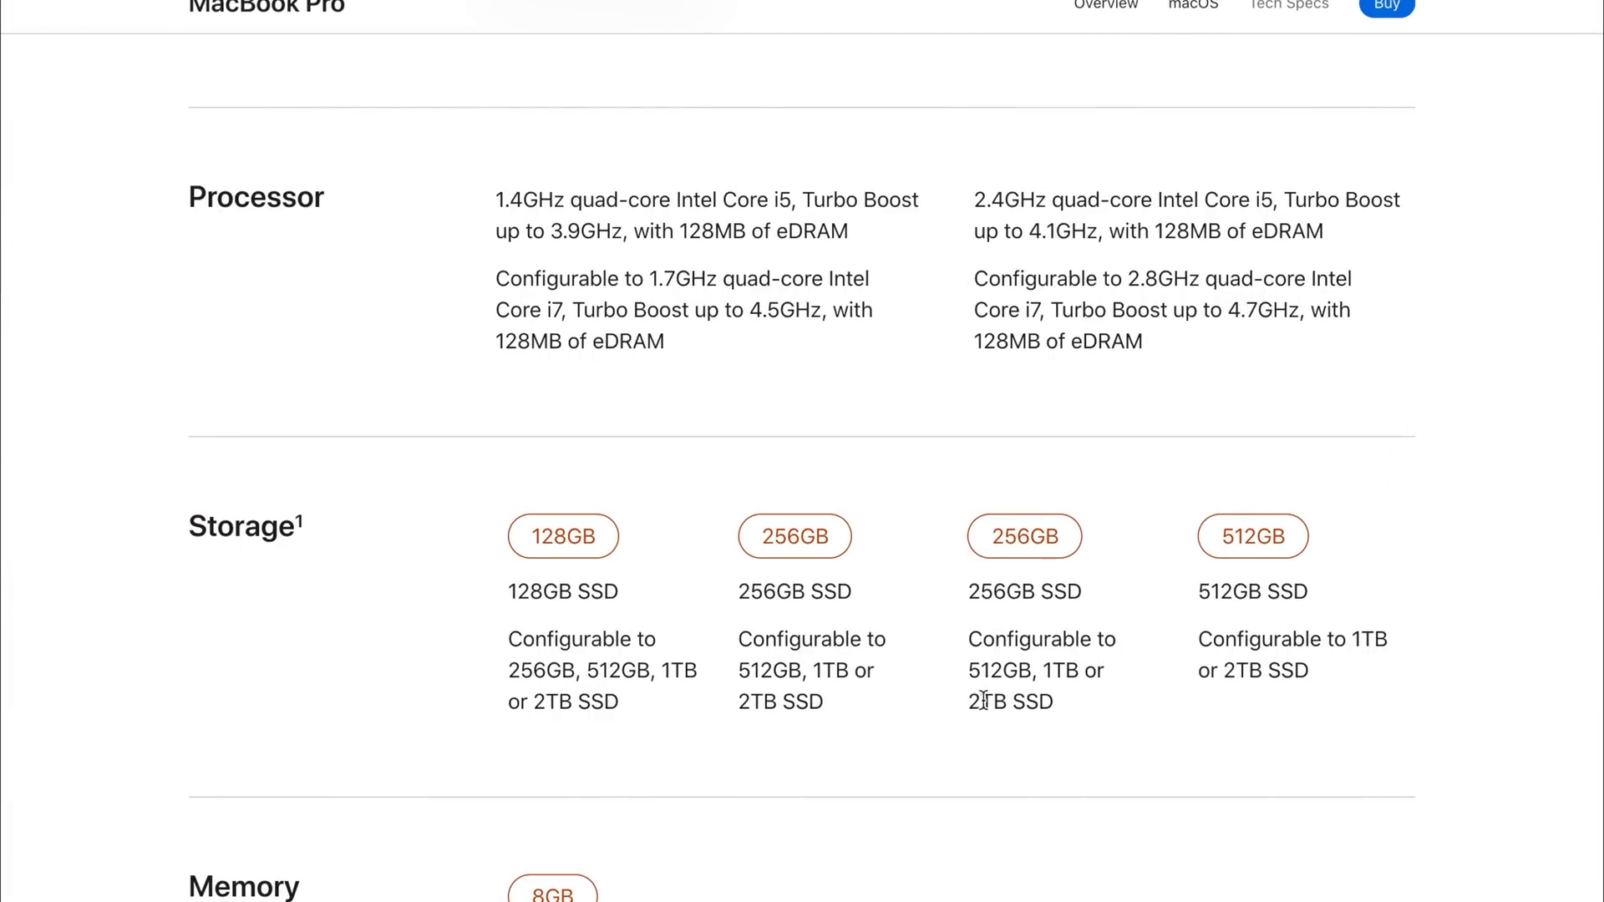
scroll(down, 3)
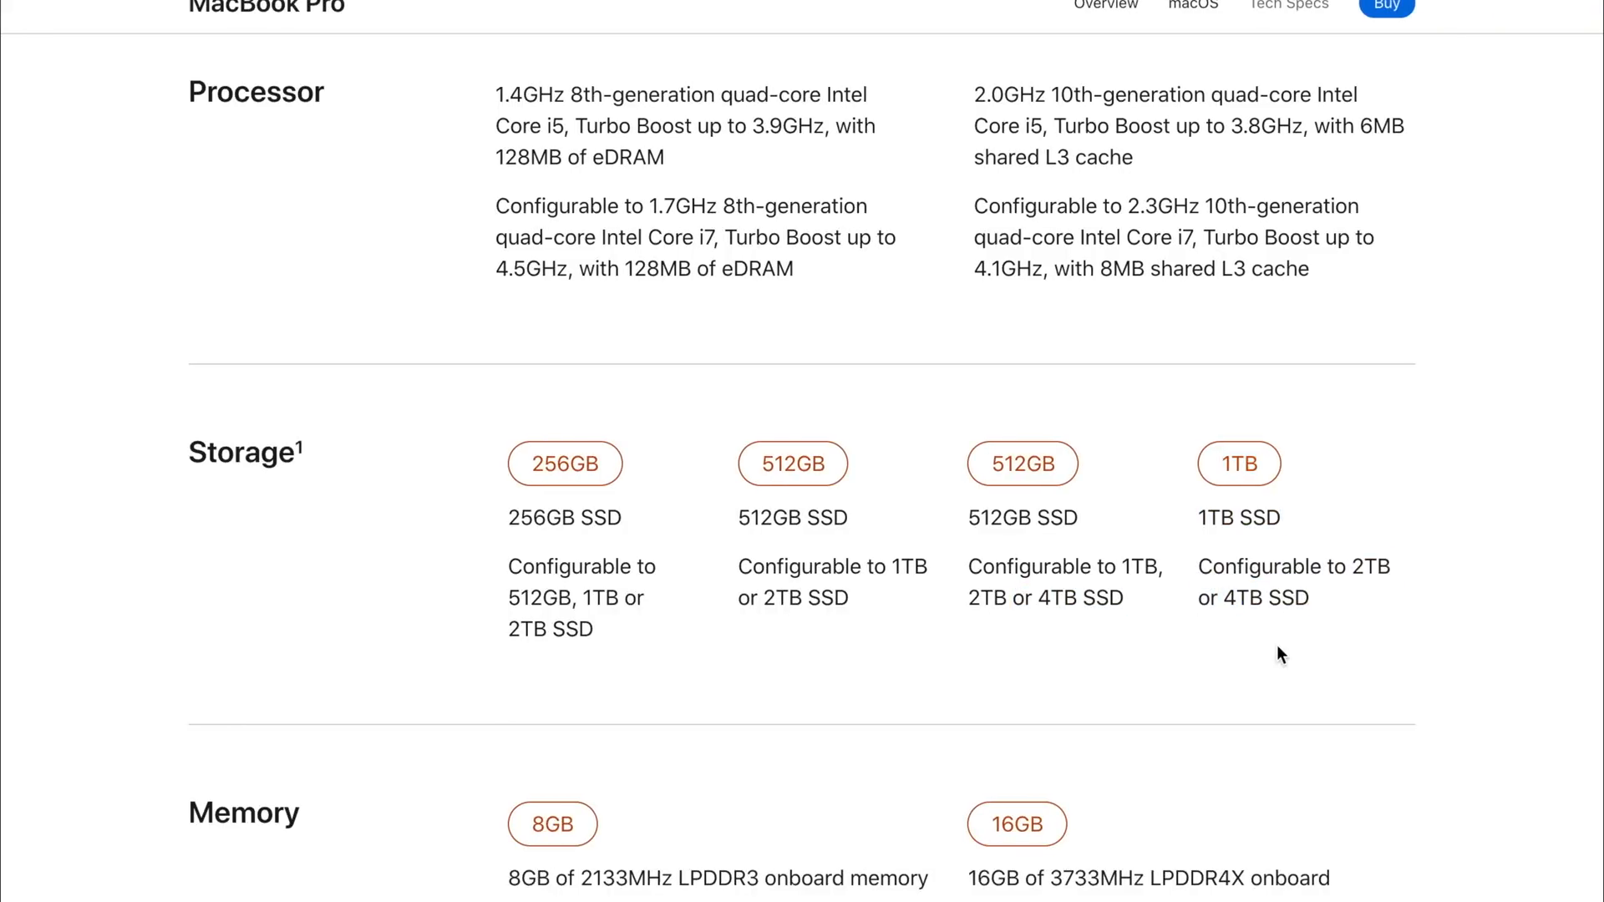
scroll(down, 3)
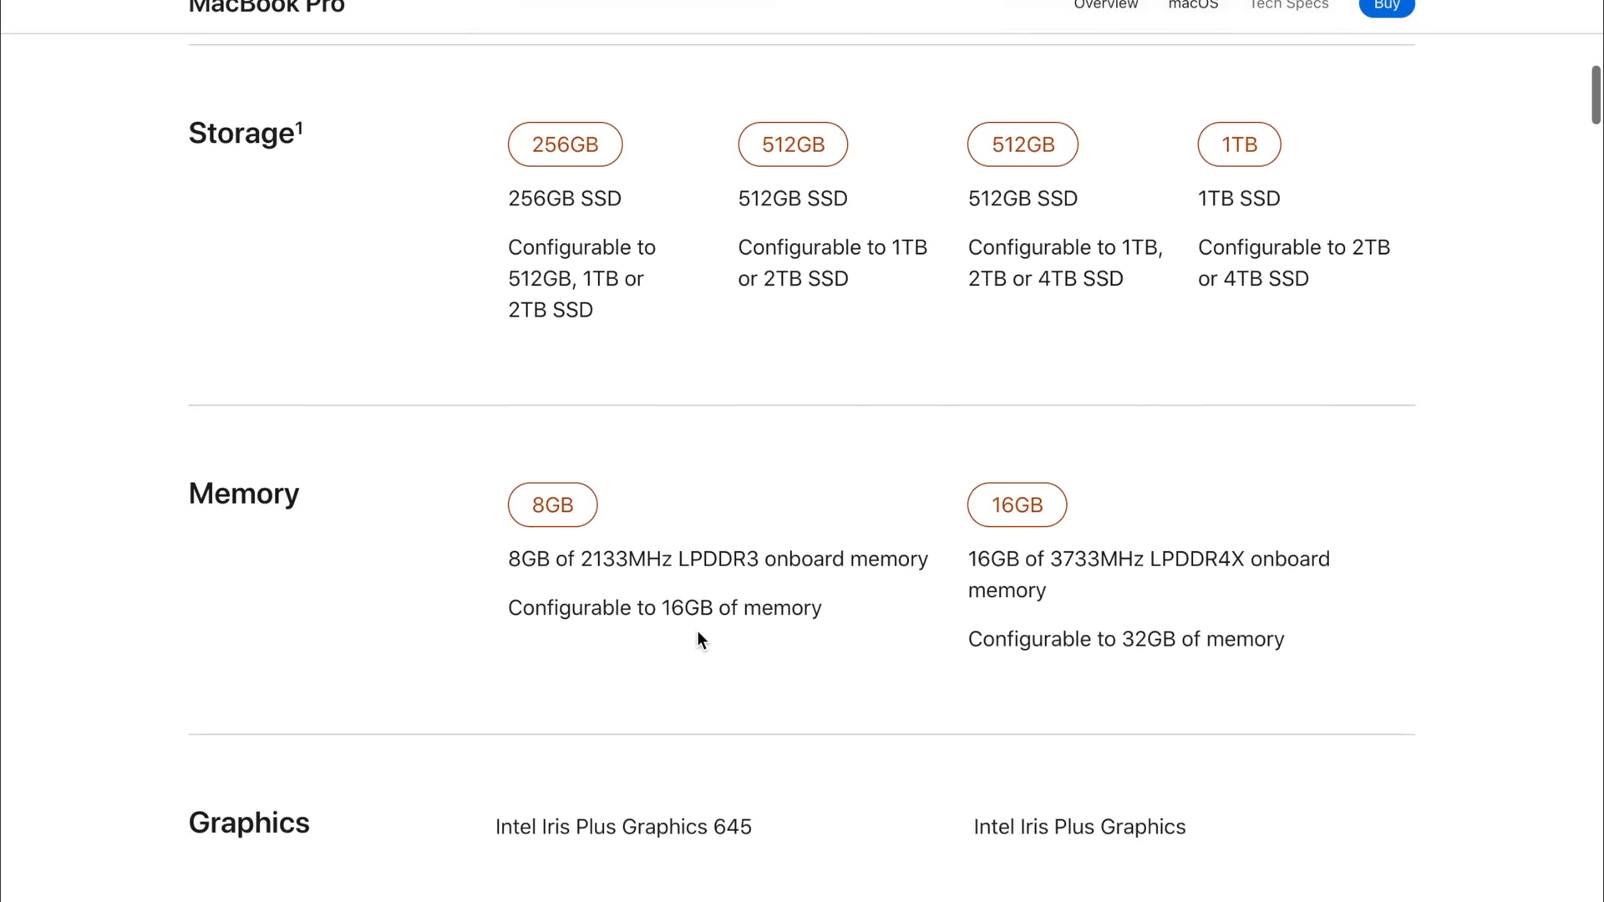
Step: Compare Memory, highlighting the 2019 model's 16GB maximum versus 16GB LPDDR4X, and reach Graphics
scroll(up, 3)
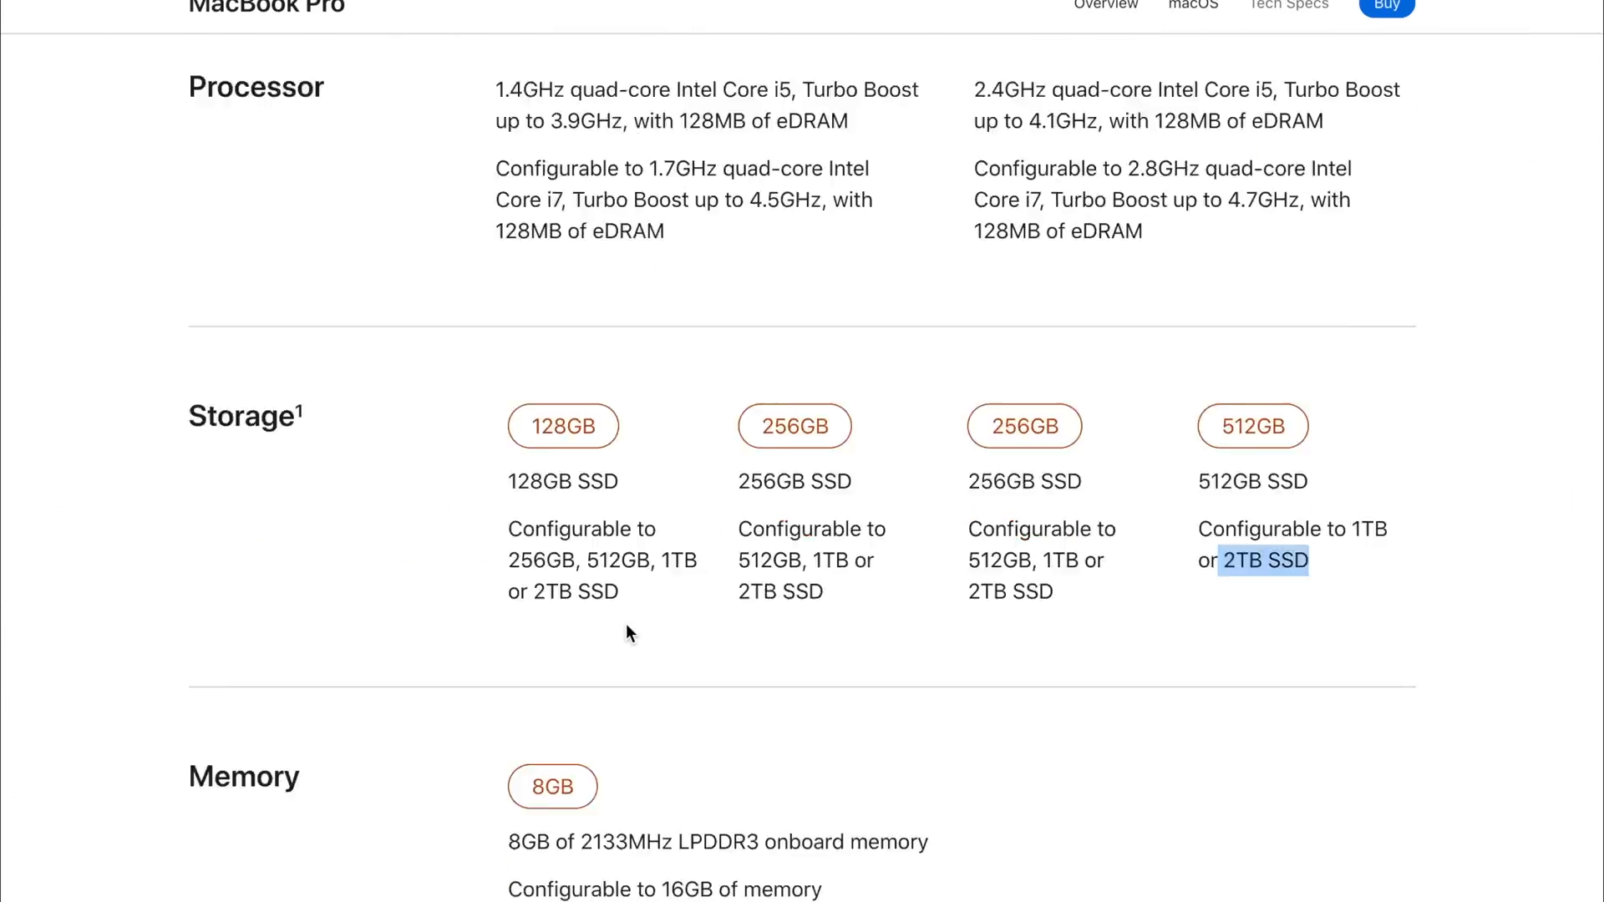
scroll(down, 3)
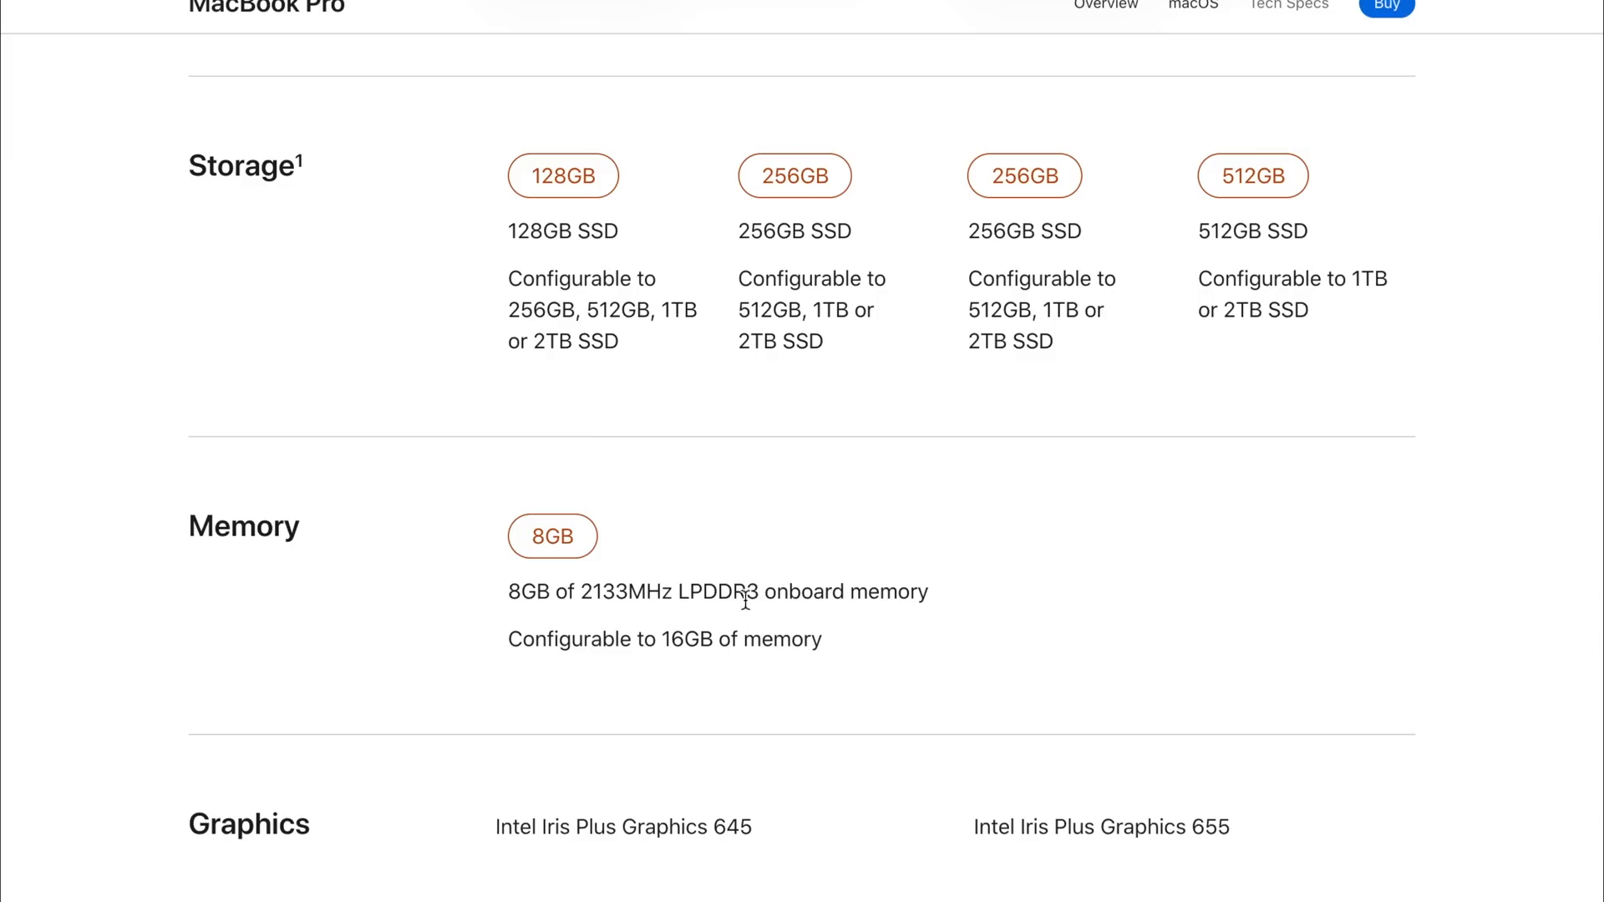
mouse_move(722, 639)
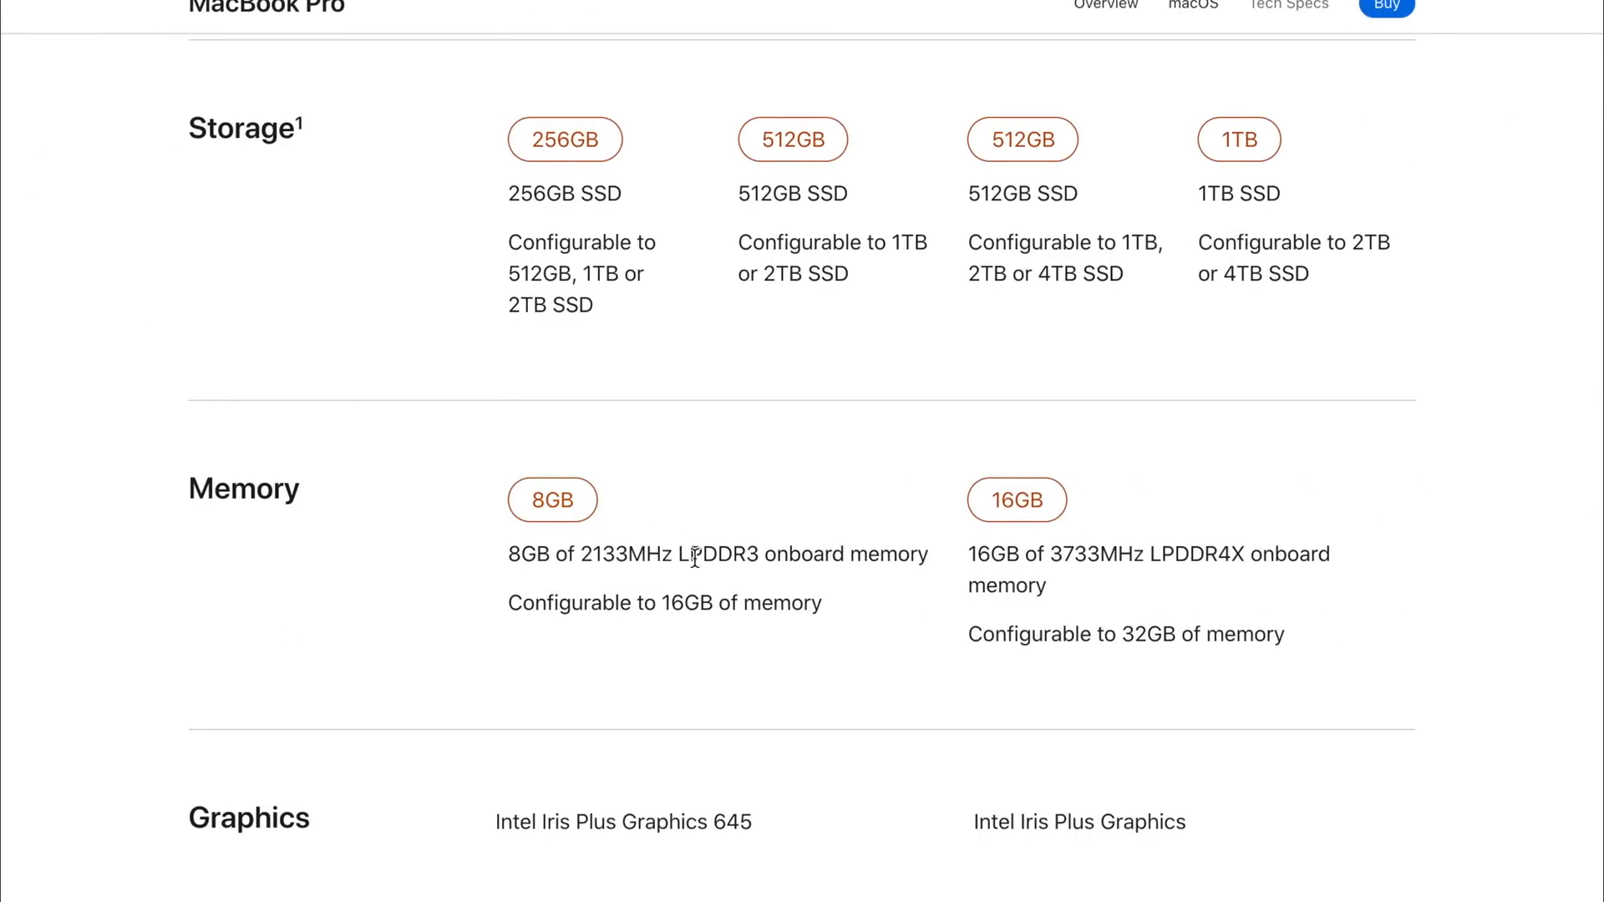
mouse_move(756, 490)
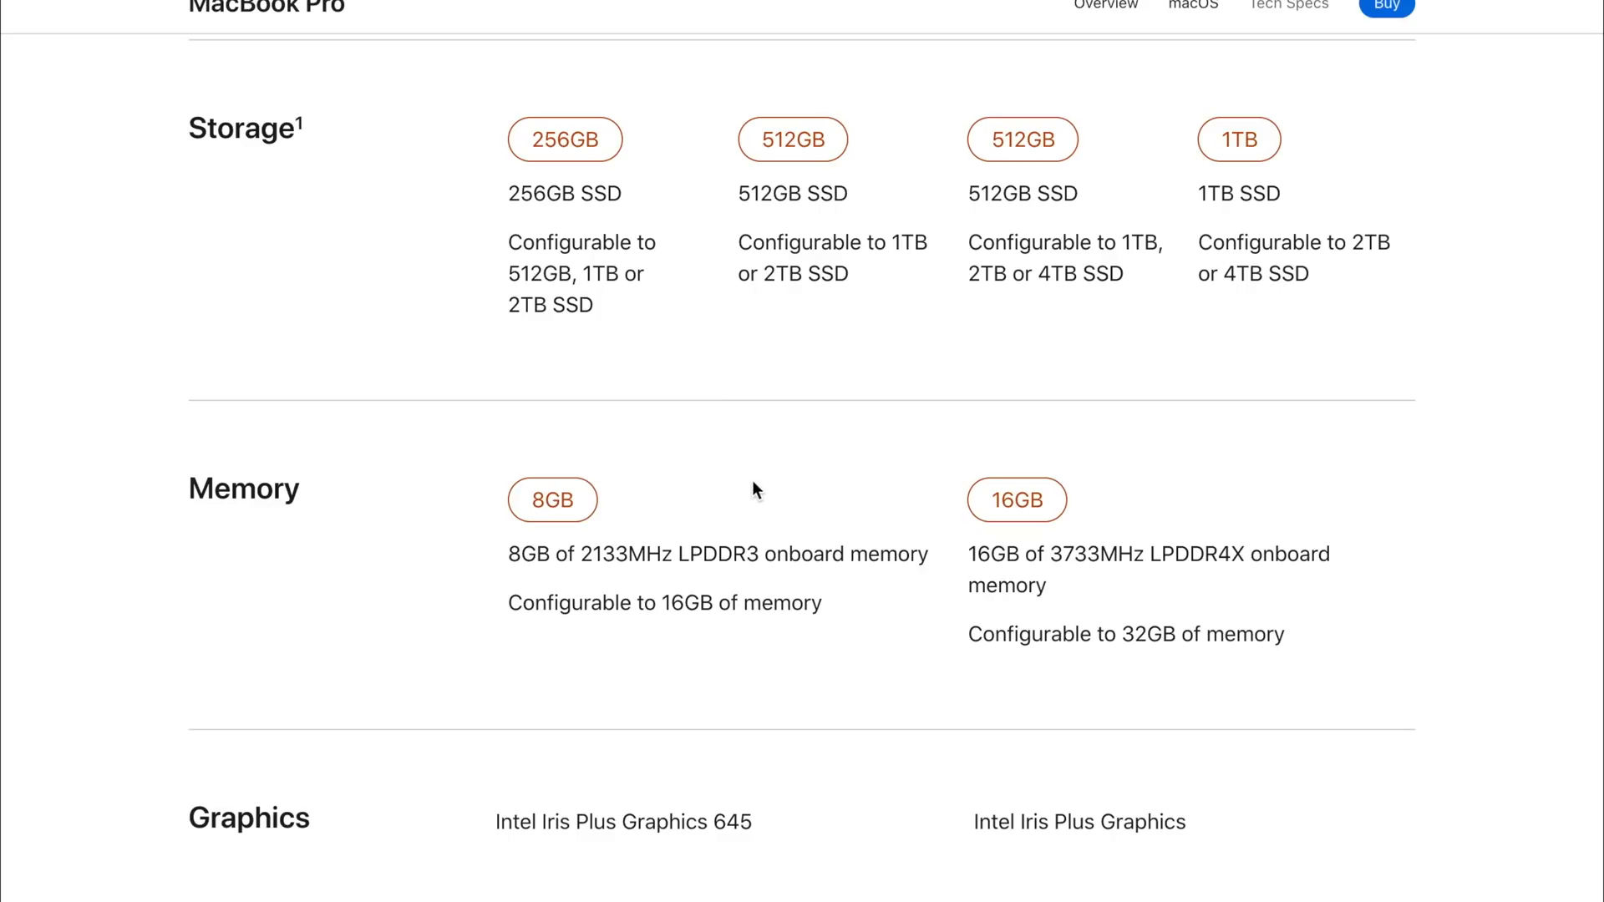
mouse_move(724, 577)
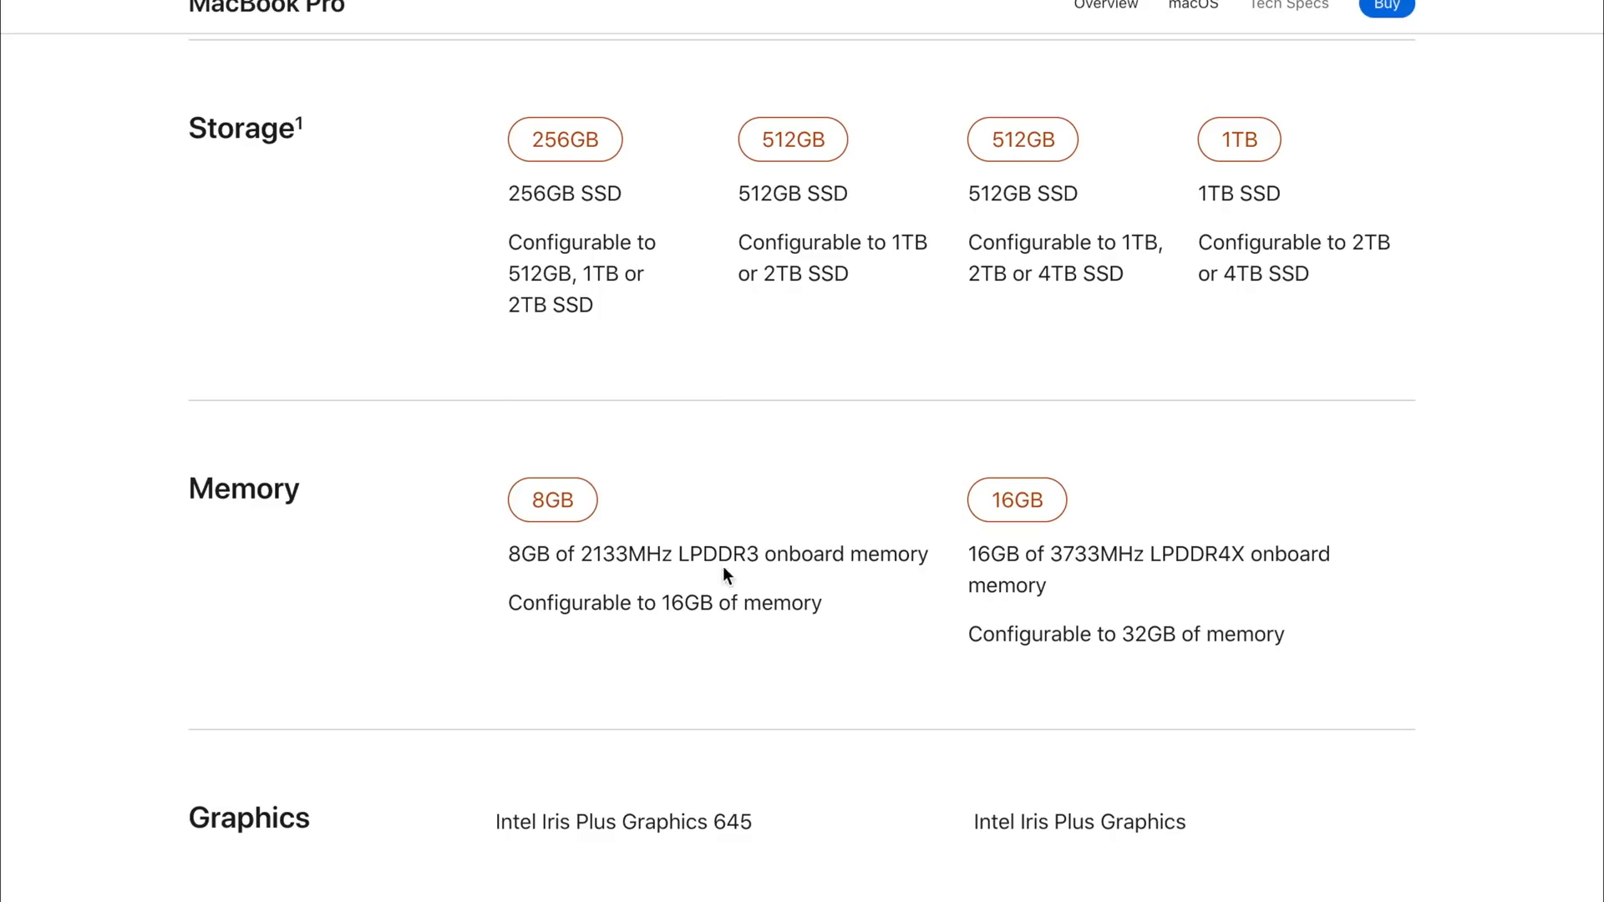
mouse_move(508, 614)
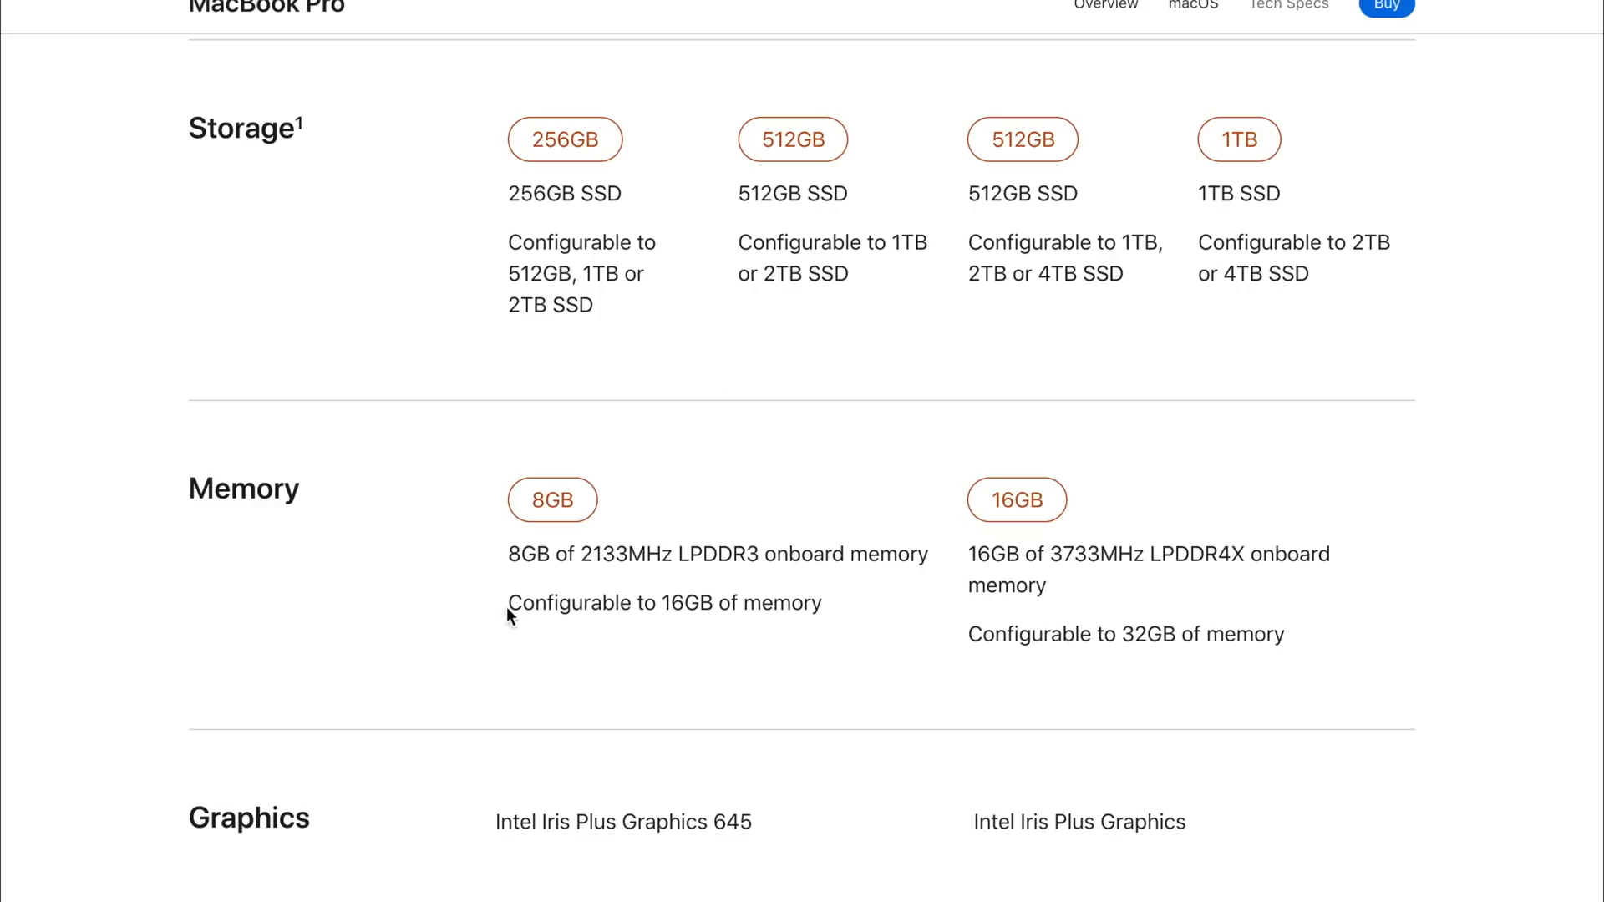
mouse_move(732, 615)
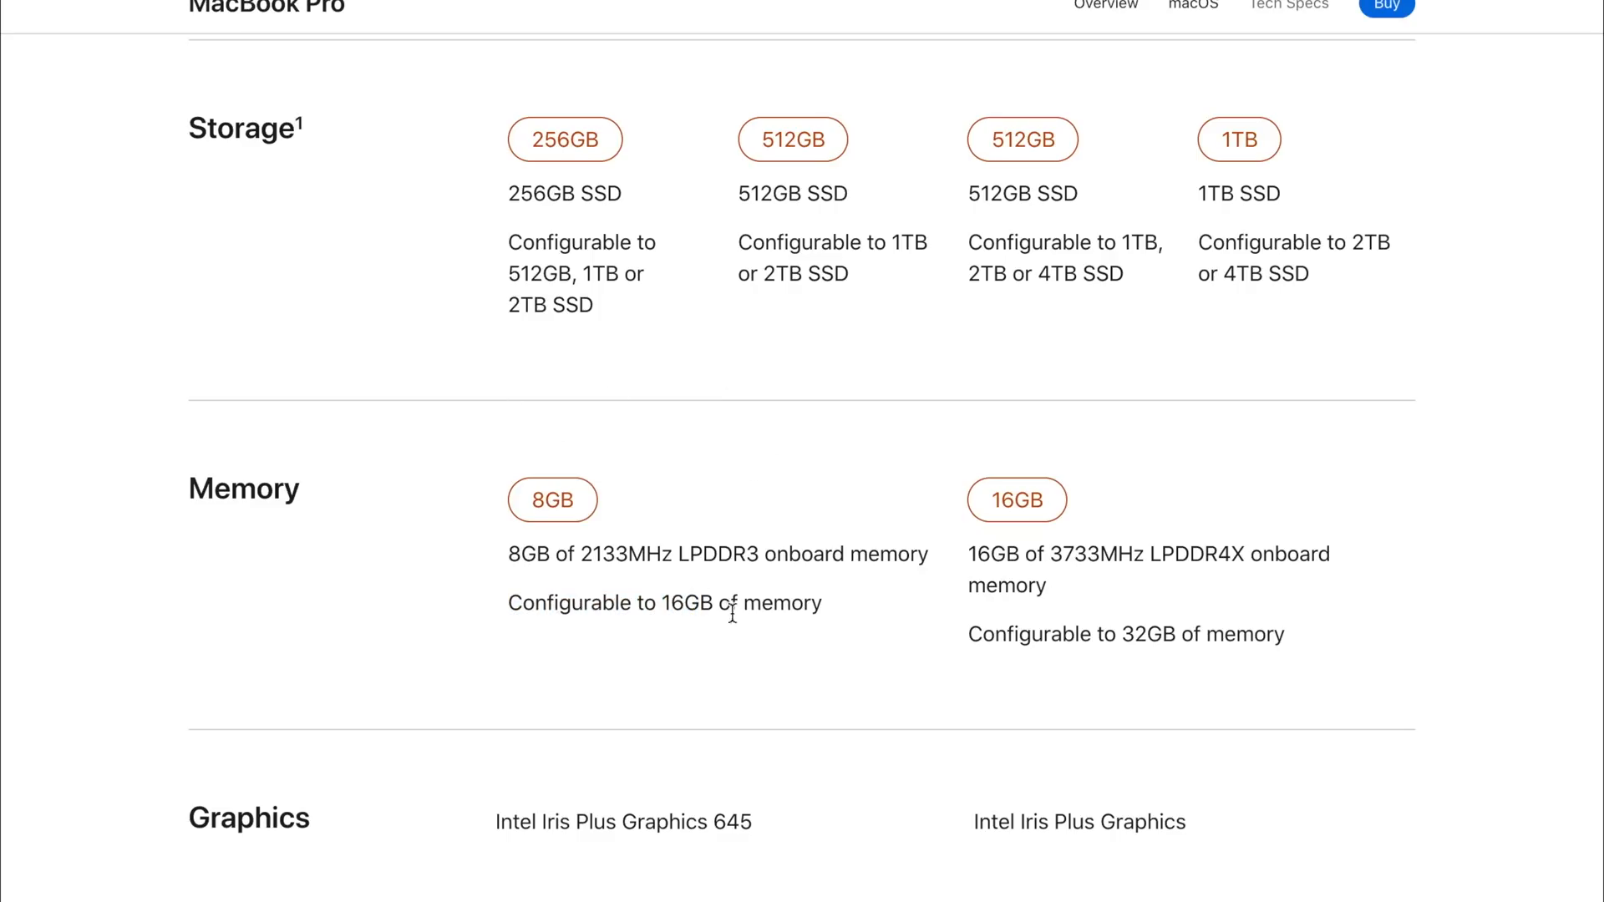
double_click(687, 604)
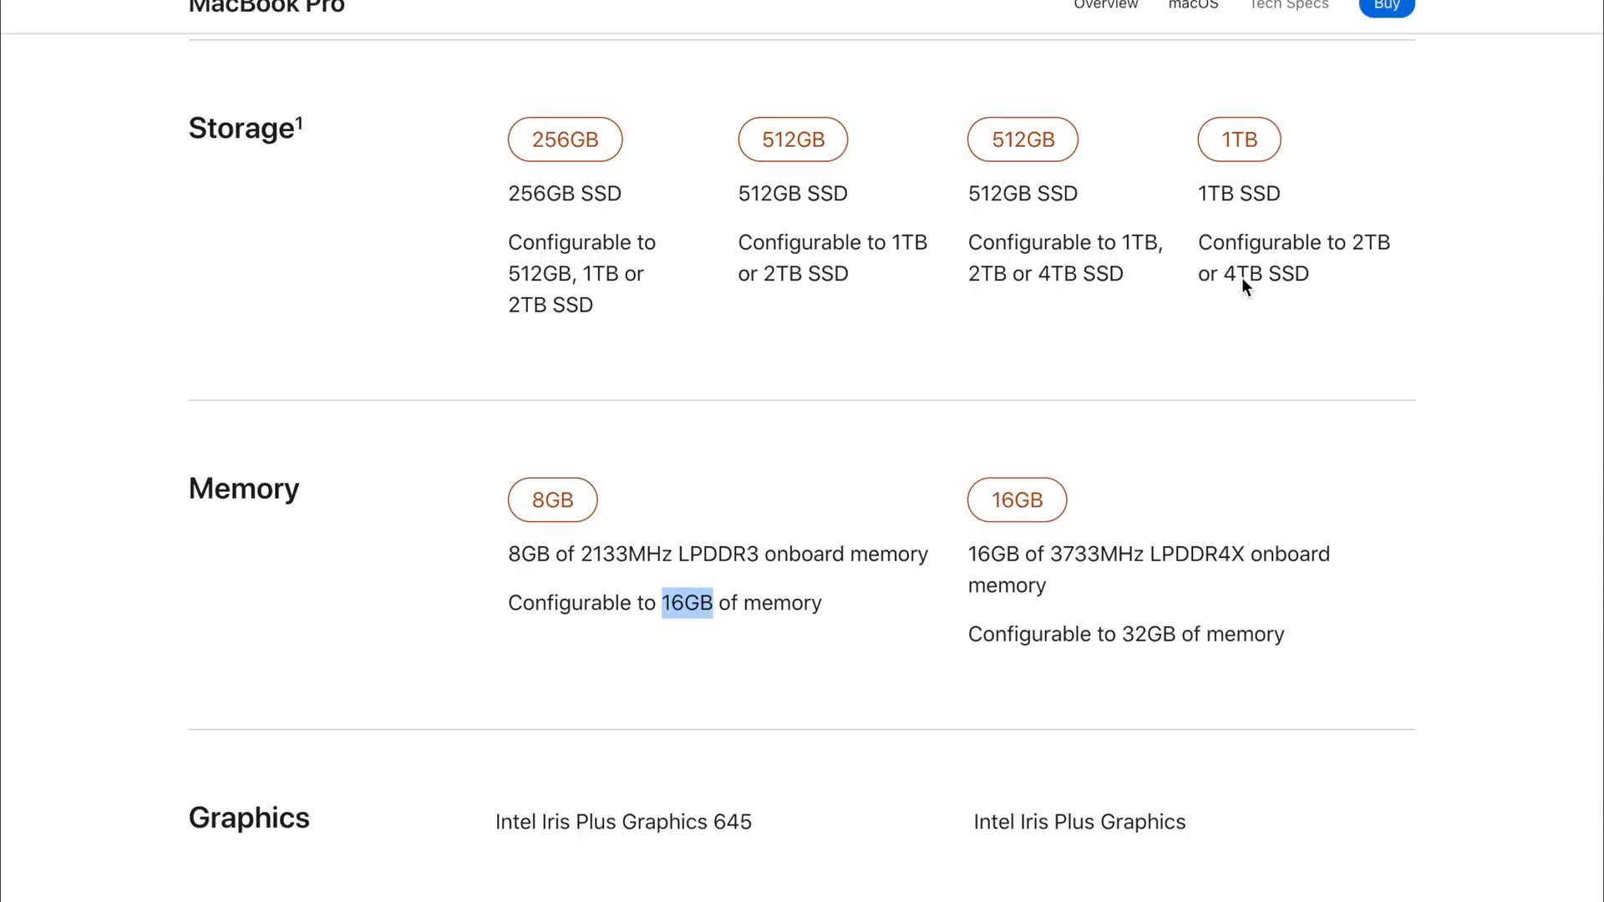
mouse_move(1113, 583)
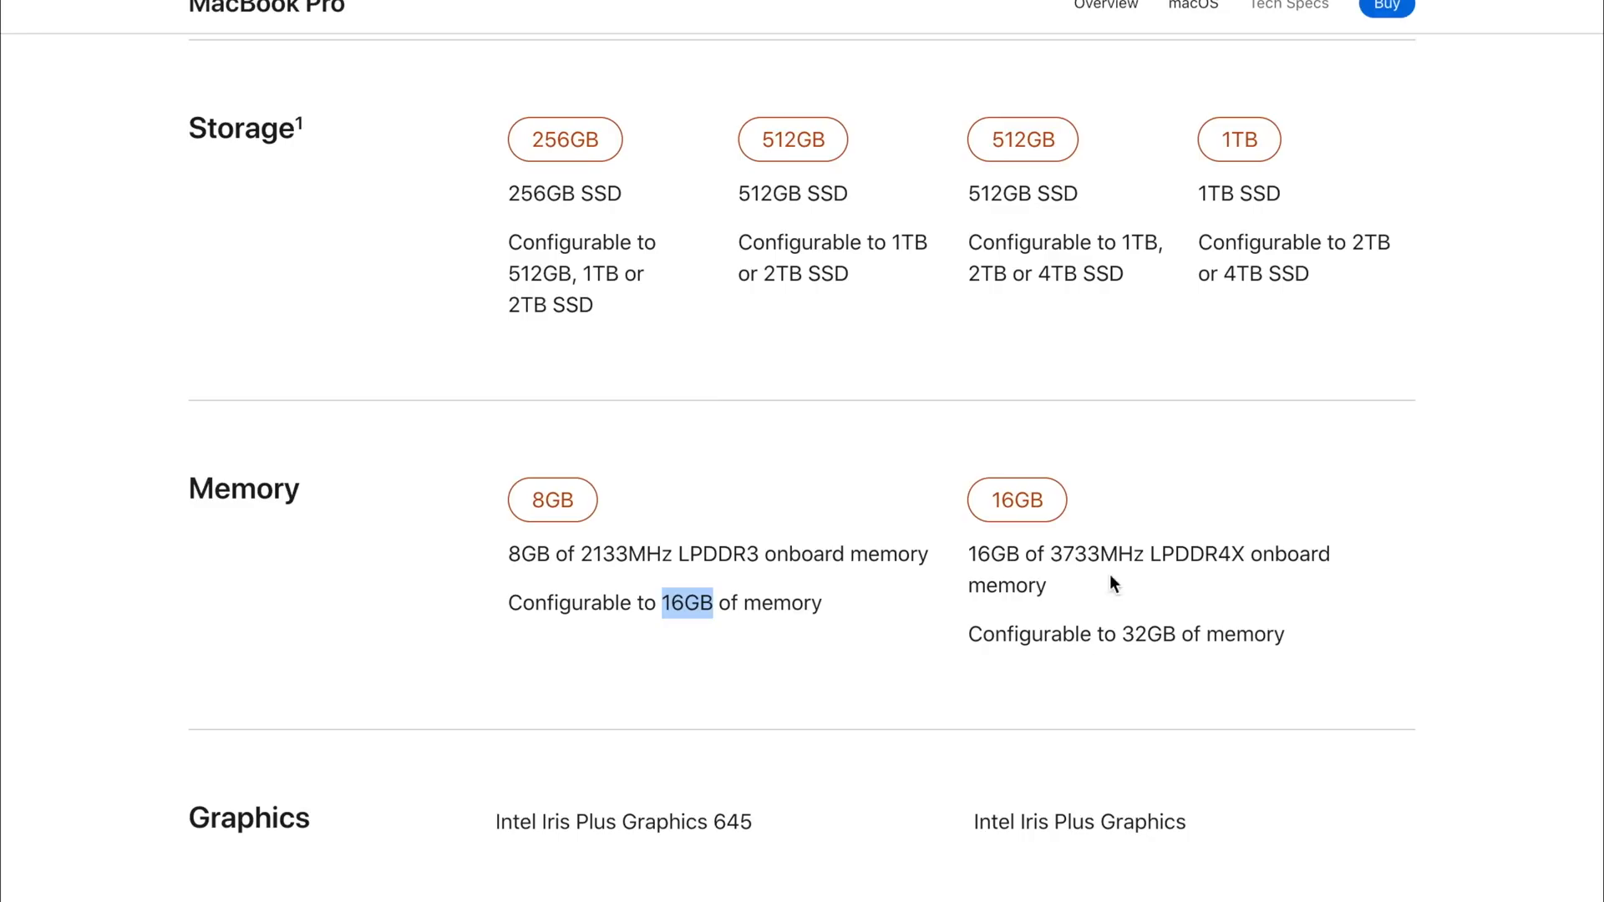
mouse_move(1043, 526)
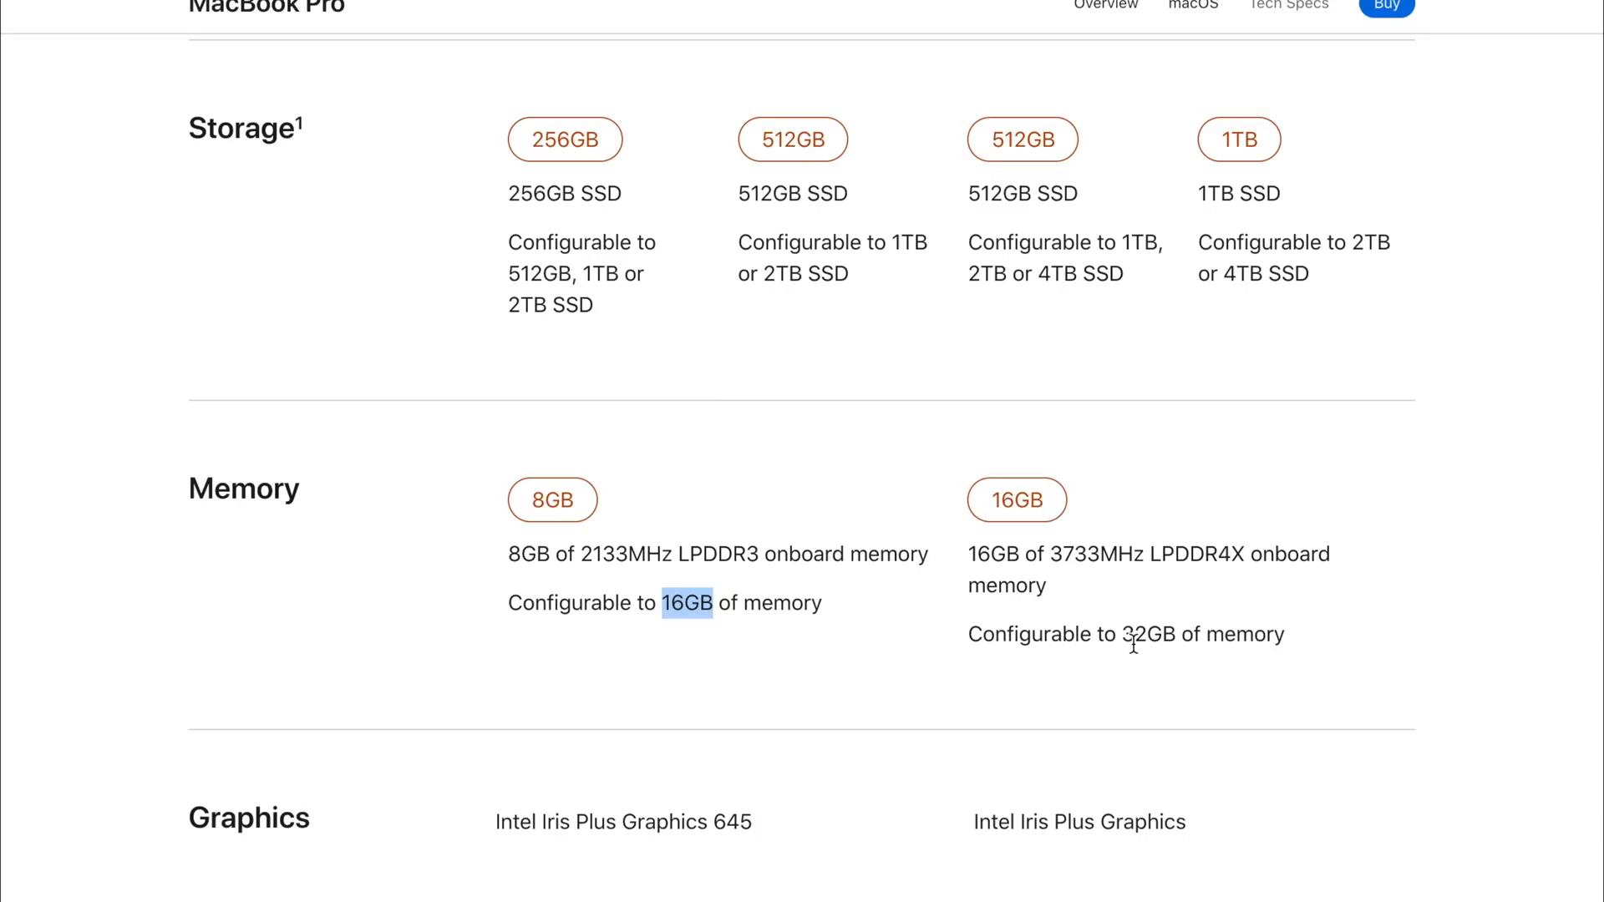
mouse_move(1170, 569)
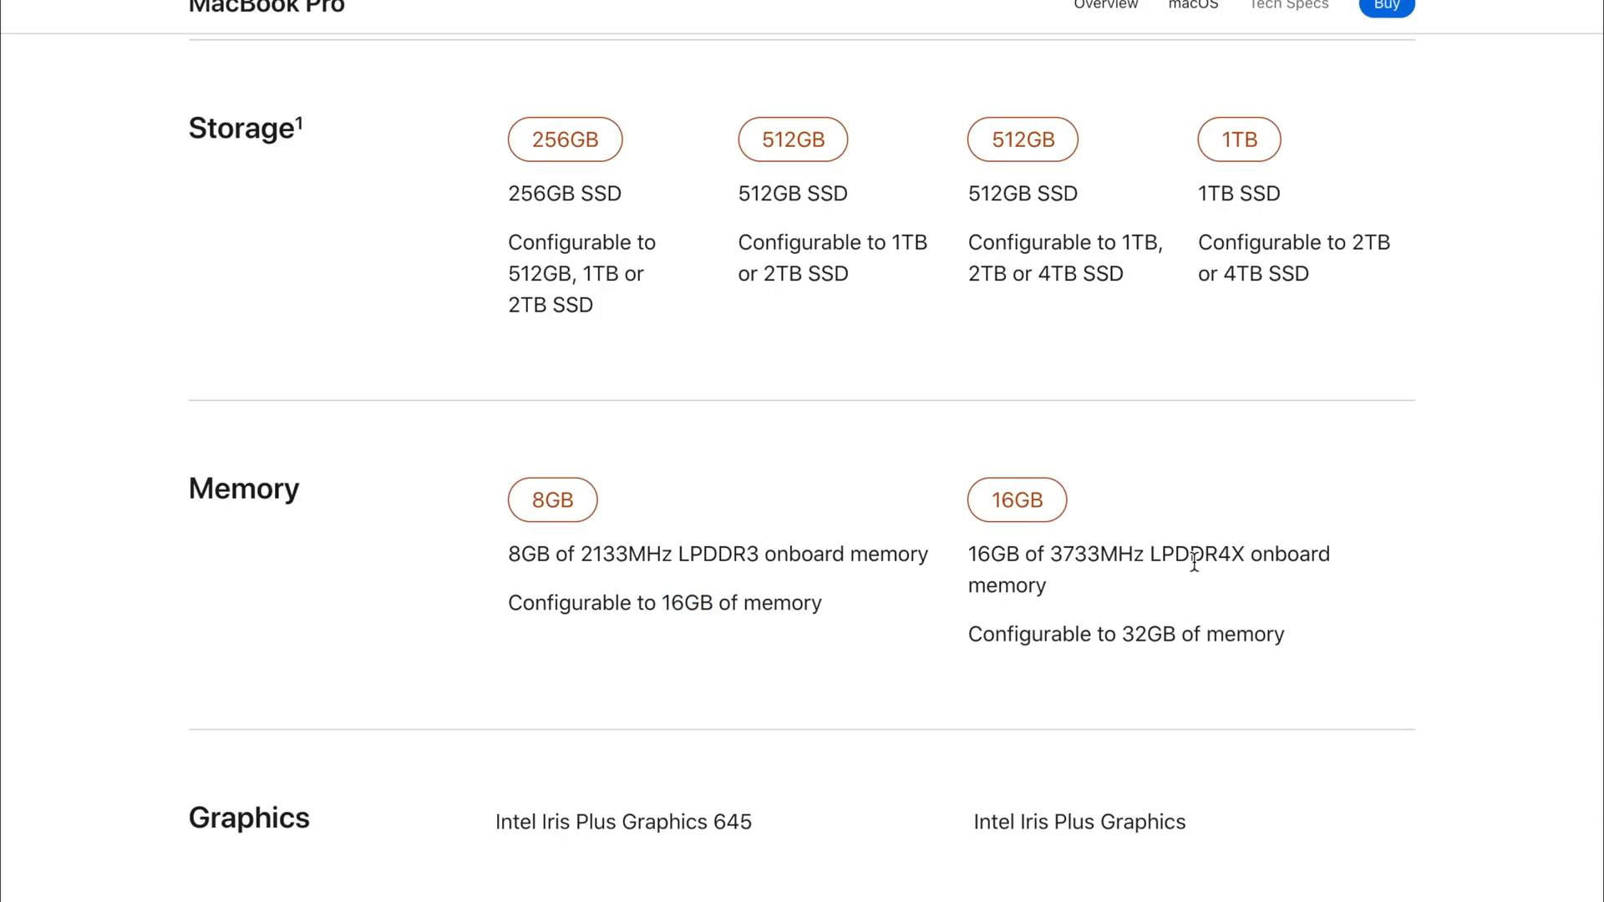
scroll(down, 3)
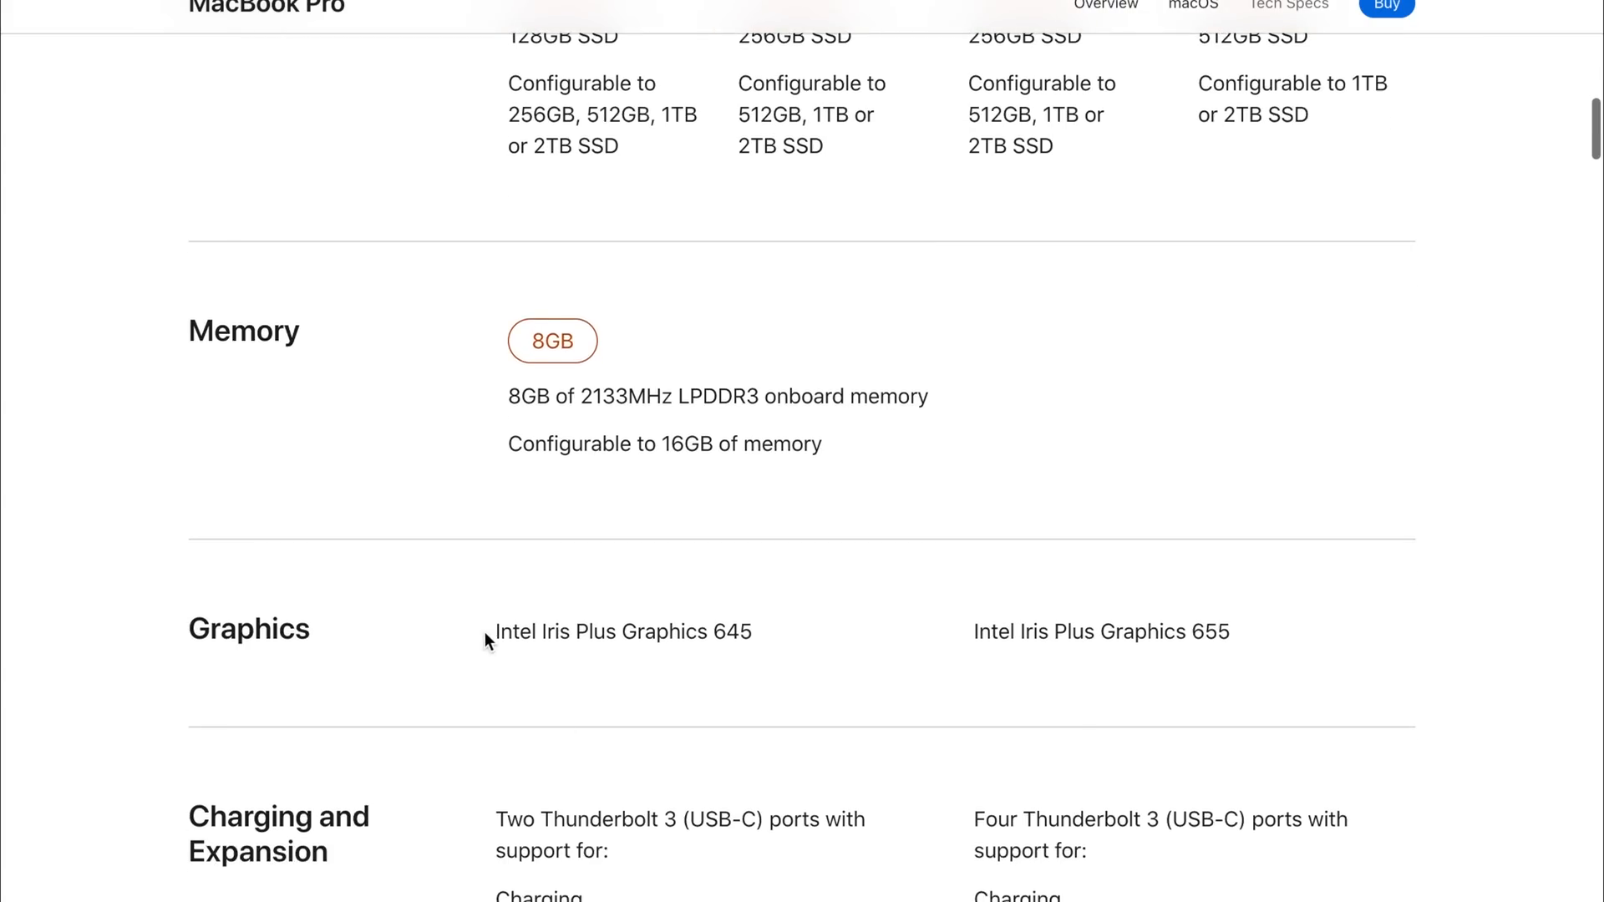
mouse_move(724, 632)
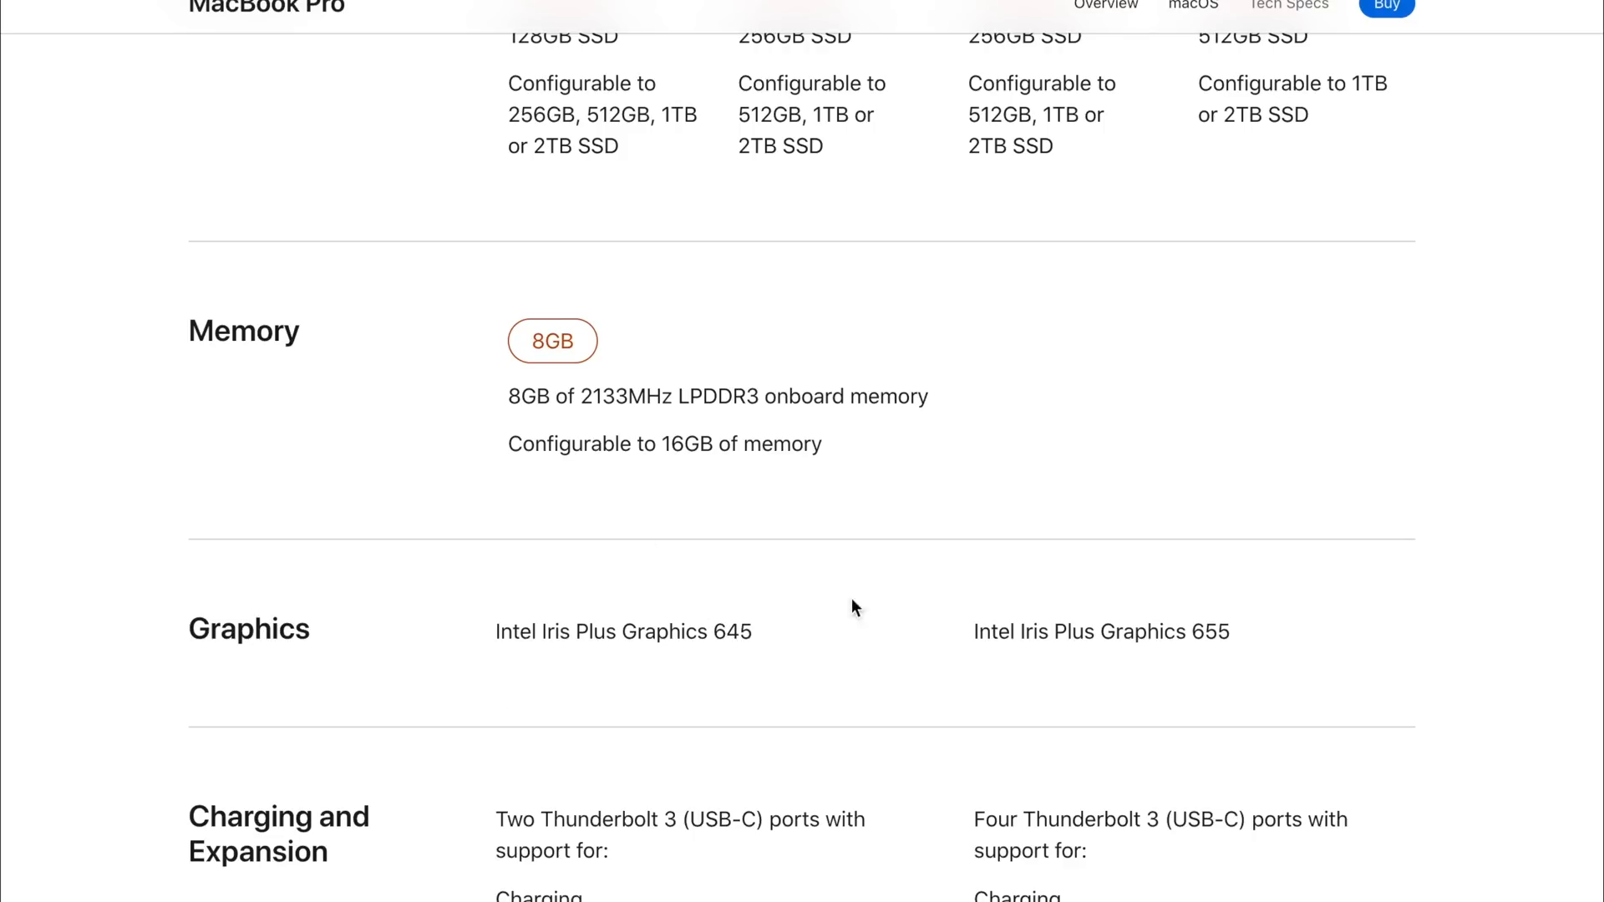
mouse_move(1088, 631)
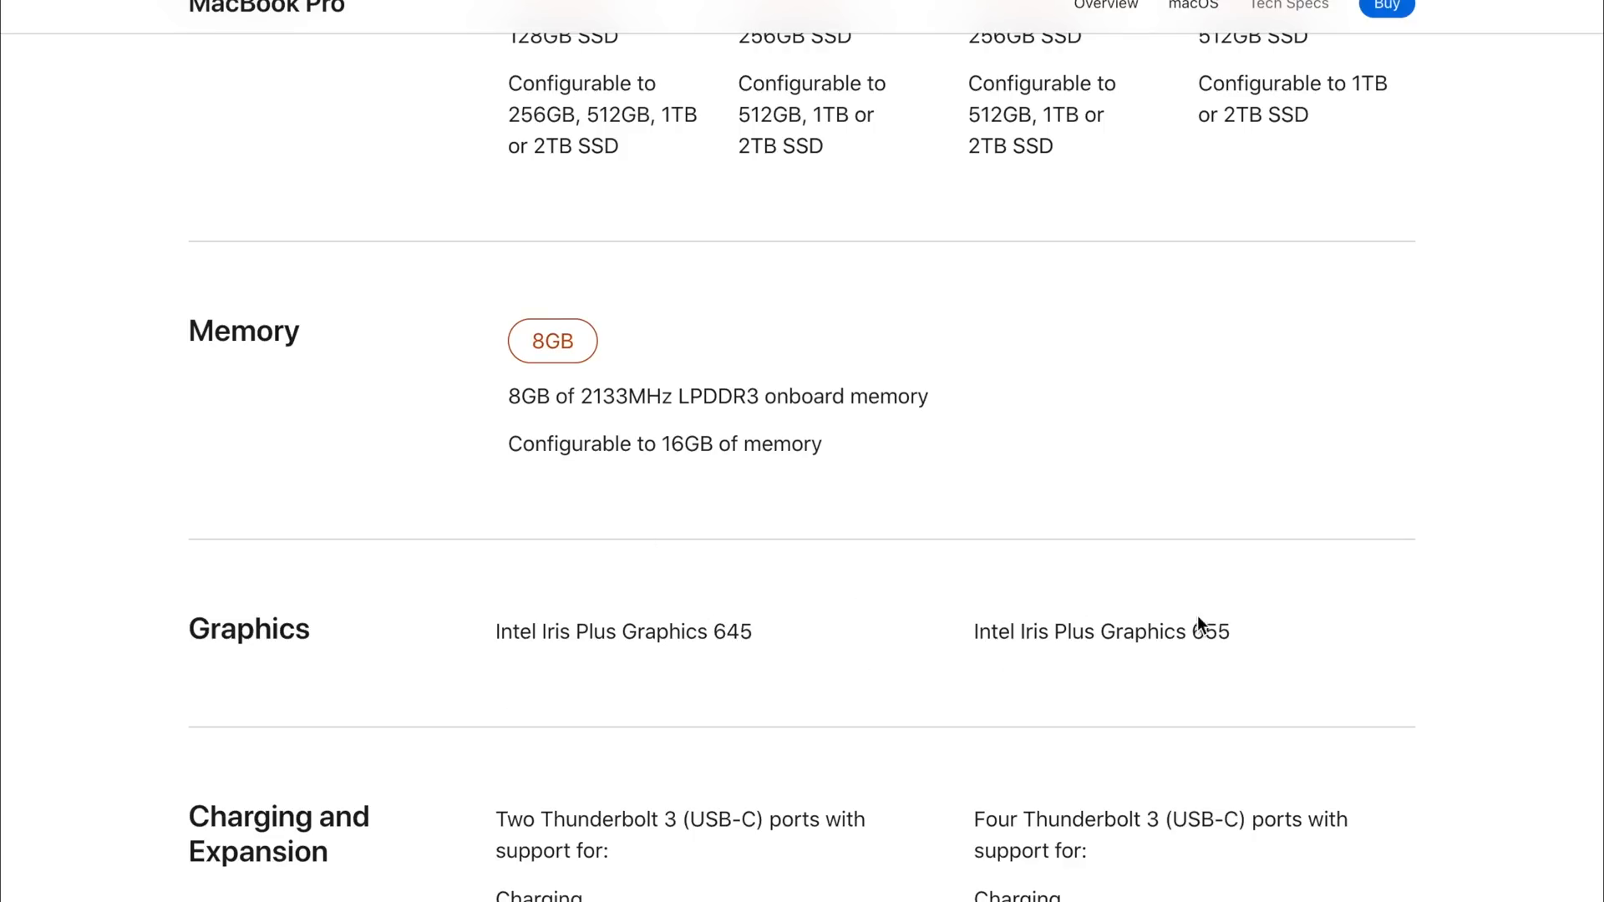
Step: Scroll to the Graphics row comparing Iris Plus Graphics 645 versus 655
scroll(down, 3)
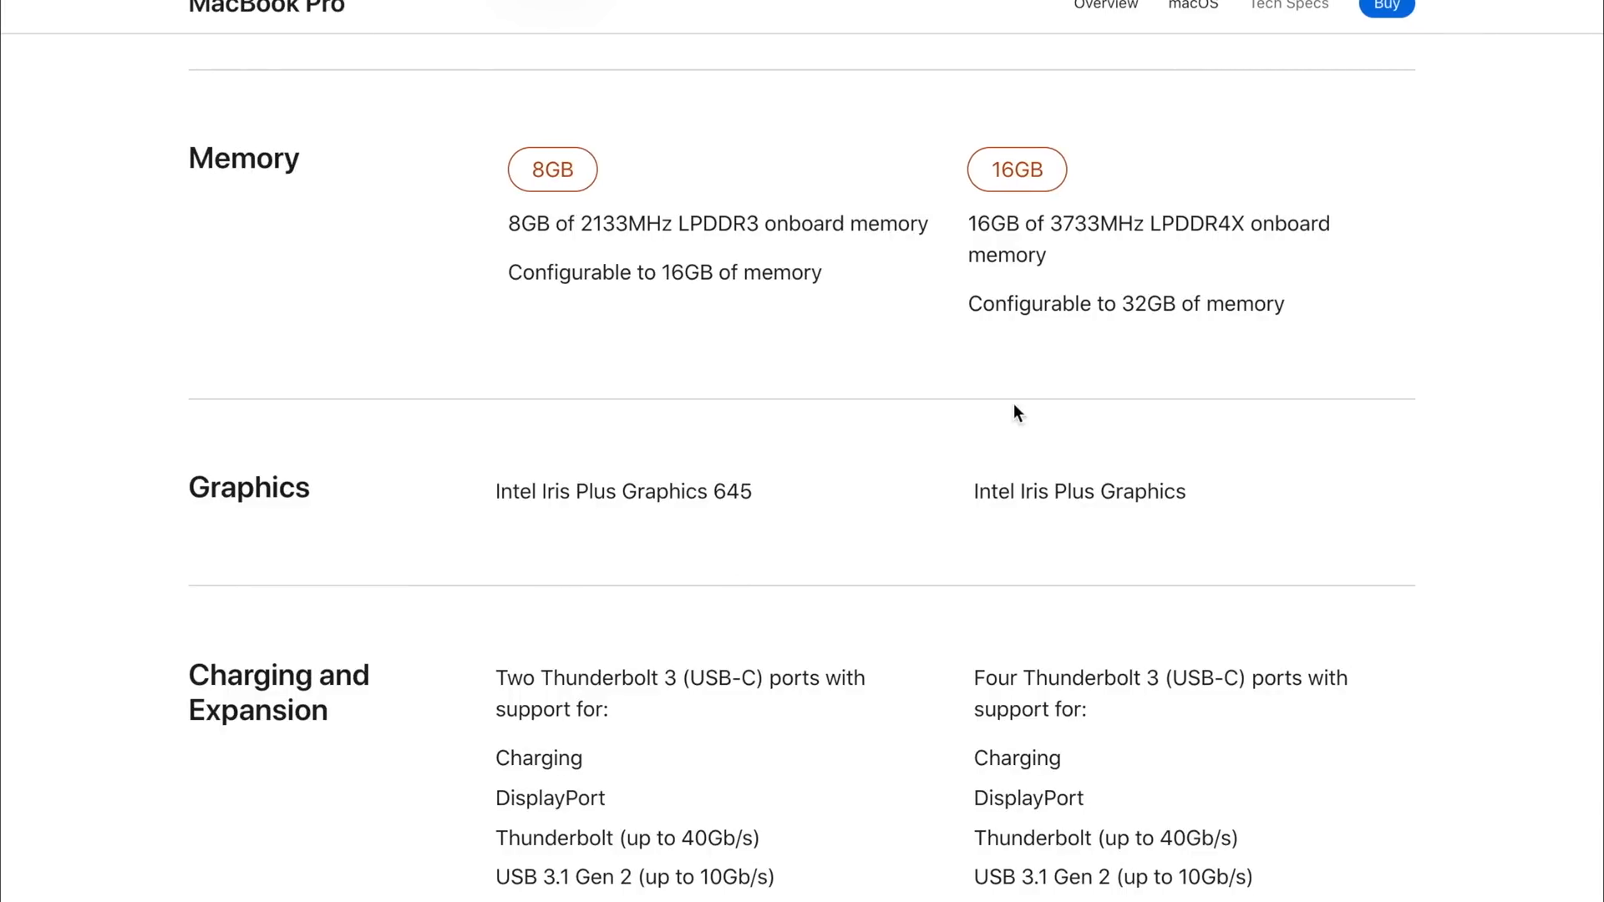
mouse_move(867, 513)
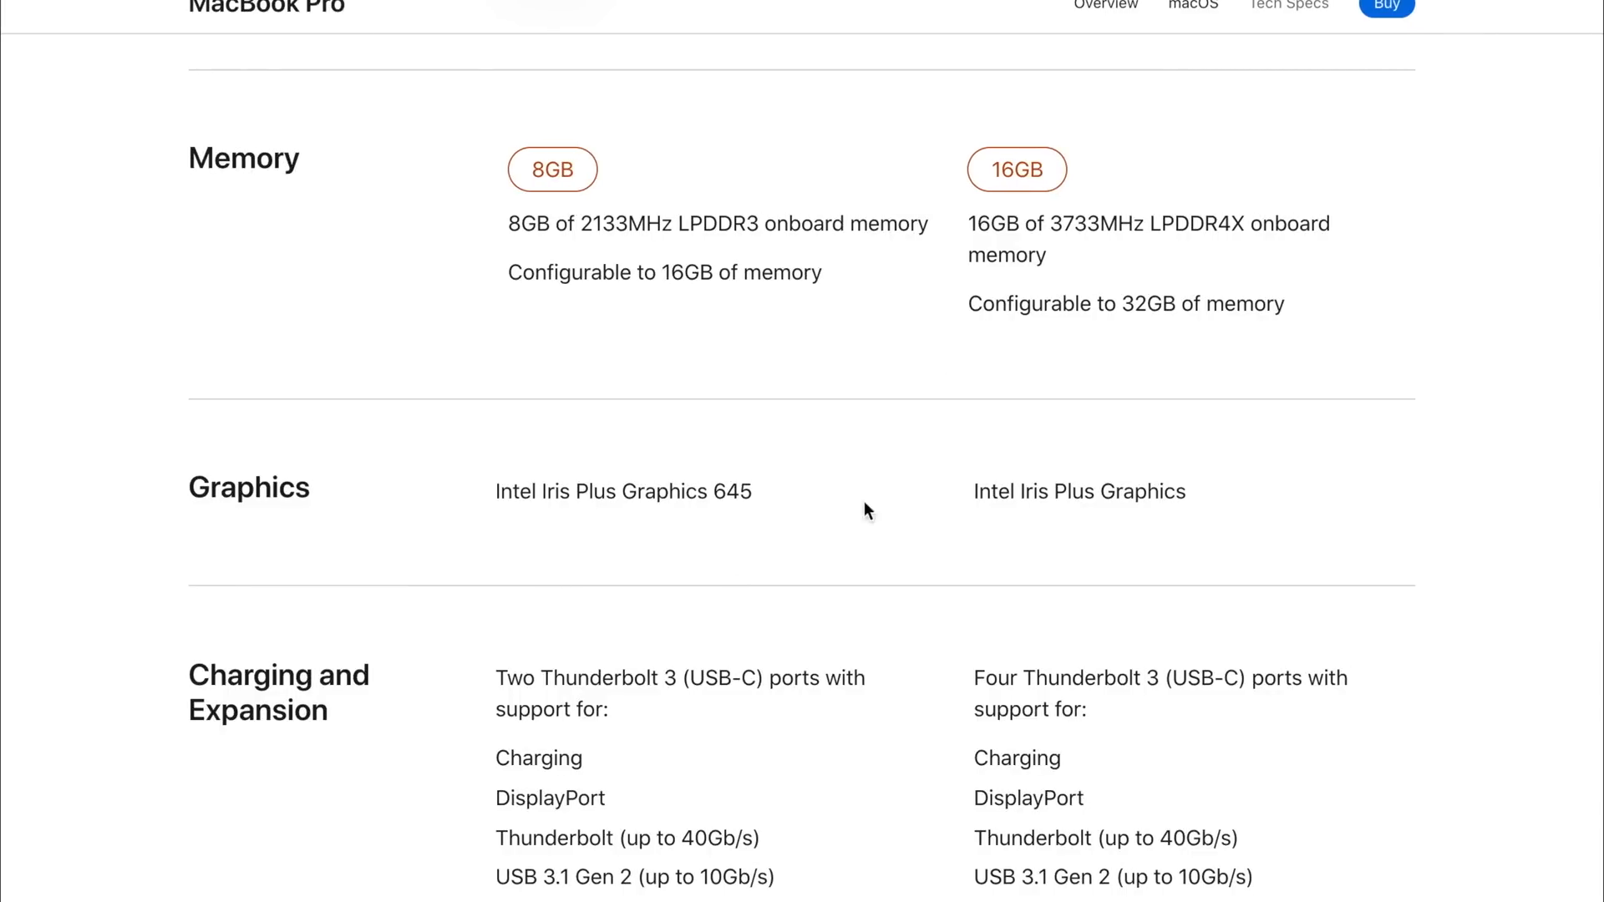
mouse_move(602, 502)
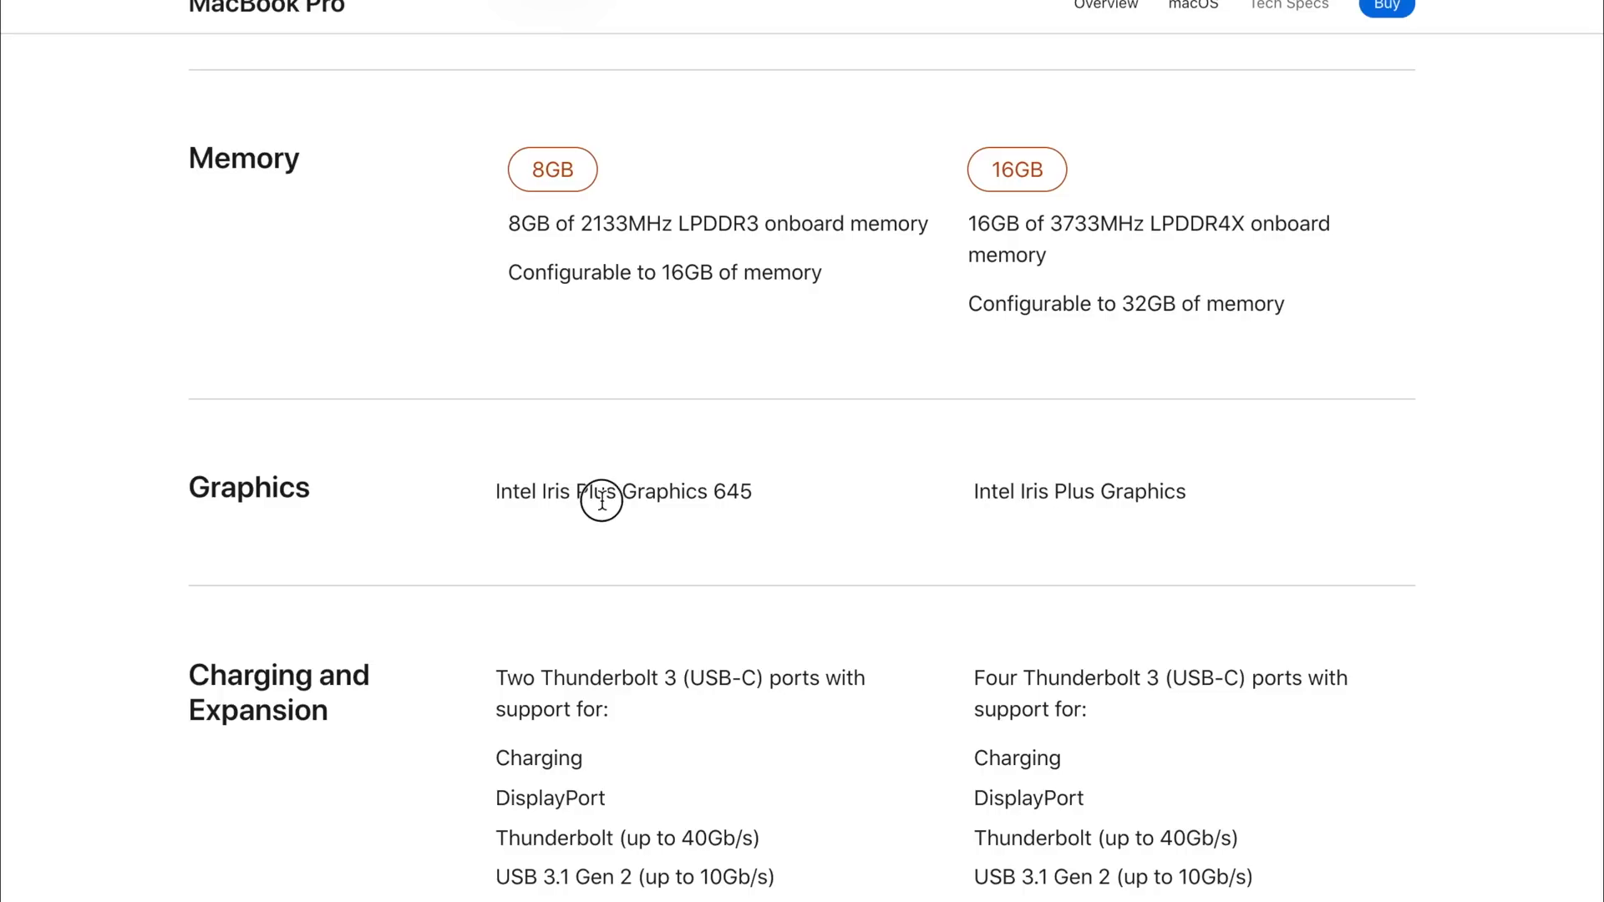
mouse_move(741, 498)
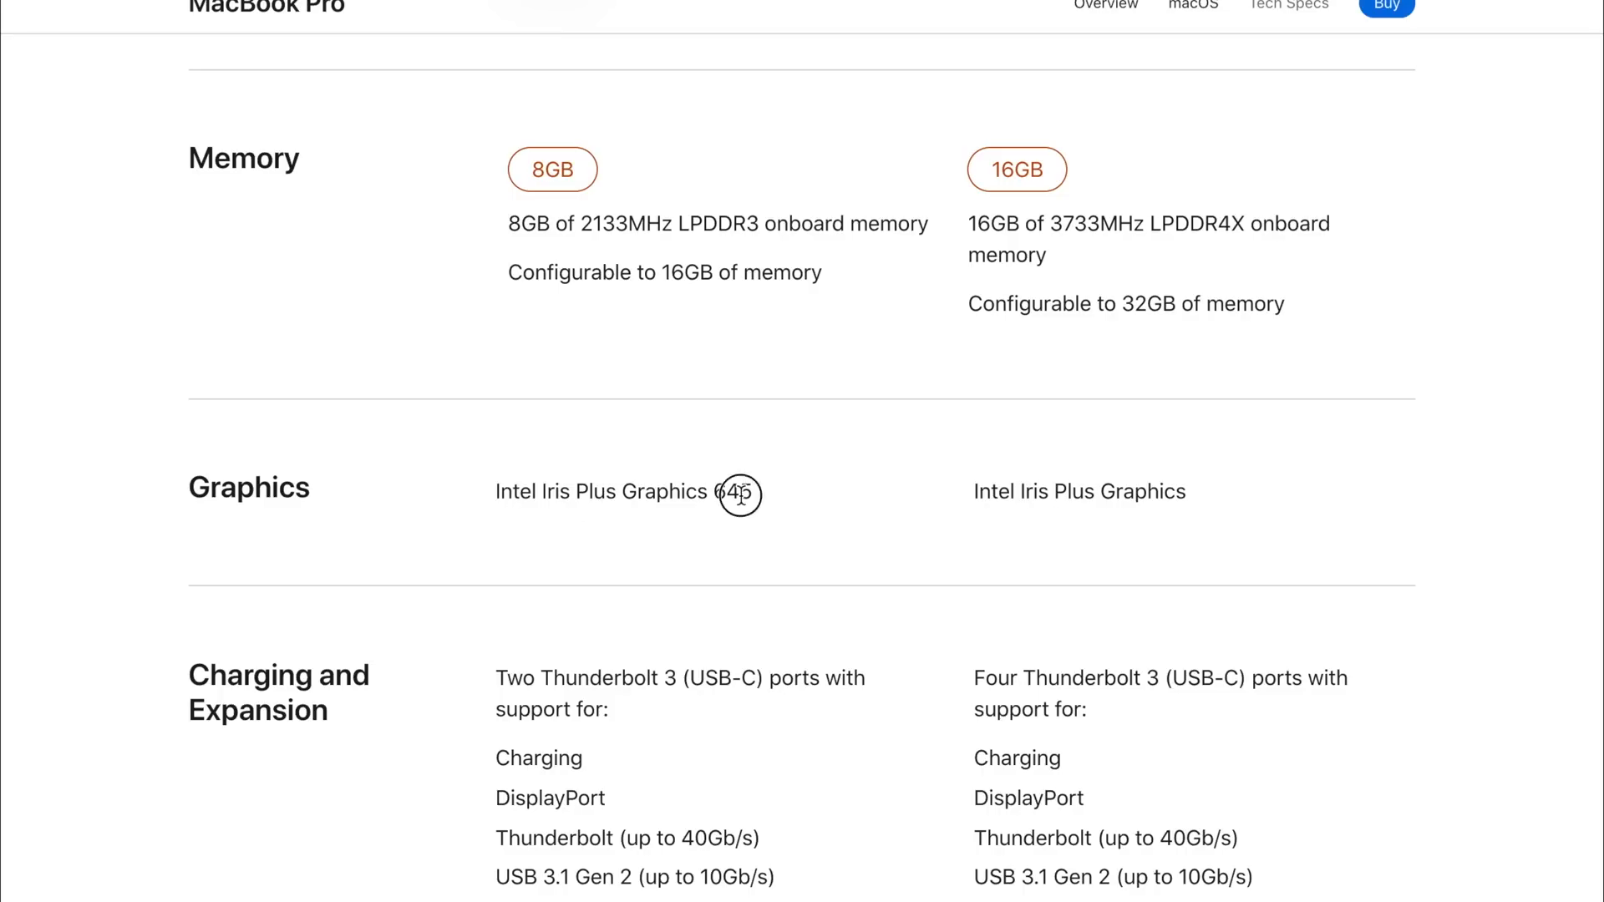
mouse_move(1205, 376)
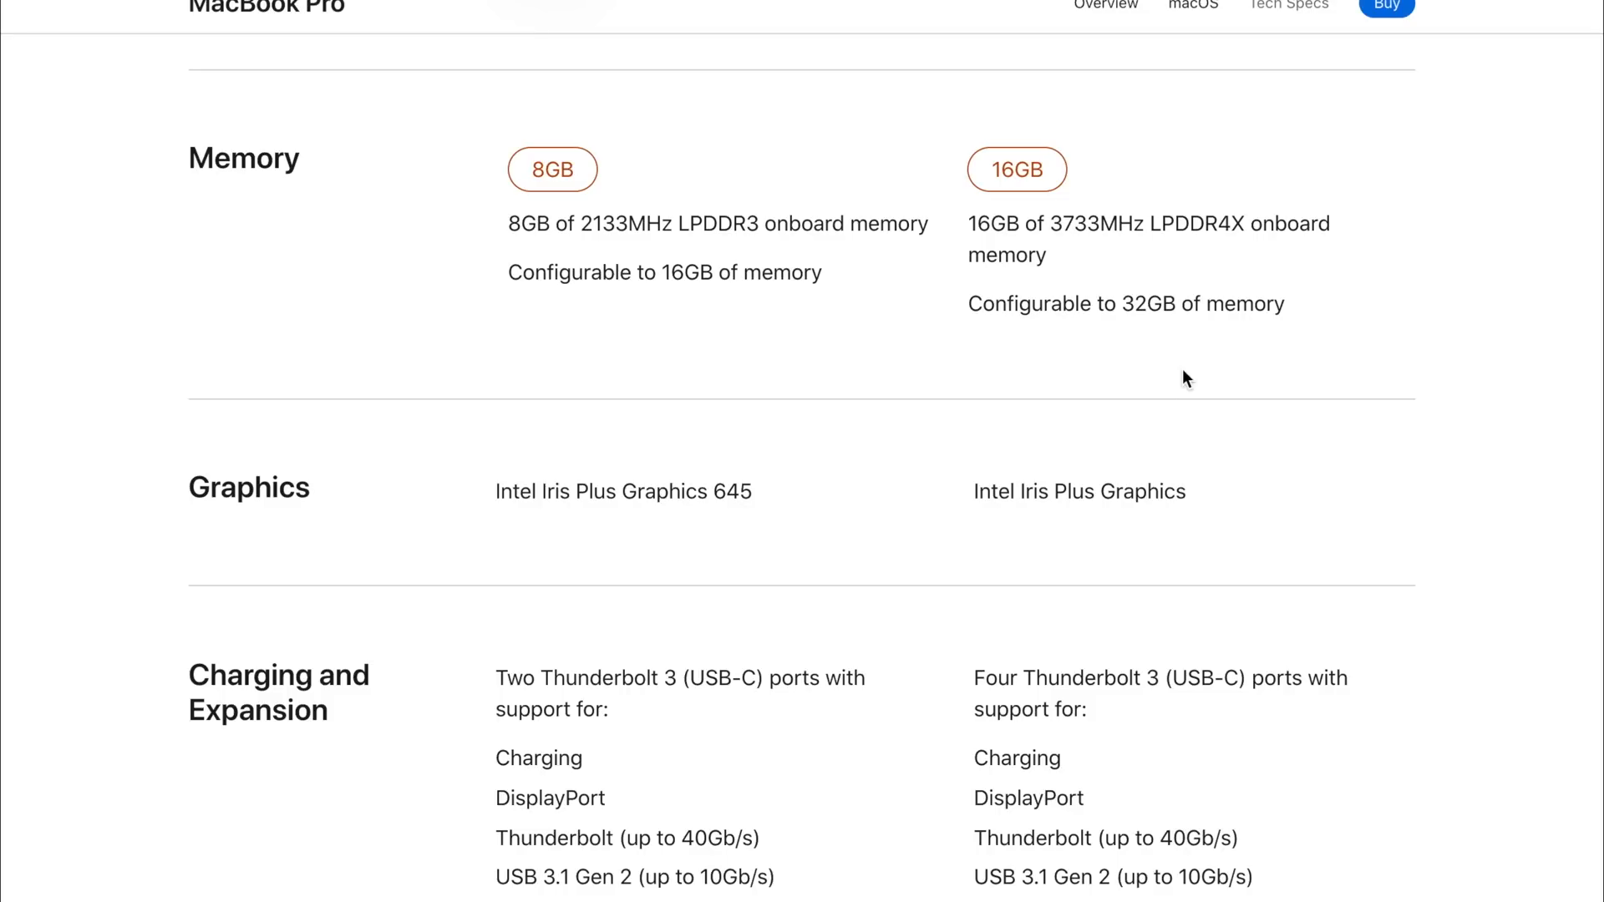
mouse_move(1031, 524)
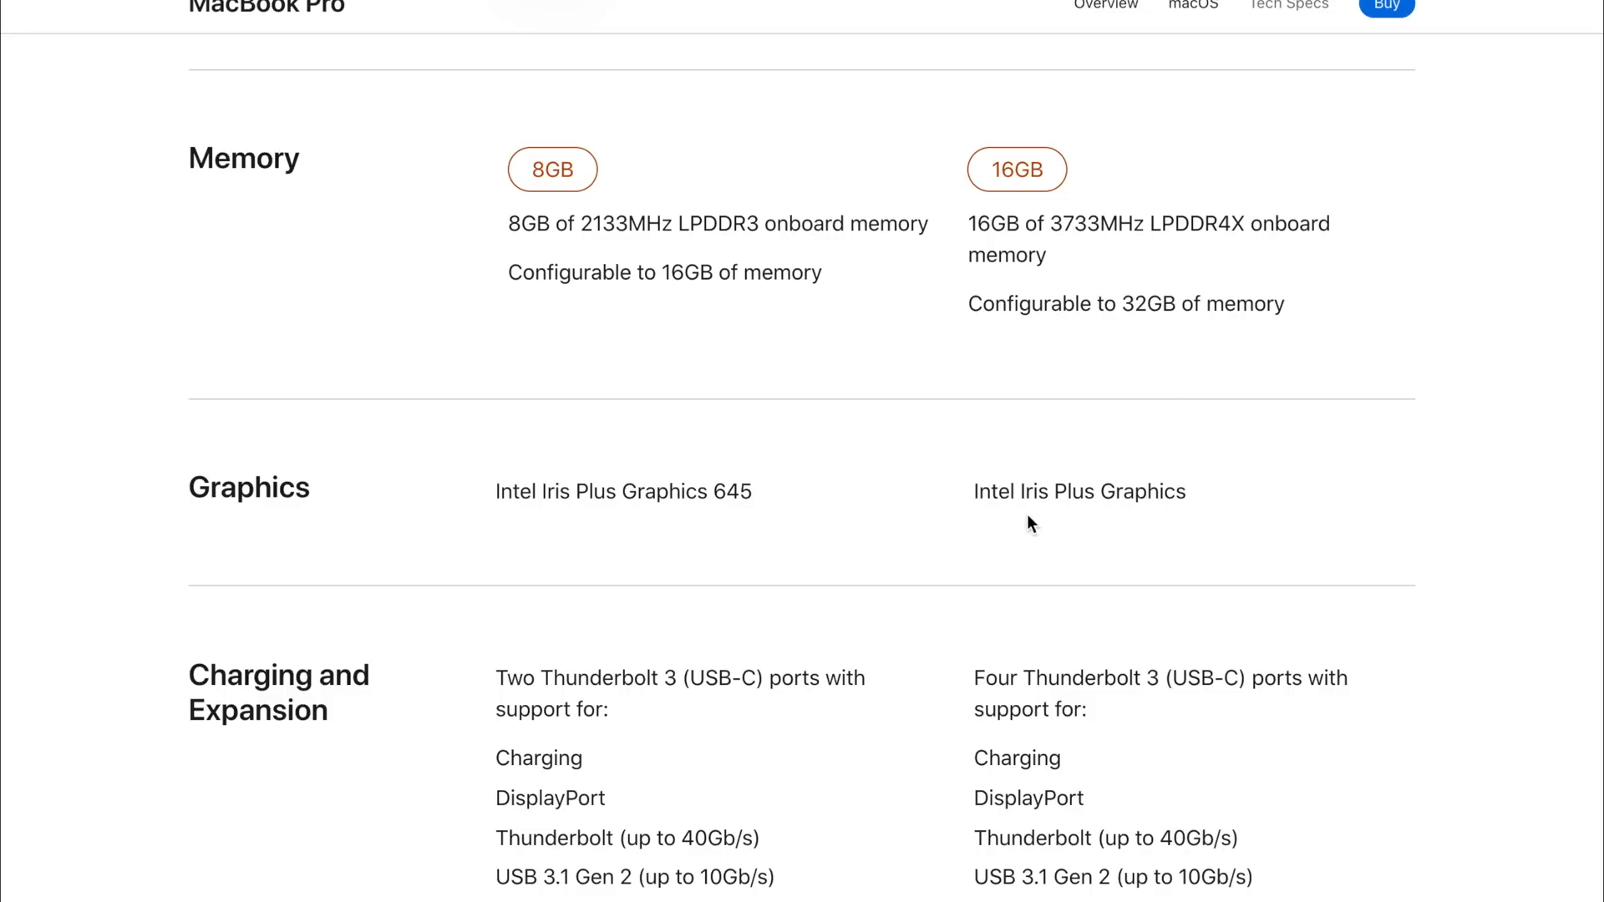
mouse_move(1070, 499)
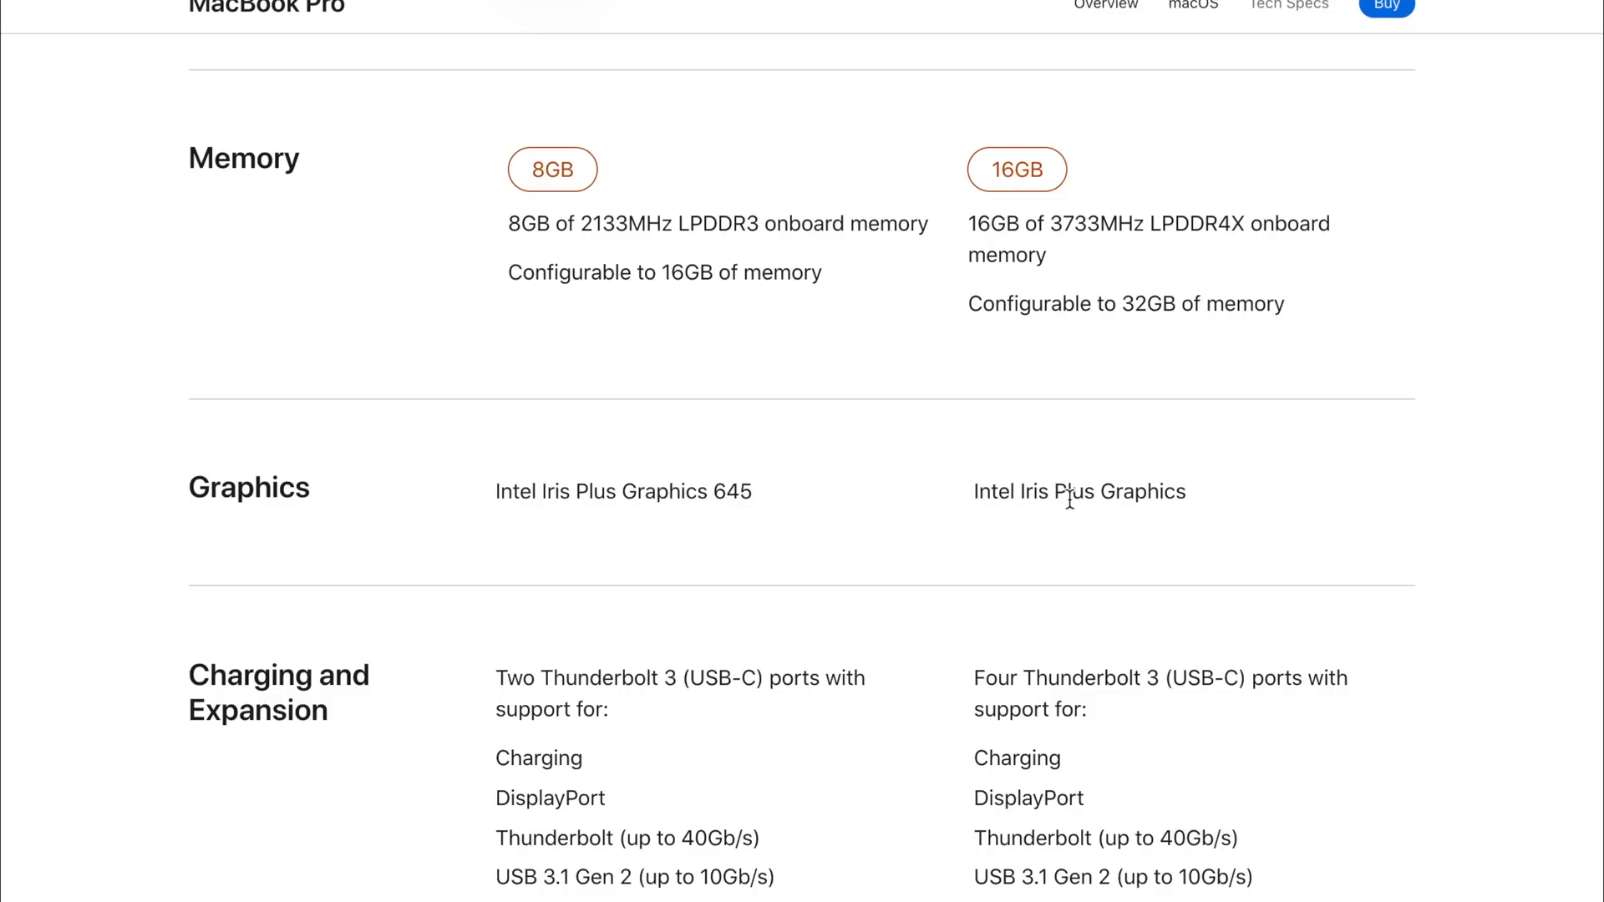
scroll(down, 3)
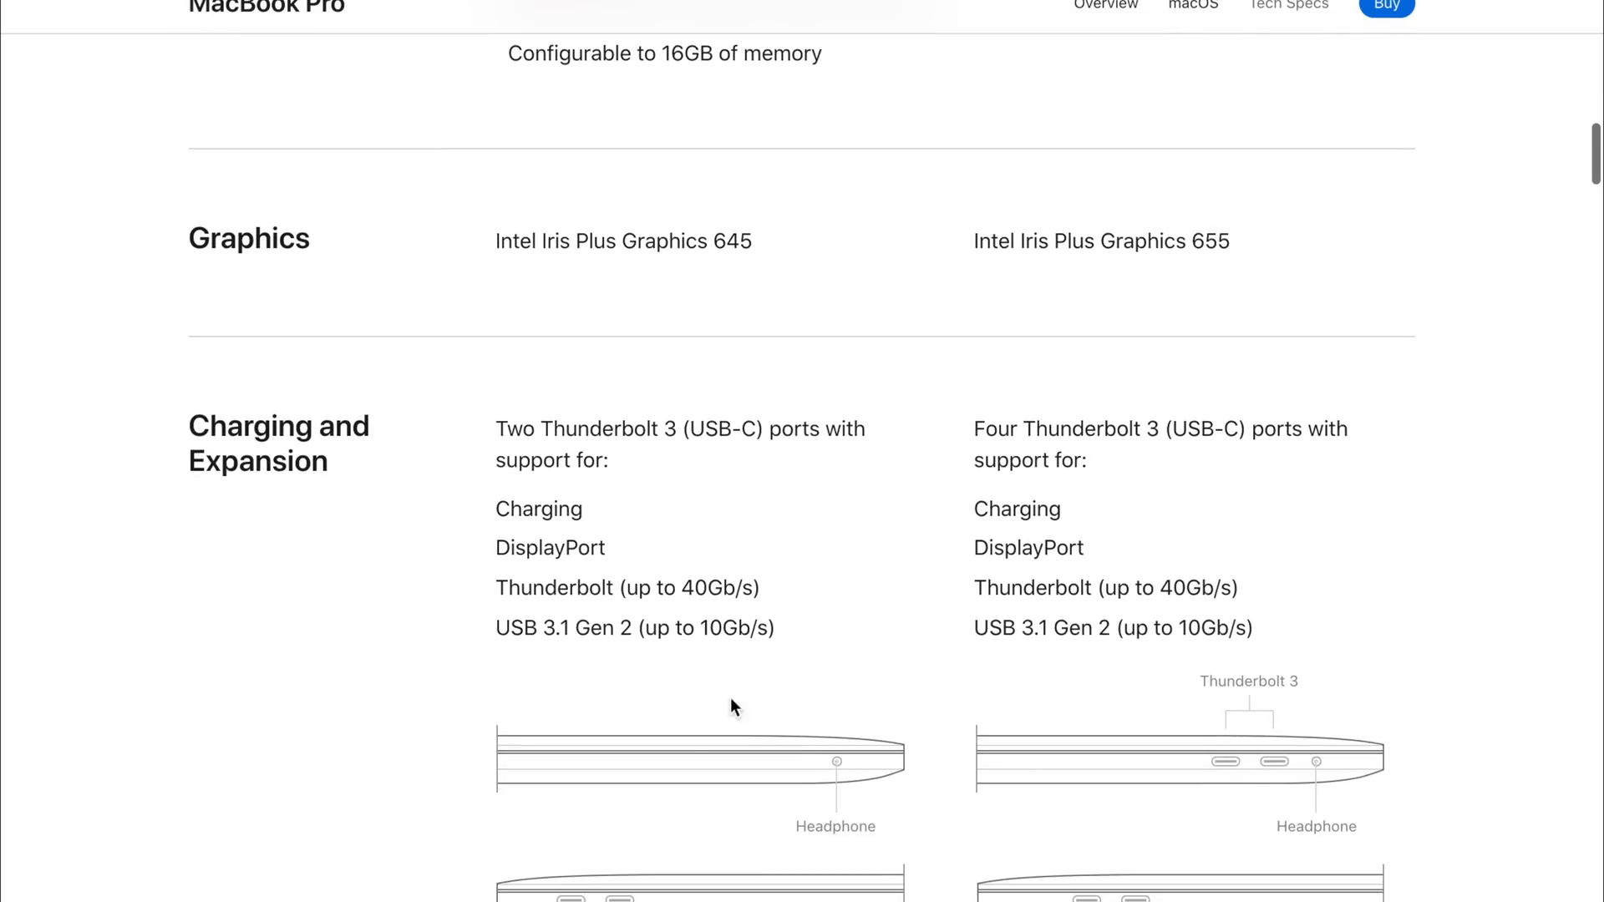
Step: Scroll past the Charging and Expansion port diagrams (two versus four Thunderbolt 3) to Keyboard and Trackpad
scroll(down, 3)
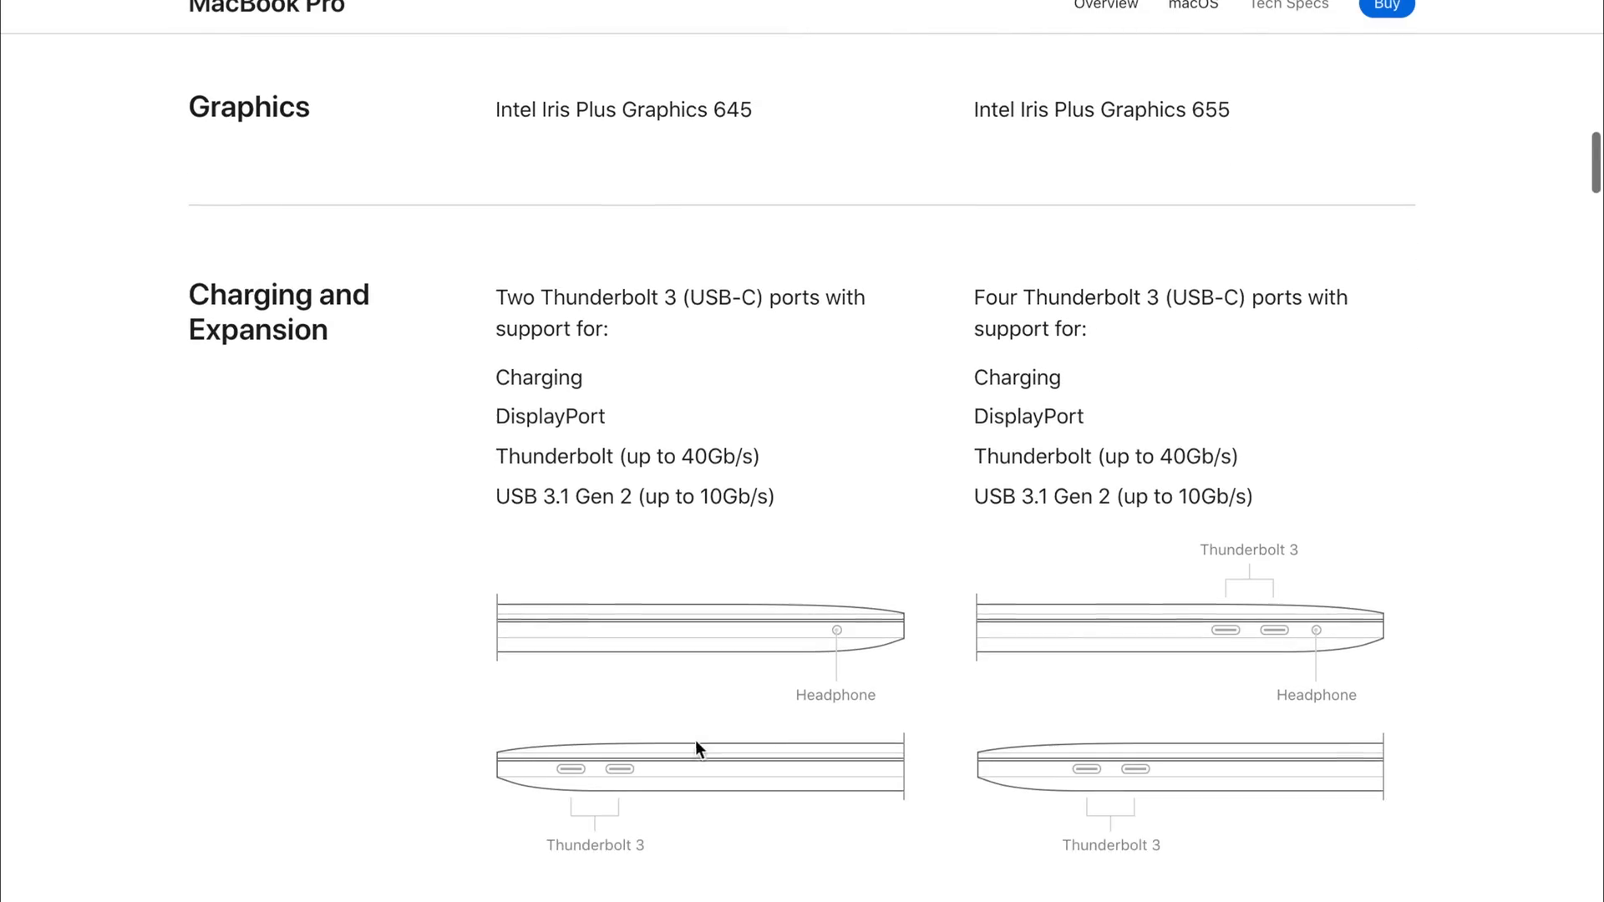
scroll(down, 3)
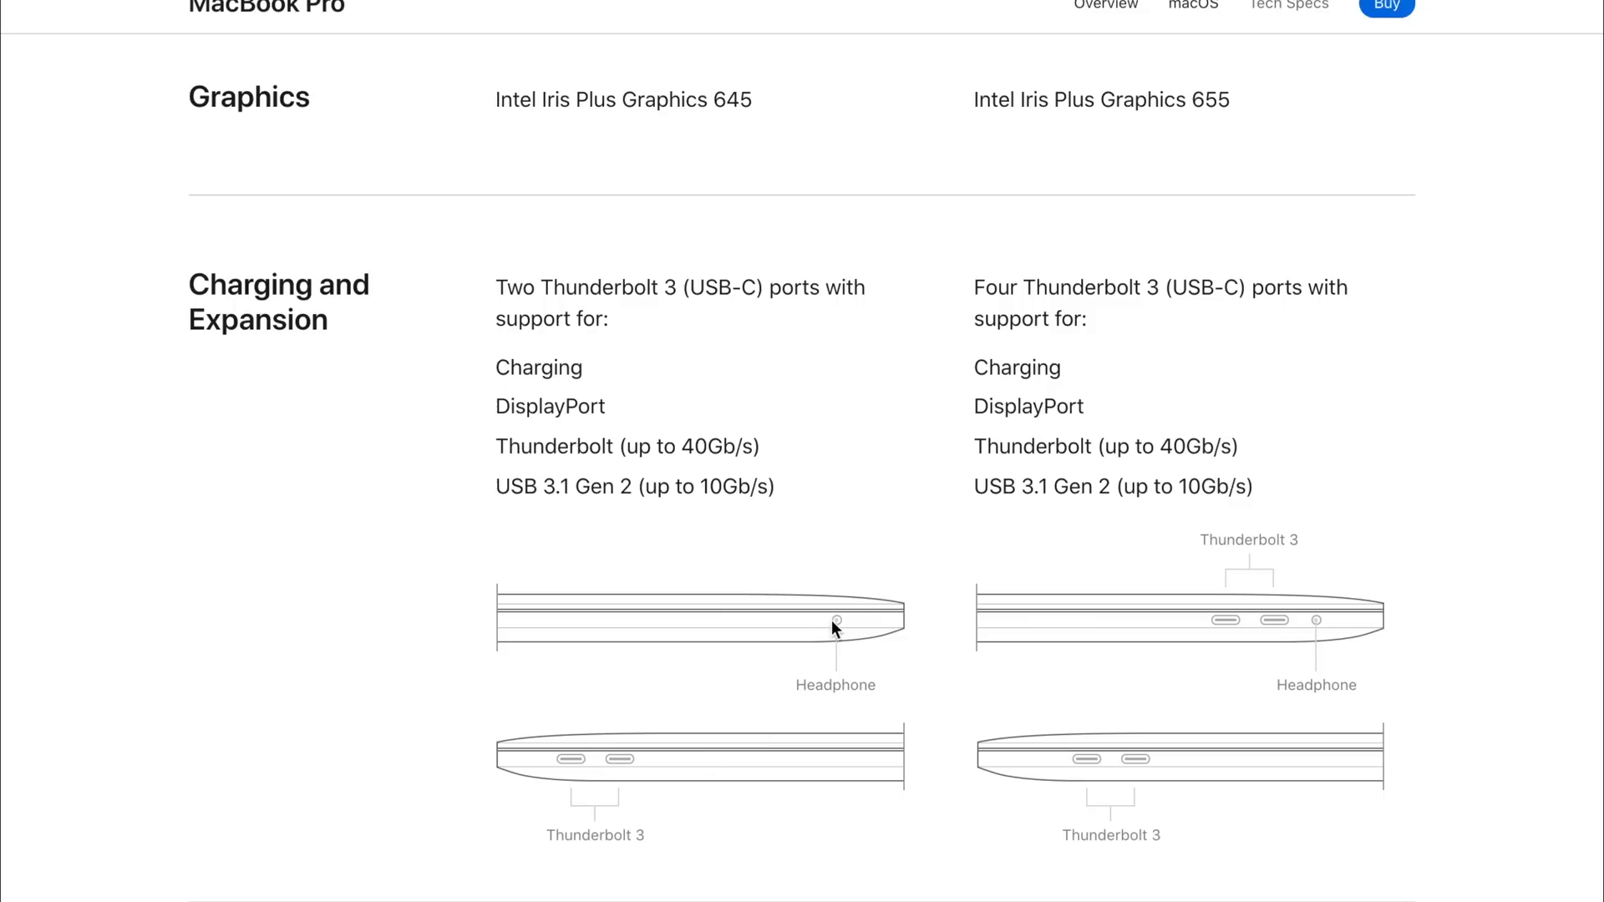
mouse_move(676, 490)
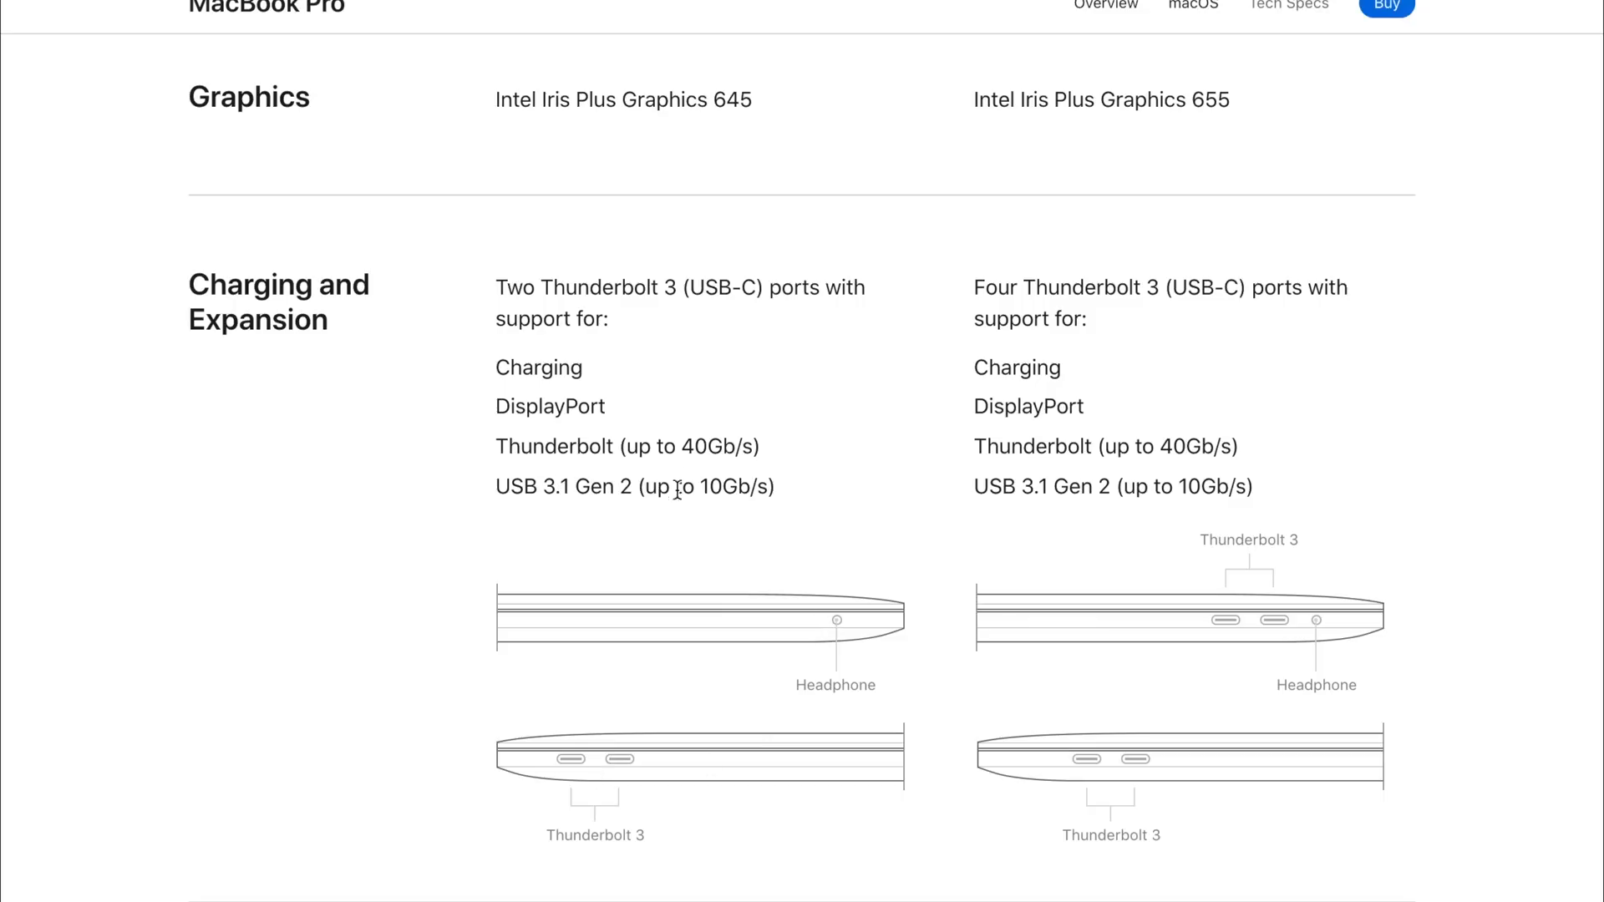
mouse_move(1190, 478)
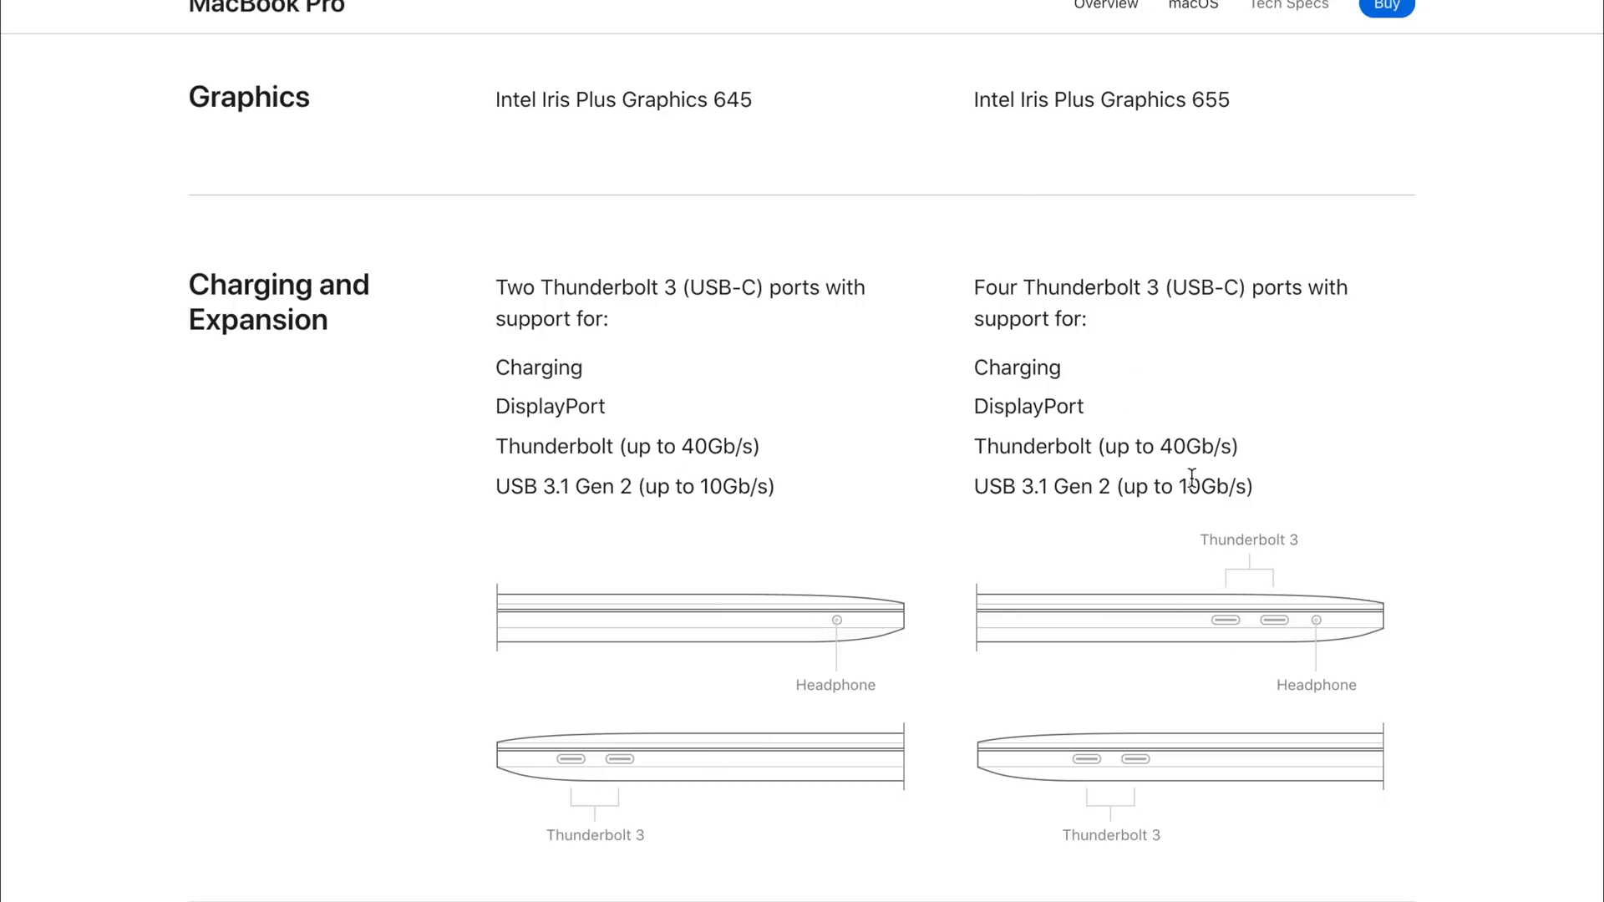
mouse_move(1228, 612)
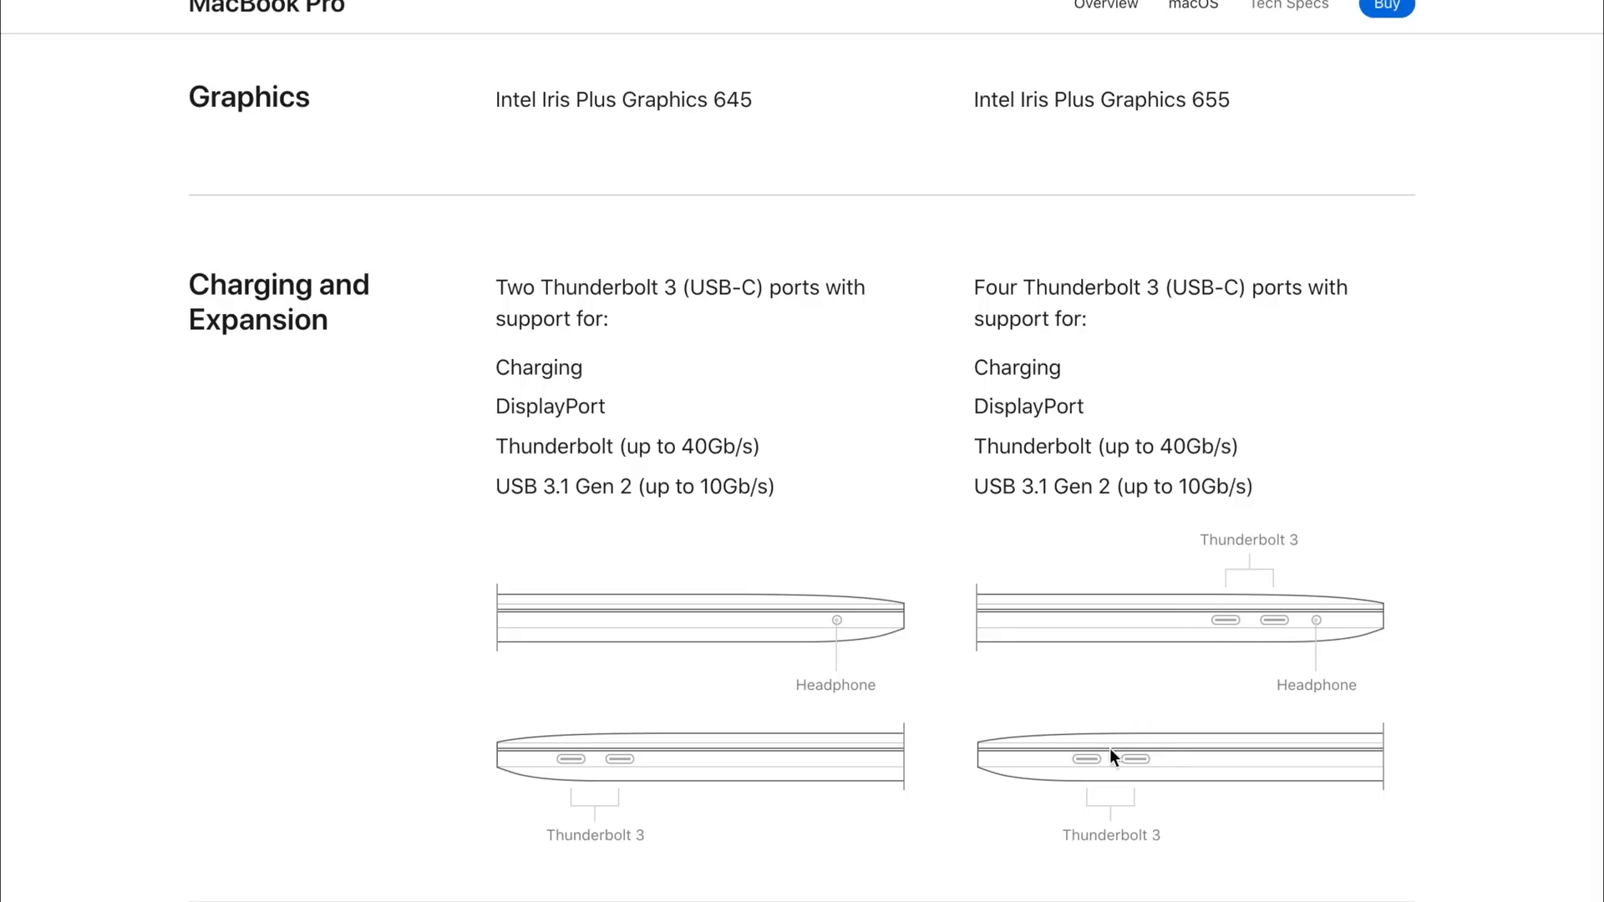
scroll(right, 3)
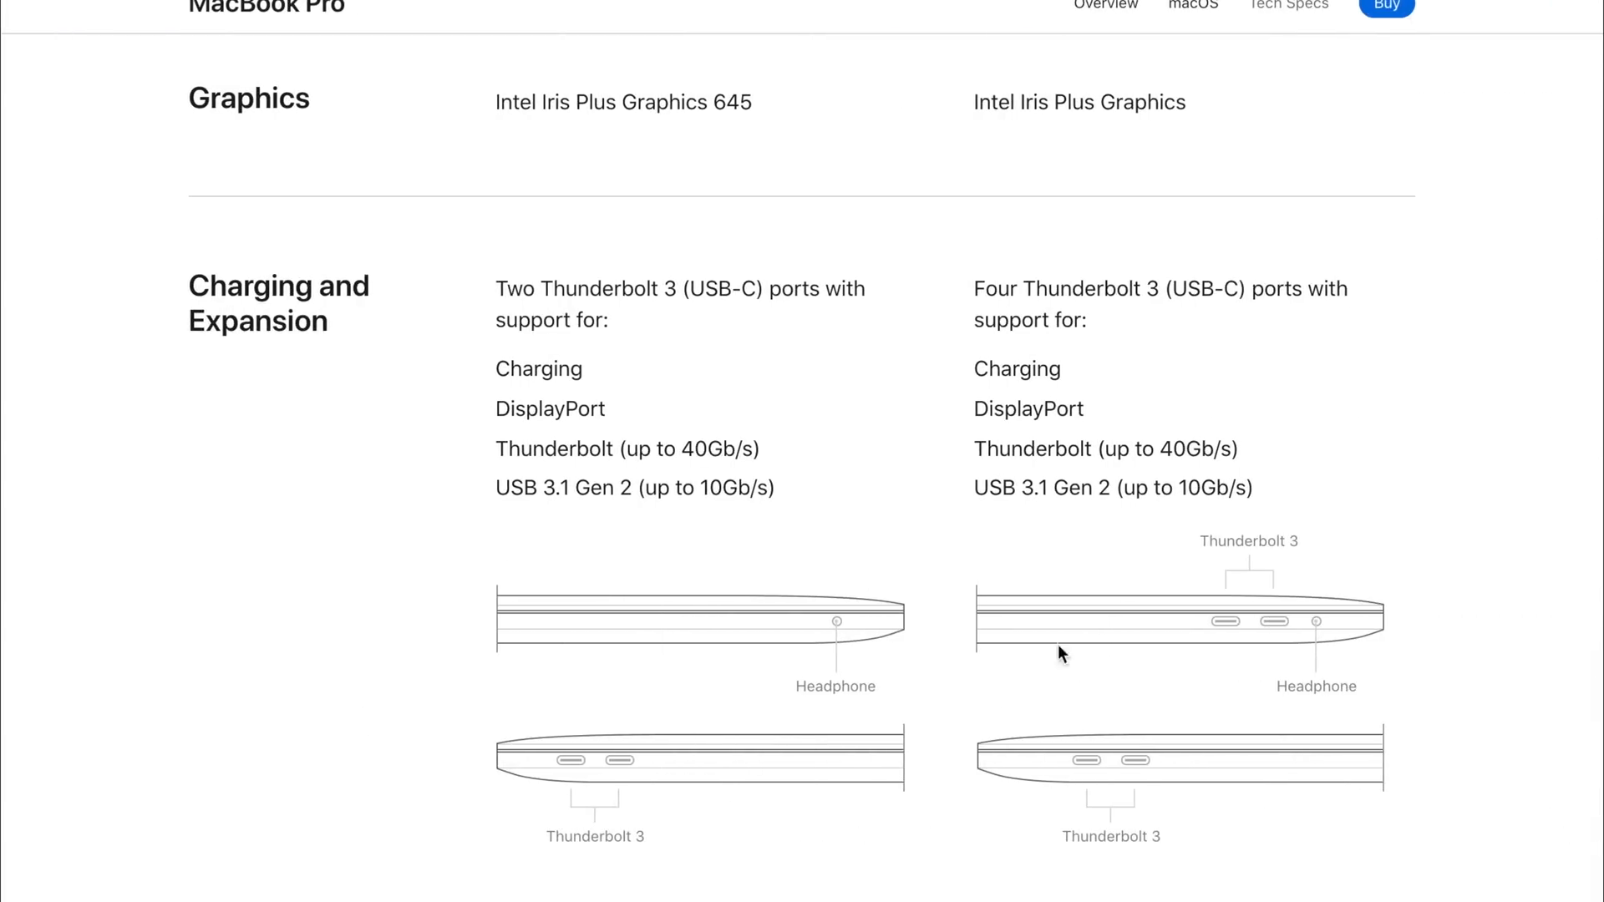
mouse_move(1316, 467)
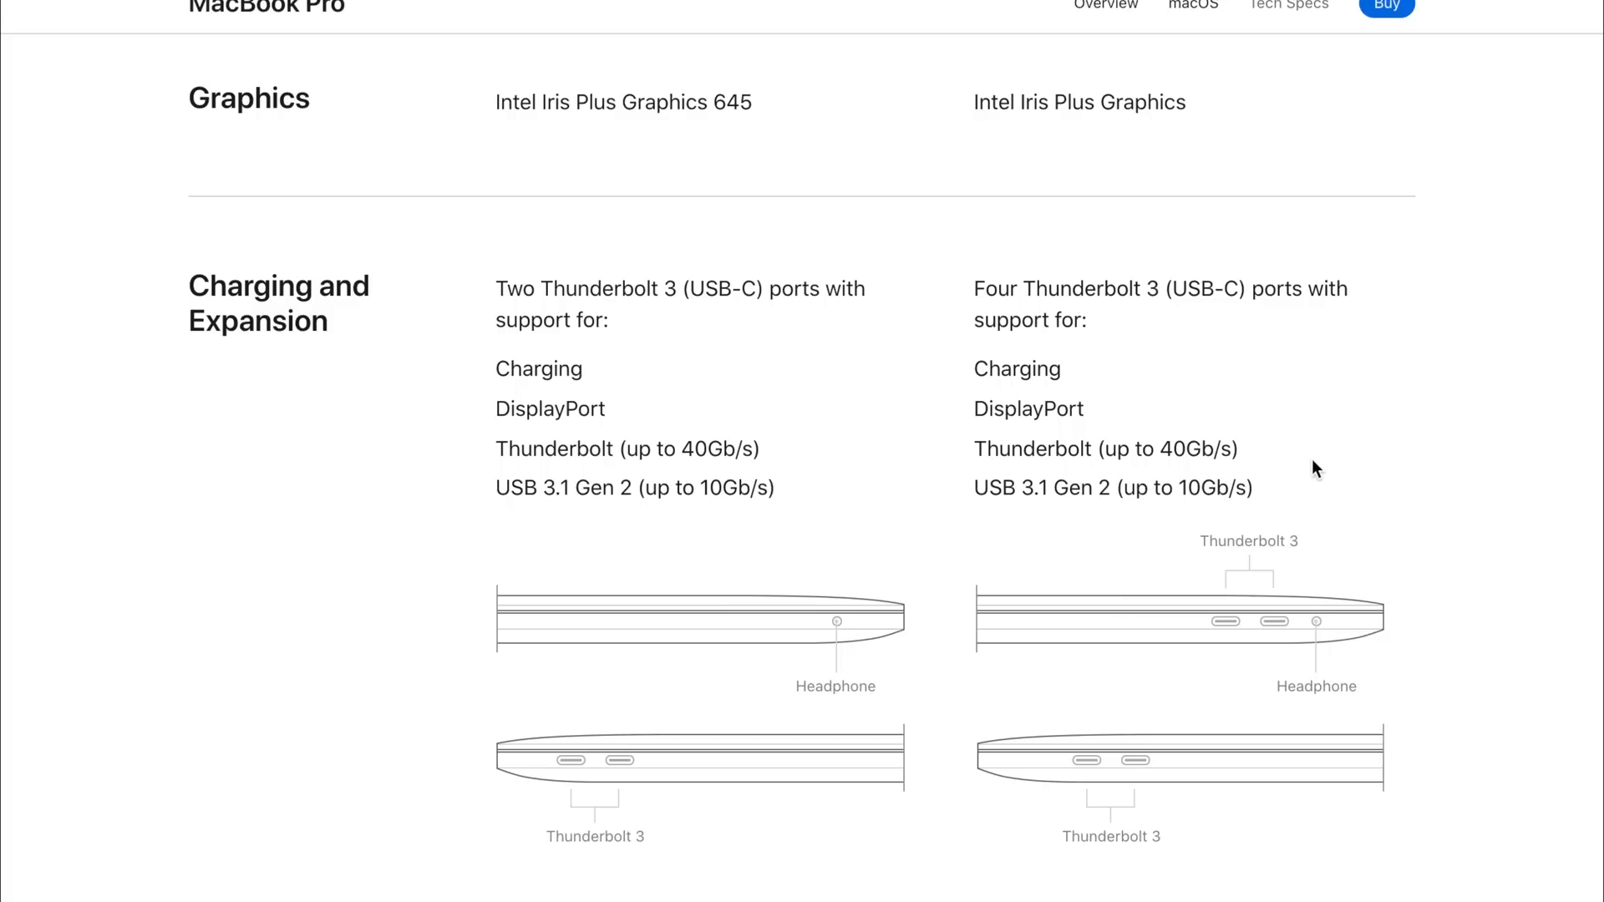
mouse_move(1268, 548)
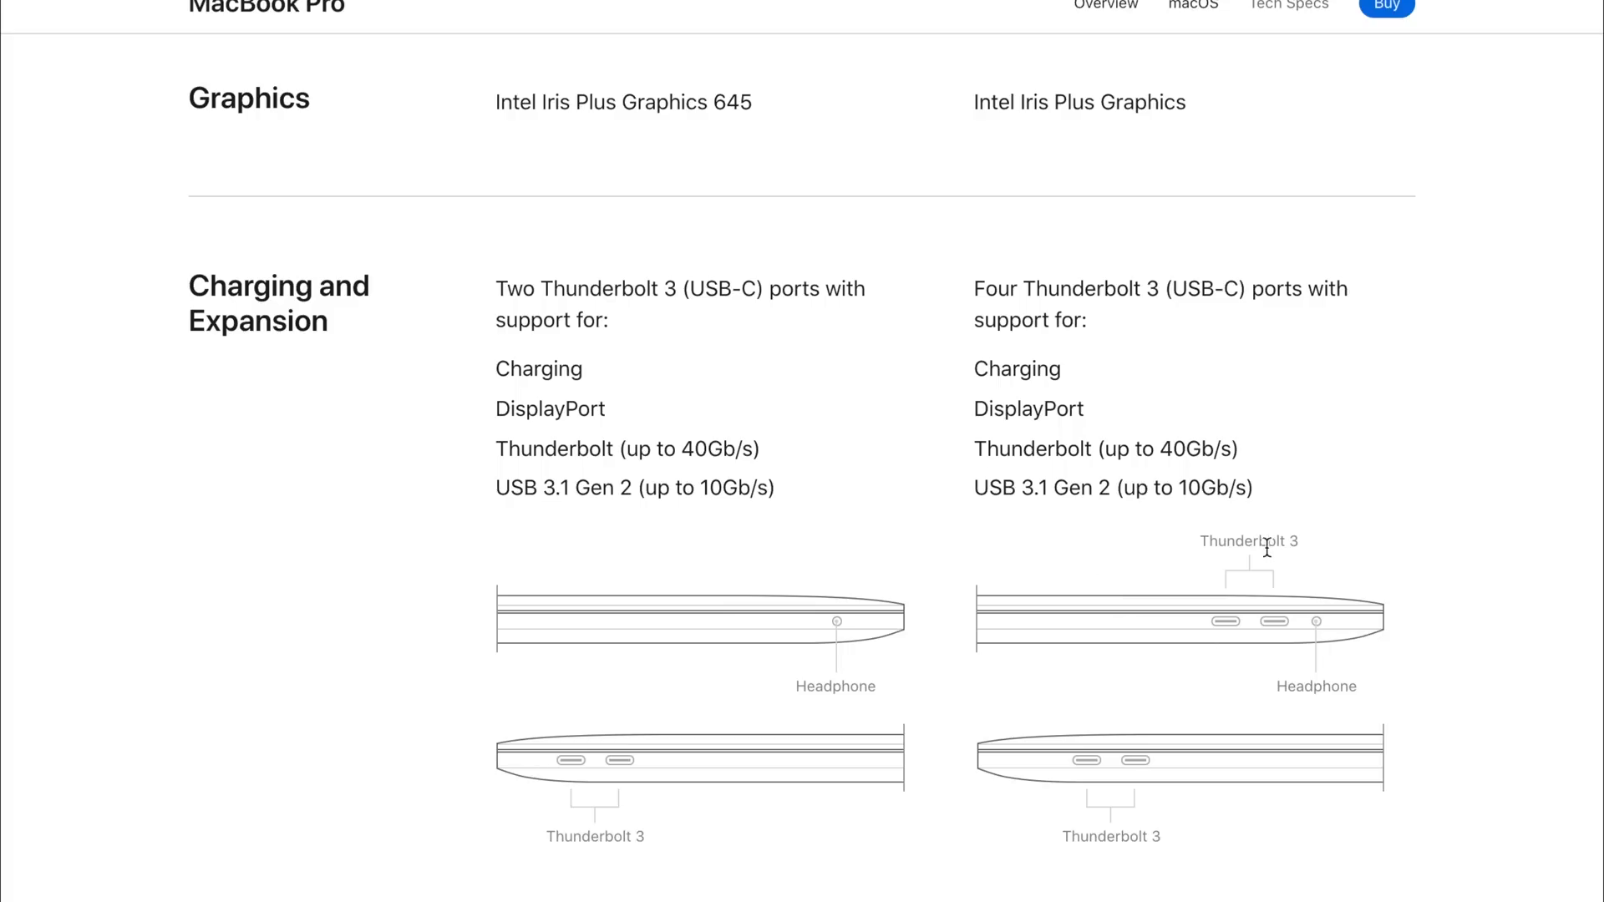
scroll(down, 3)
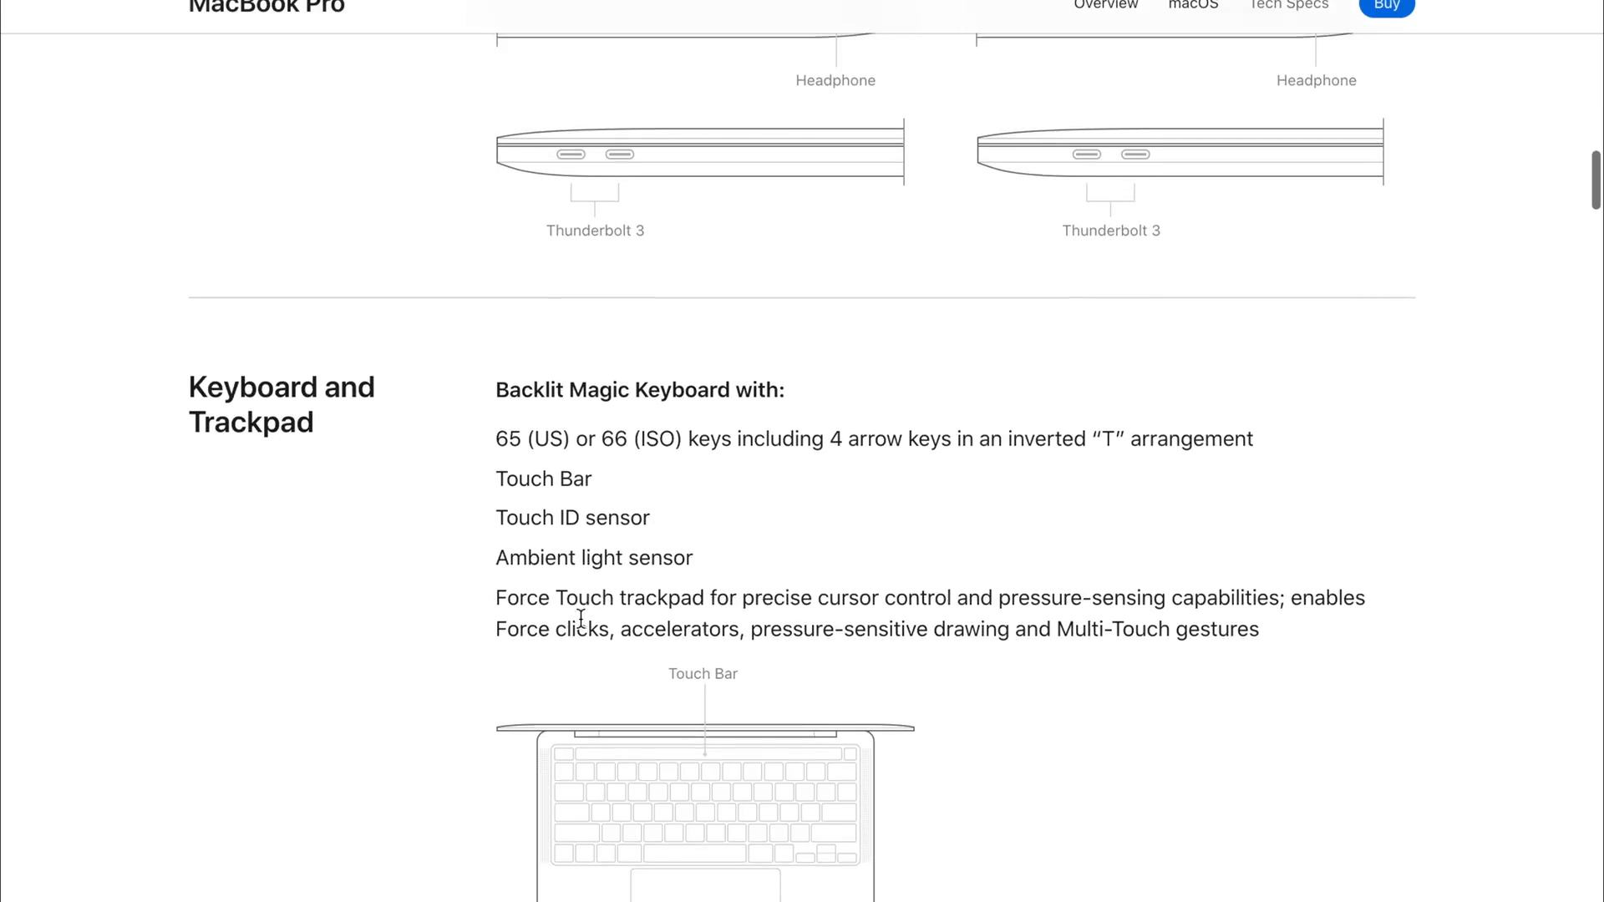
Step: Scroll to the 2019 Keyboard and Trackpad specs and mark the first 64-key keyboard lines
scroll(down, 3)
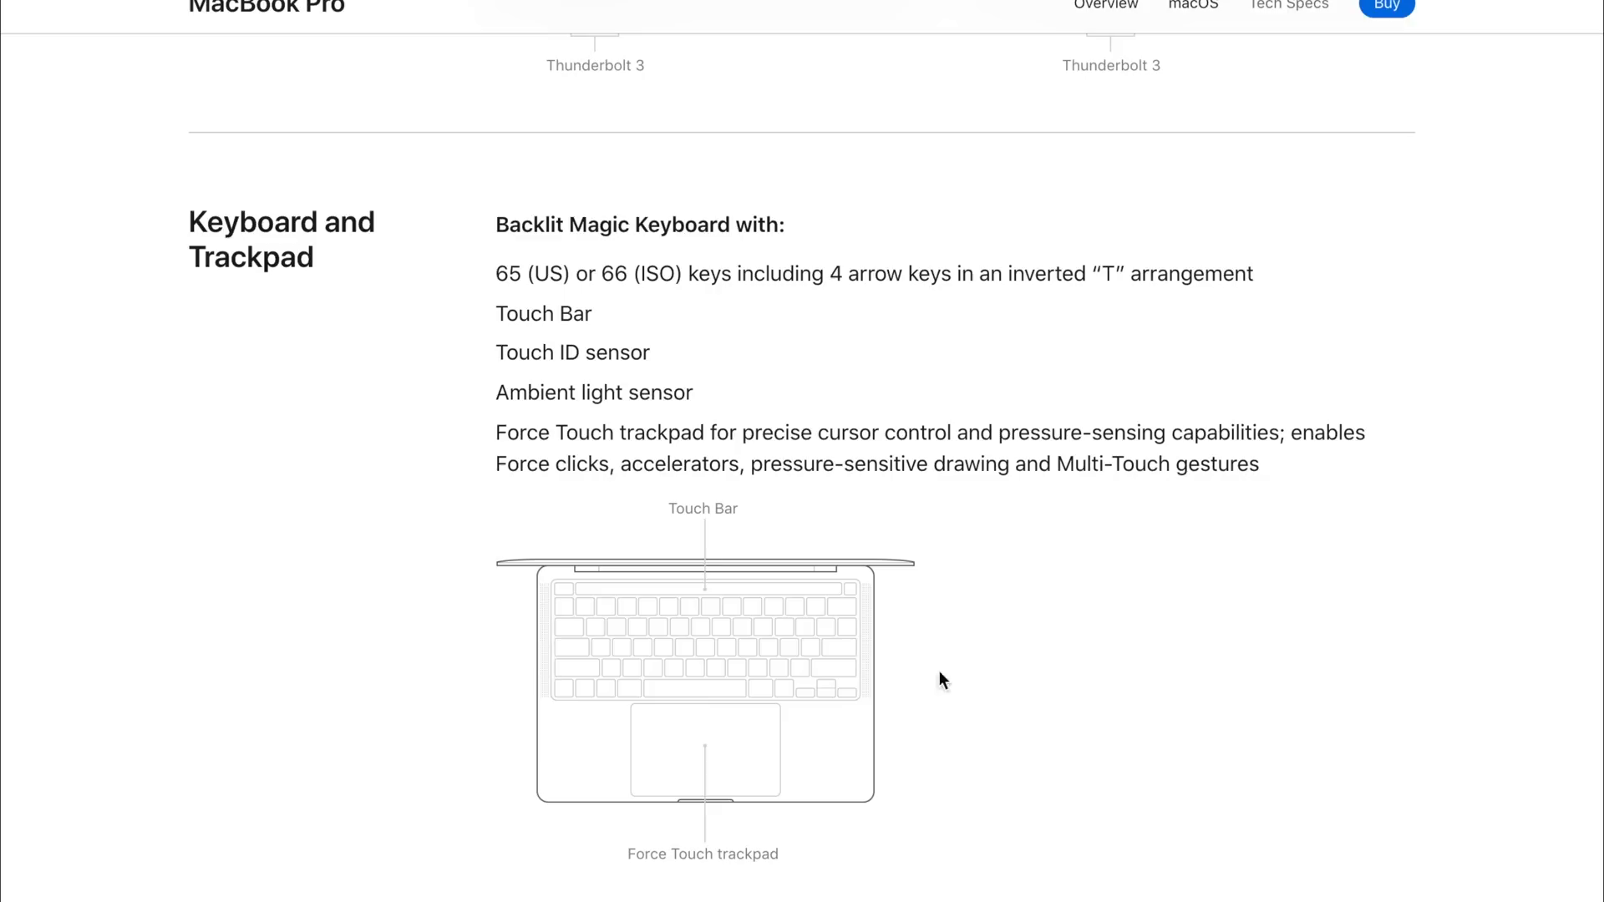
scroll(down, 3)
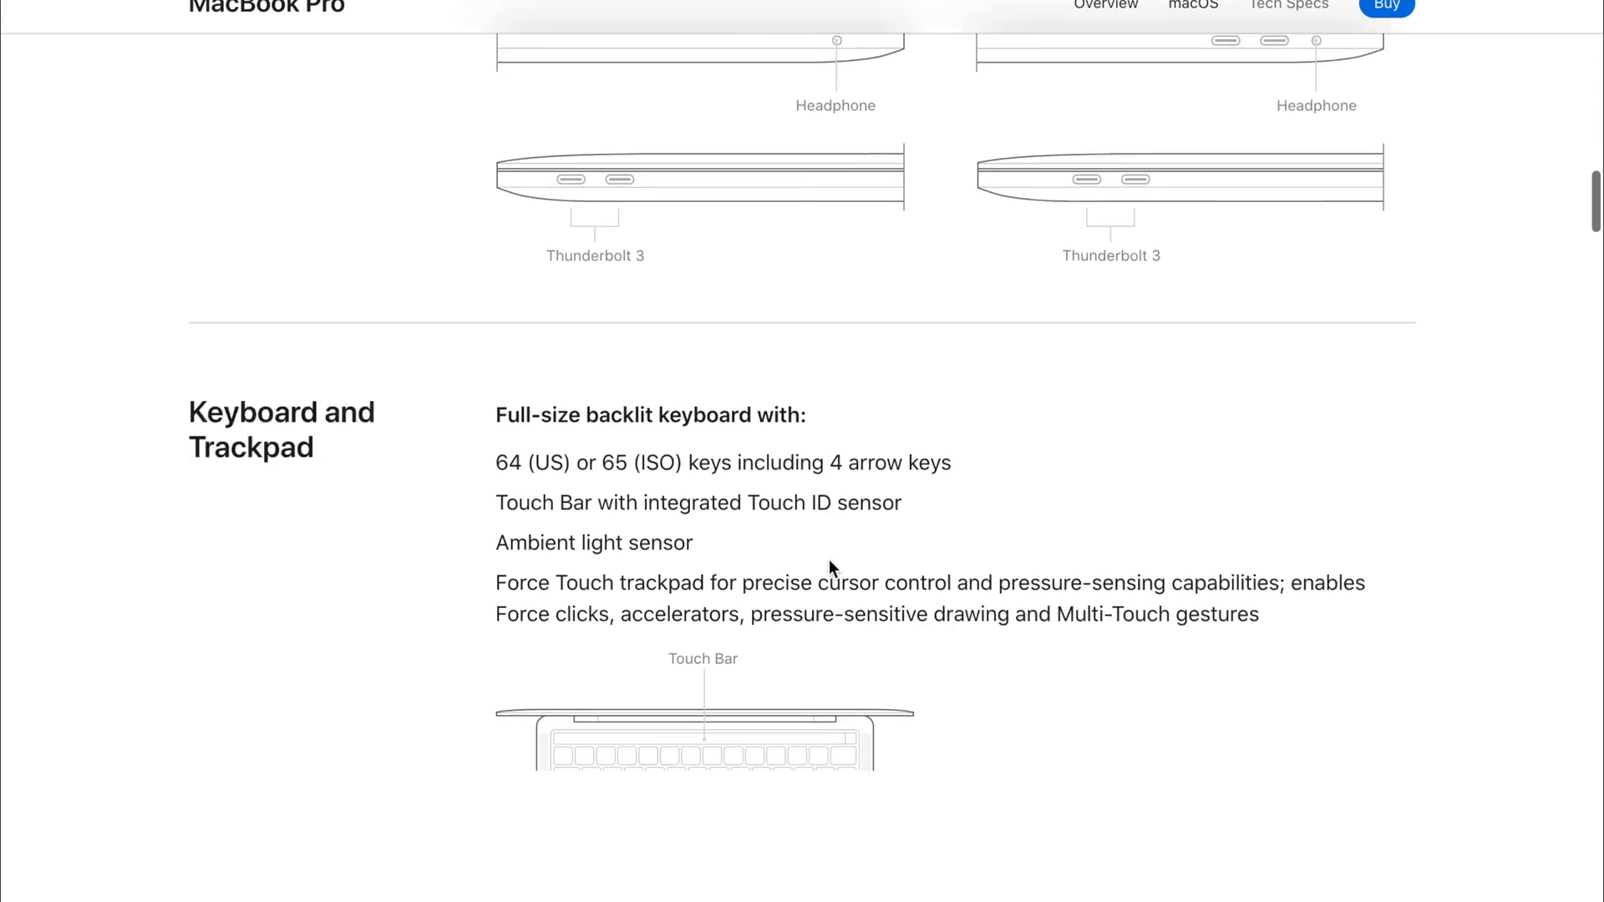
scroll(down, 3)
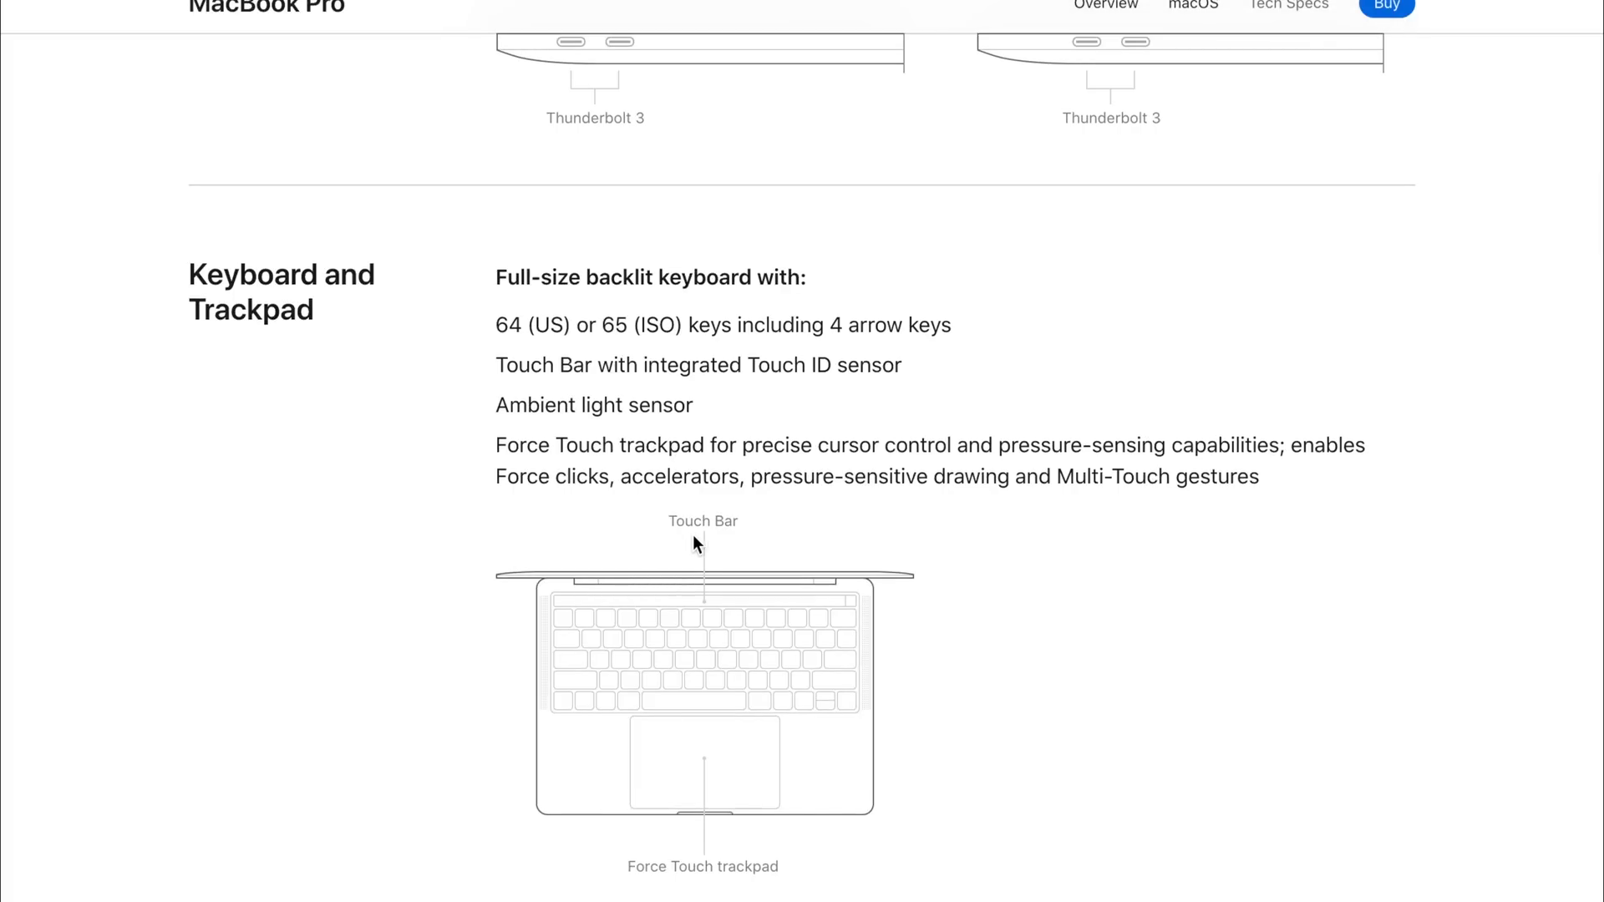
scroll(down, 3)
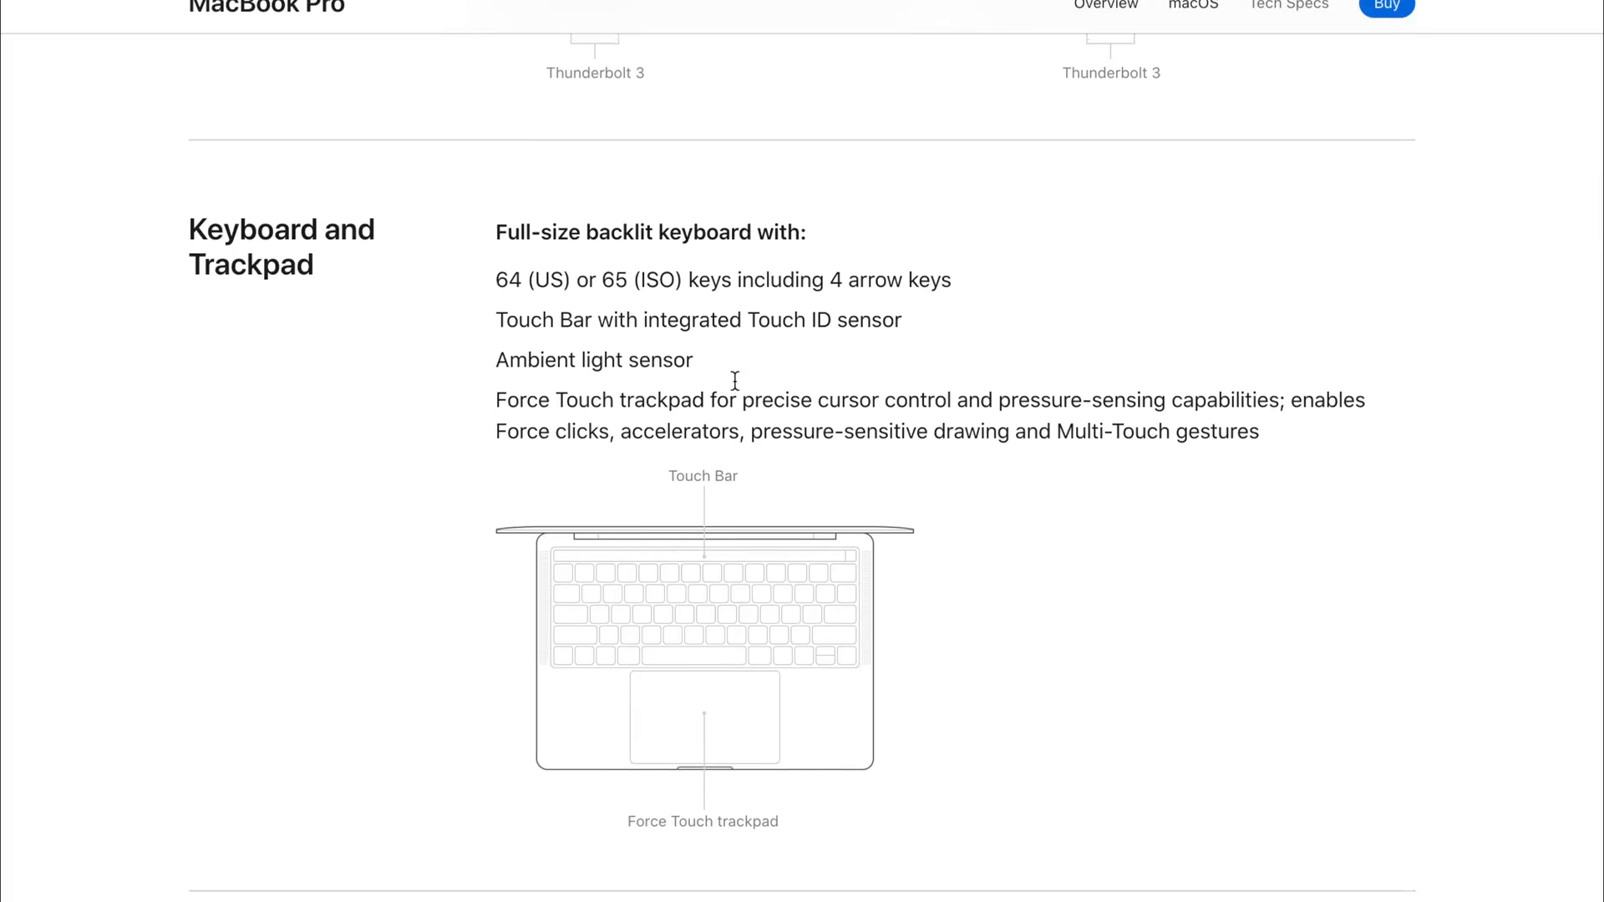
scroll(down, 3)
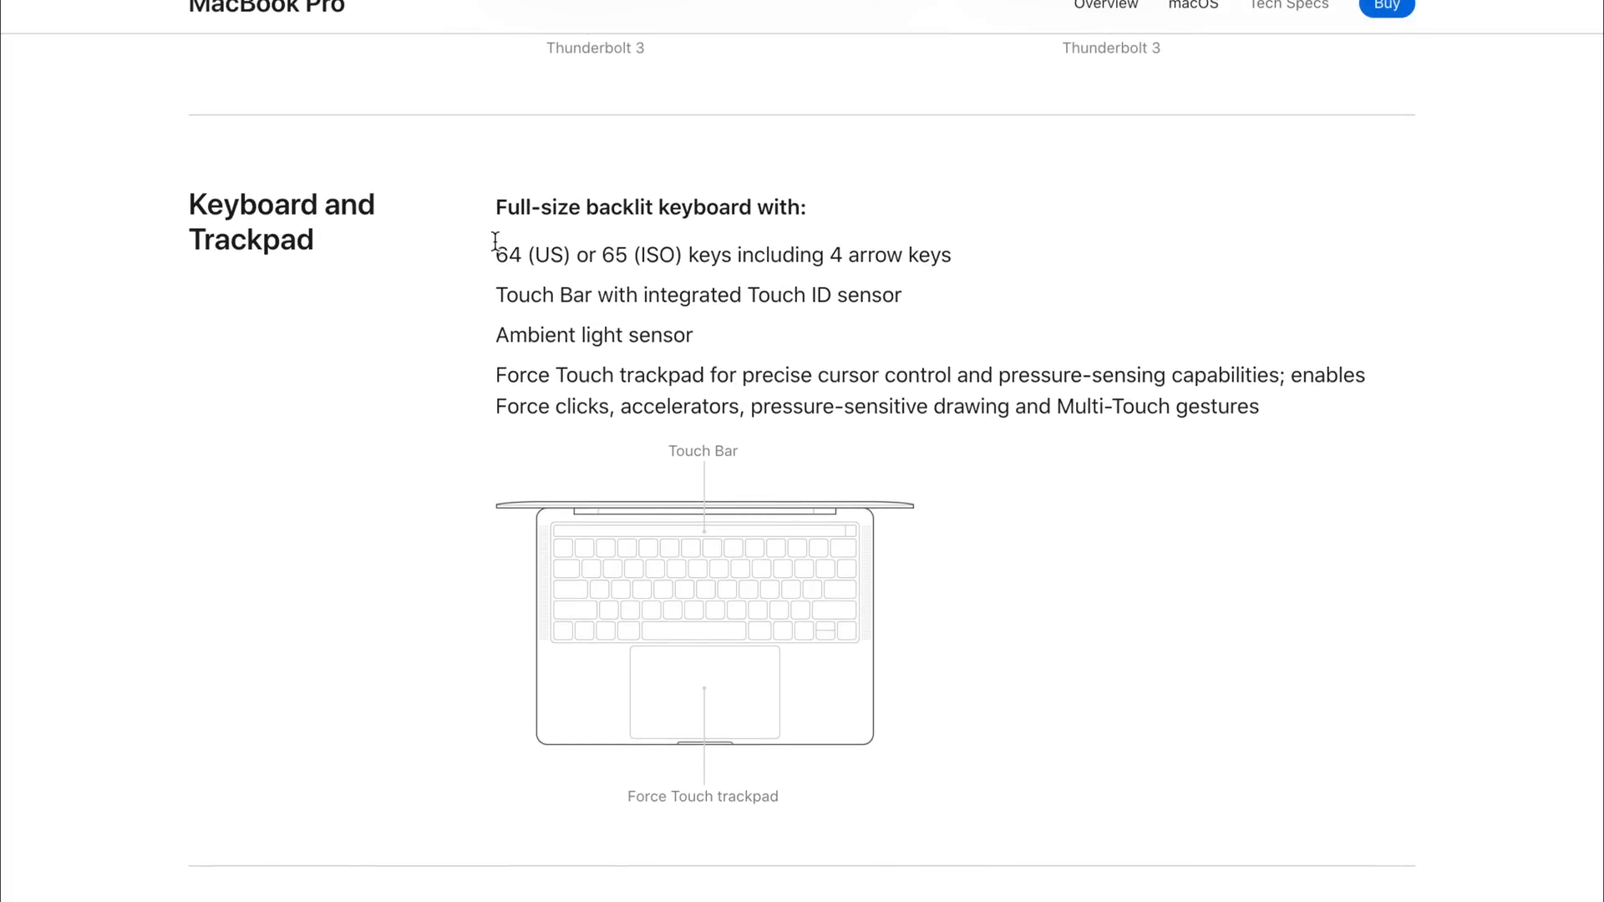
drag(495, 207, 762, 294)
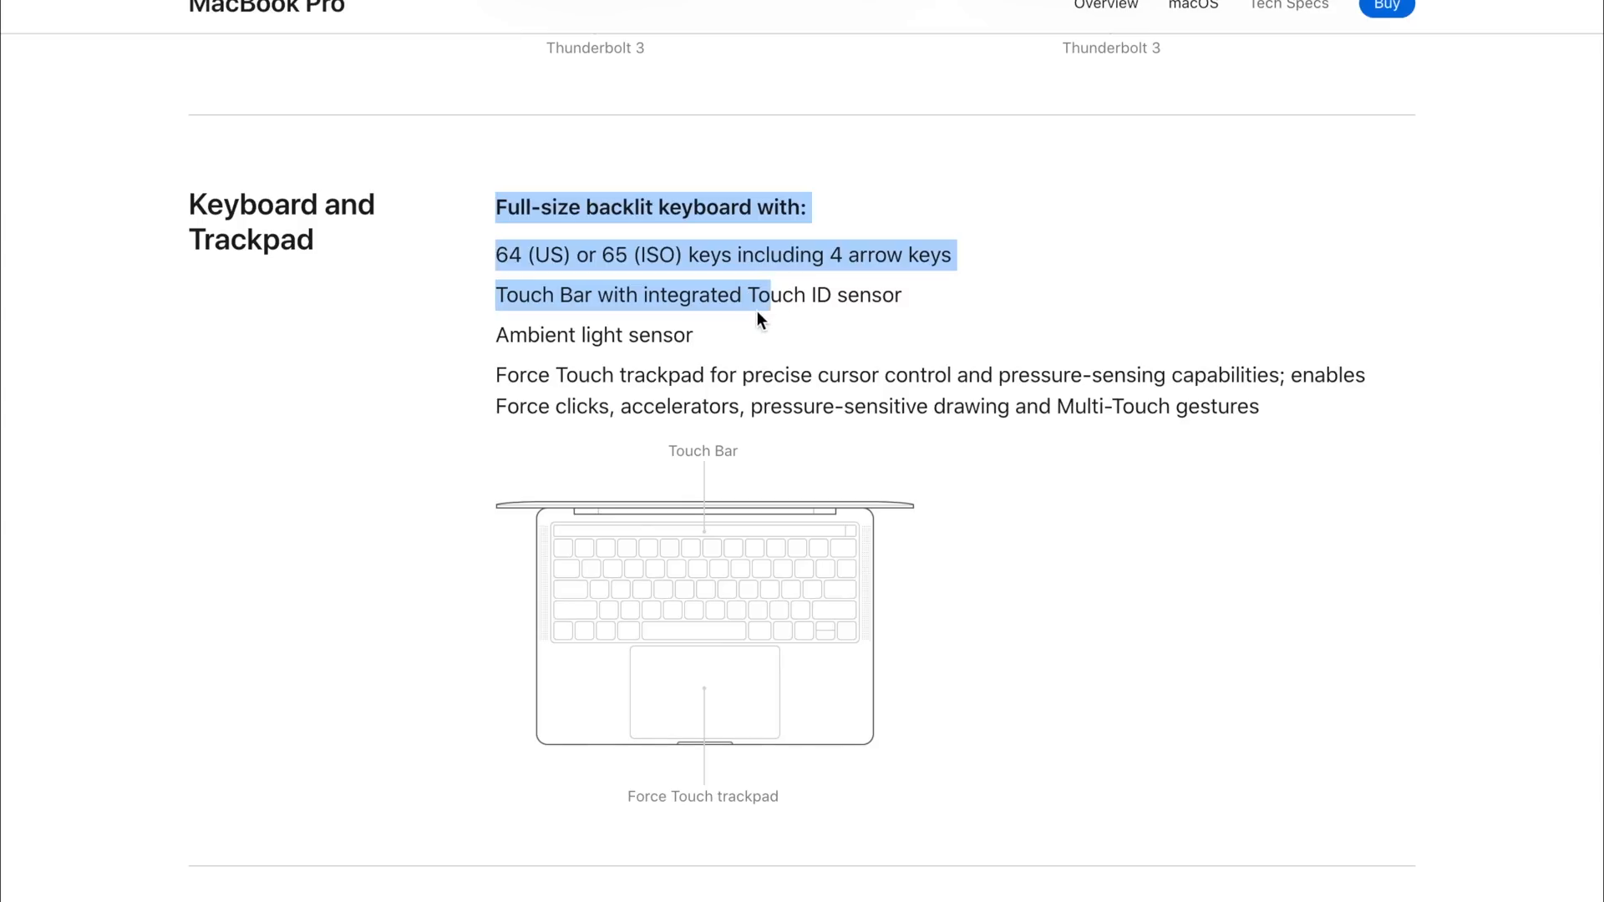
click(757, 326)
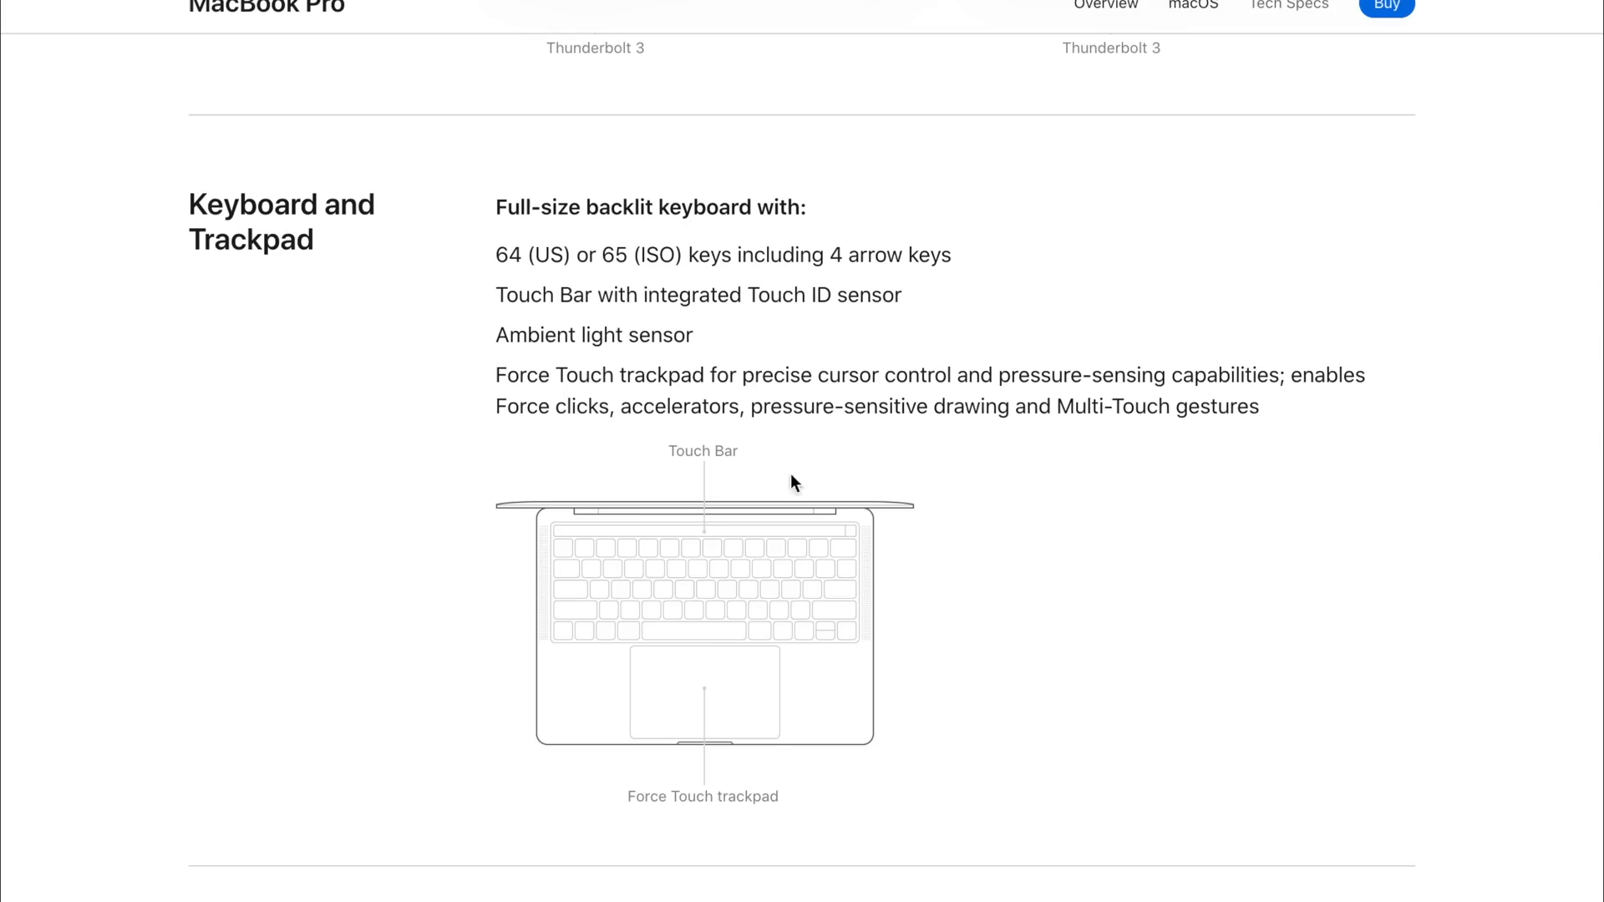
Step: Scroll the 2020 page to its 65-key Backlit Magic Keyboard with separate Touch ID
scroll(down, 3)
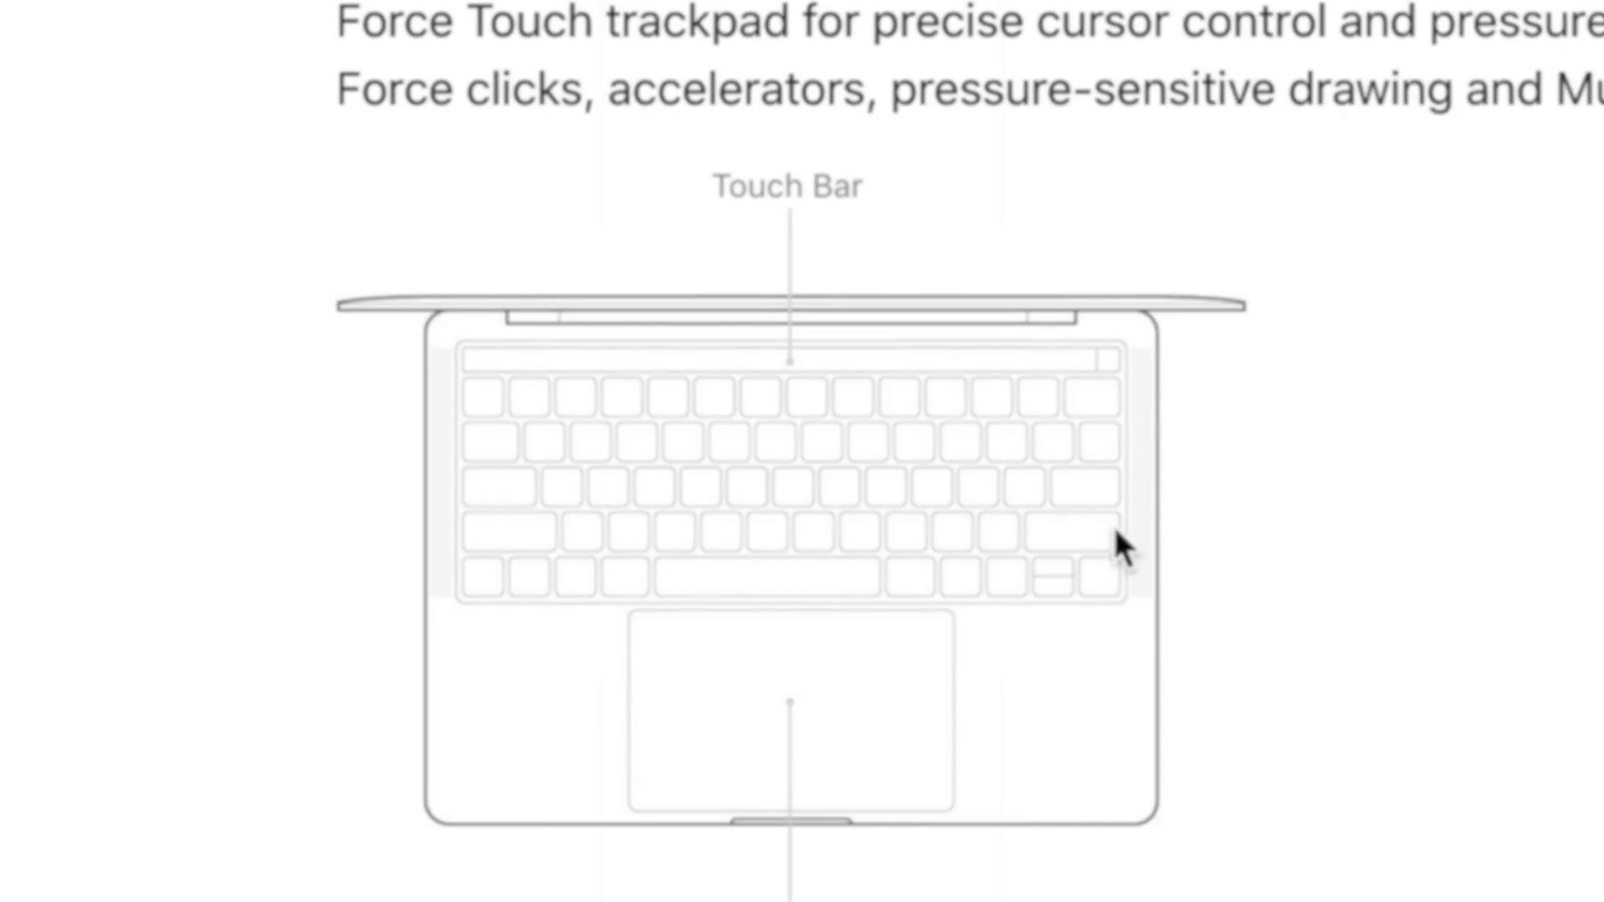
mouse_move(991, 386)
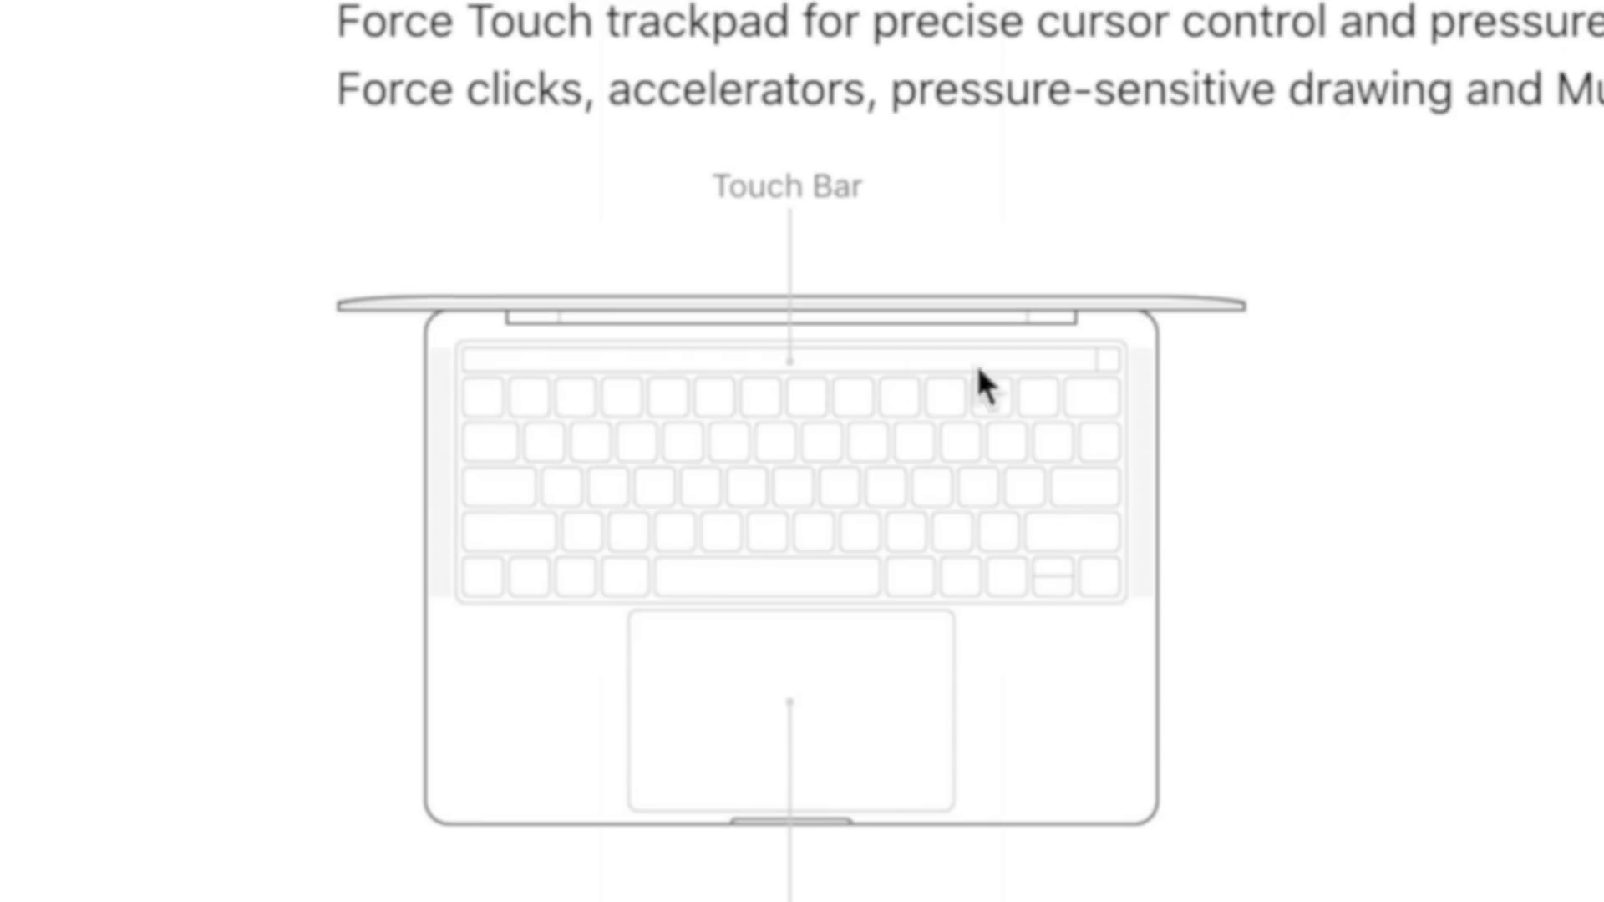
mouse_move(878, 394)
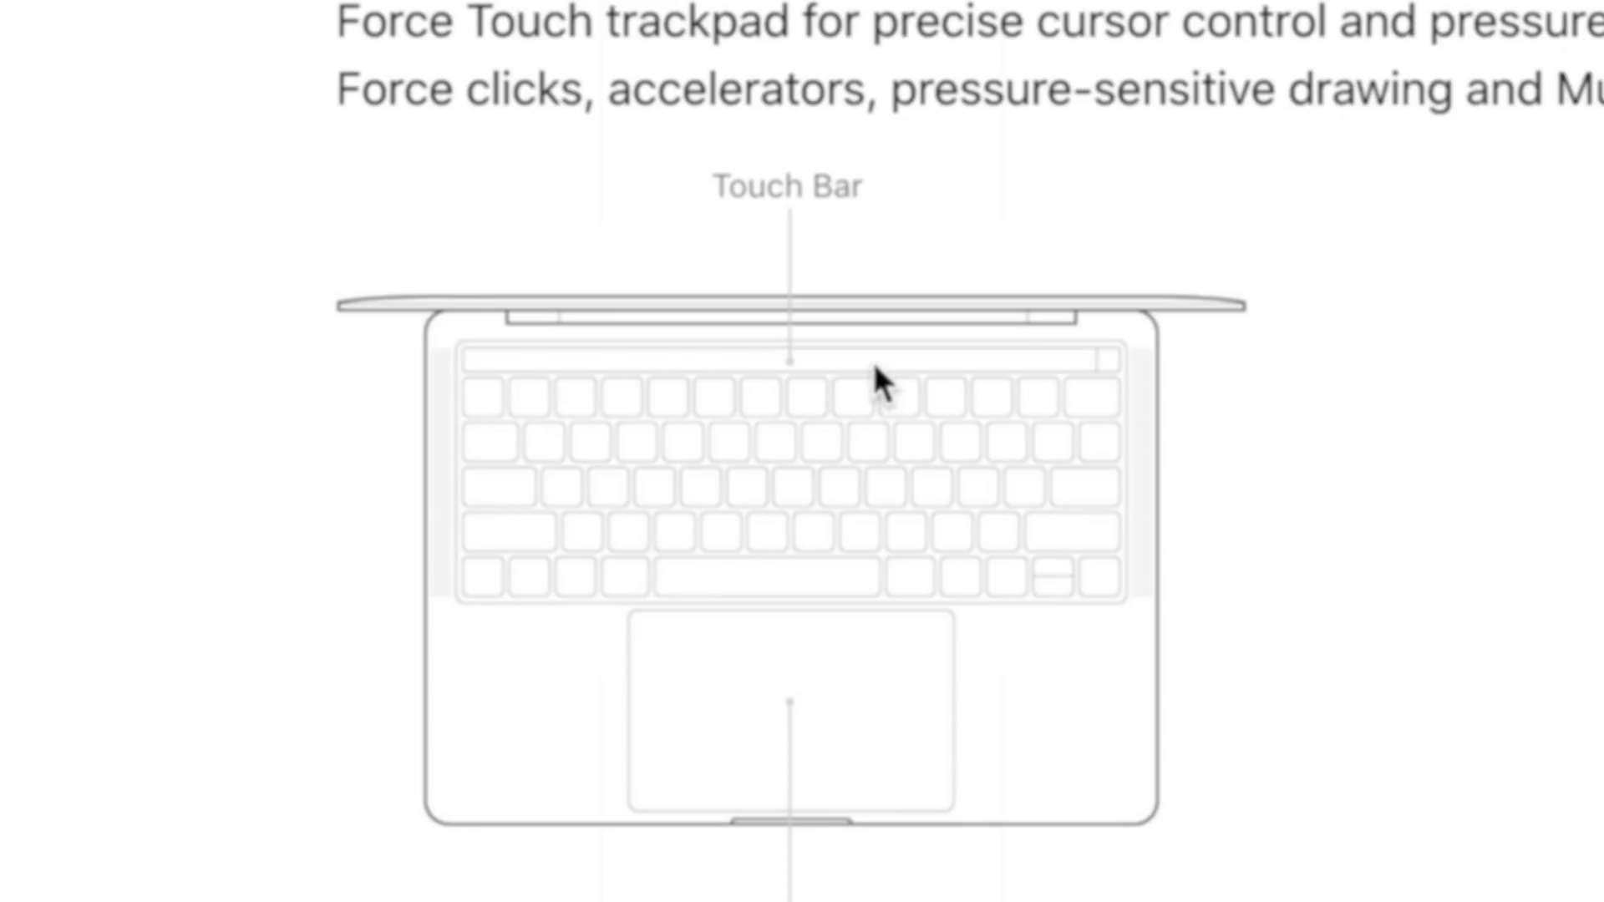
mouse_move(508, 325)
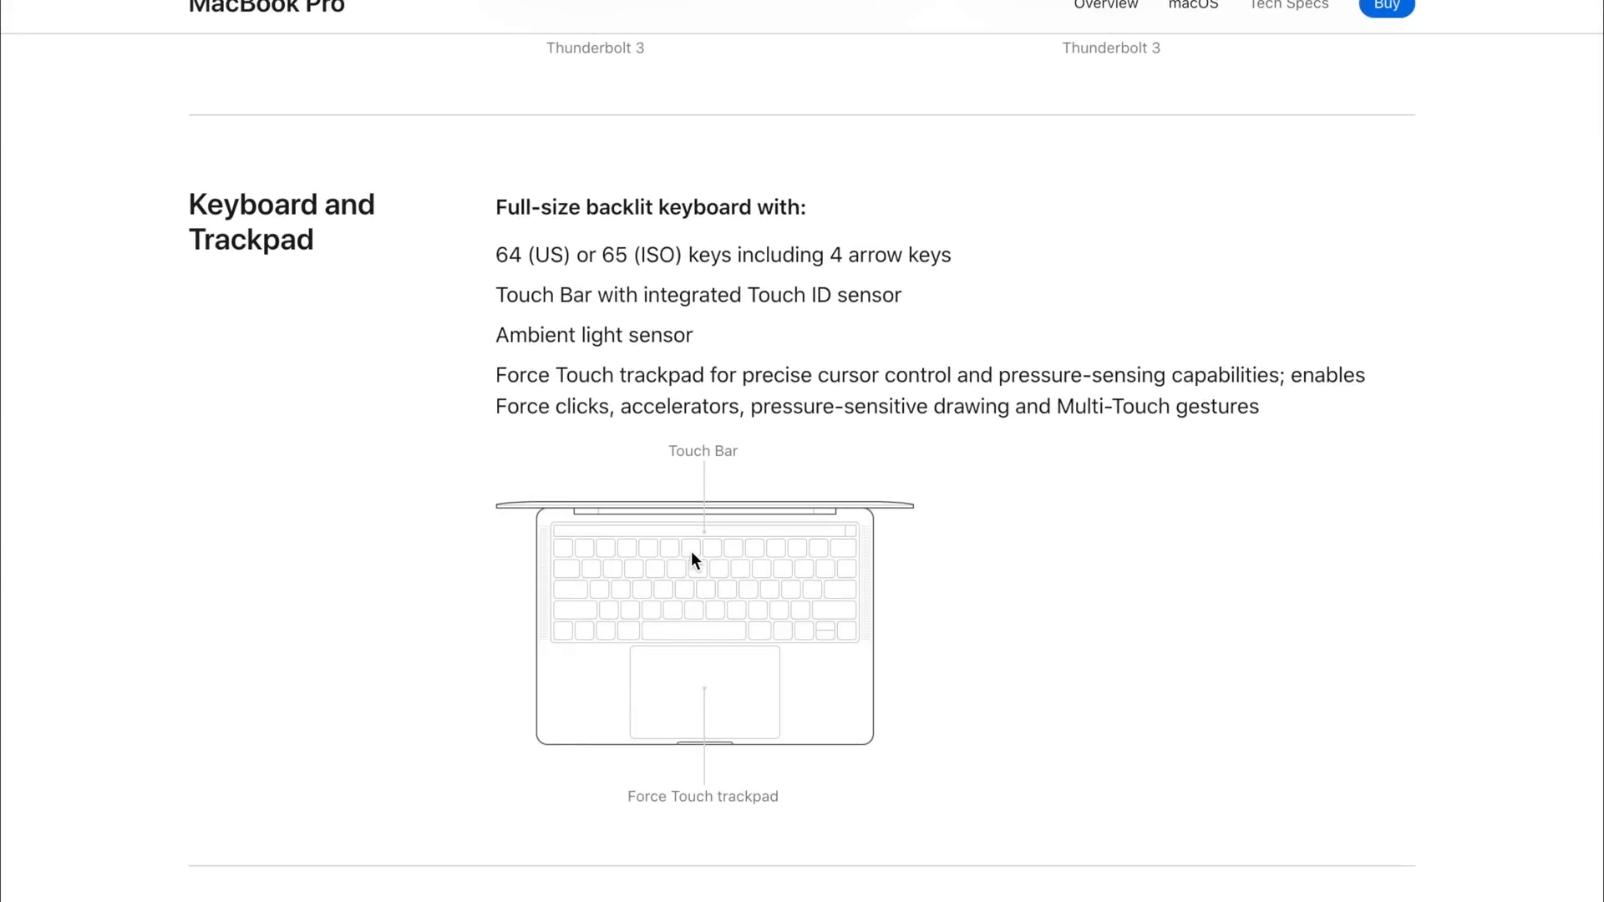
scroll(down, 3)
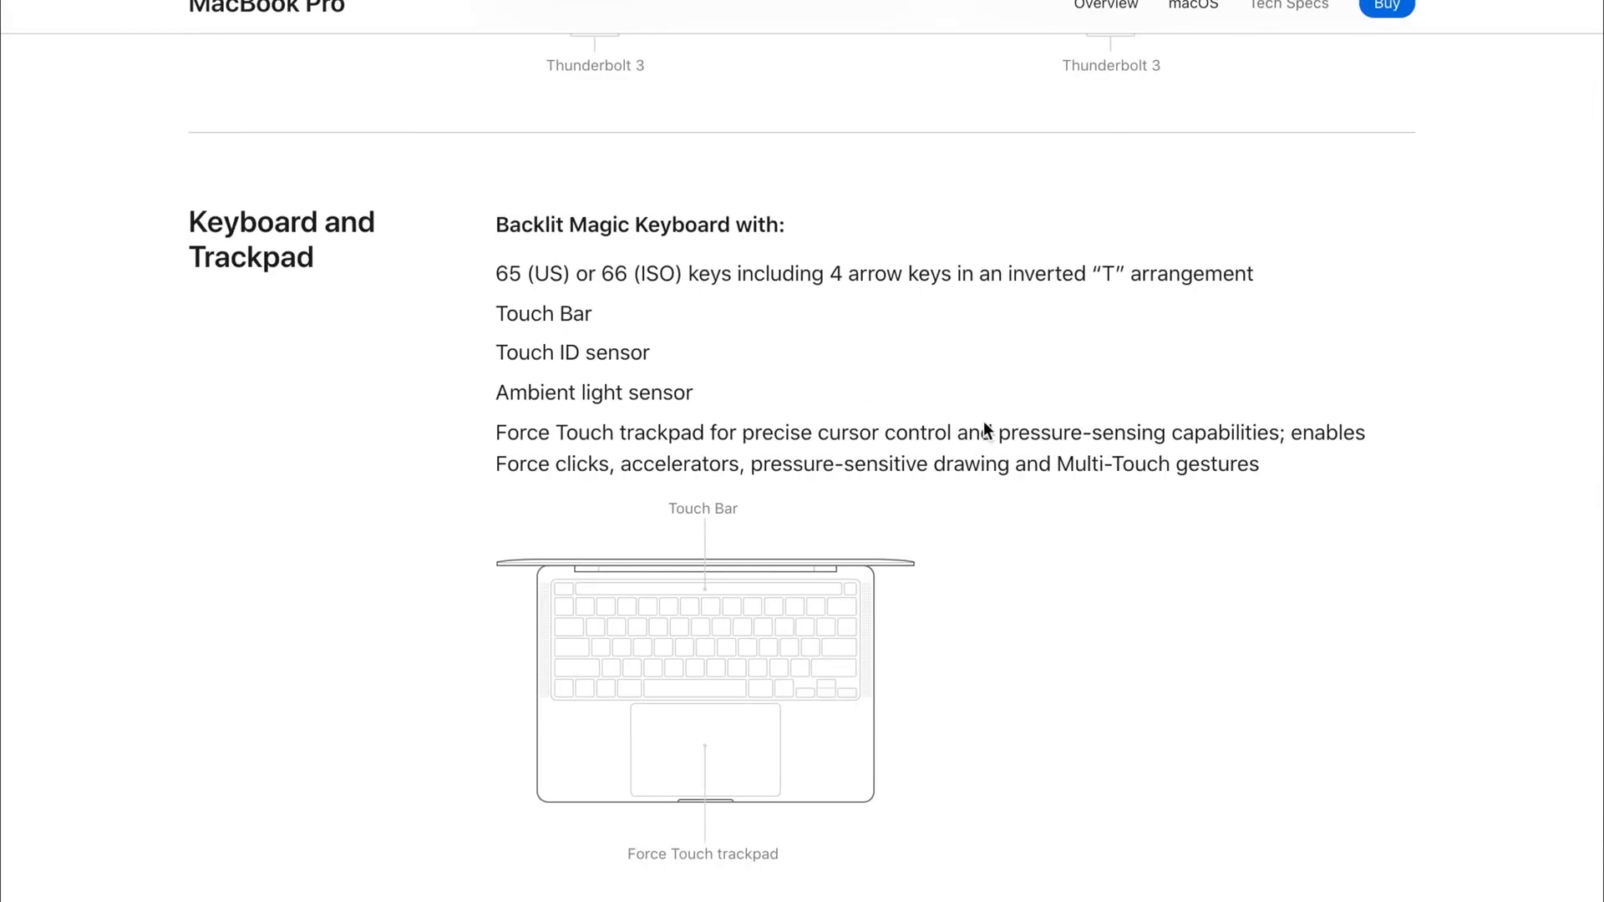
scroll(down, 3)
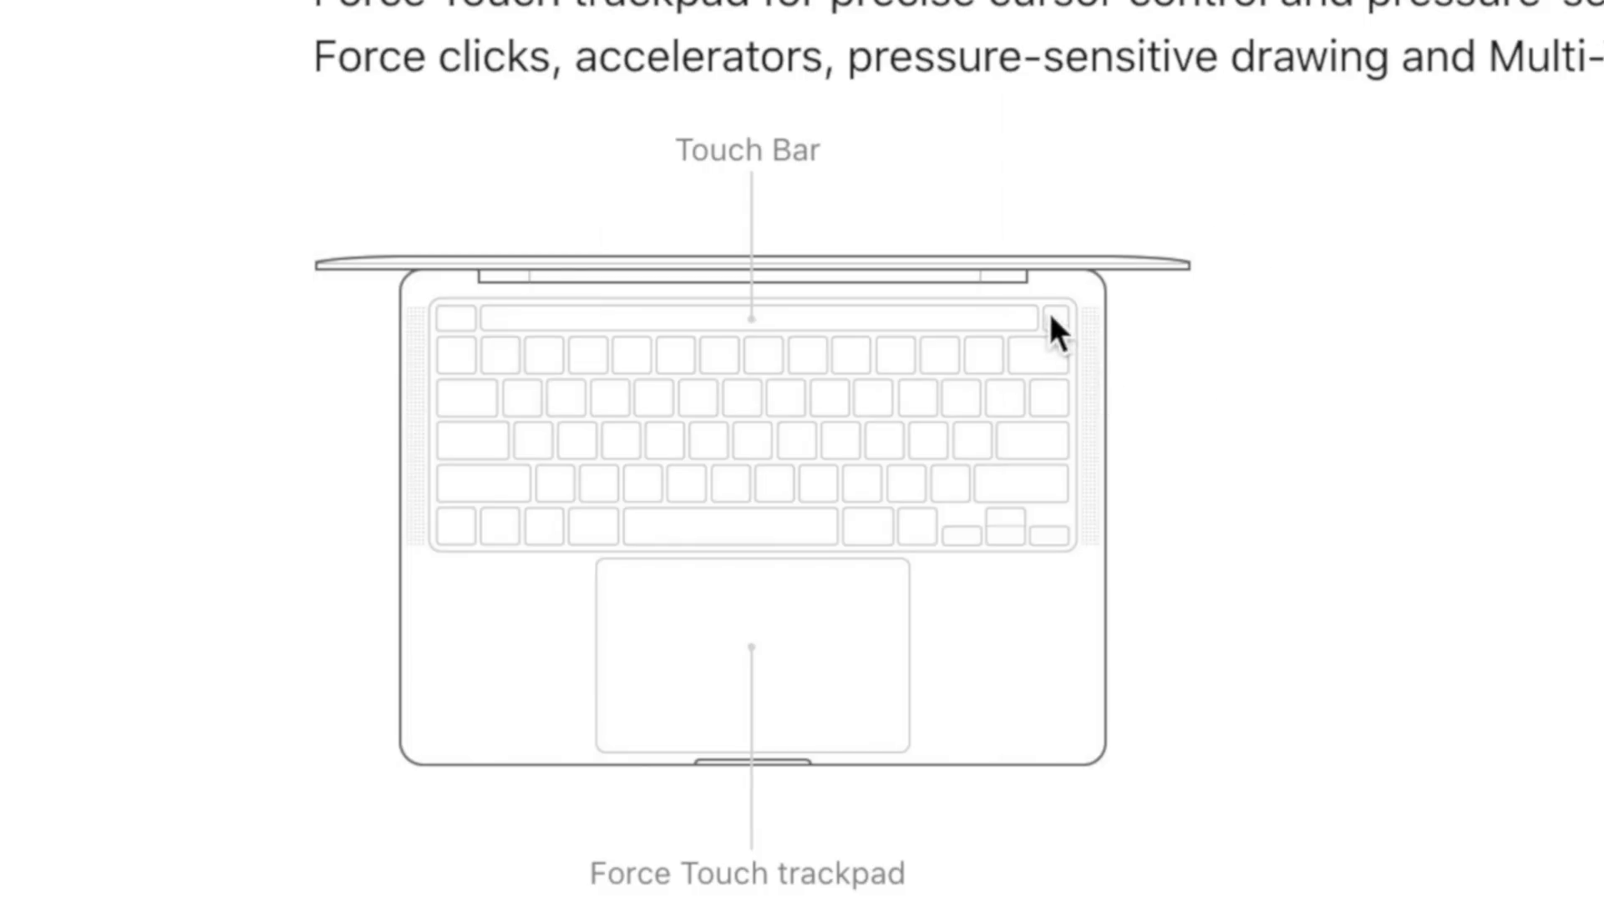
scroll(down, 3)
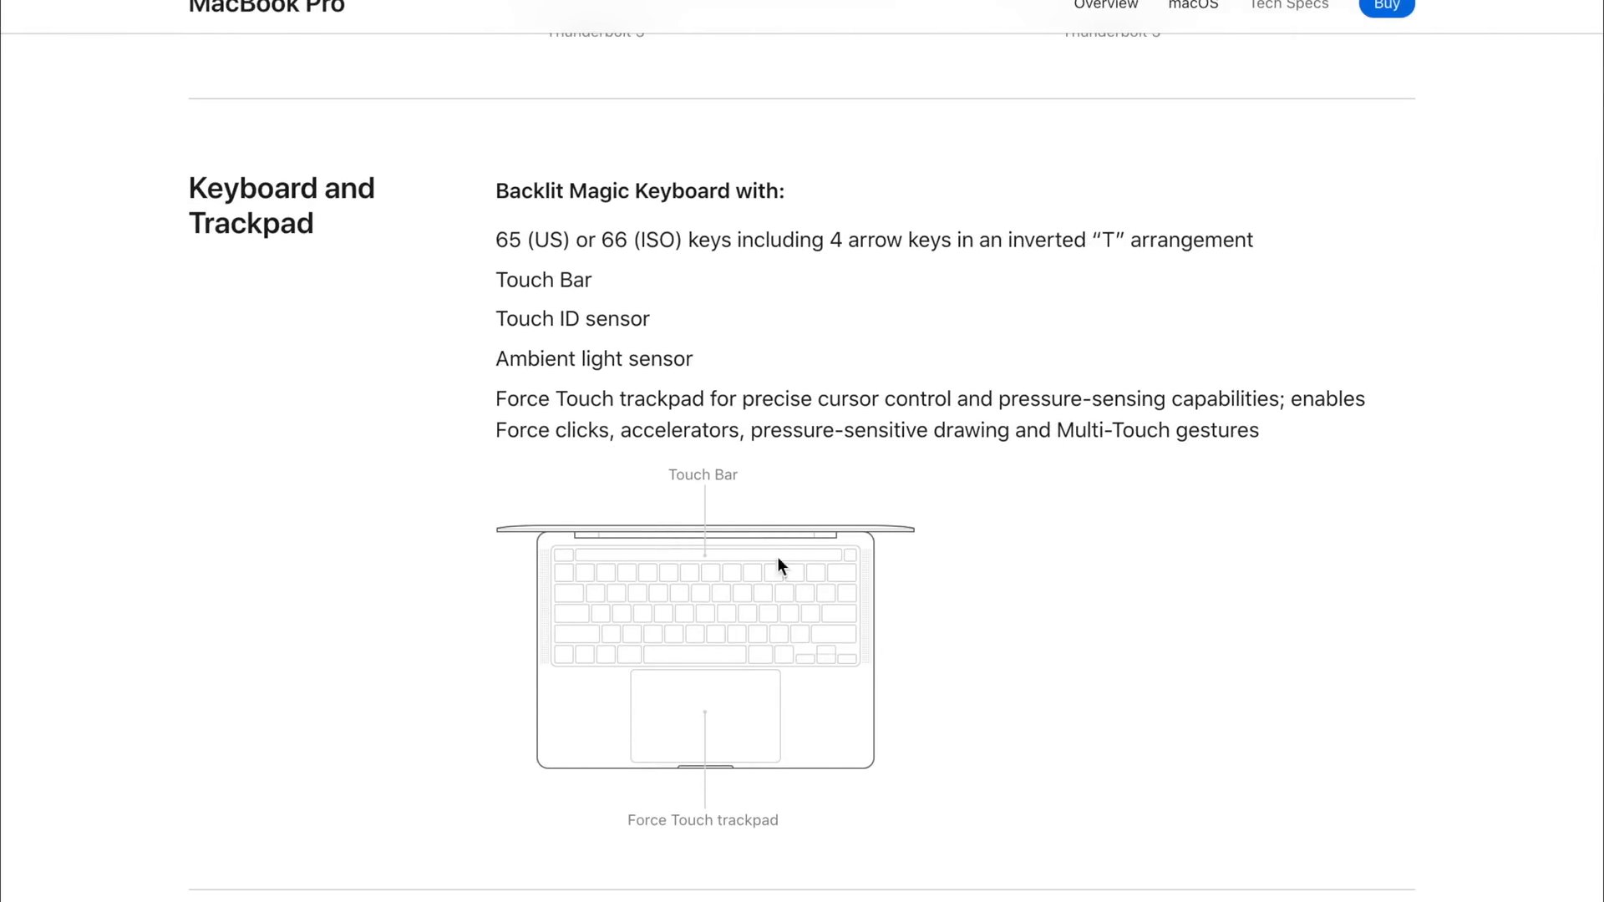
mouse_move(654, 524)
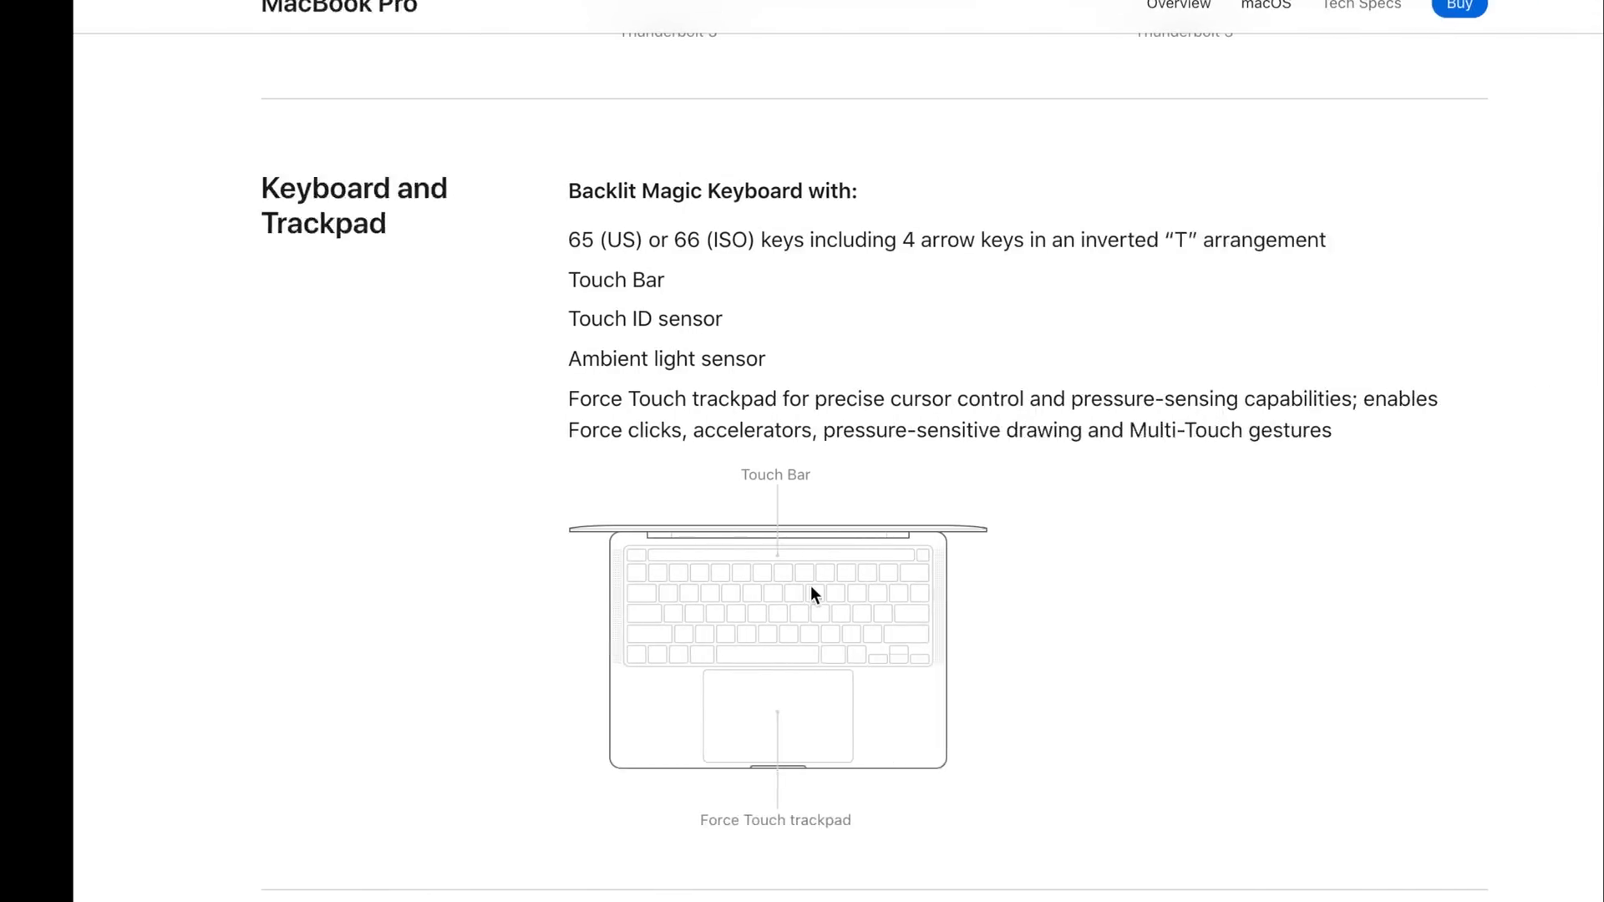
Step: Scroll both pages to Wireless (802.11ac, Bluetooth 5.0) and the 720p FaceTime HD camera
scroll(down, 3)
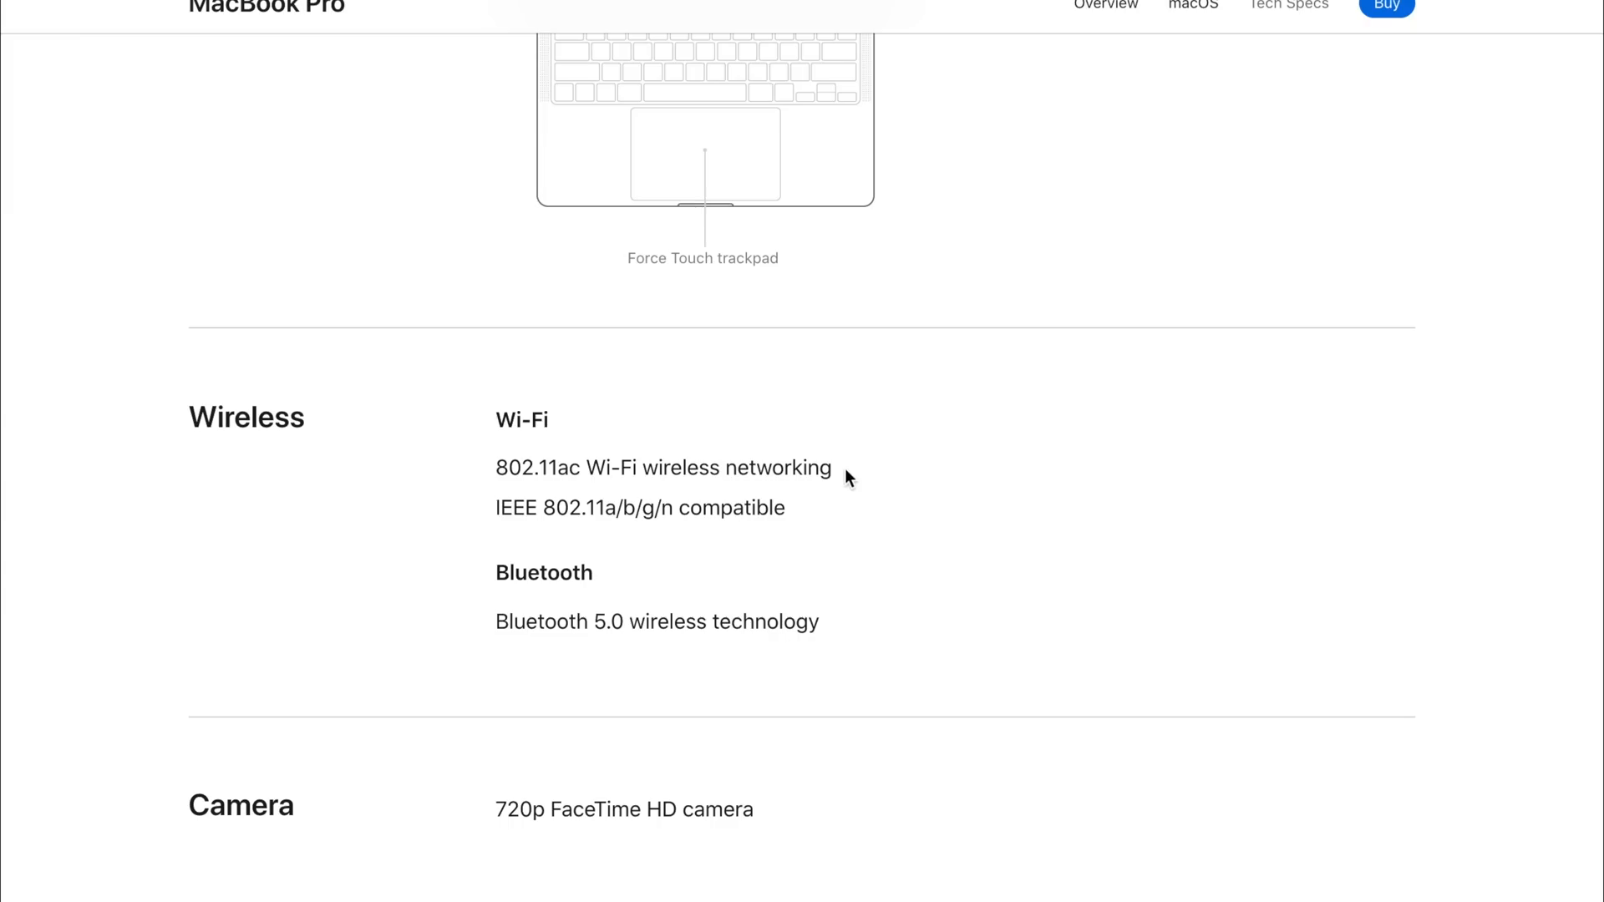
mouse_move(397, 381)
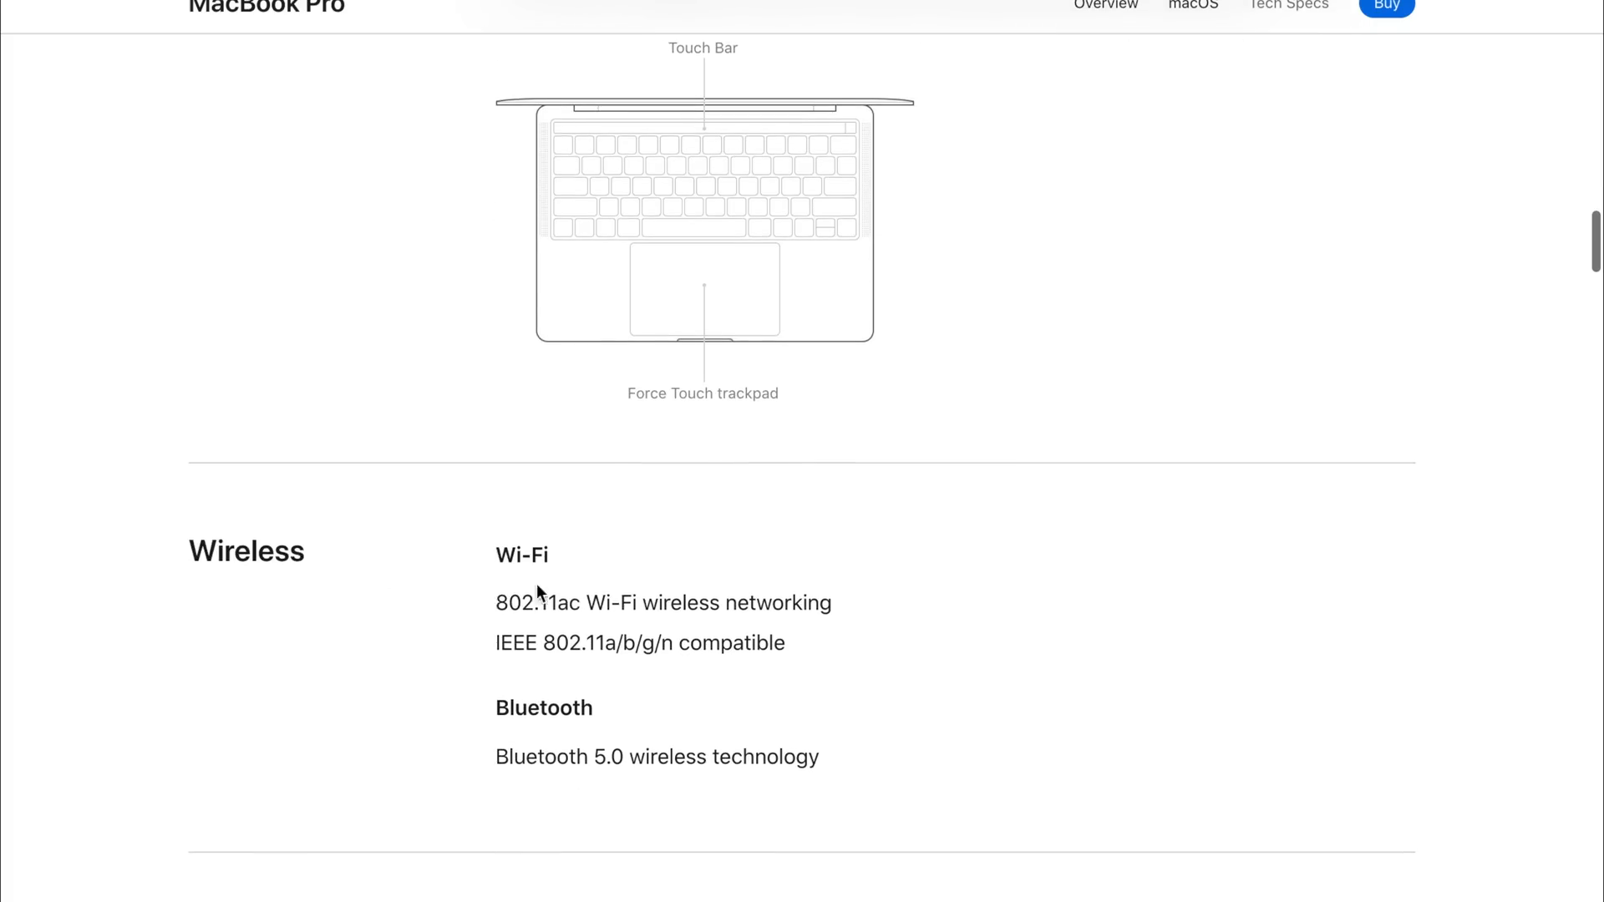
scroll(down, 3)
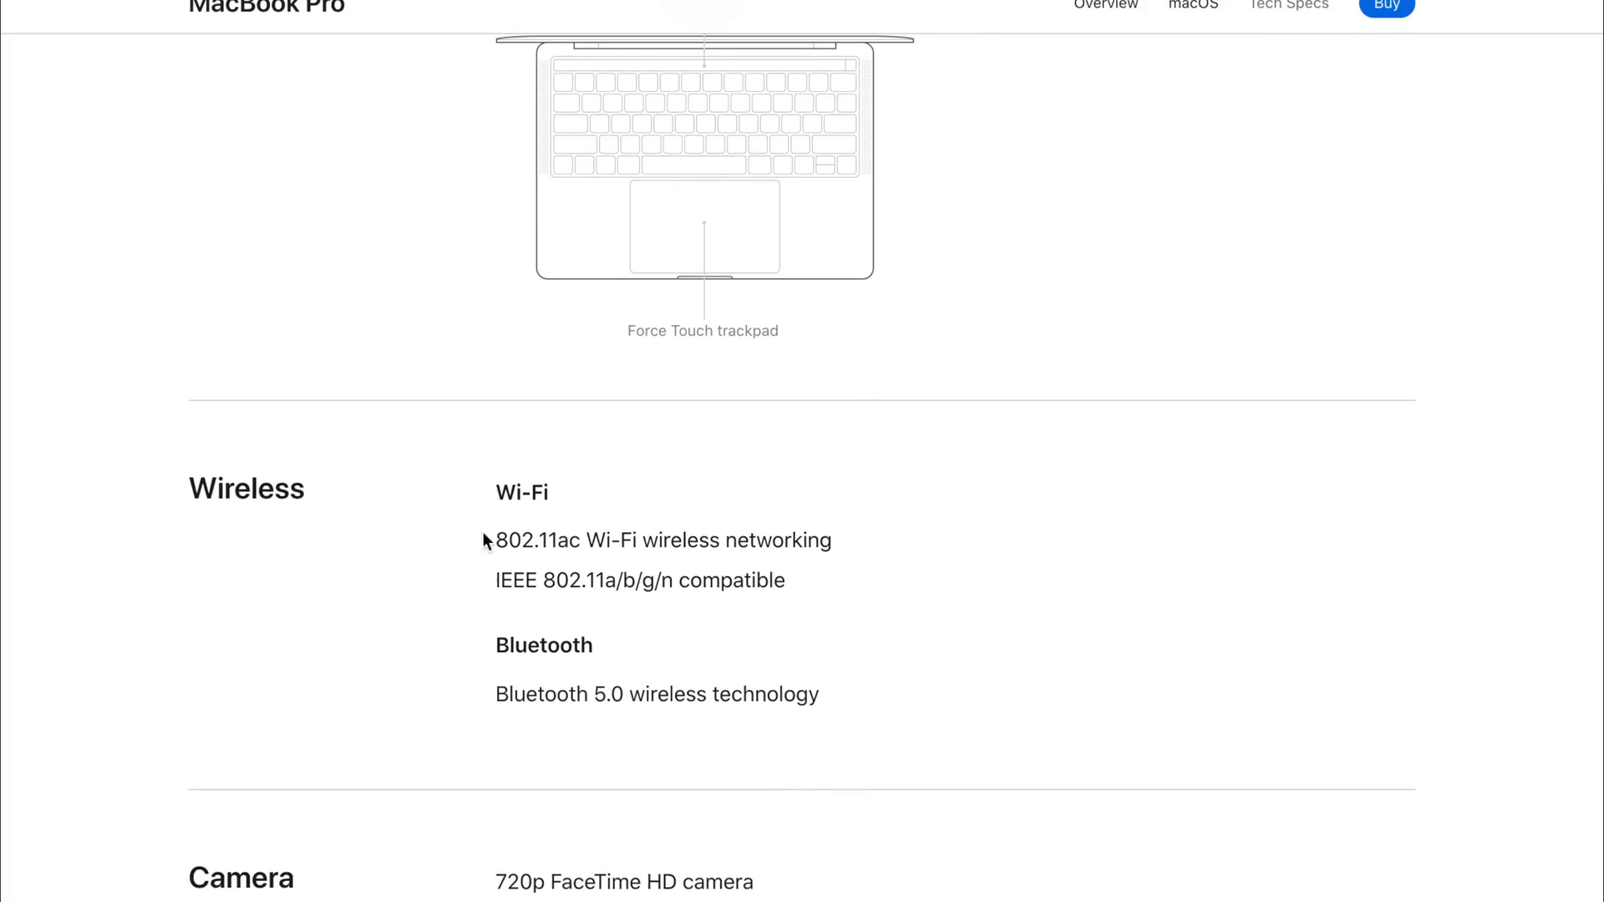
scroll(down, 3)
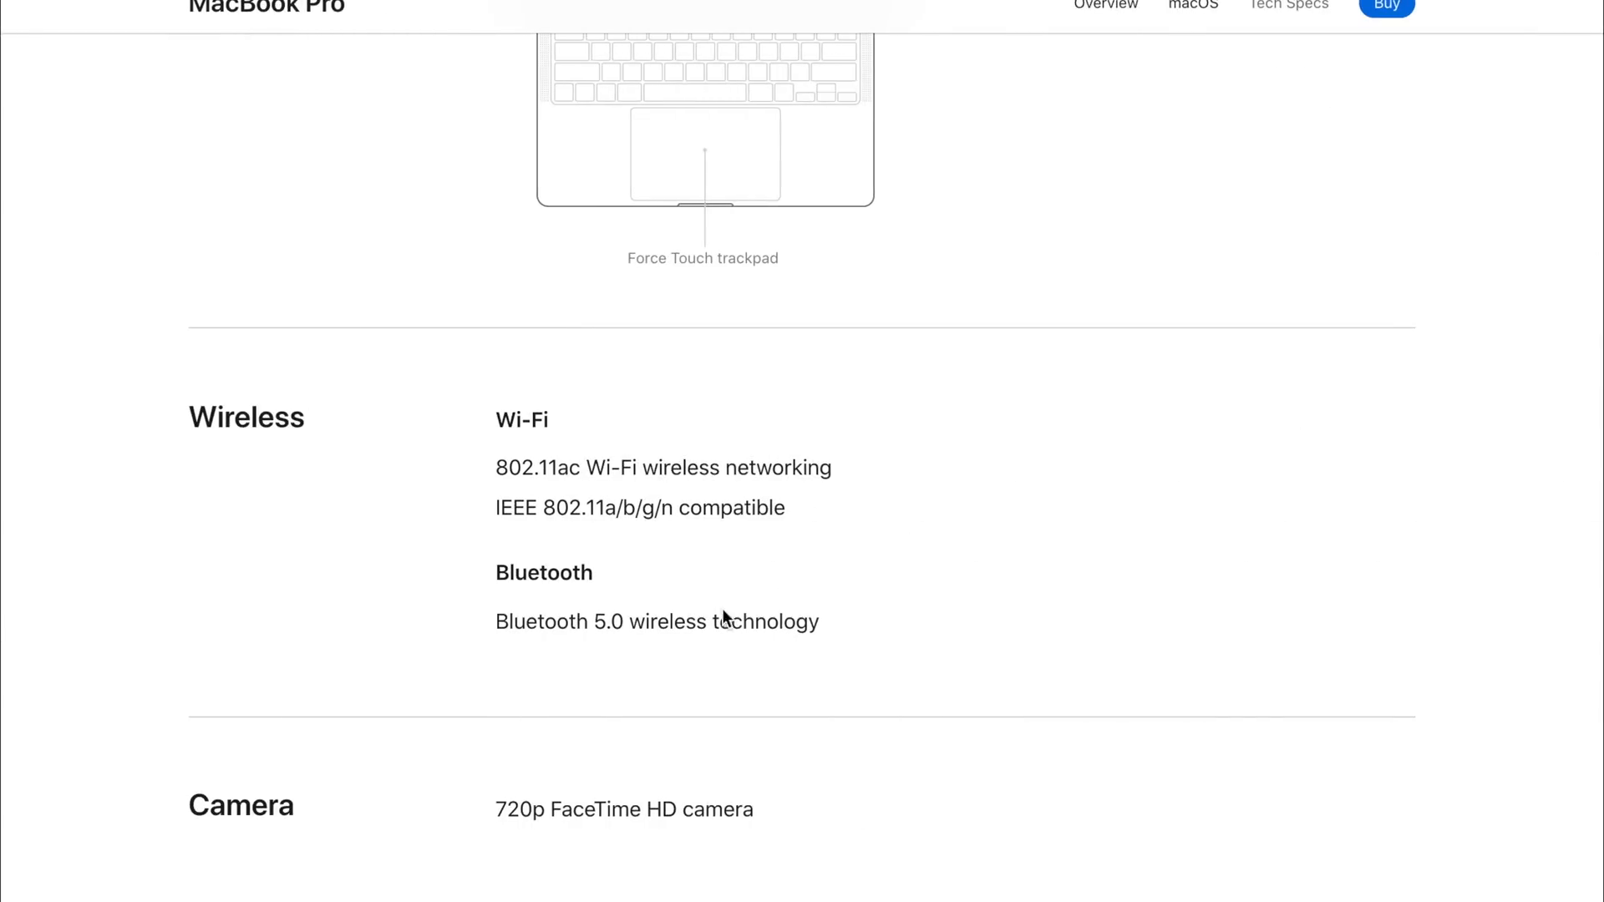
scroll(down, 3)
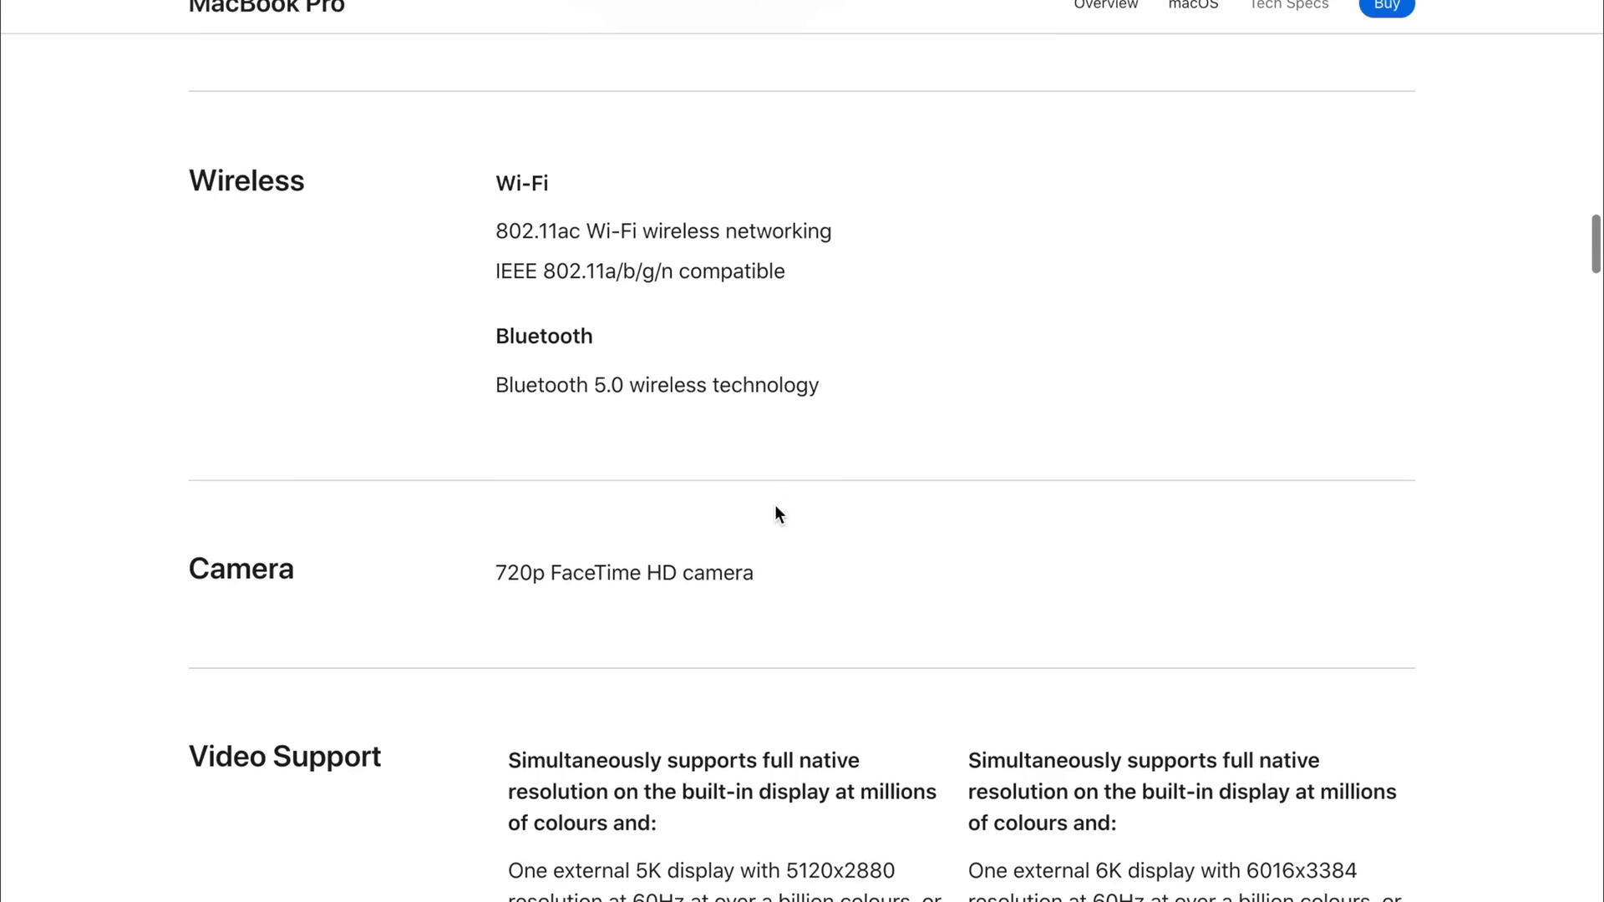
mouse_move(982, 650)
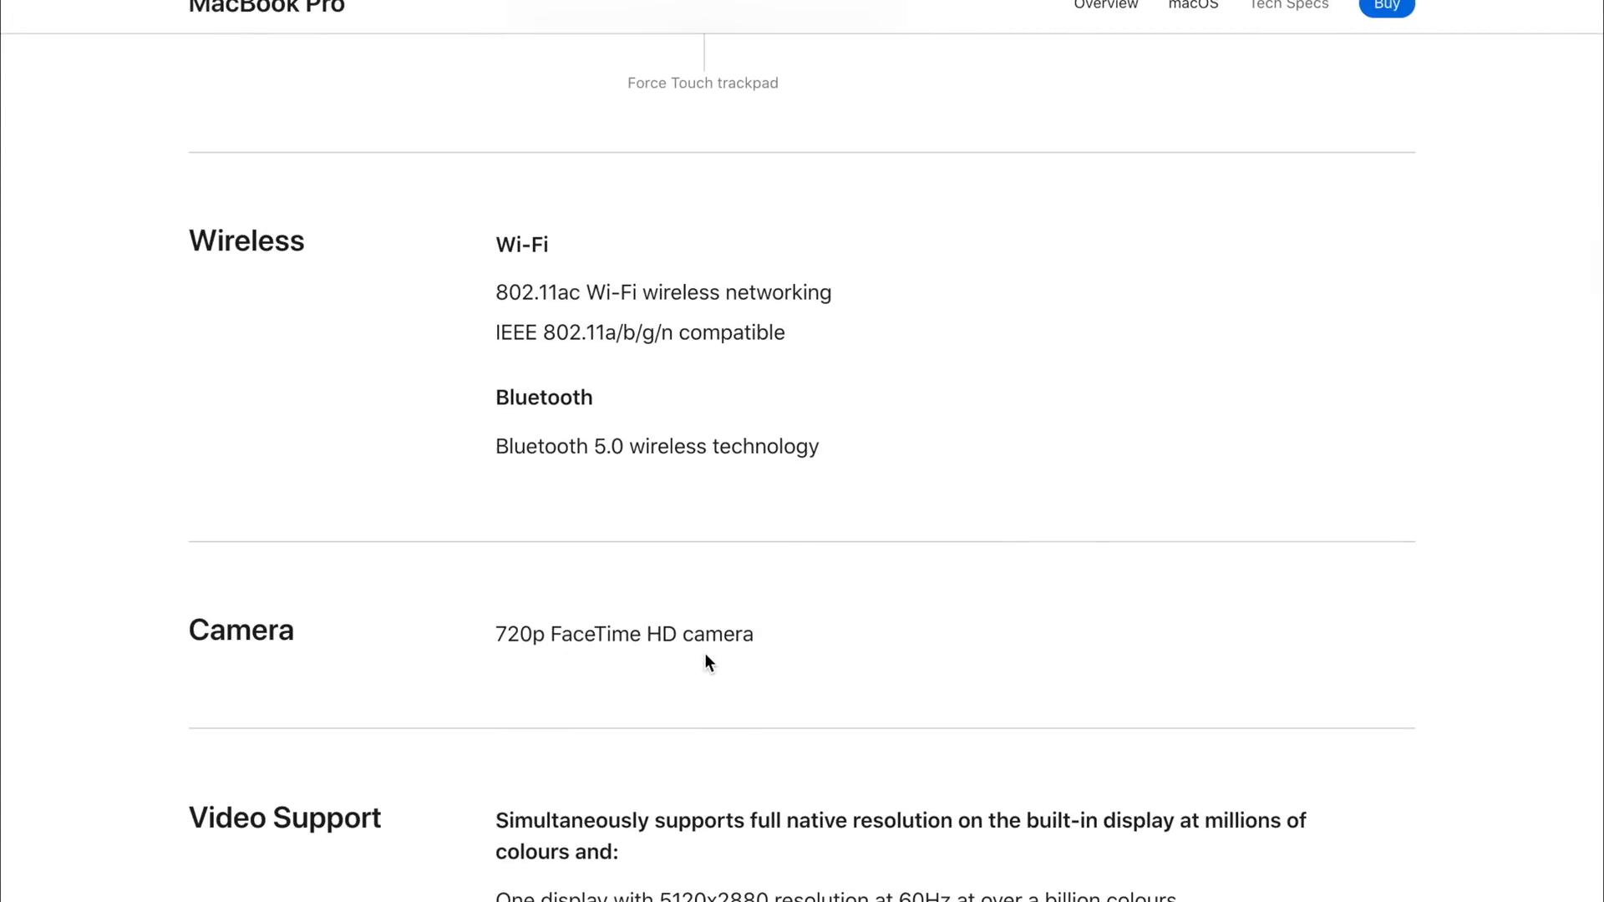
scroll(down, 3)
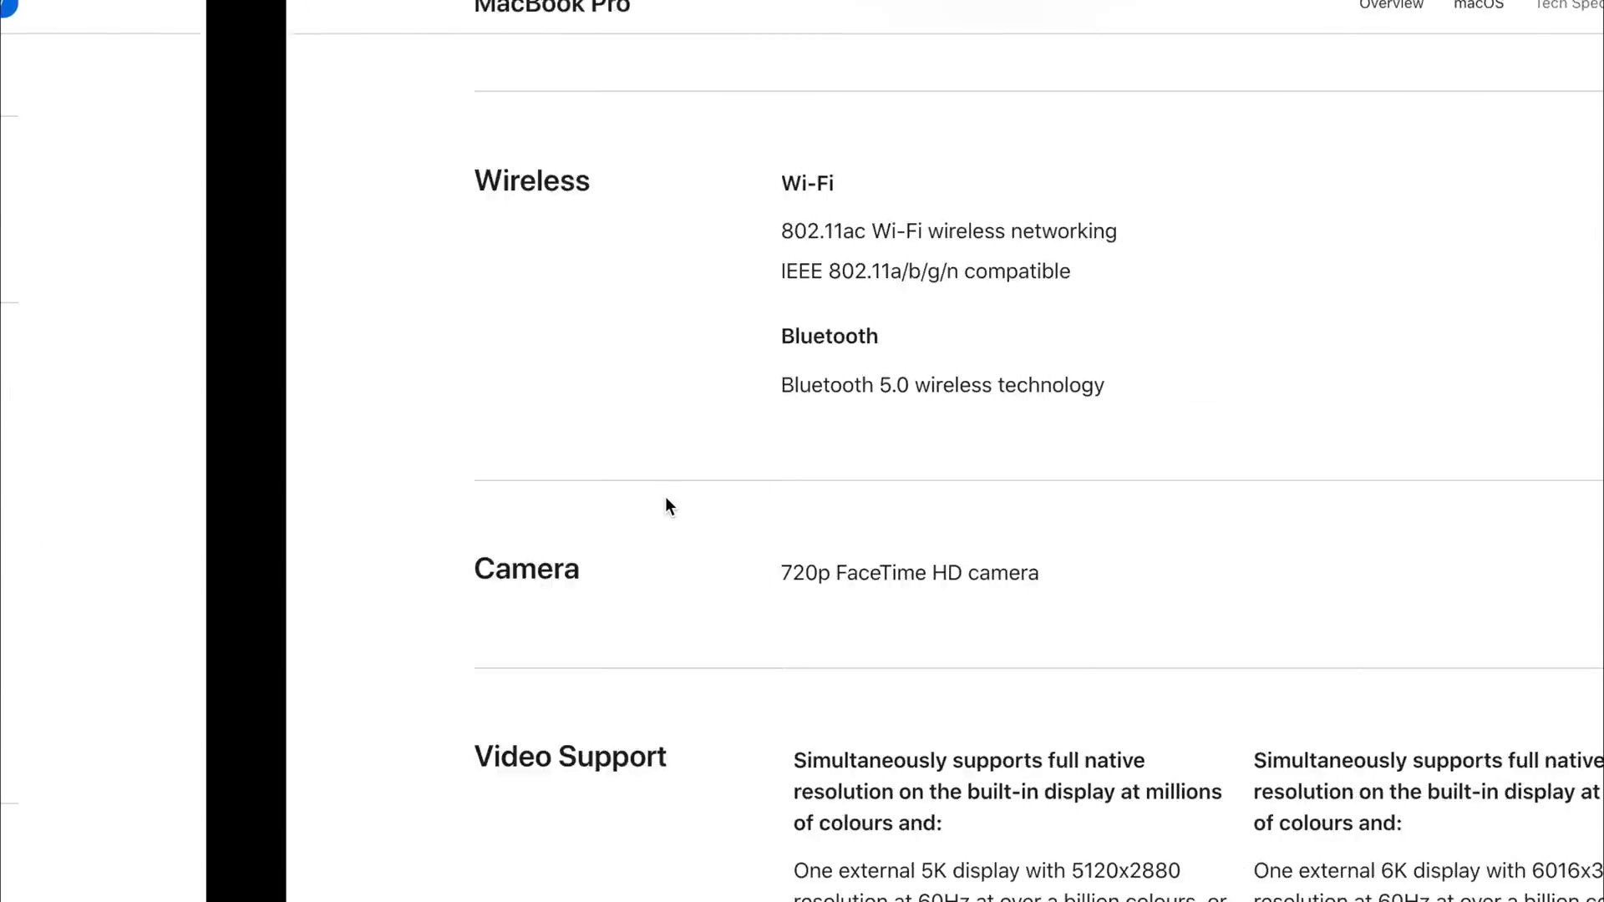
Step: Compare Video Support, highlighting the 6K external display line, and scroll on to Audio
scroll(down, 3)
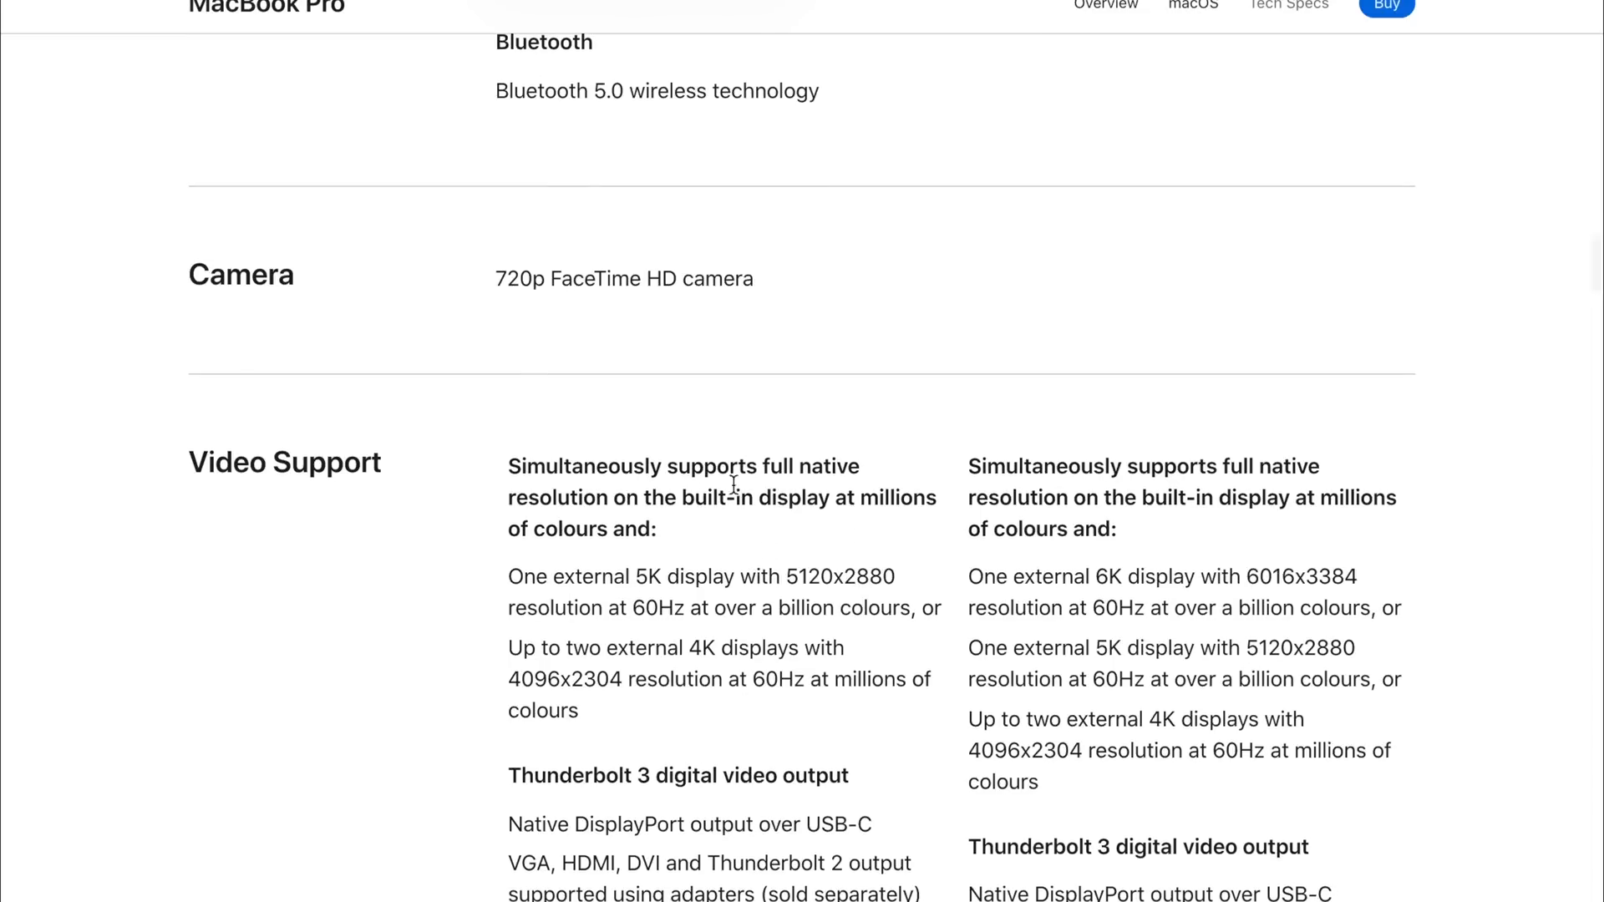
scroll(down, 3)
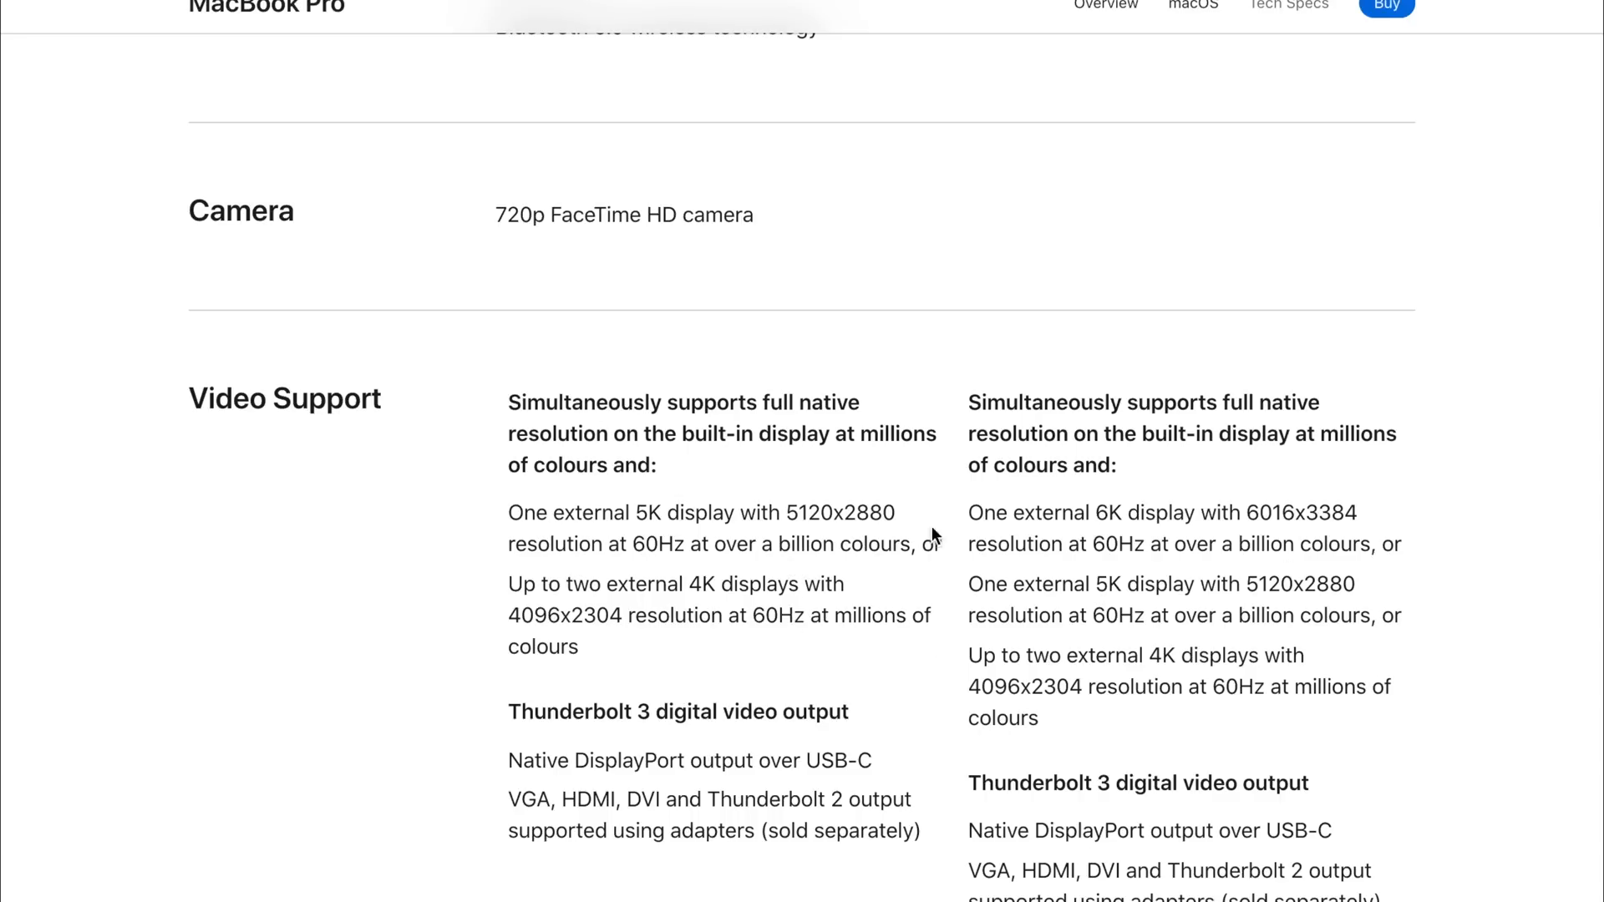
mouse_move(1290, 577)
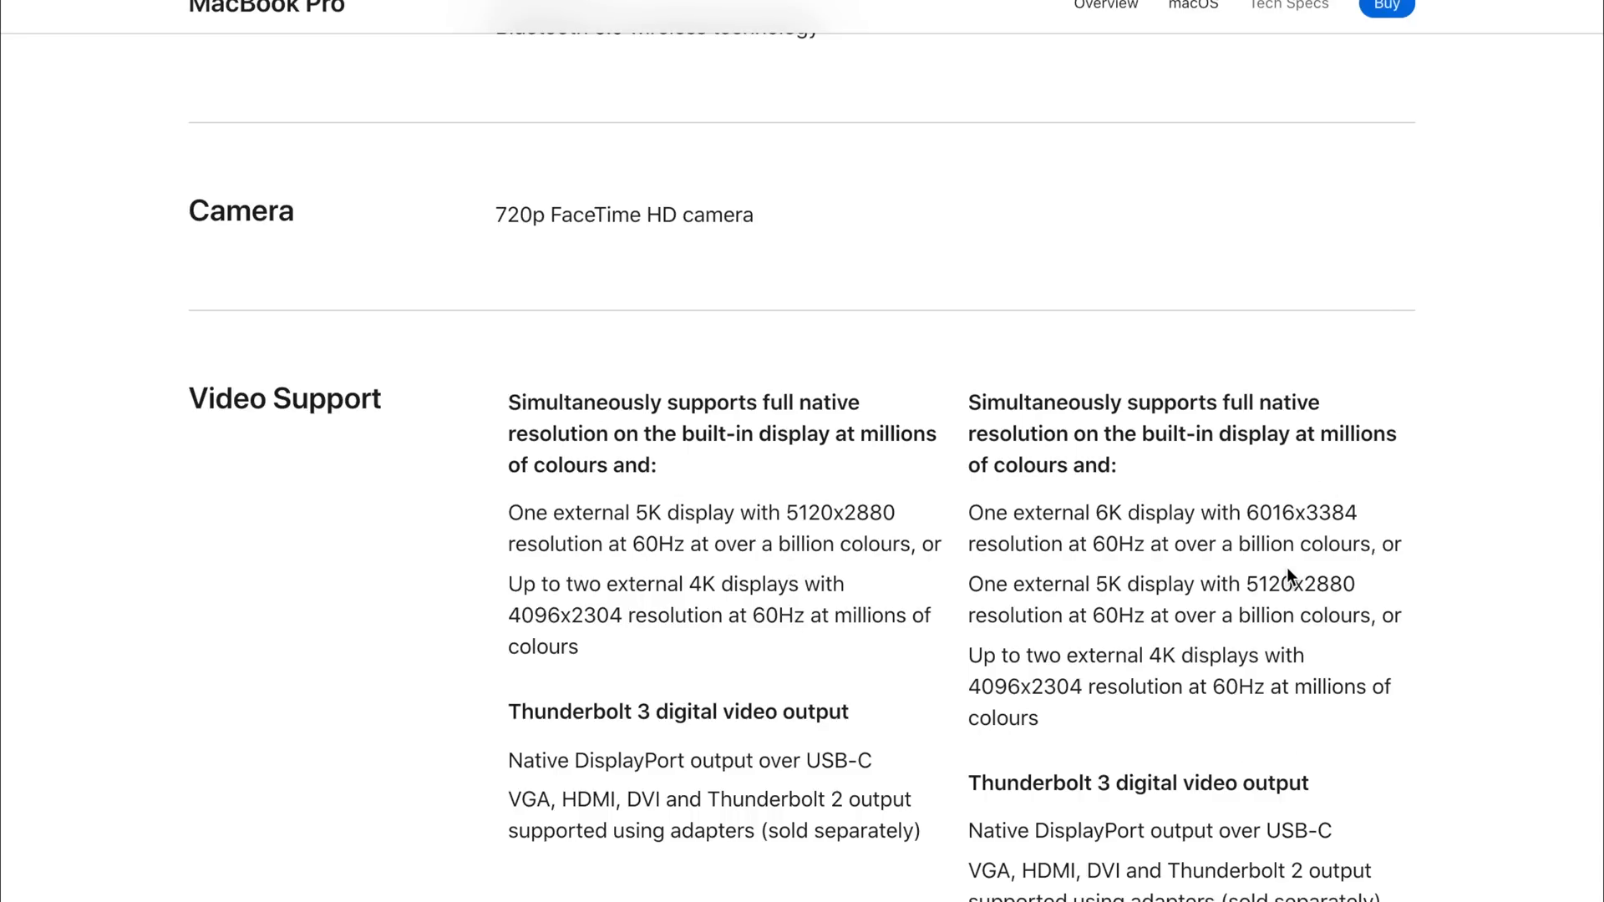
double_click(1075, 513)
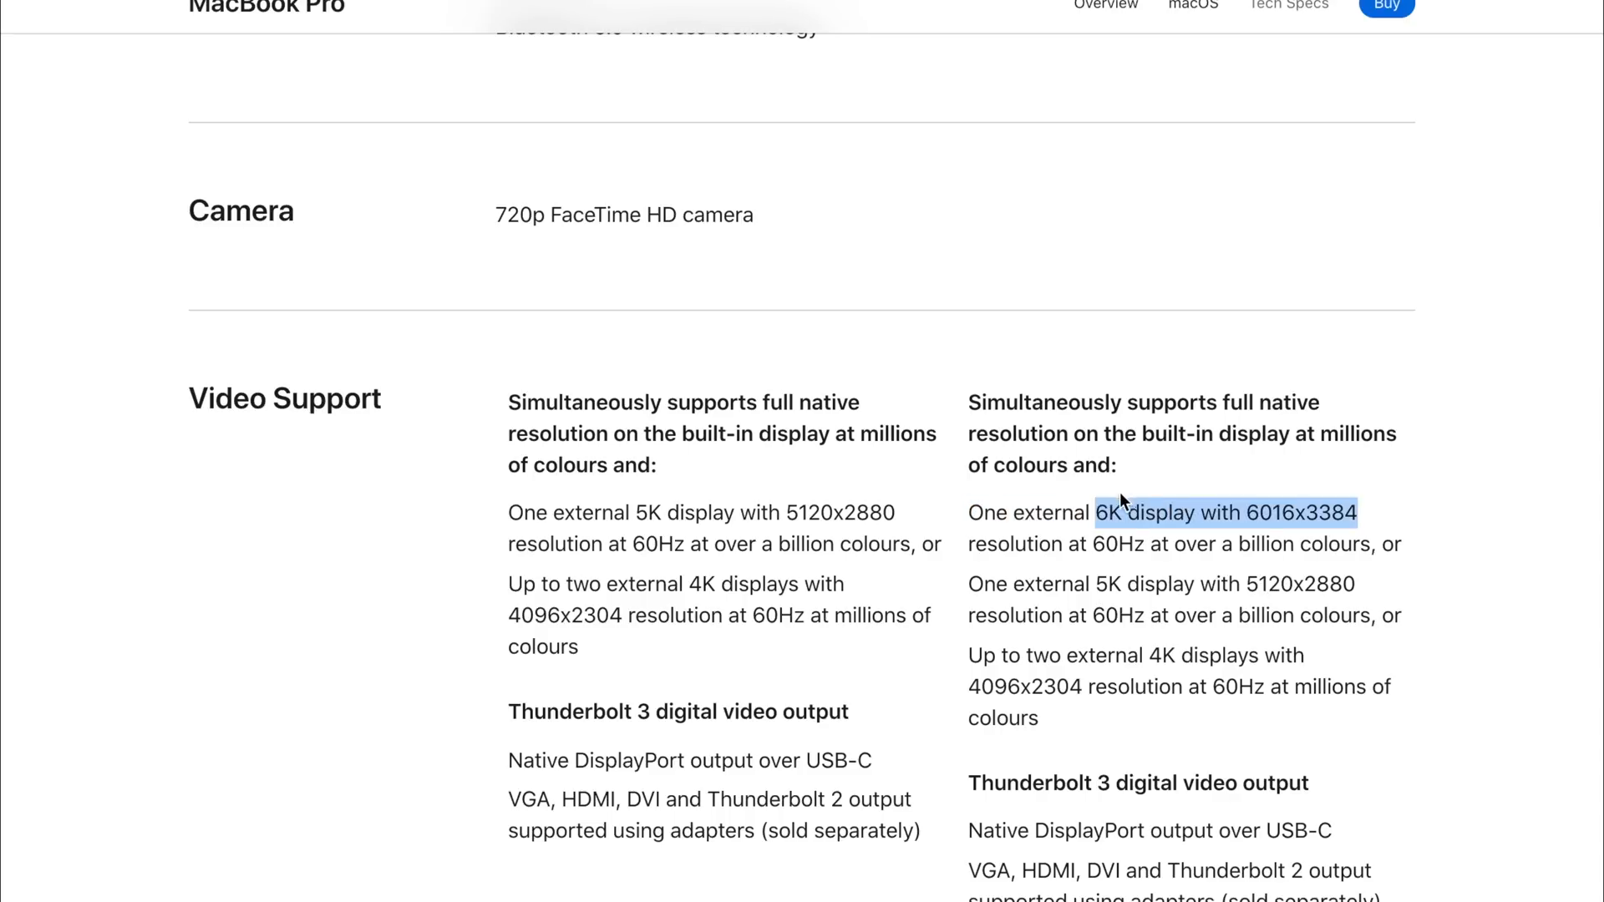
scroll(down, 3)
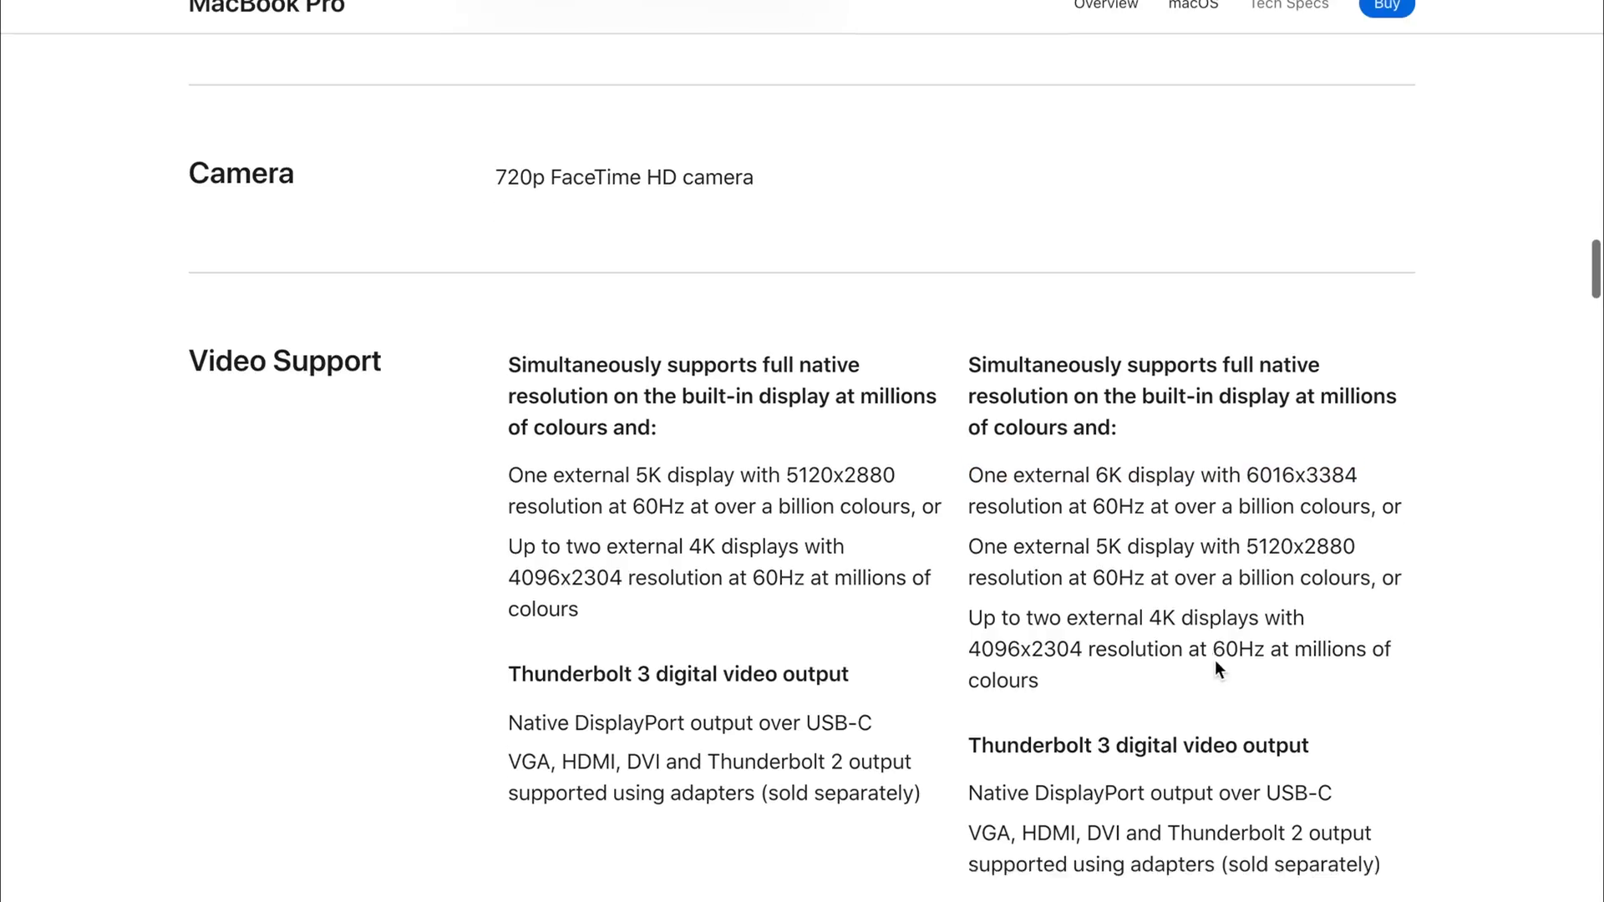
scroll(down, 3)
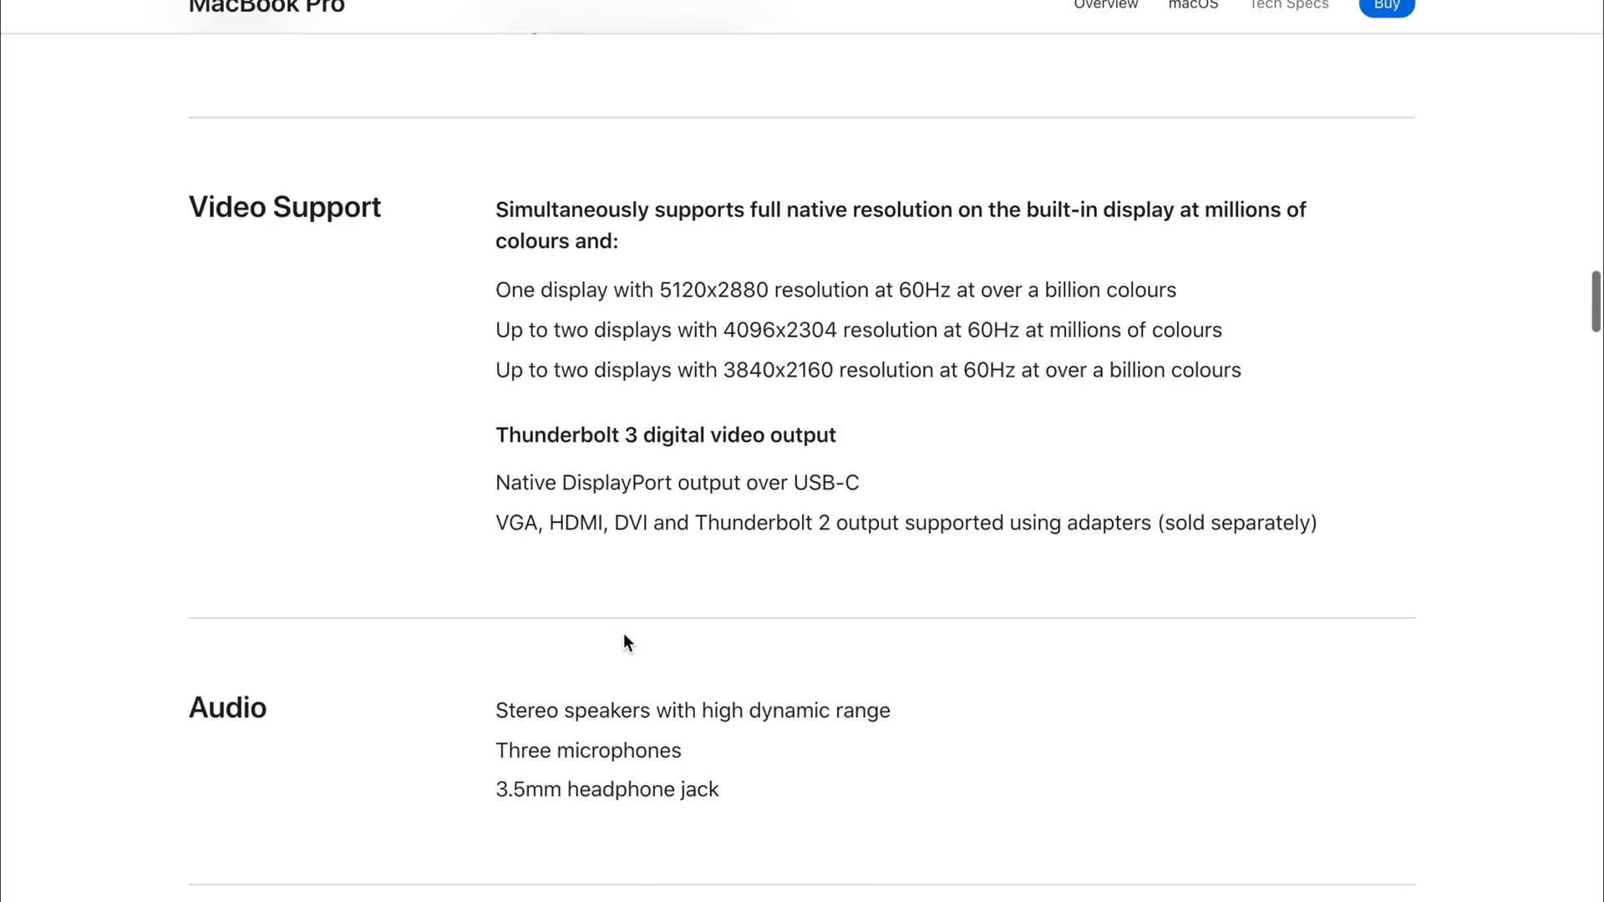
scroll(down, 3)
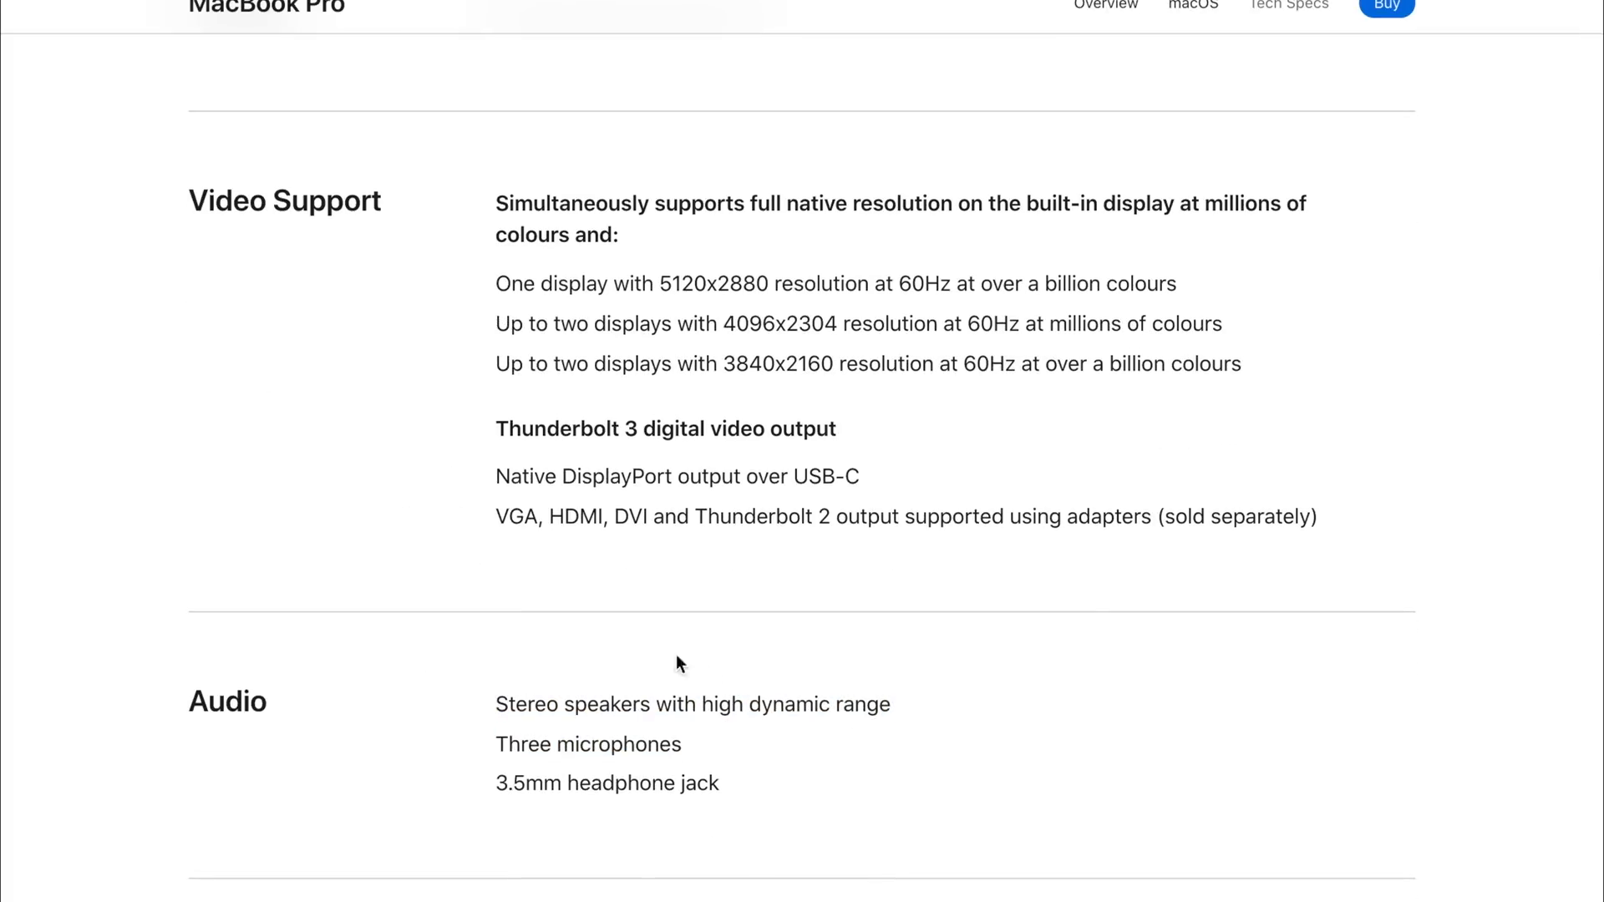
mouse_move(746, 774)
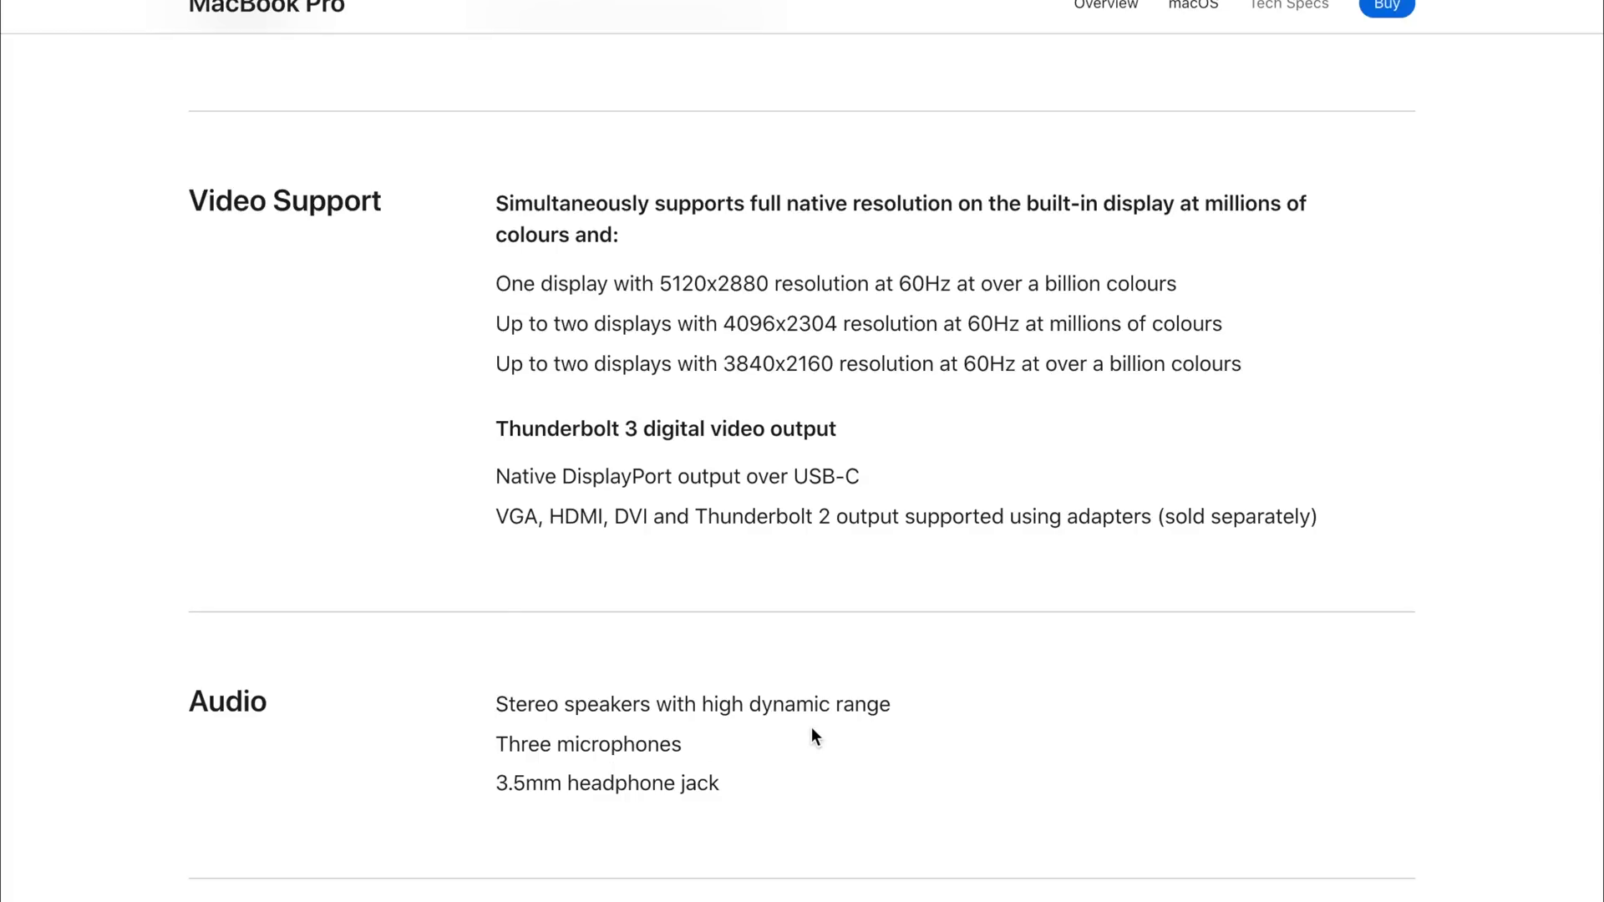
scroll(down, 3)
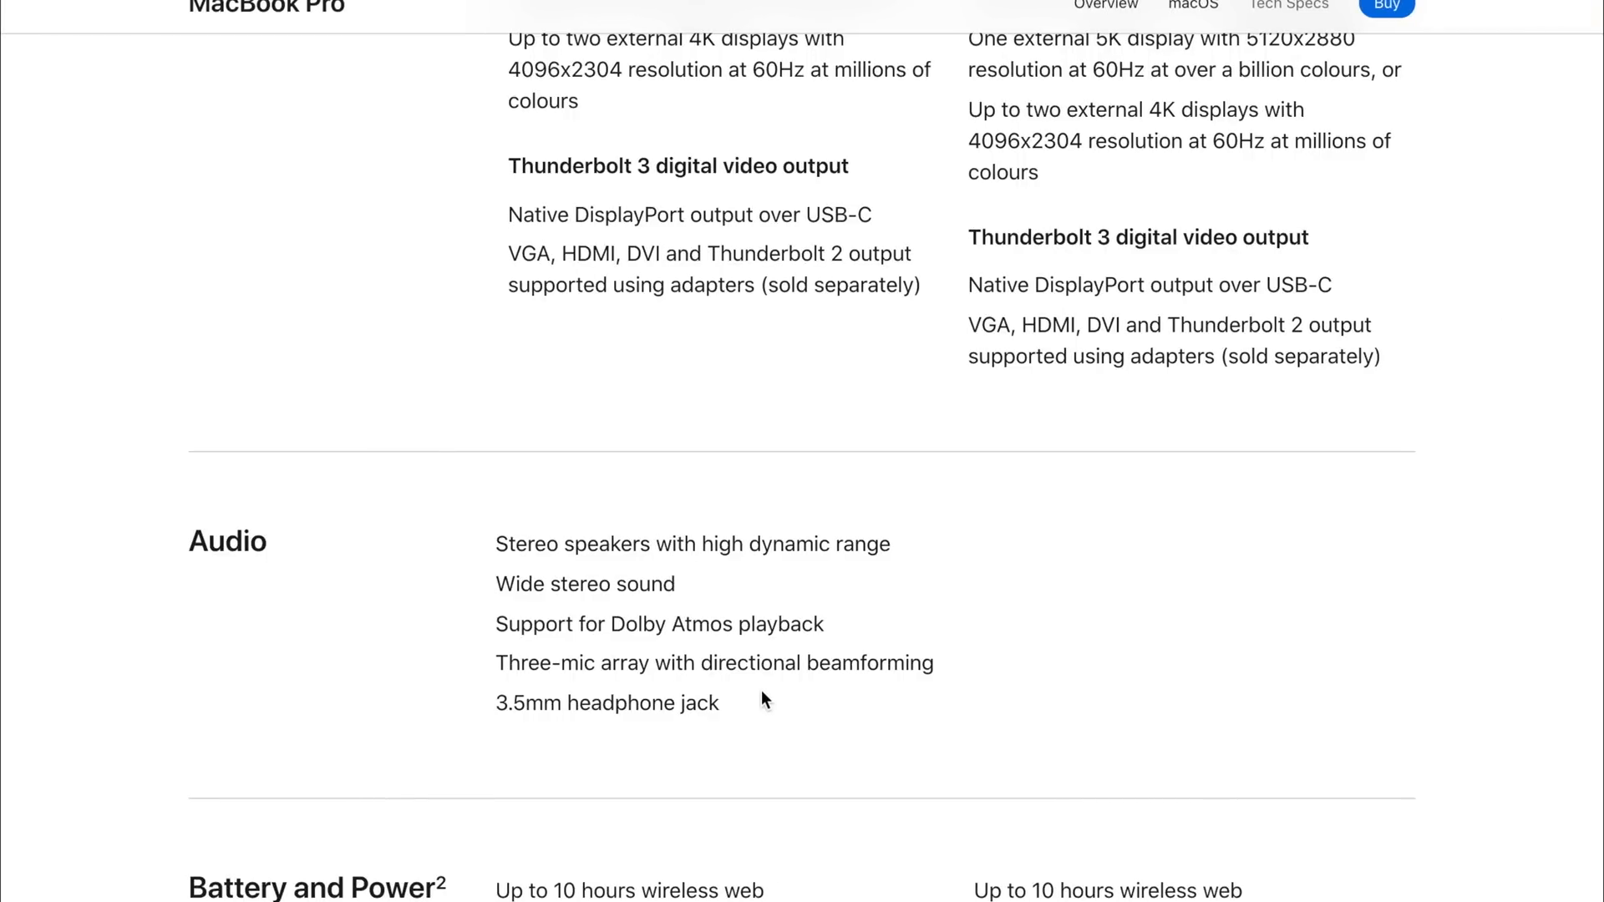
mouse_move(508, 585)
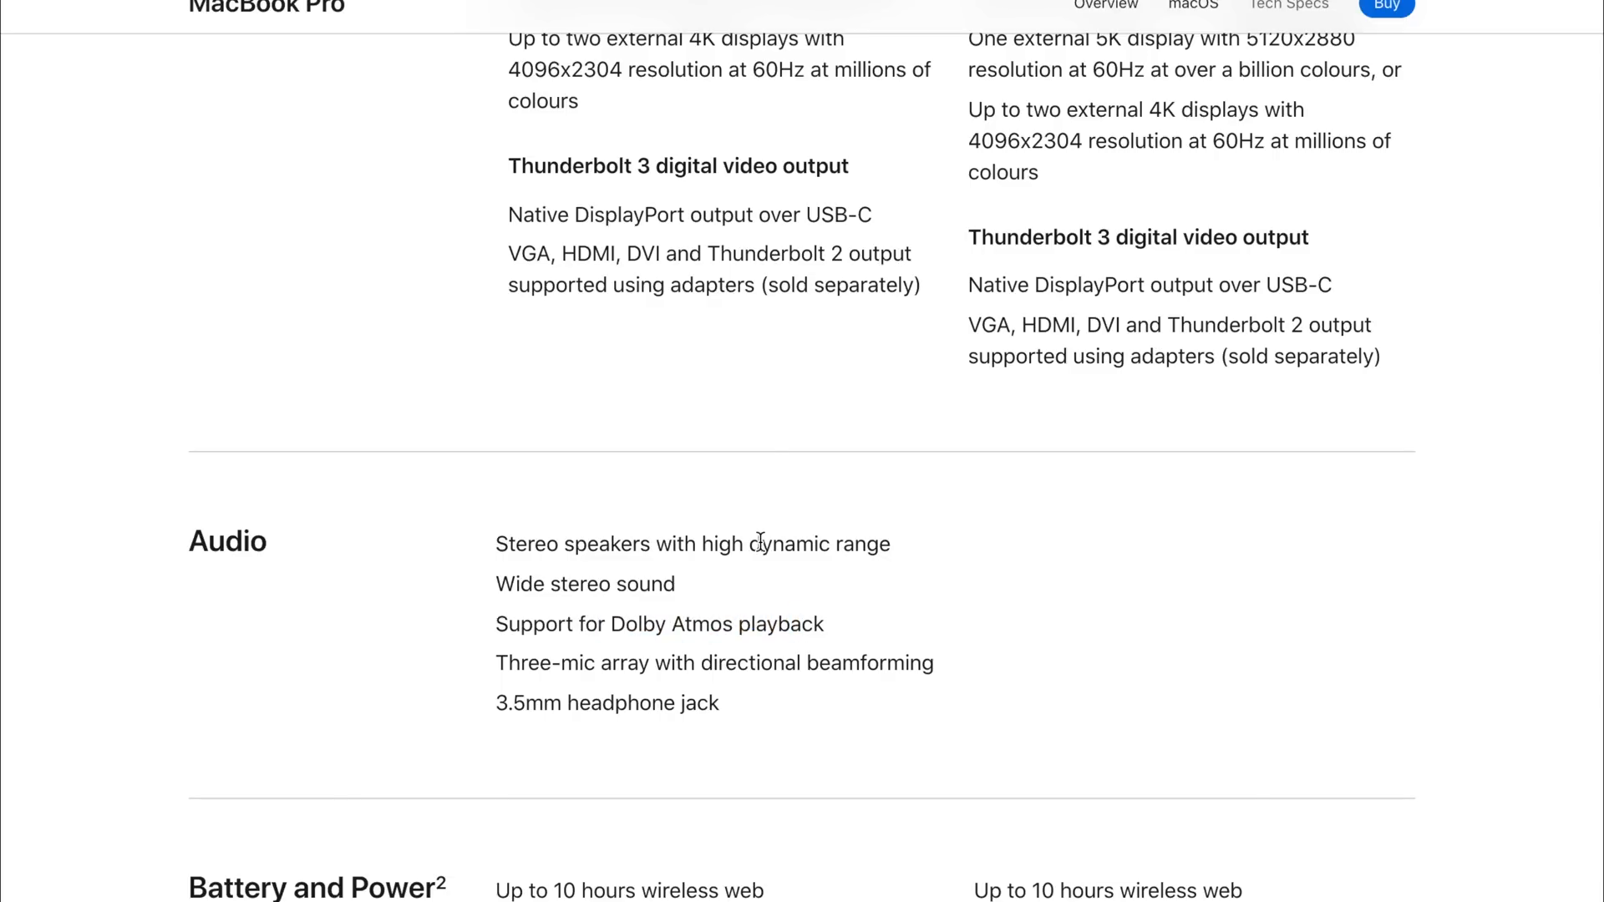
mouse_move(975, 664)
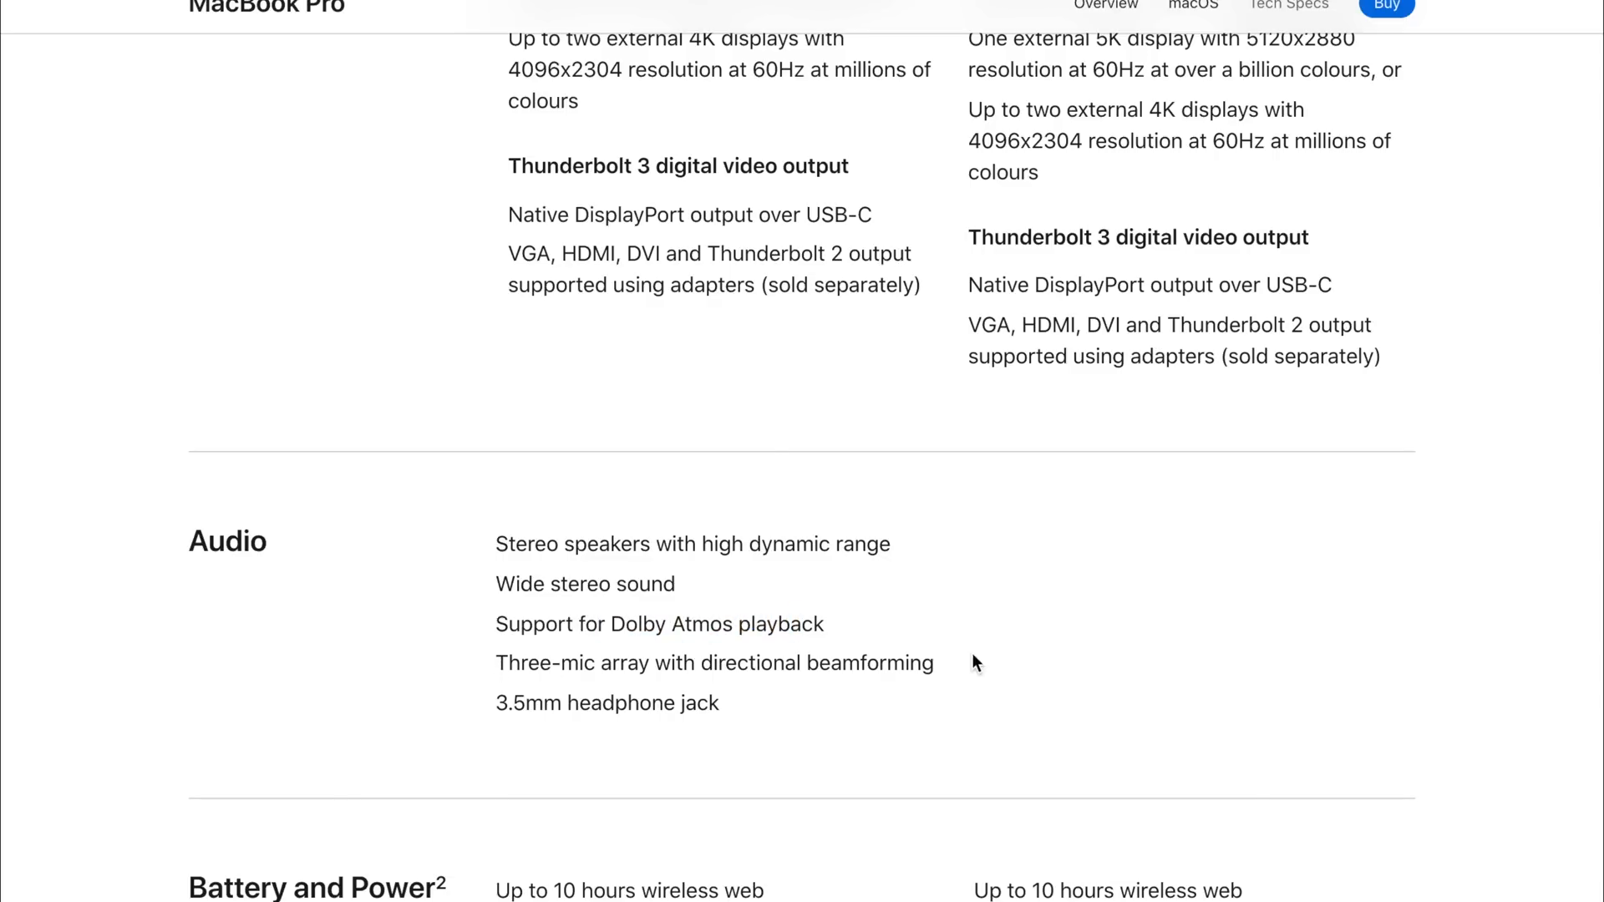
mouse_move(441, 664)
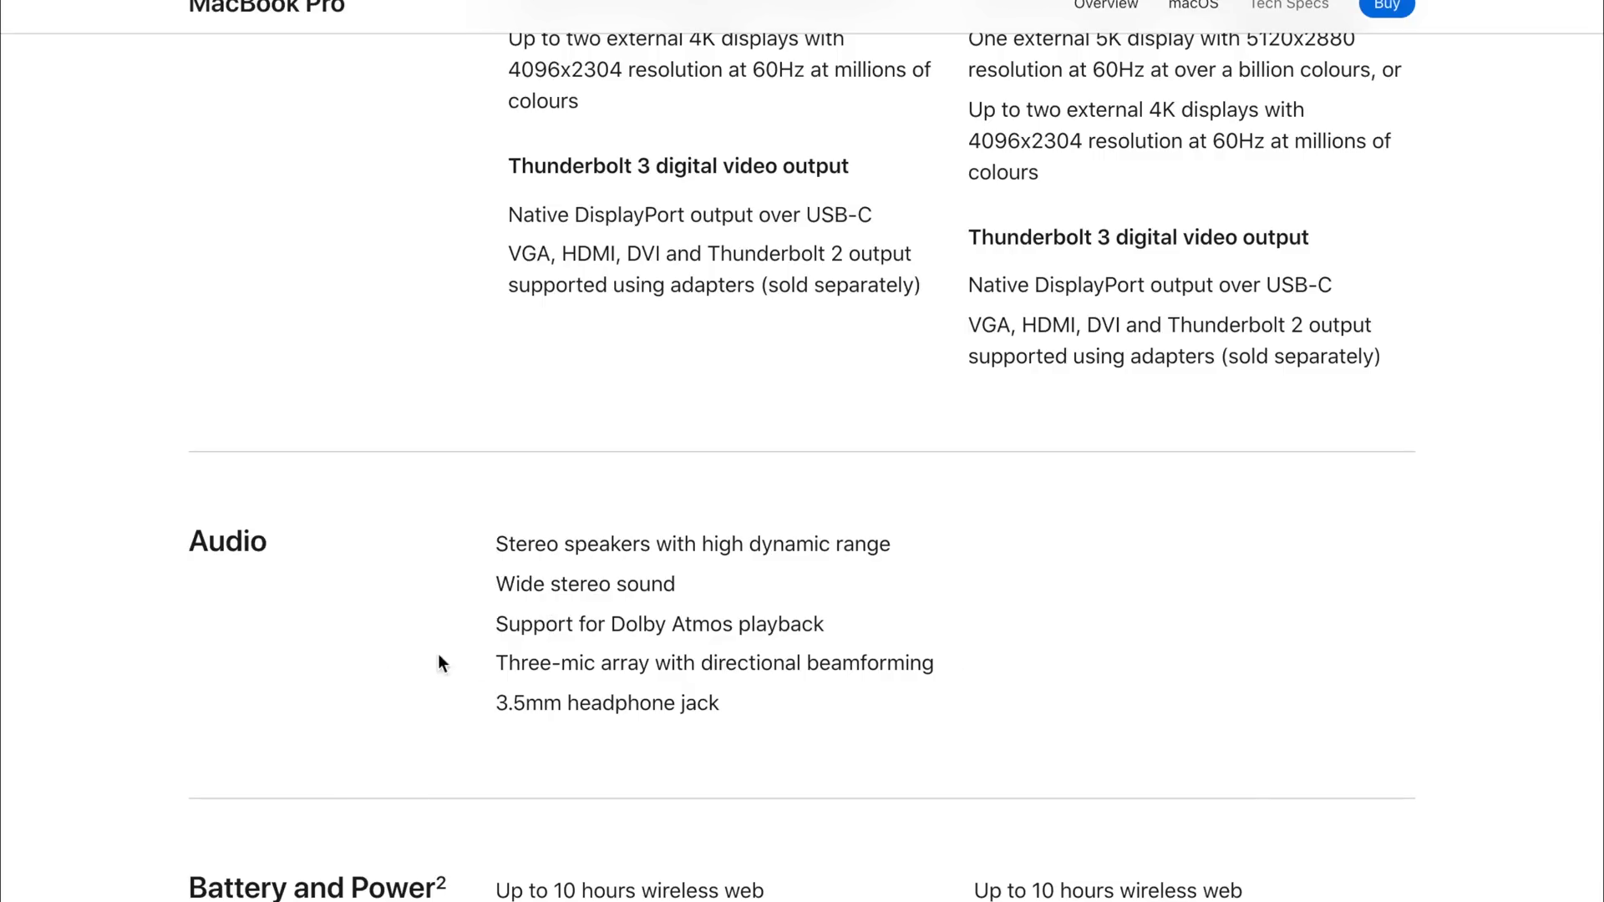
scroll(down, 3)
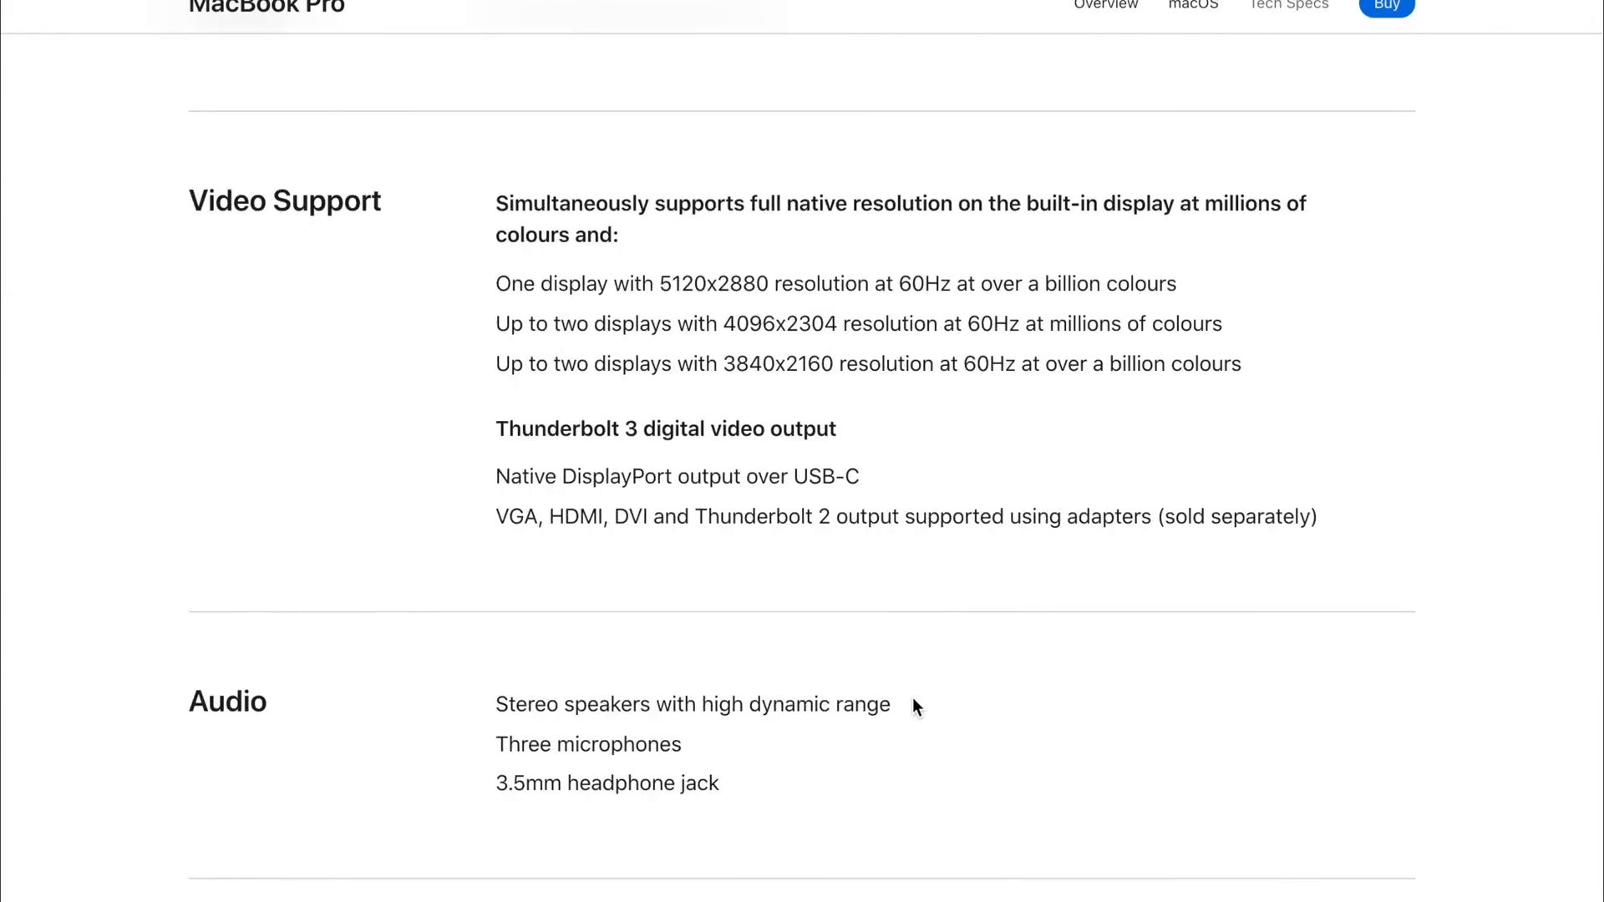
Step: Scroll the 2019 page past Operating Requirements down to Size and Weight (1.49 cm, 1.37 kg)
scroll(down, 3)
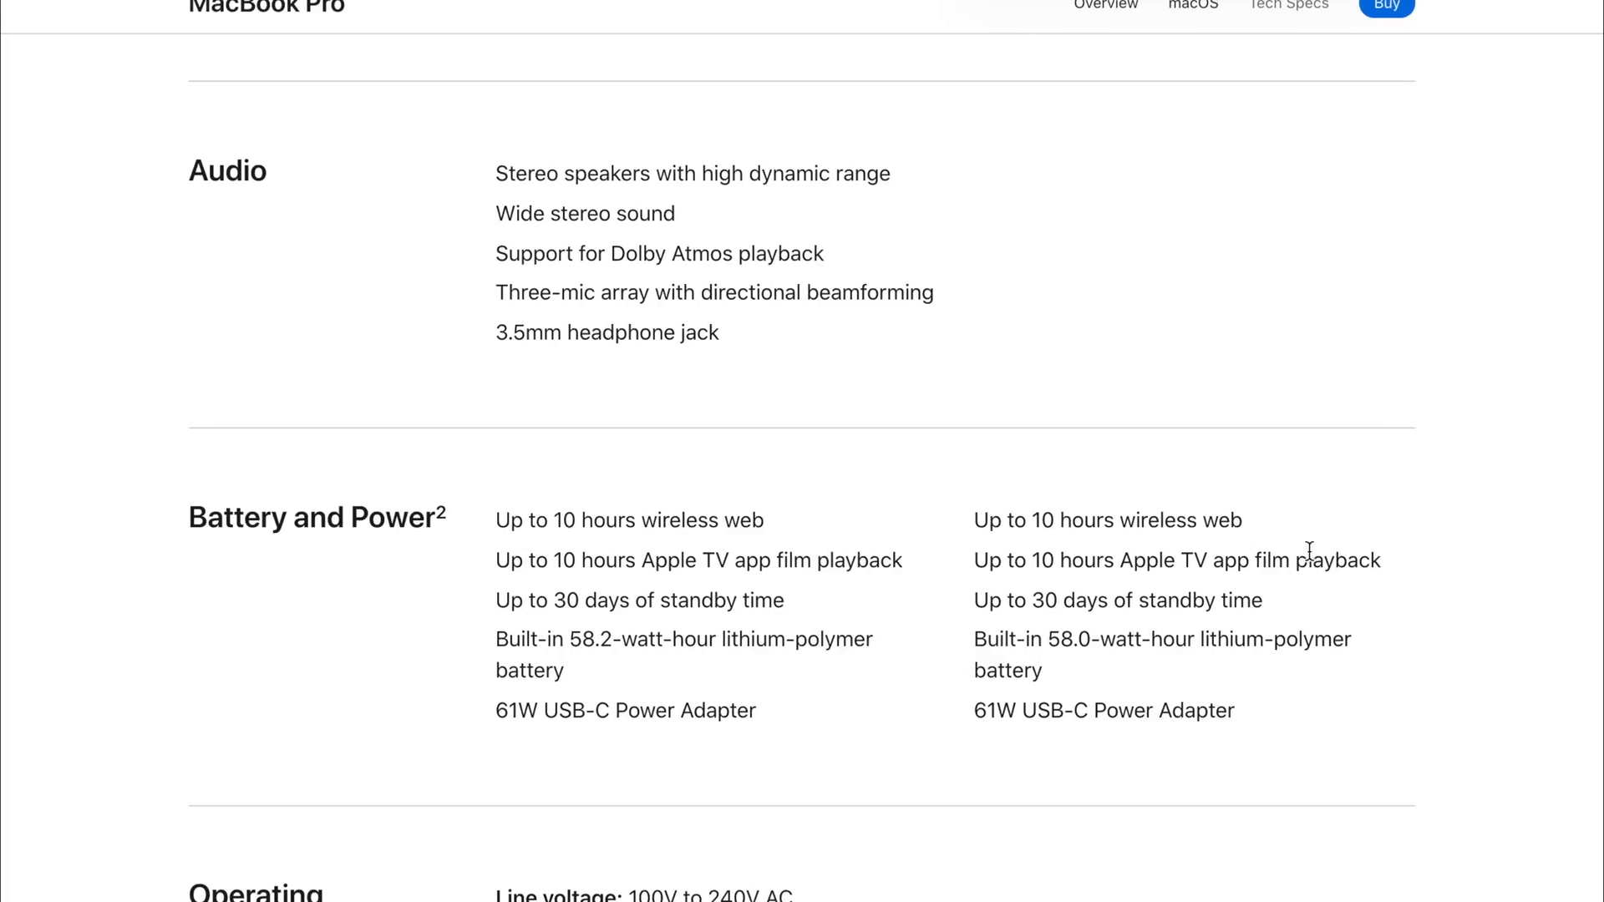
scroll(down, 3)
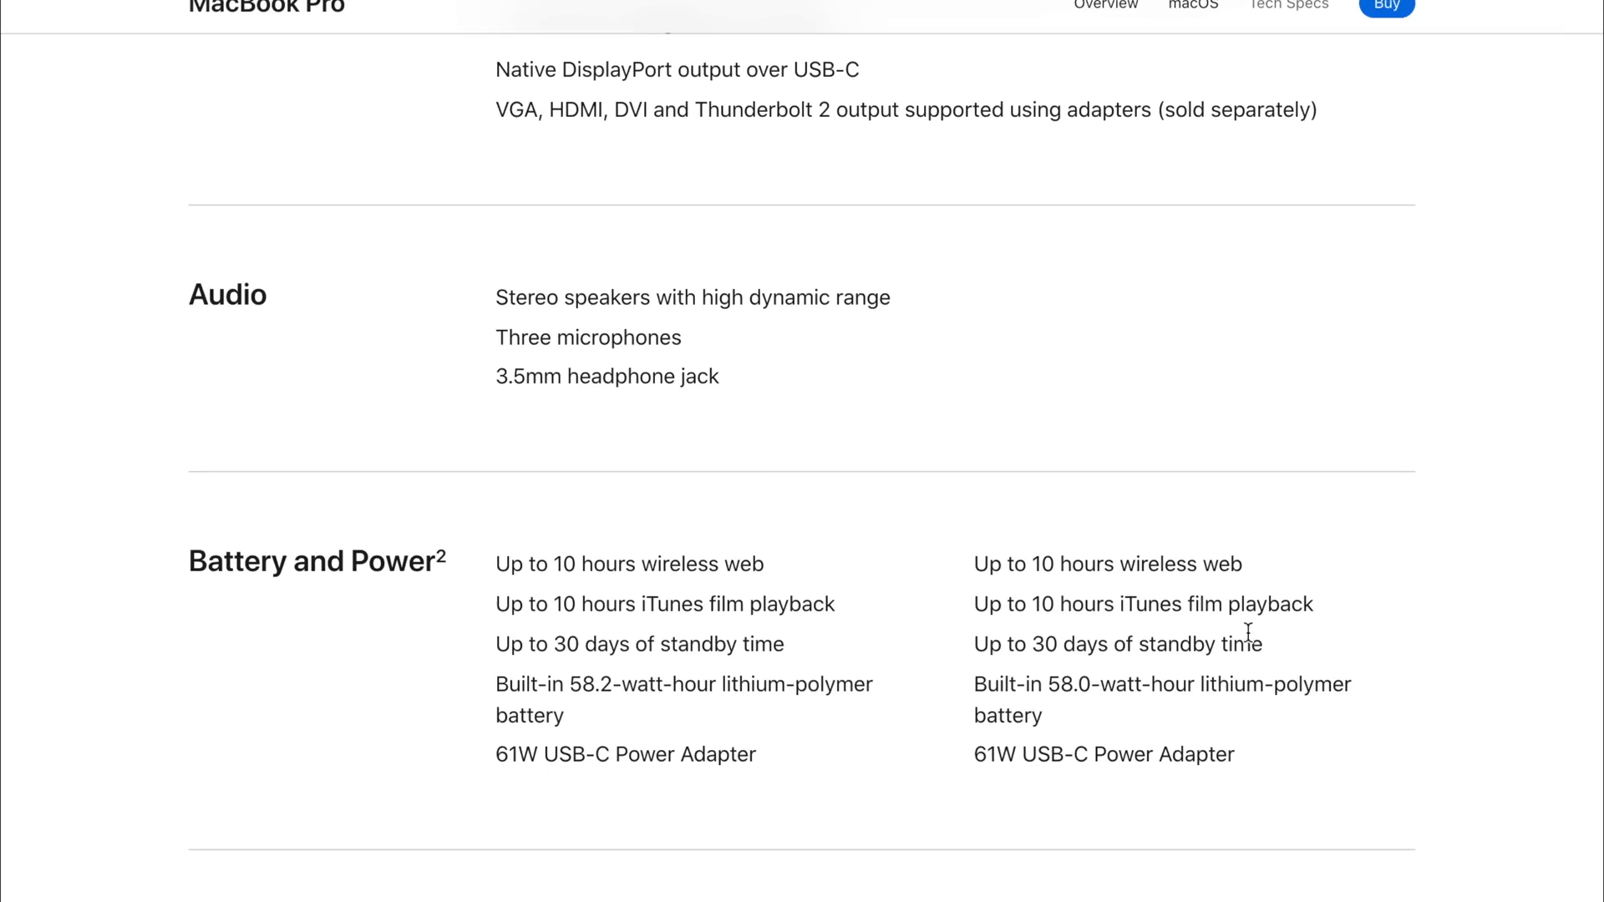
scroll(down, 3)
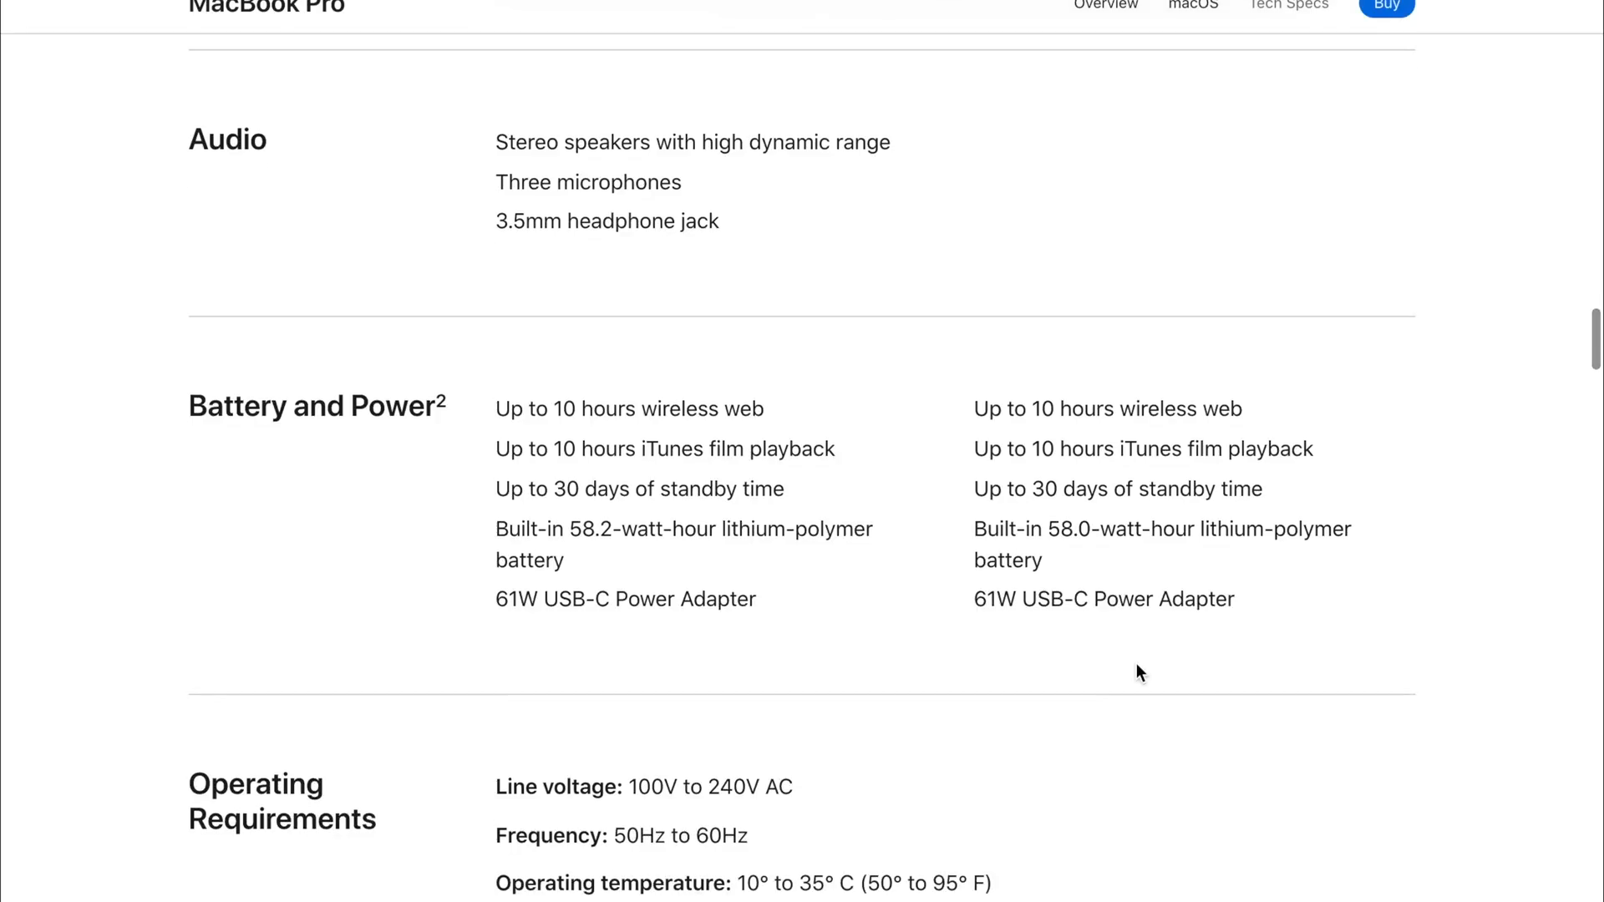
scroll(down, 3)
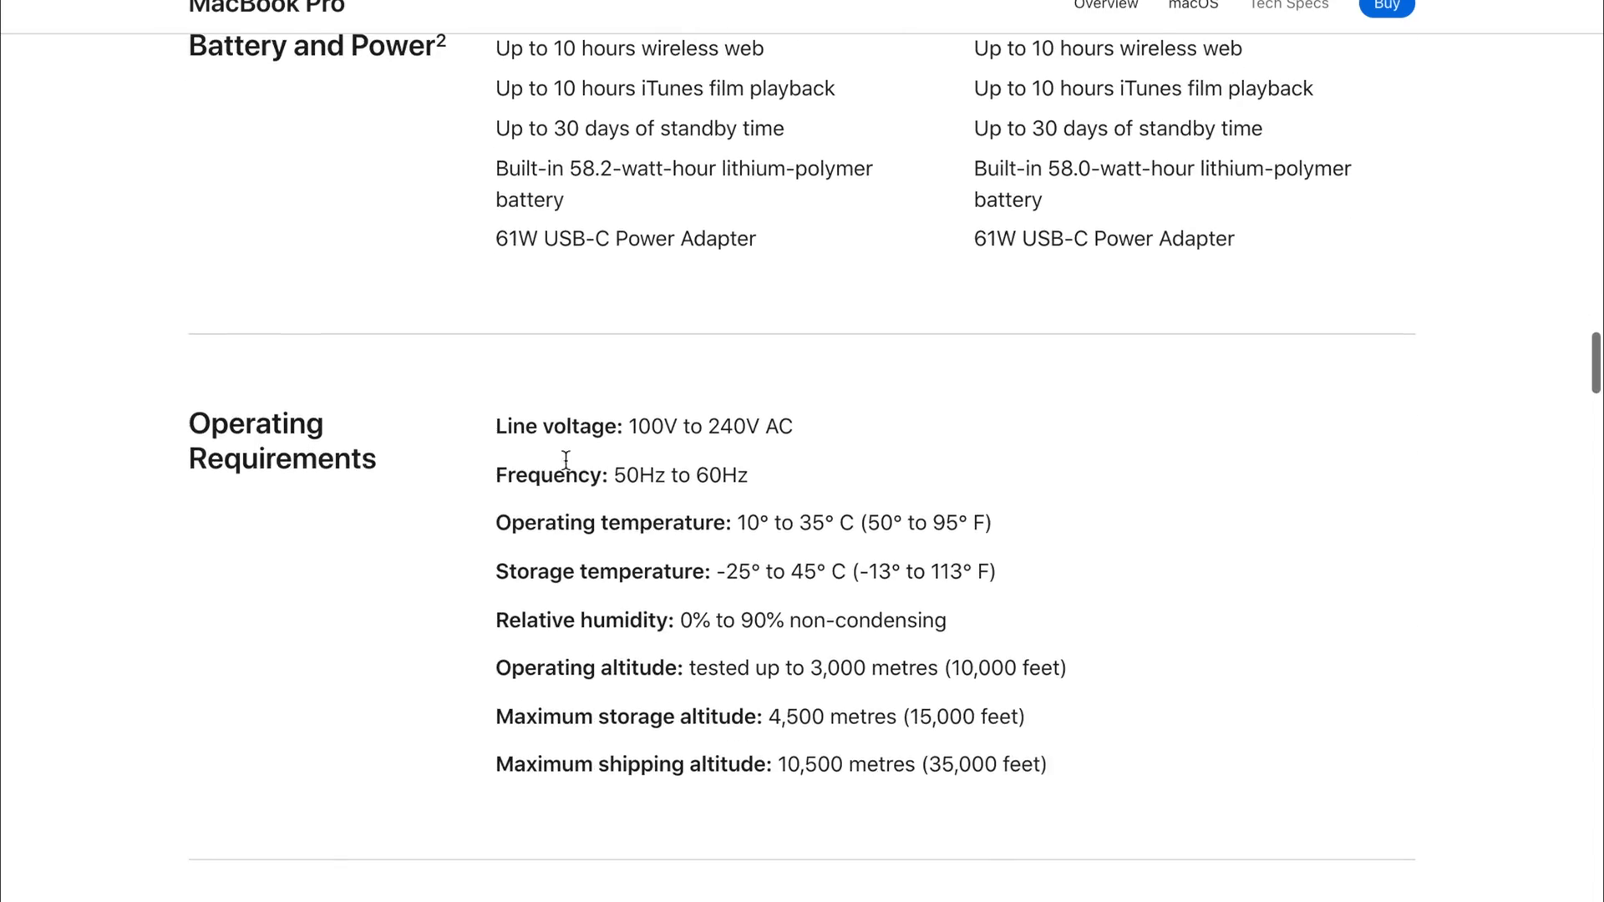
scroll(down, 3)
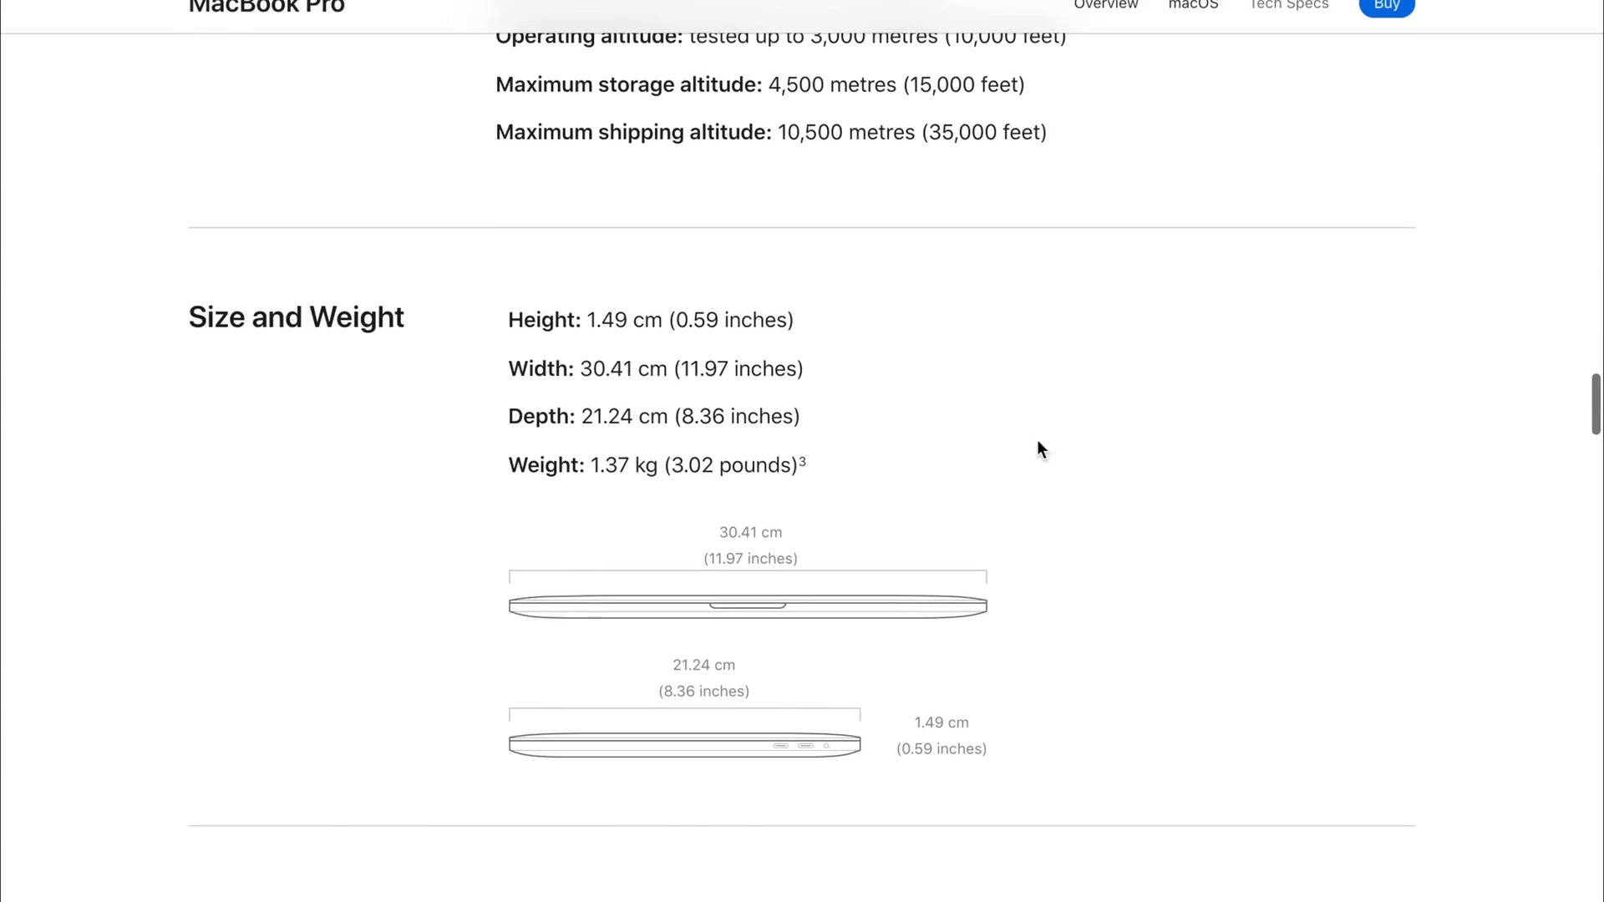
mouse_move(166, 339)
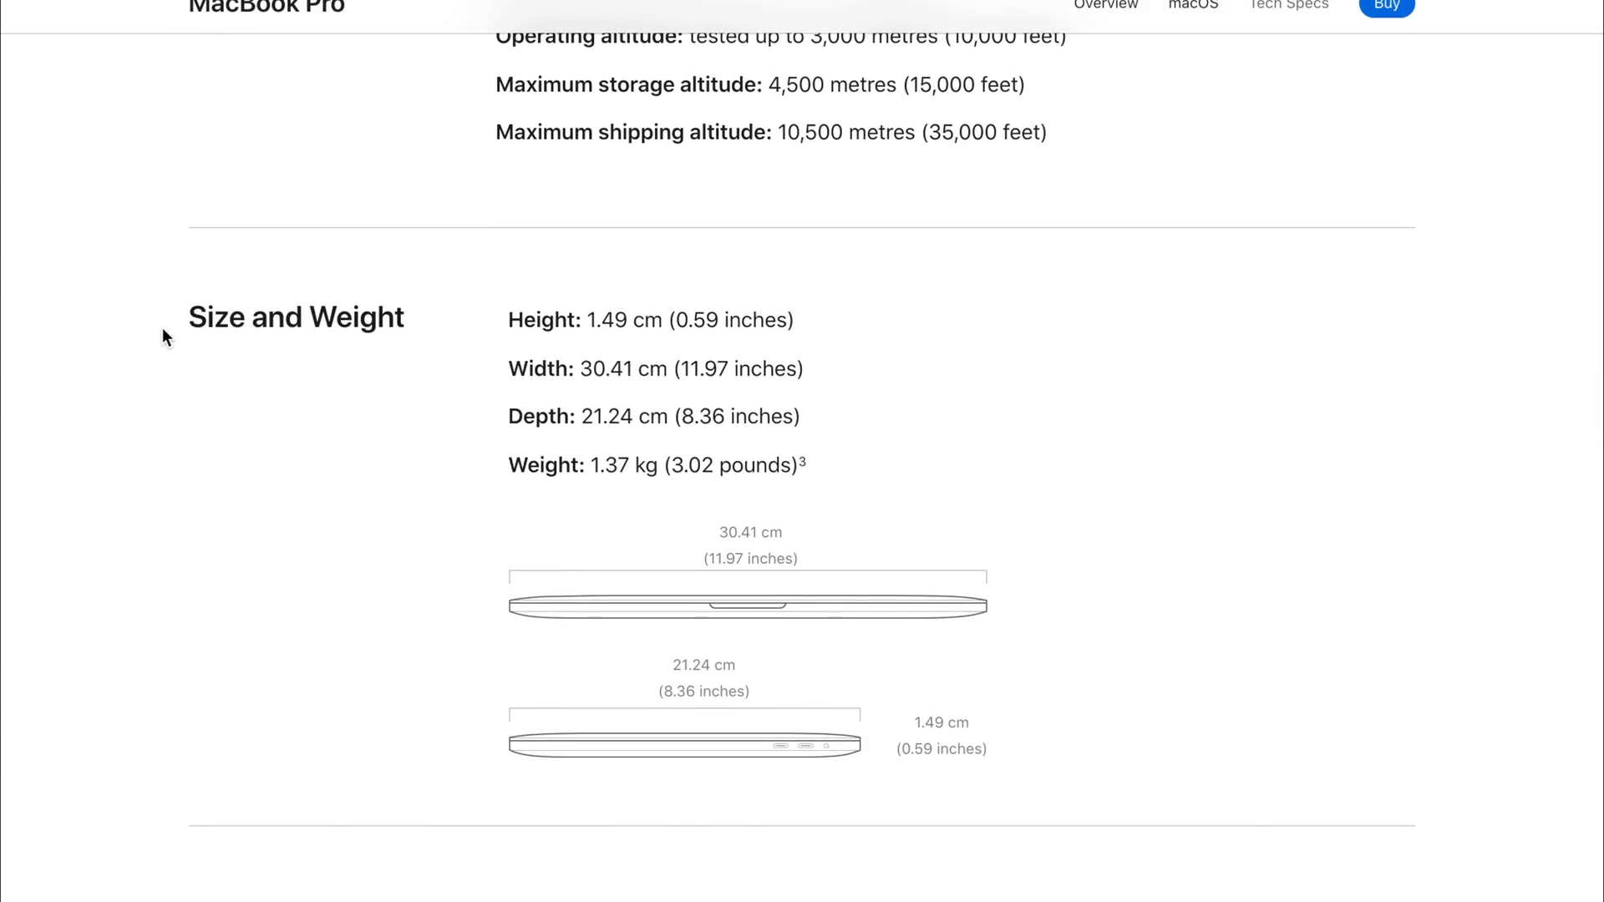
mouse_move(599, 599)
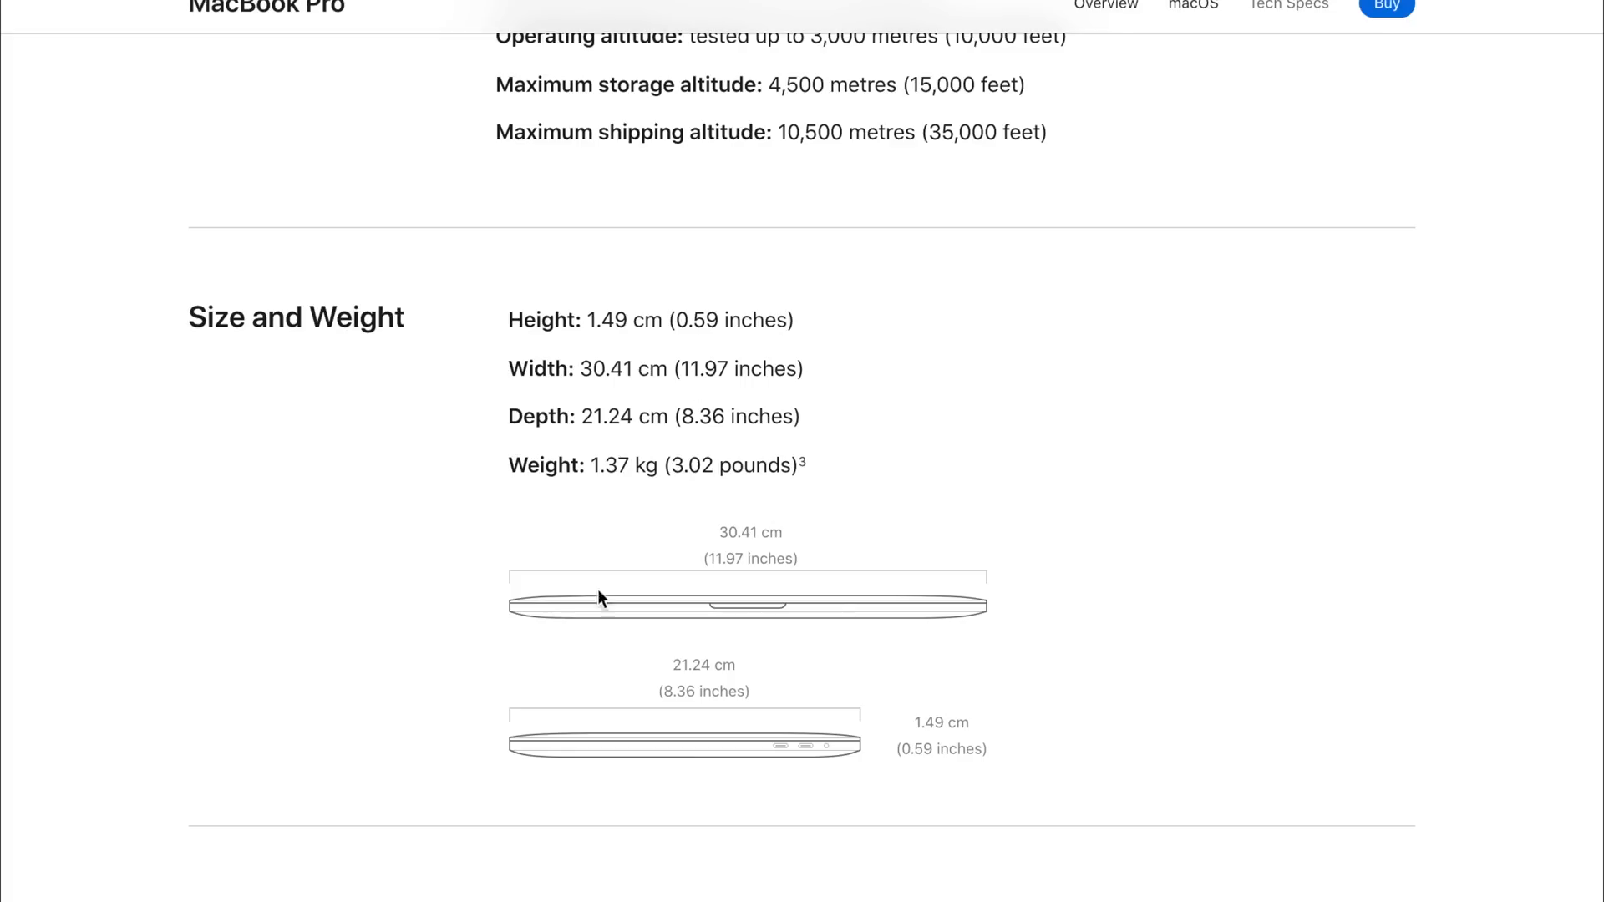
mouse_move(774, 710)
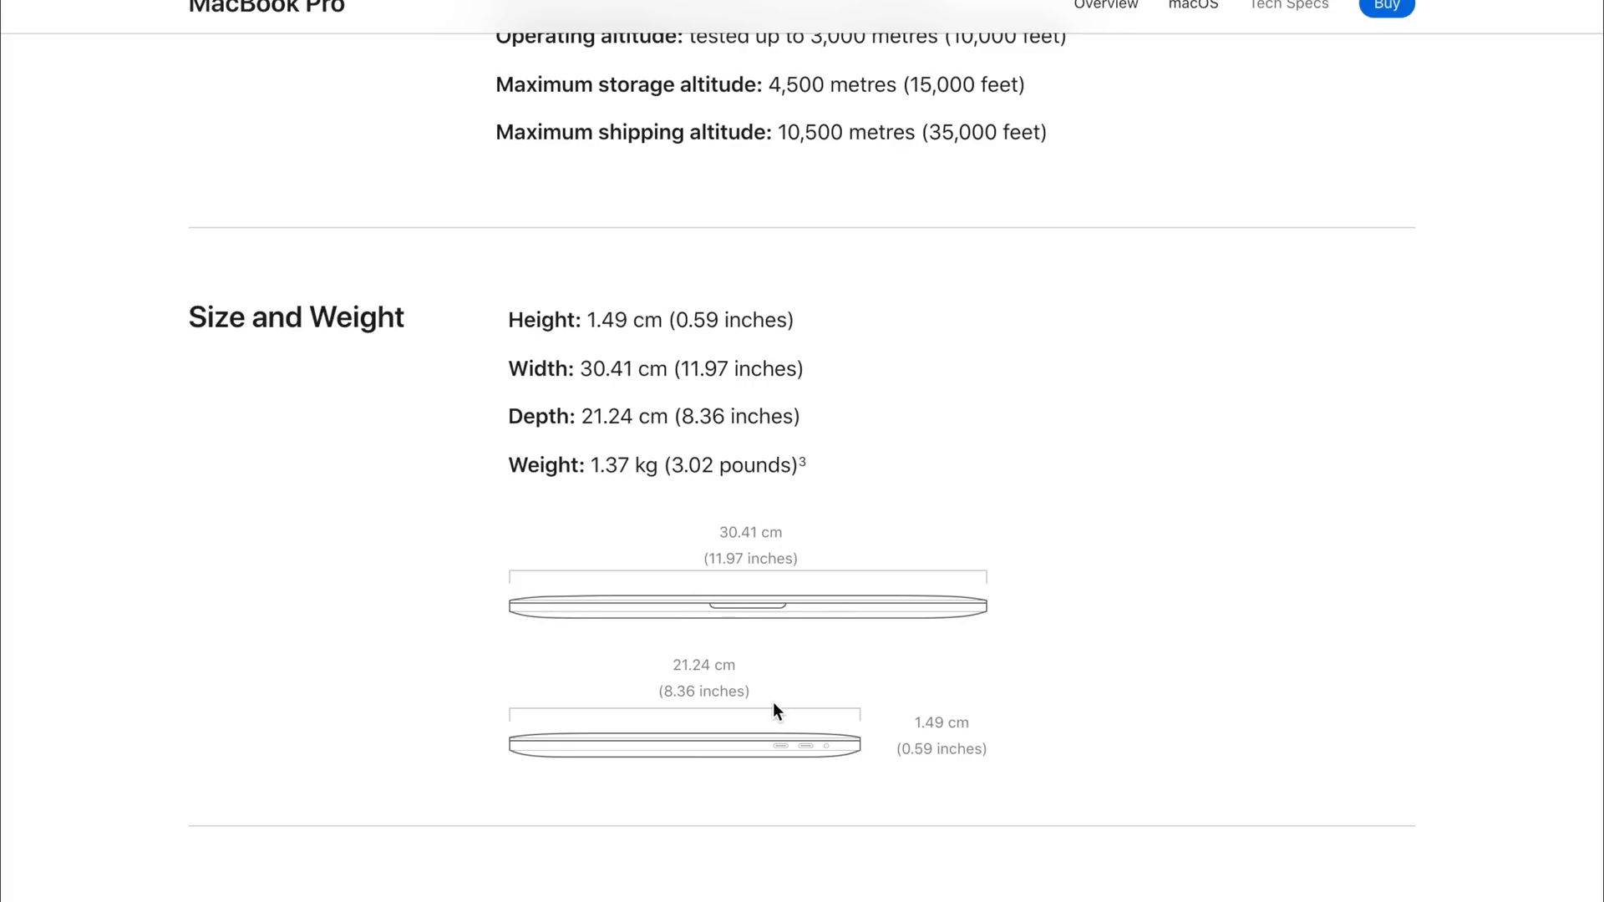
mouse_move(786, 667)
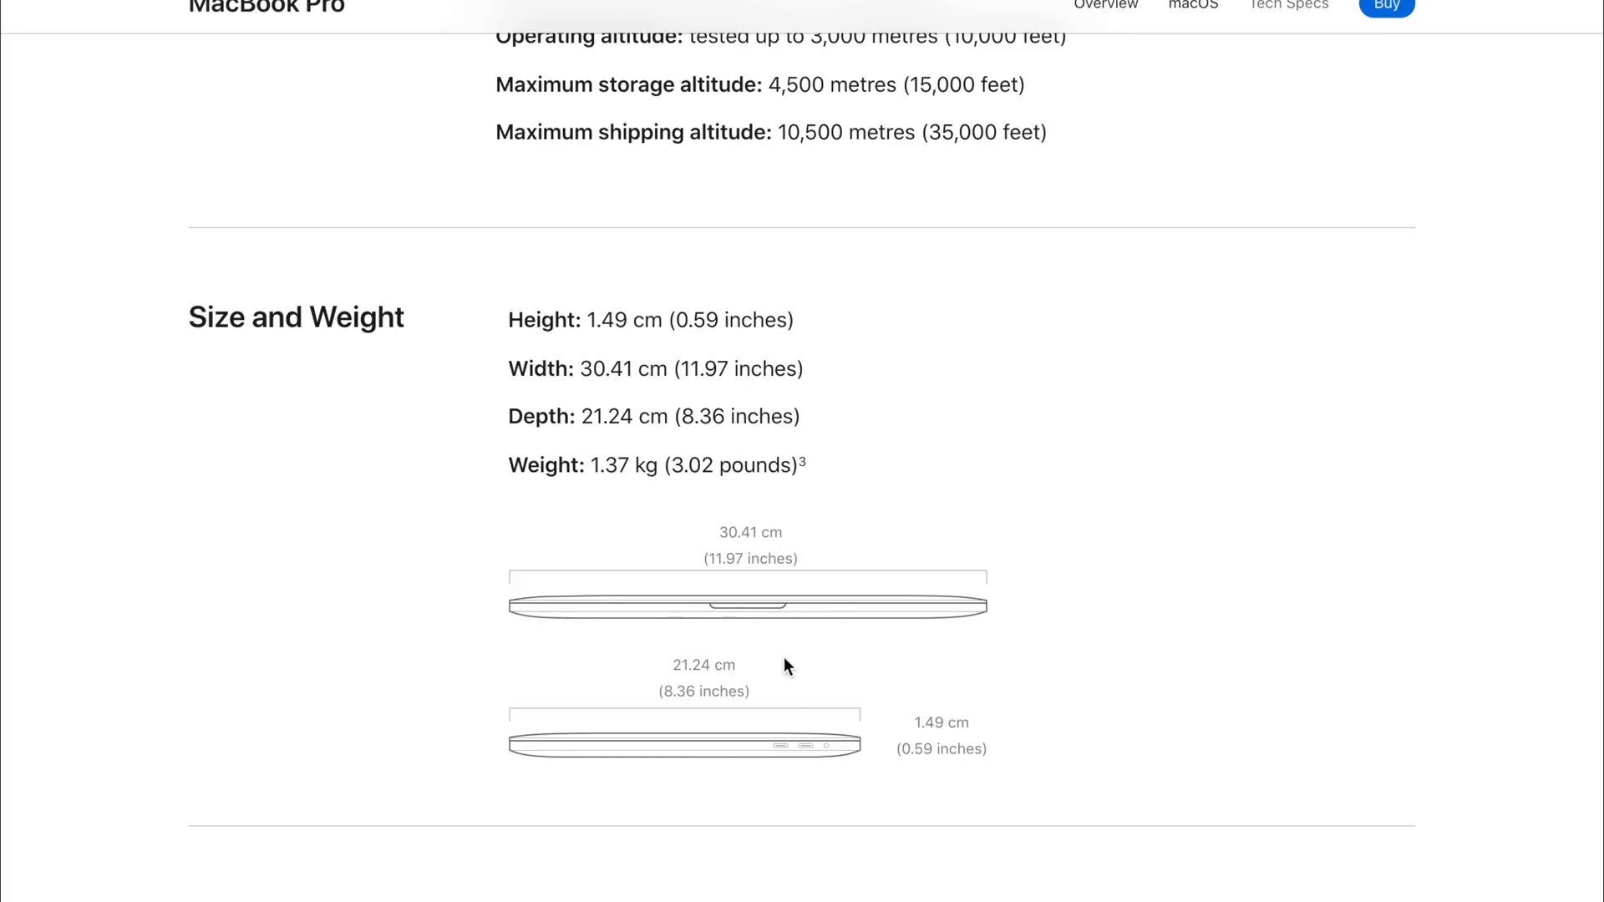
mouse_move(929, 627)
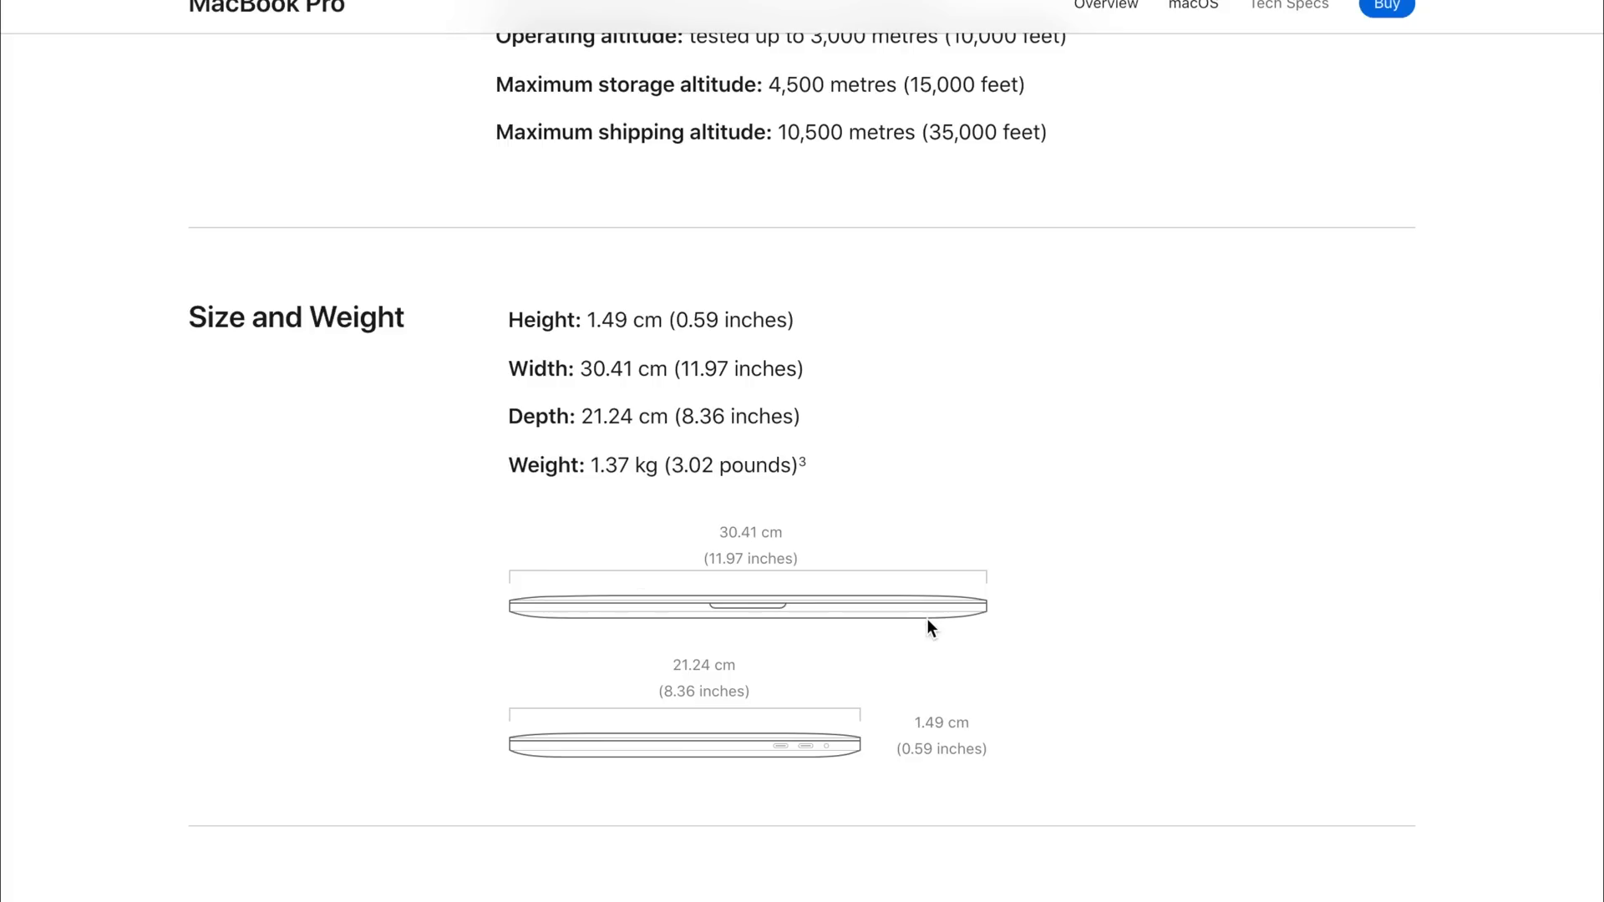
Step: Compare Size and Weight (1.37 kg vs 1.4 kg), then scroll the 2020 page to Operating System and Accessibility
scroll(up, 3)
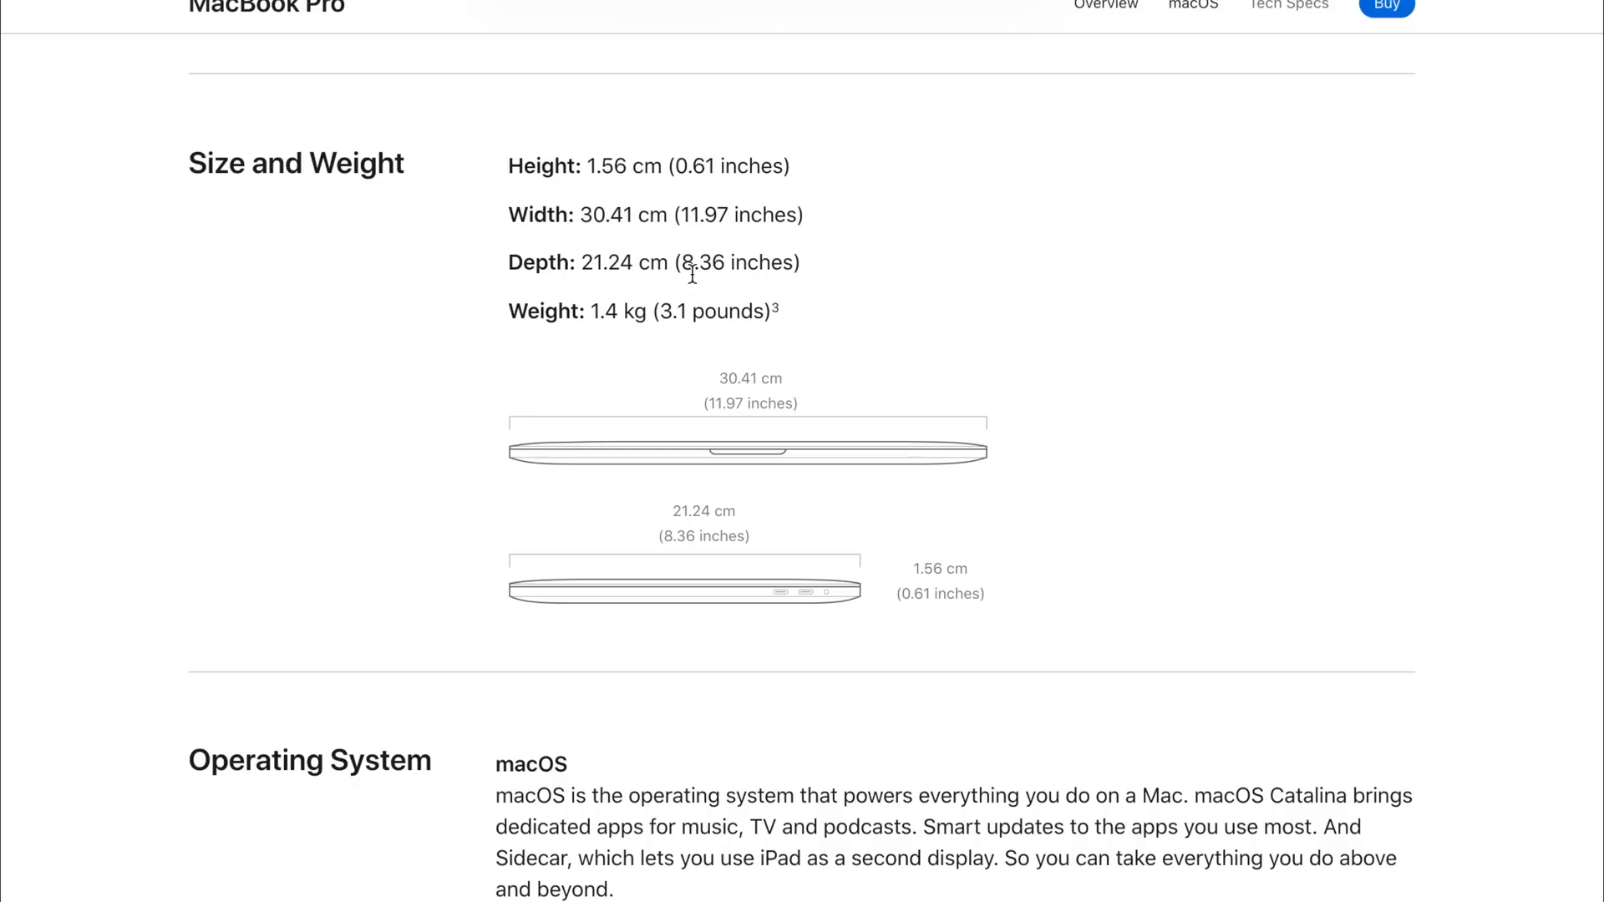
double_click(590, 165)
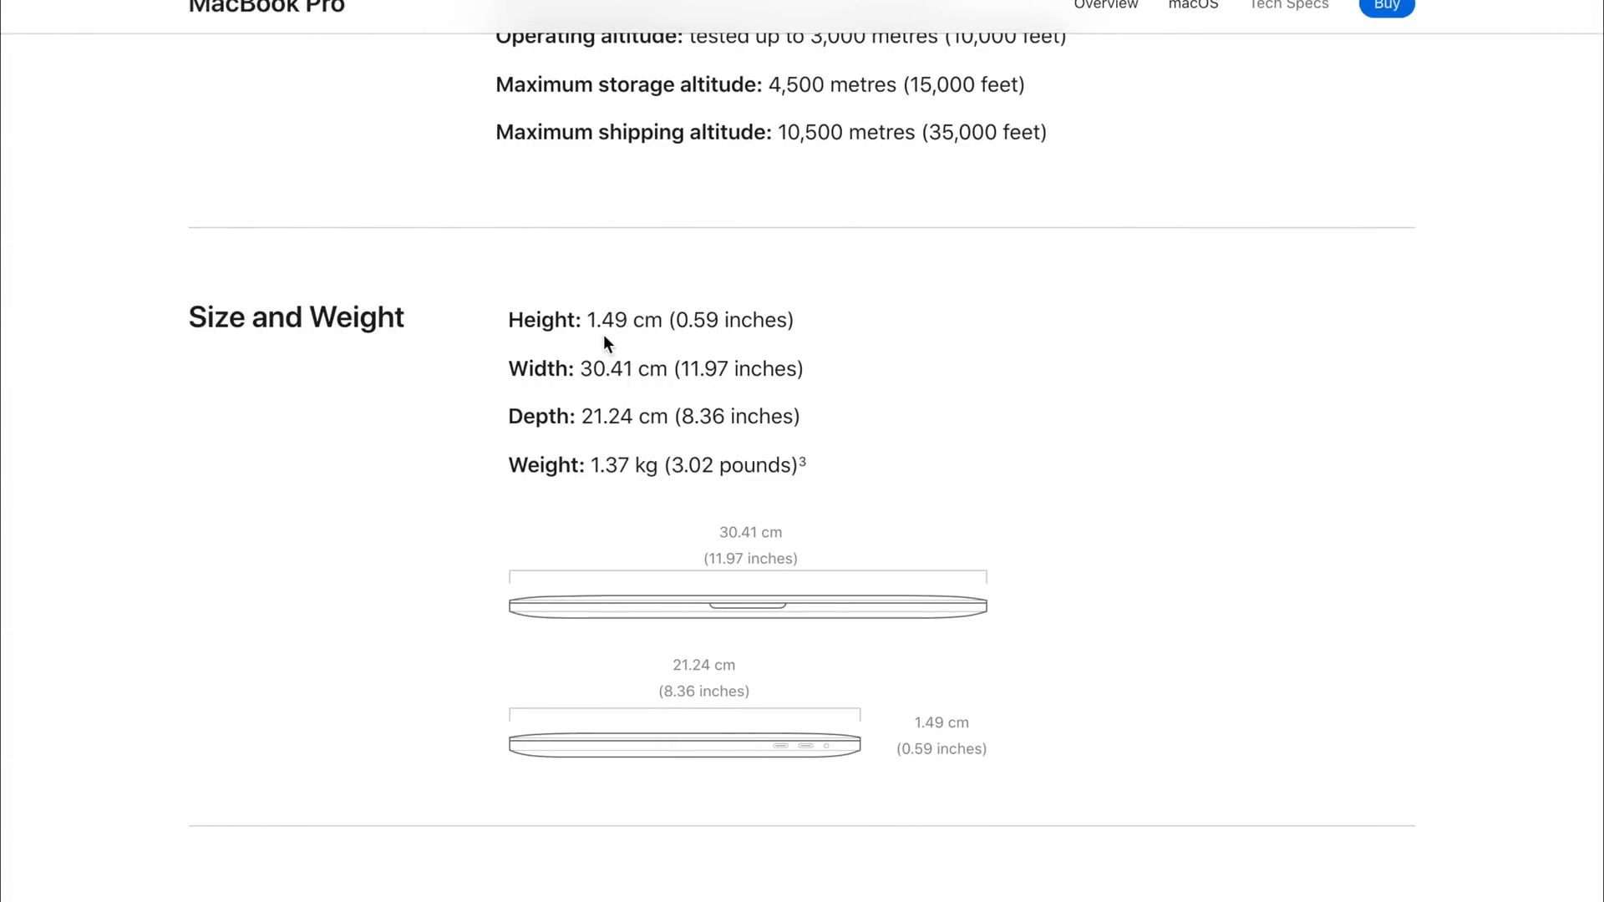
mouse_move(700, 531)
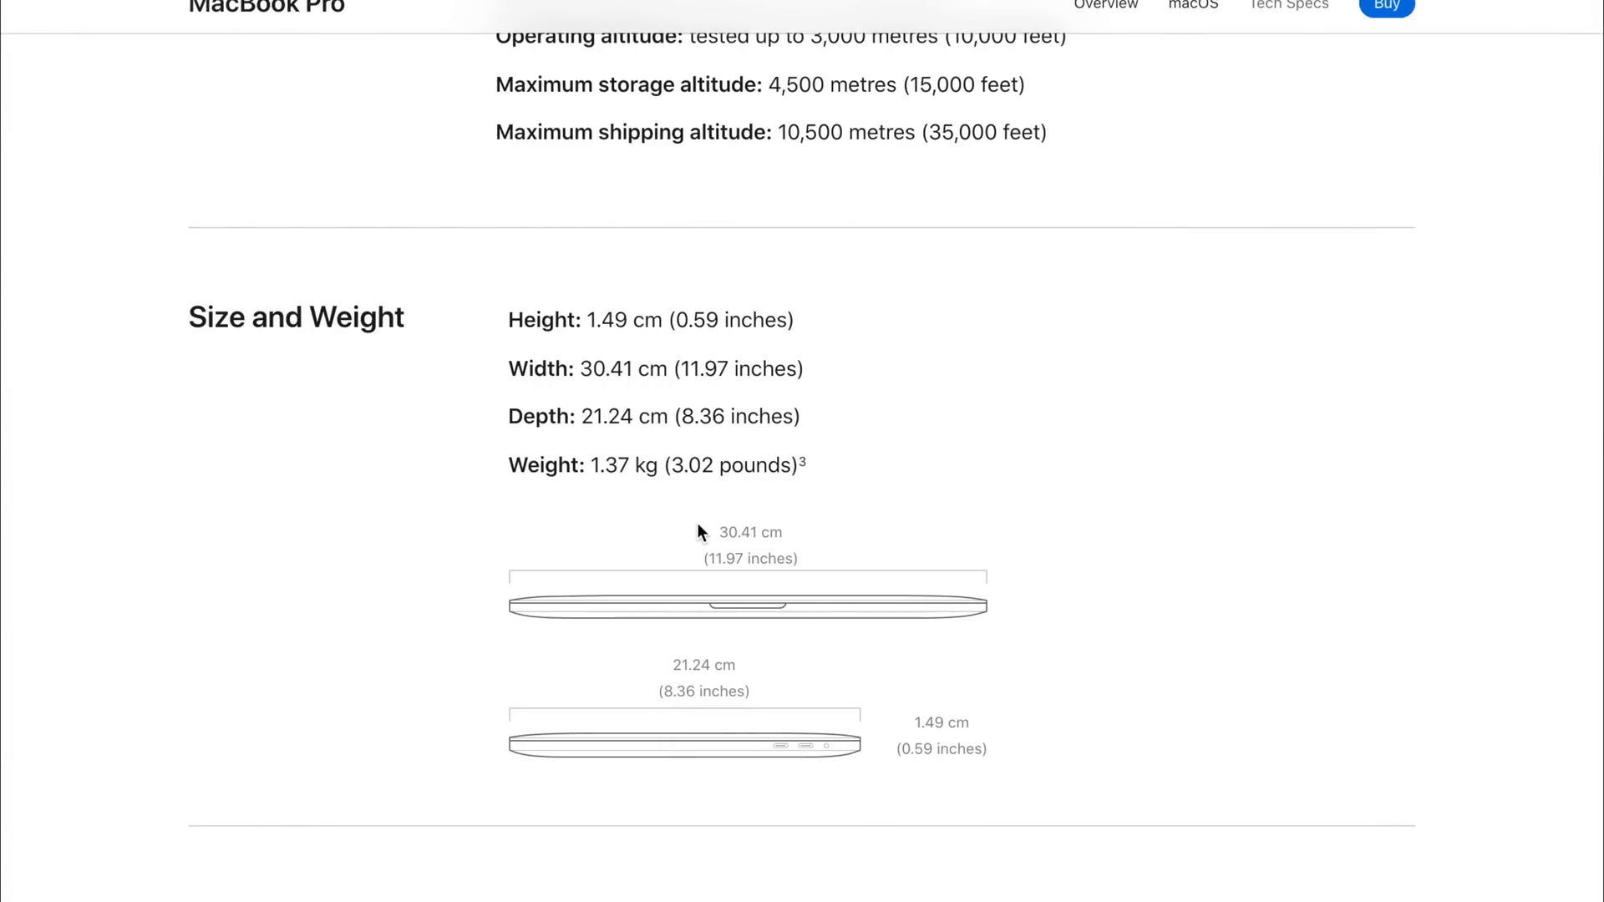
mouse_move(580, 463)
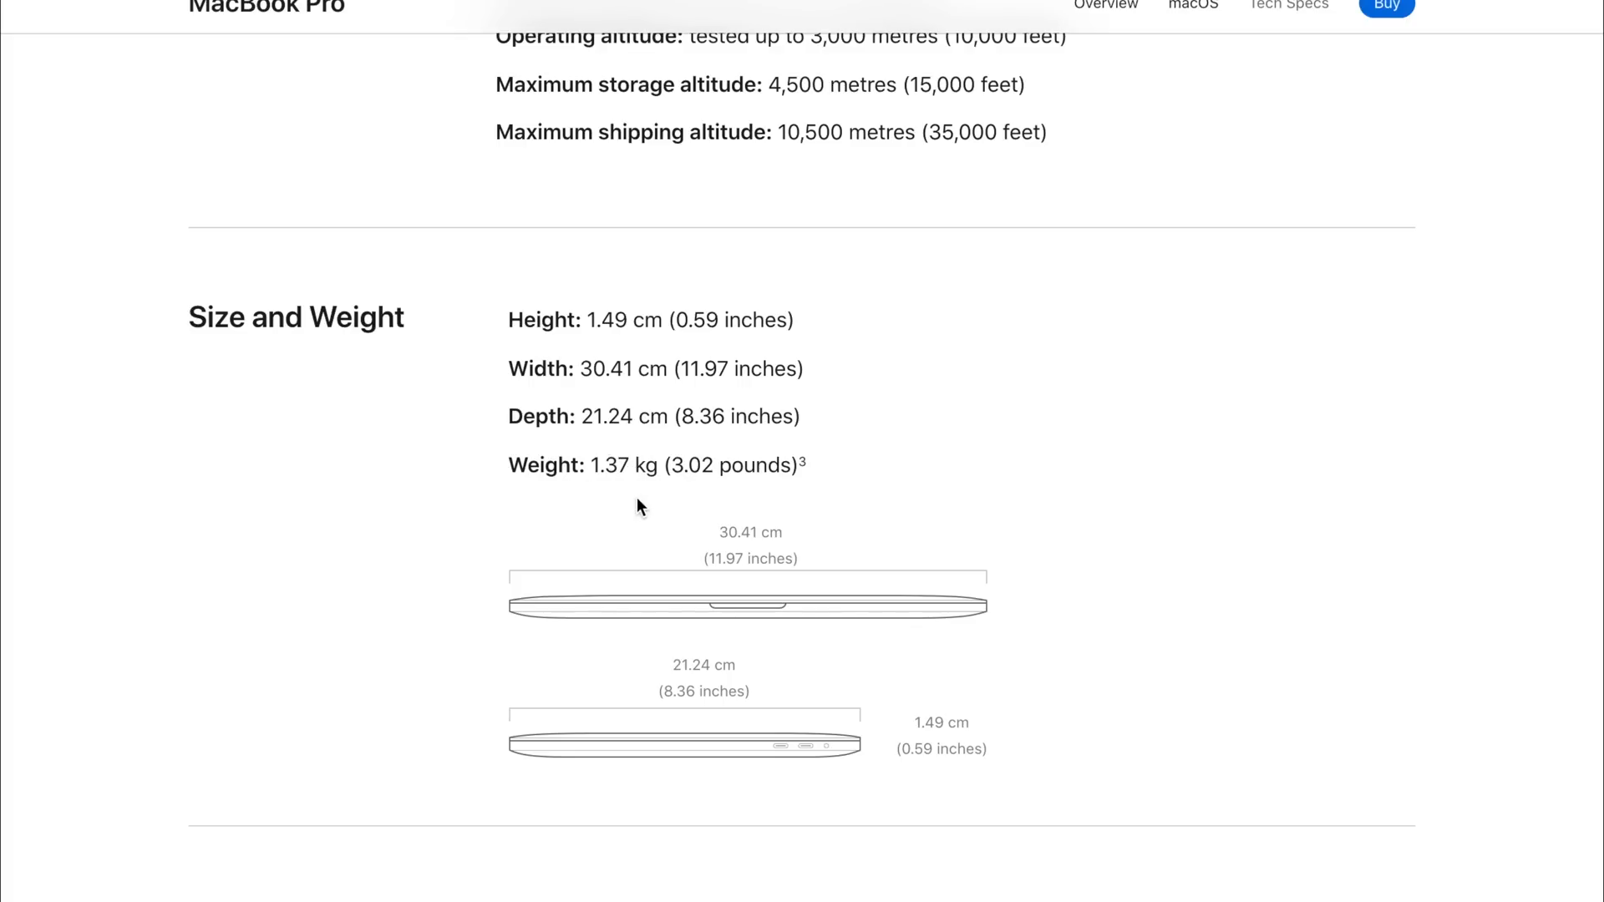
scroll(down, 3)
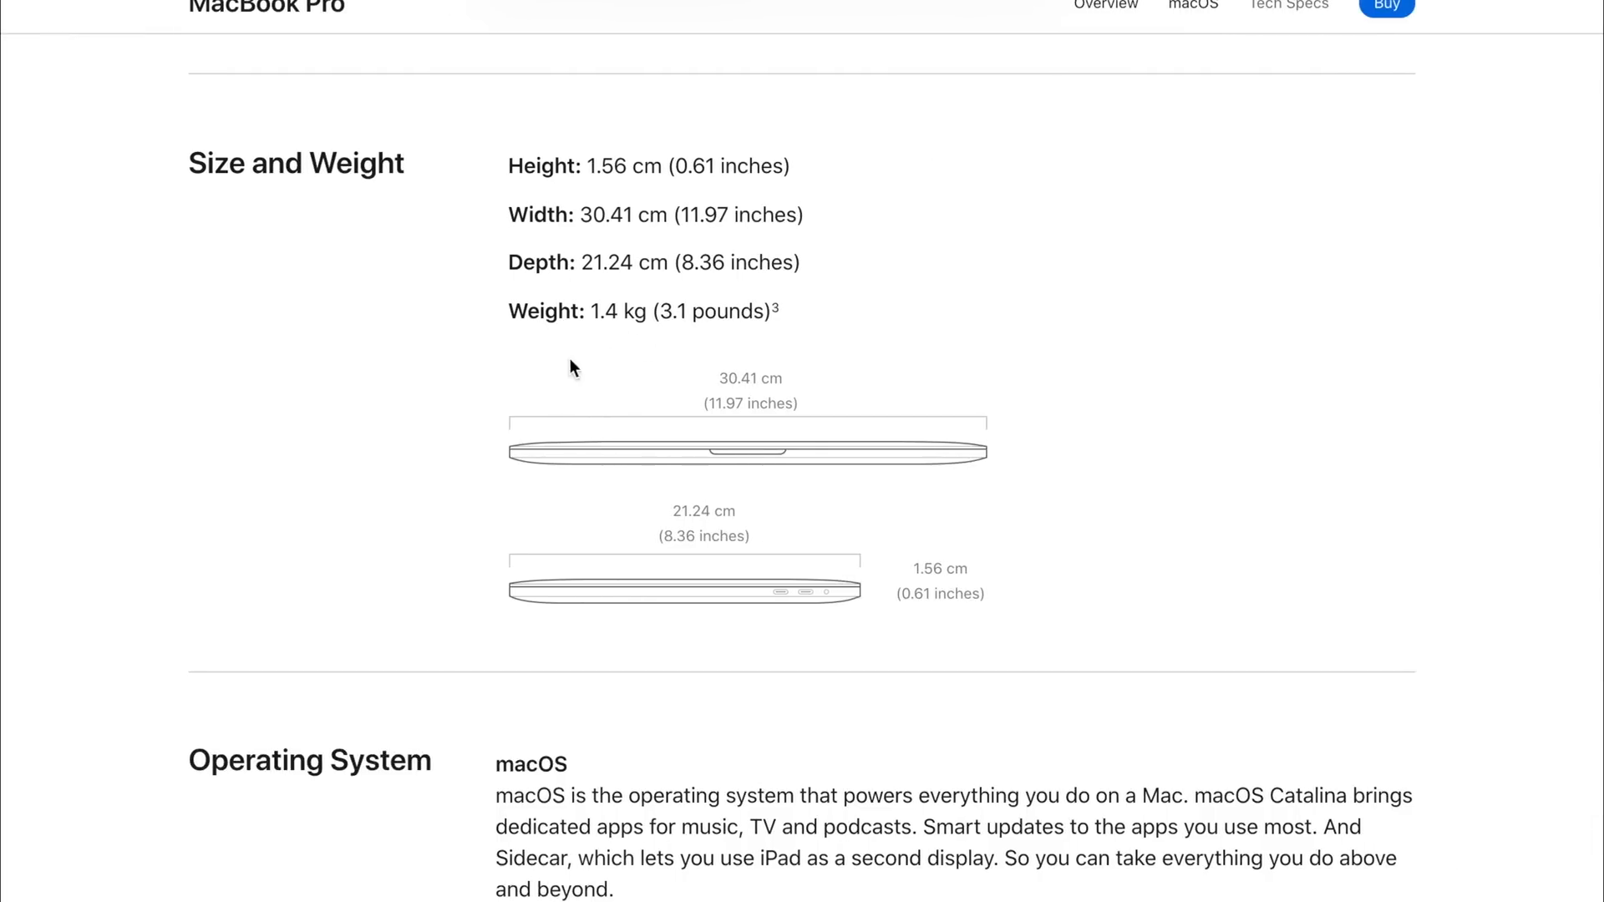
mouse_move(854, 457)
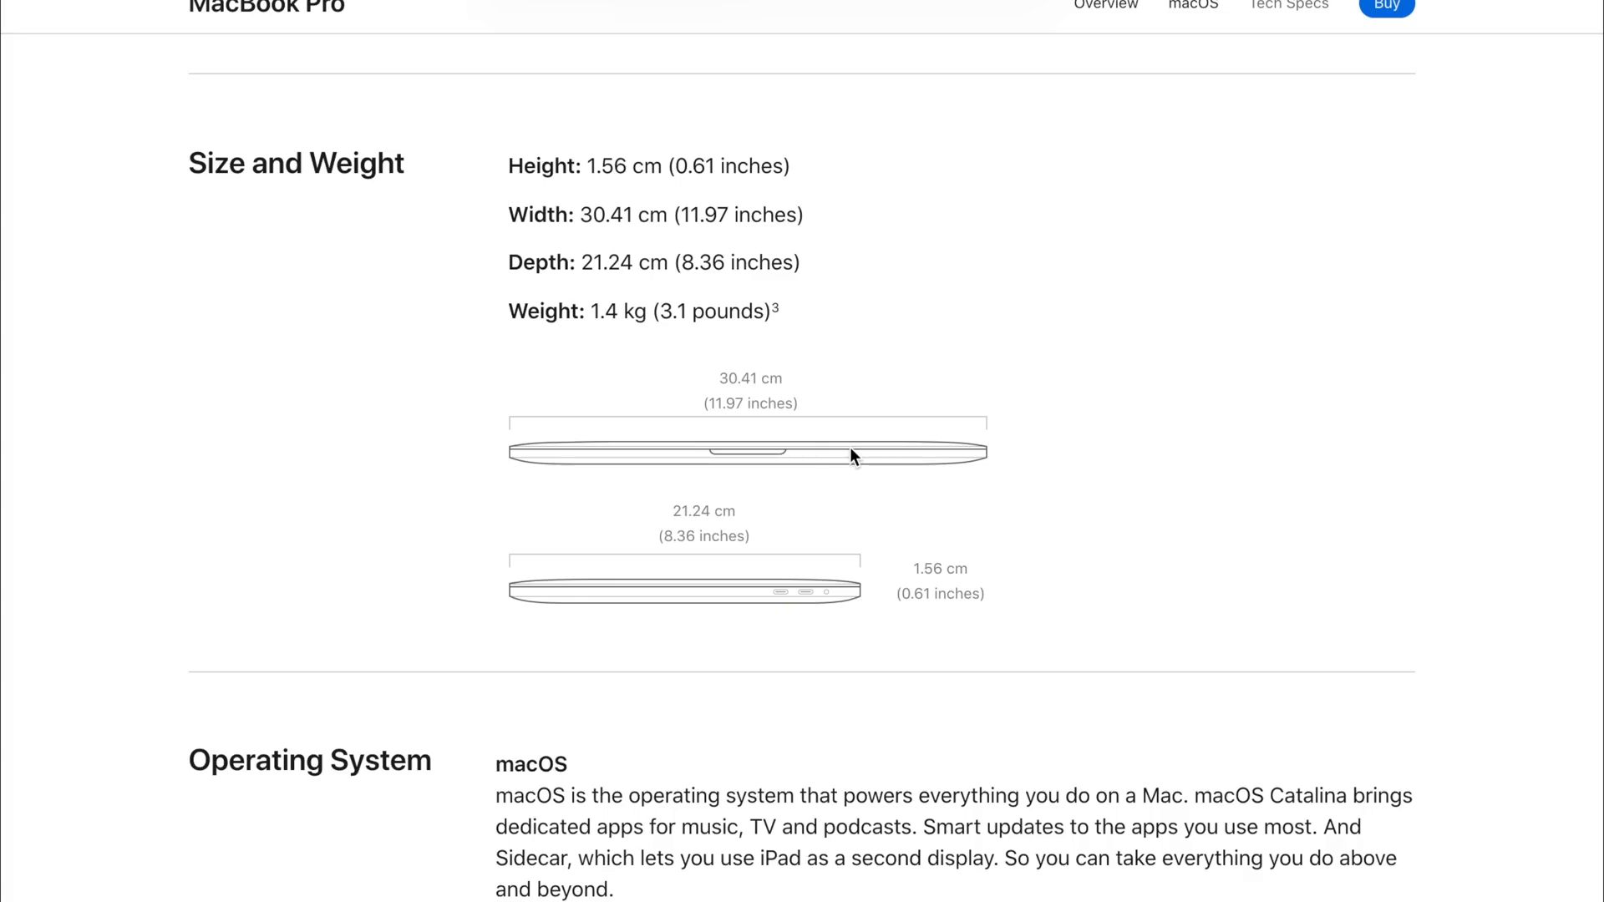
scroll(down, 3)
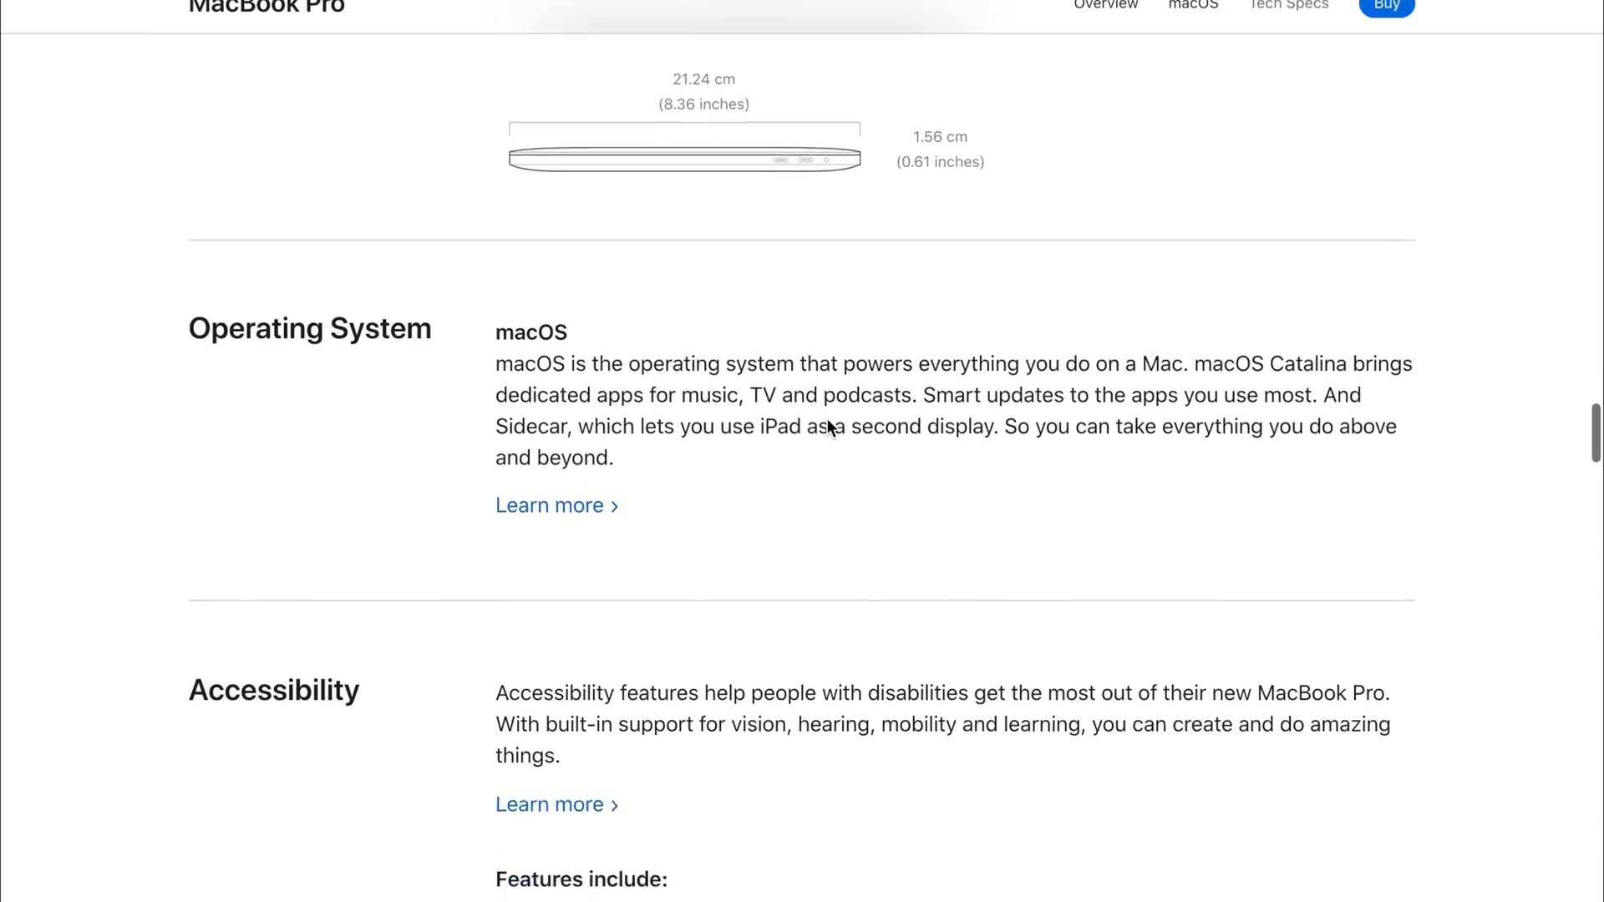